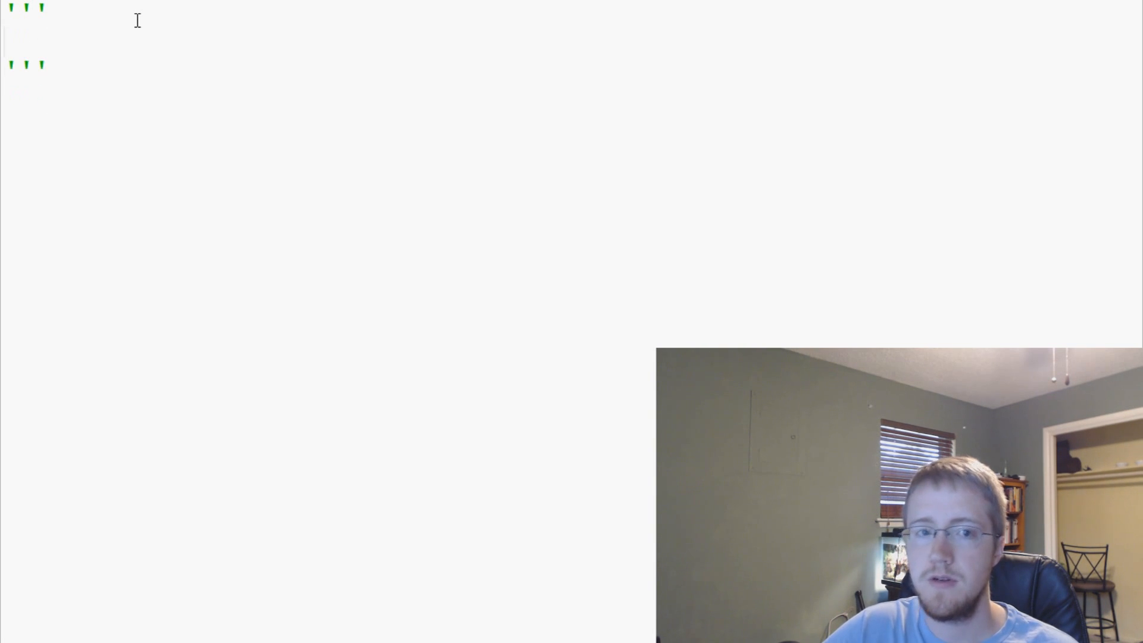
Write the Identifiers heading with \d as a number and \D as anything but a number.
type("Identifier")
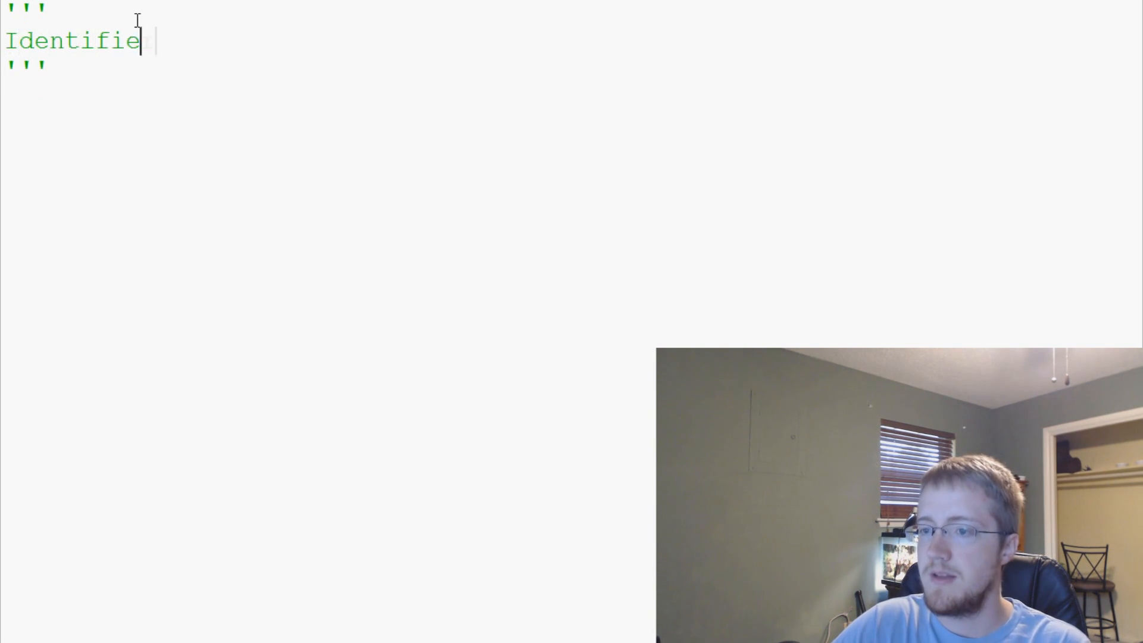
type("rs")
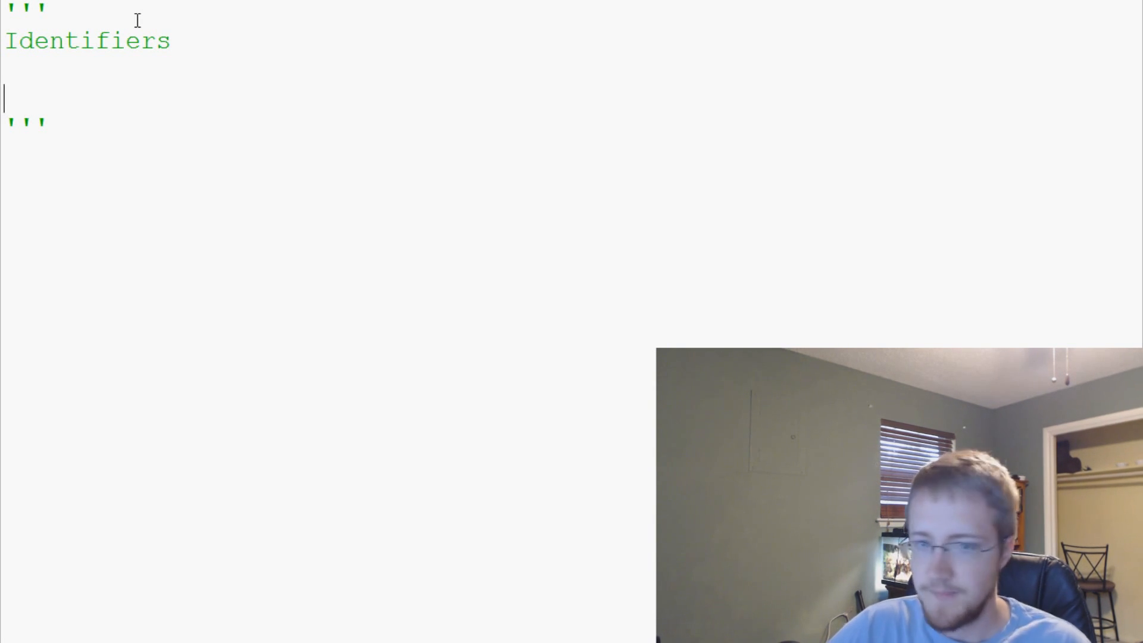
type("\\")
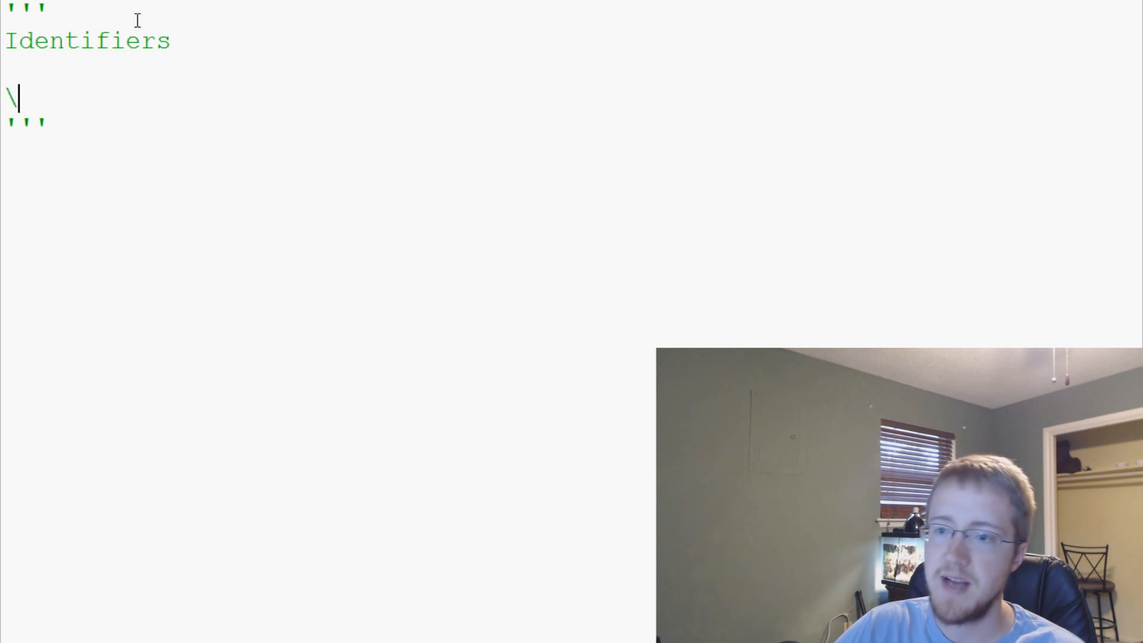
type("\\")
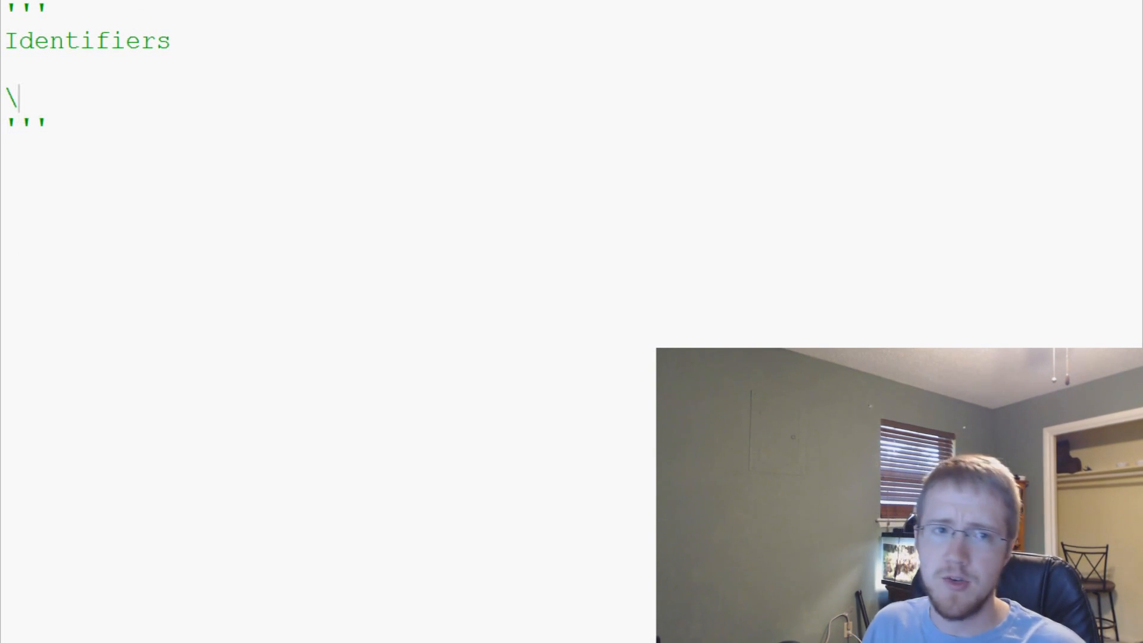
type("d any number")
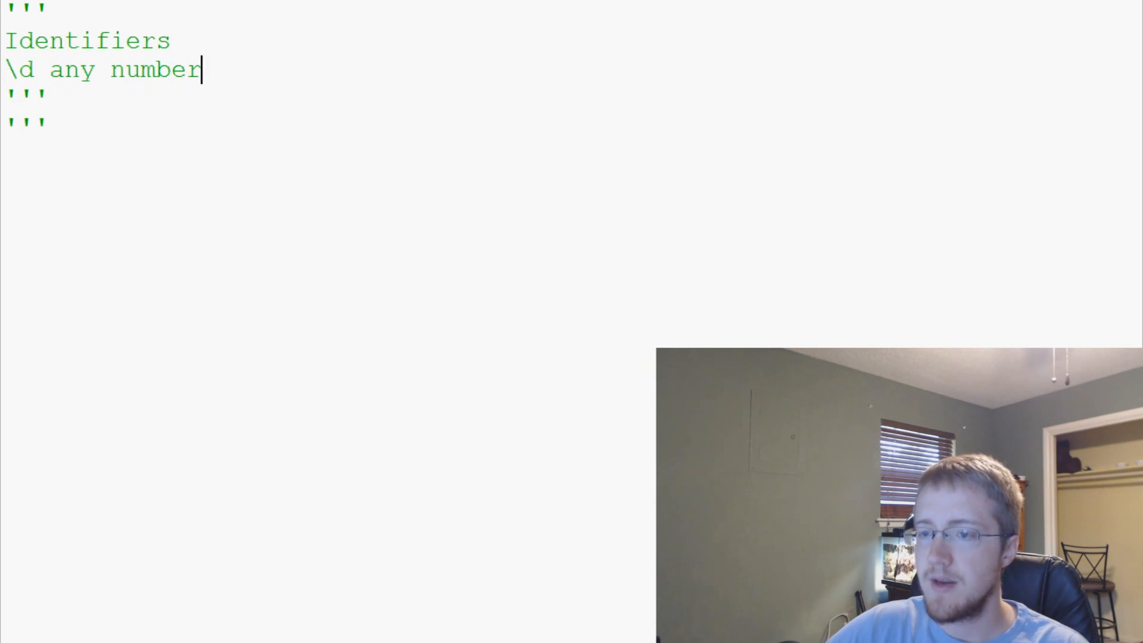
type("\\D")
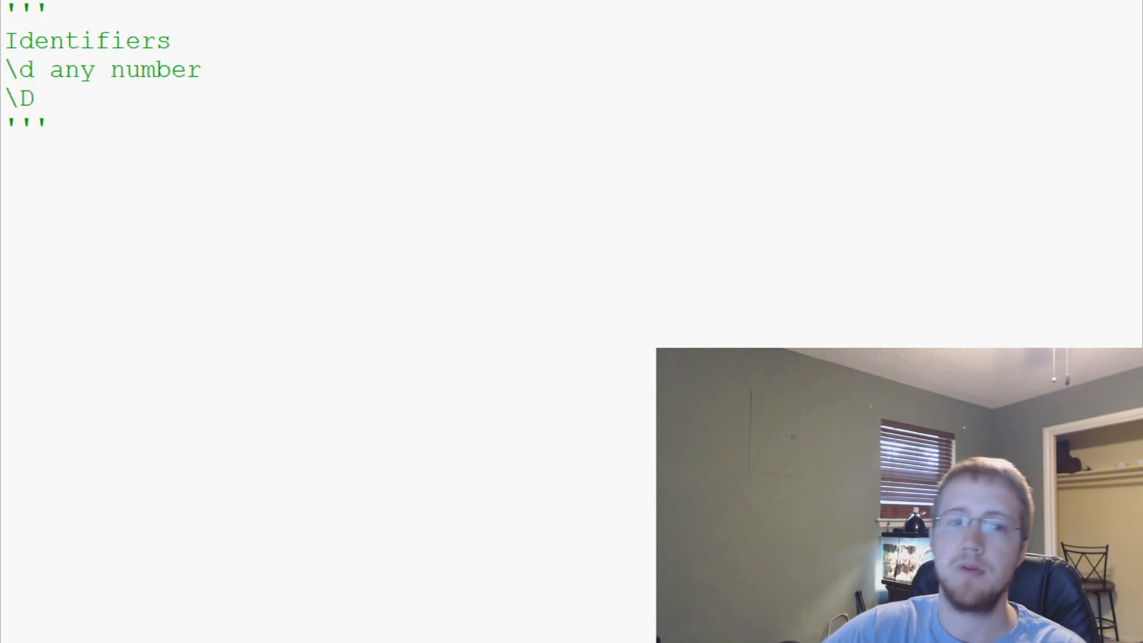
type("anyth")
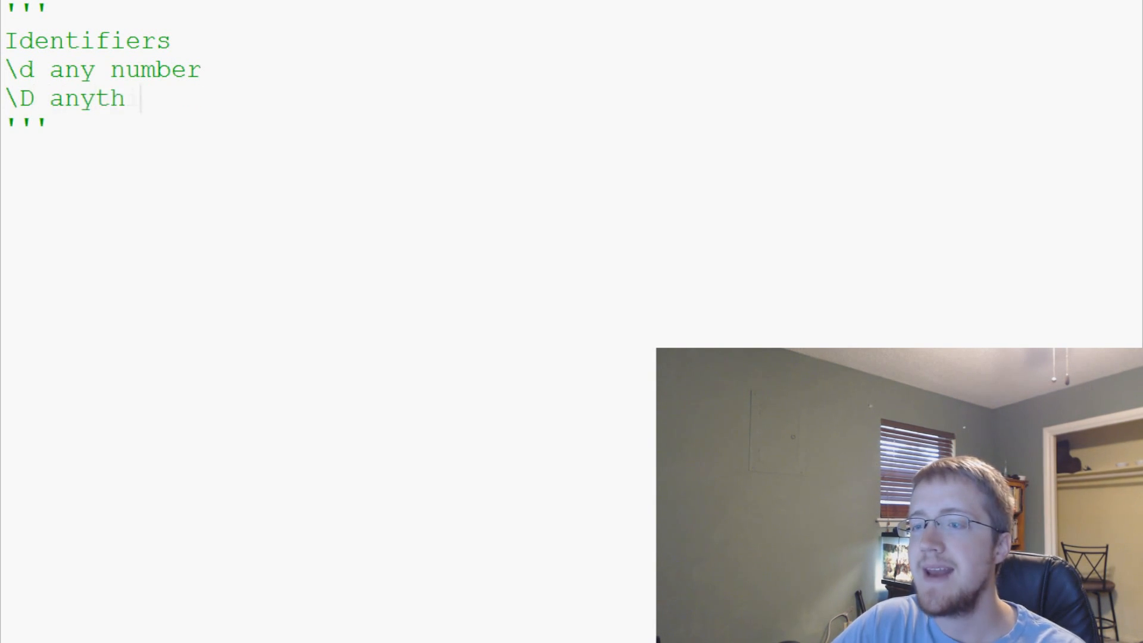
type("ing but a number")
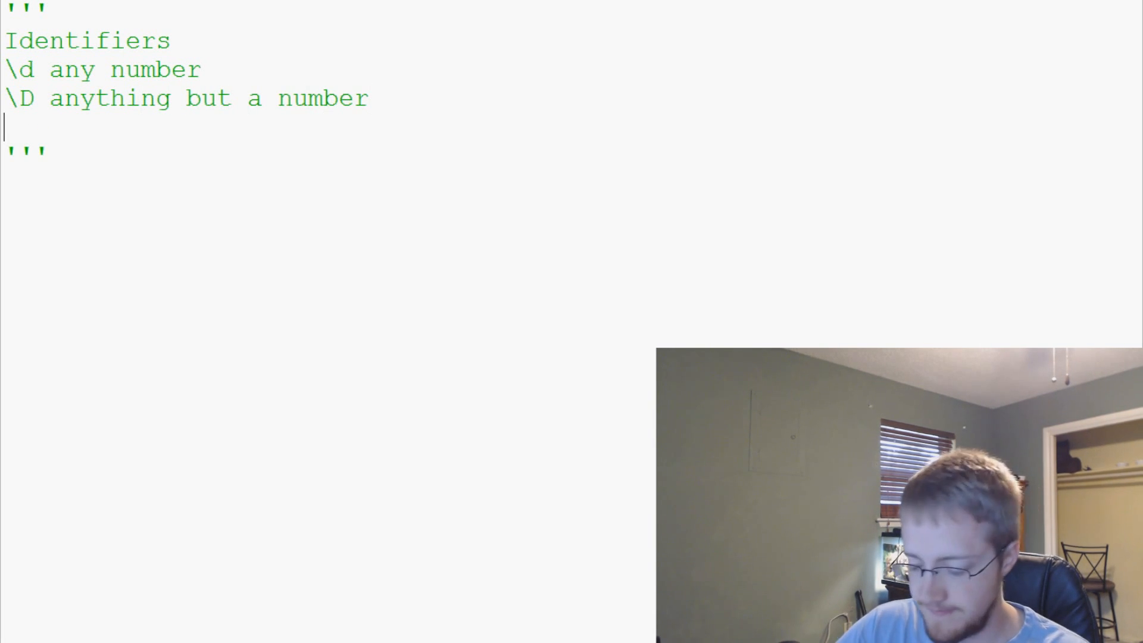
Add \s space, \S anything but a space, \w character and \W anything but a character.
type("\\s s")
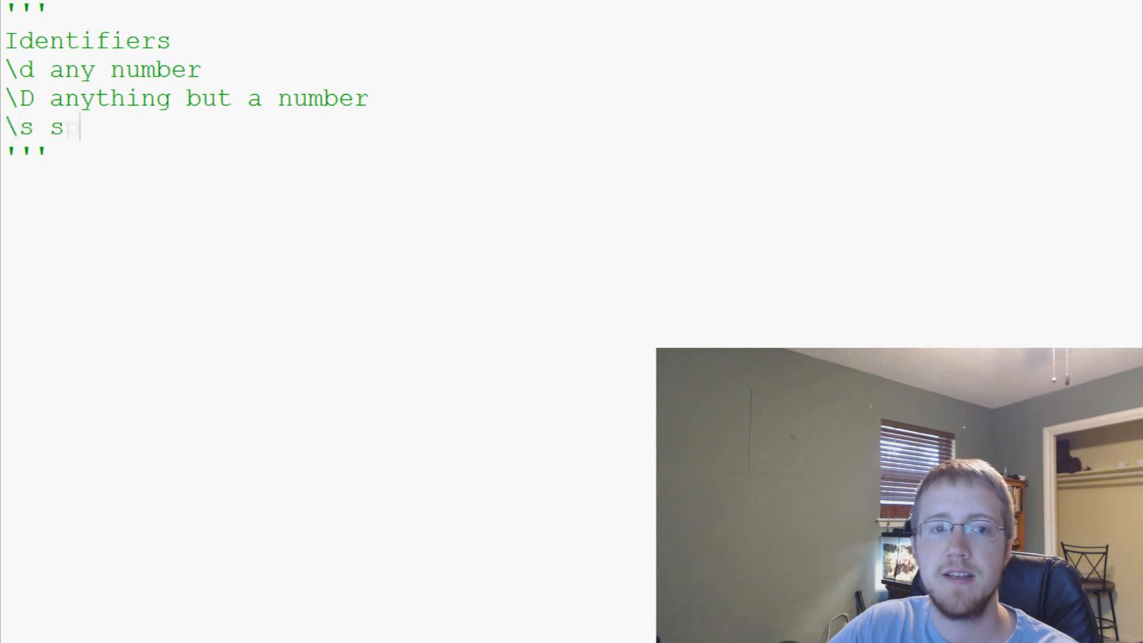
type("pace")
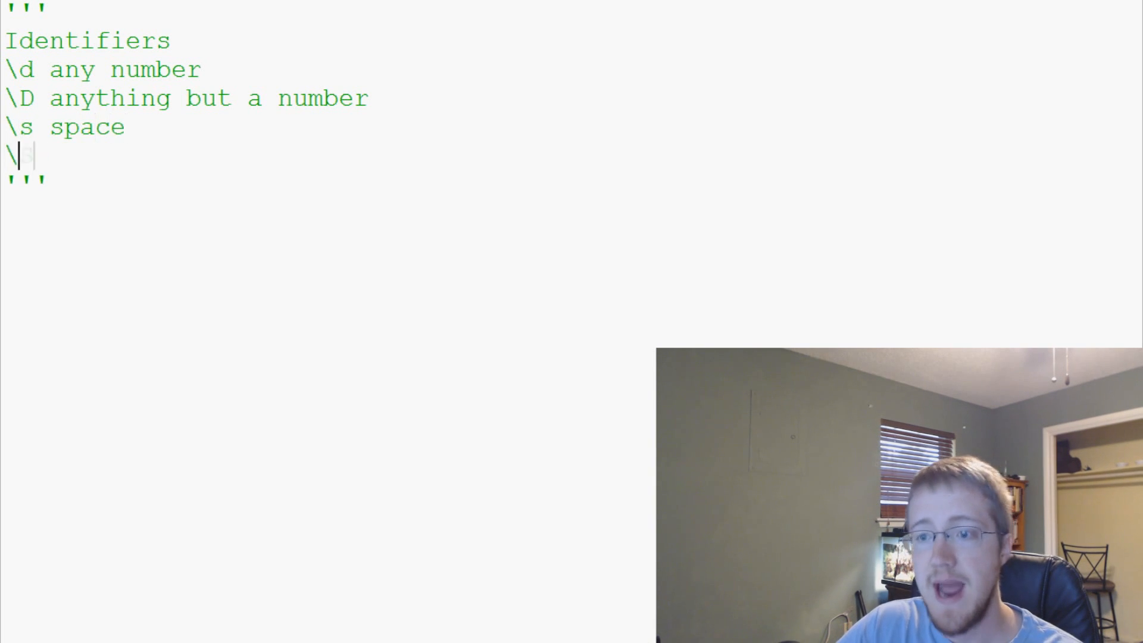
type("S anything but a space")
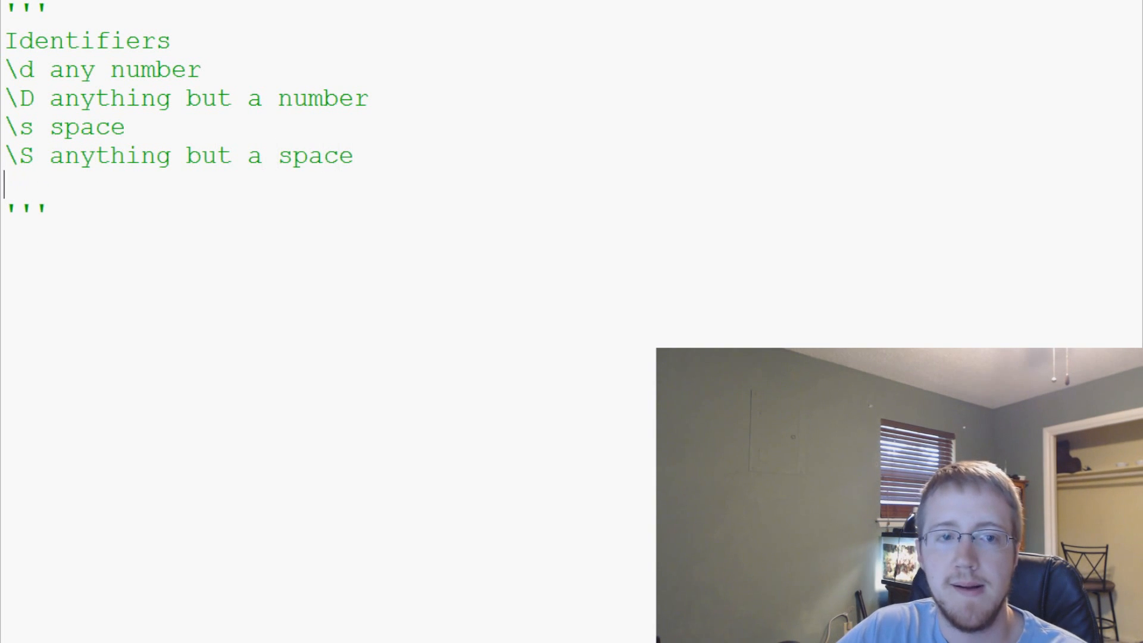
type("\\w any")
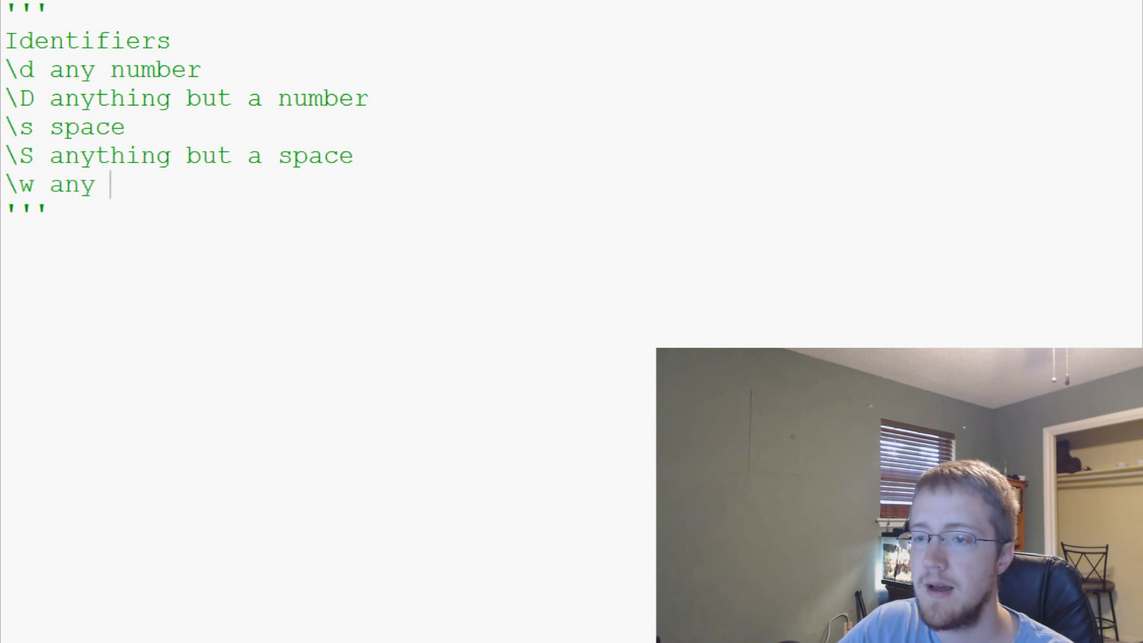
type("character")
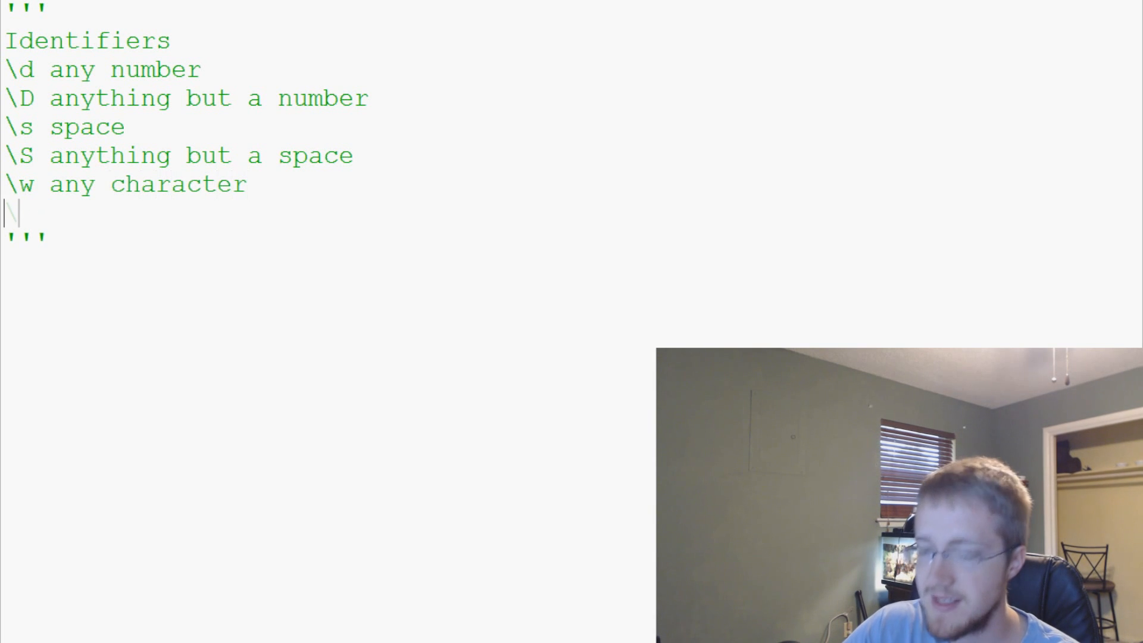
type("\\W anything but a character")
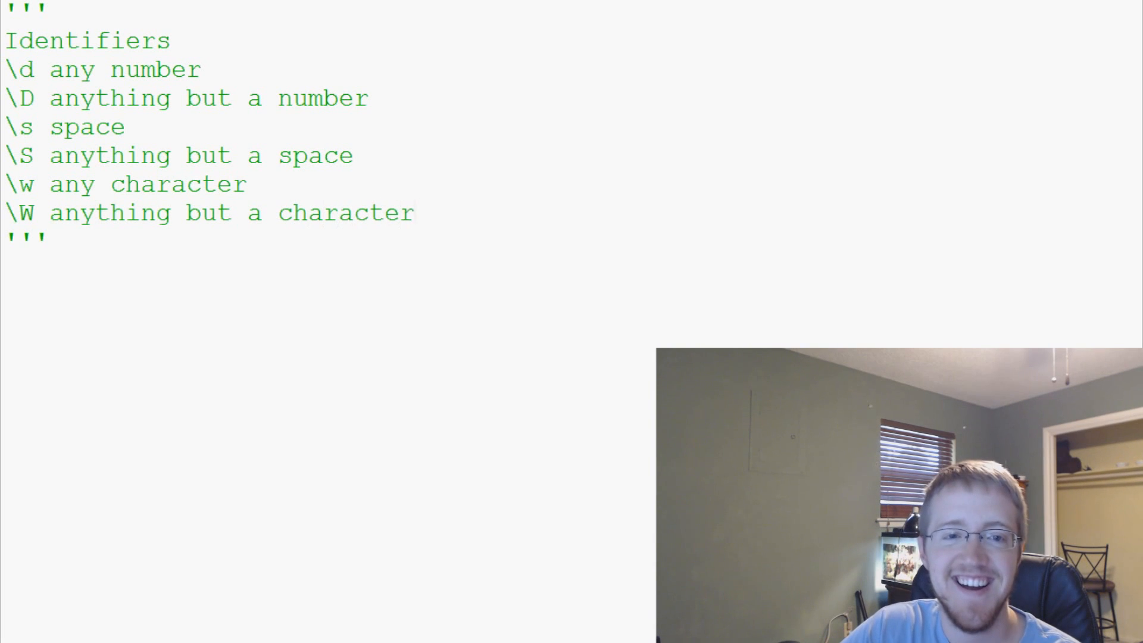
Add the '.' entry meaning any character except for a new line, replacing stray letters.
key("enter")
type(". =")
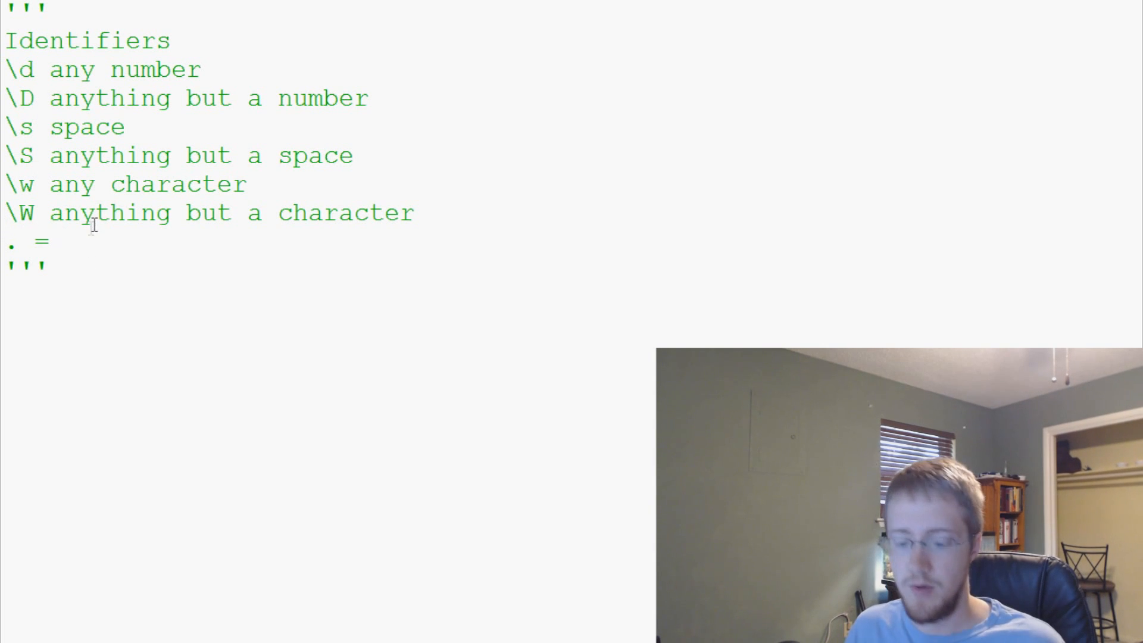
type("ghjl")
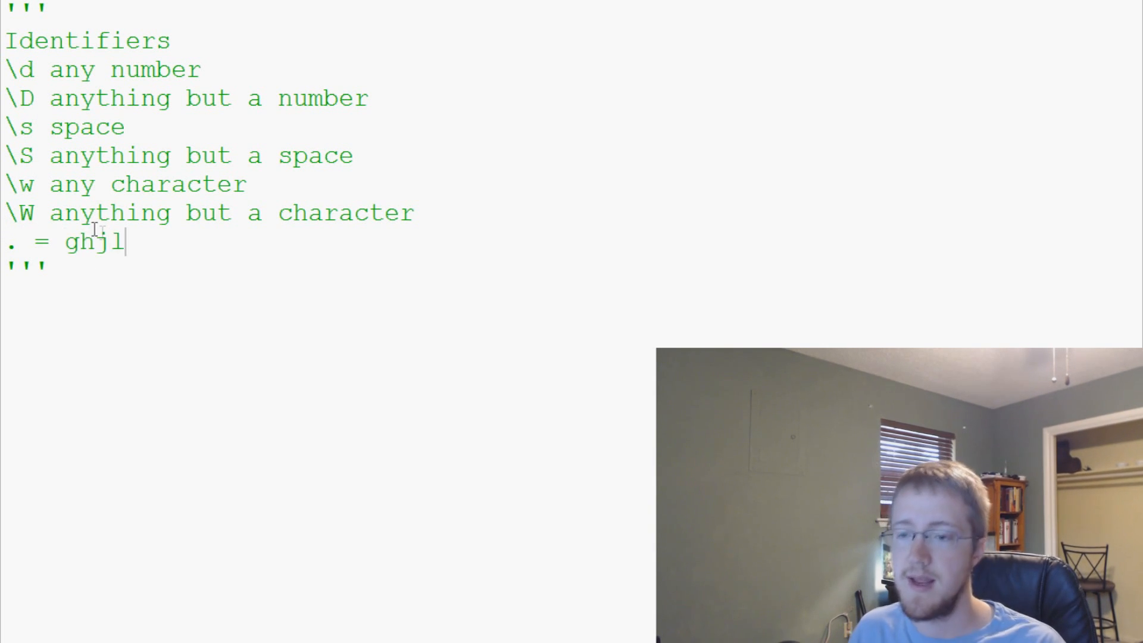
double_click(92, 241)
type(".")
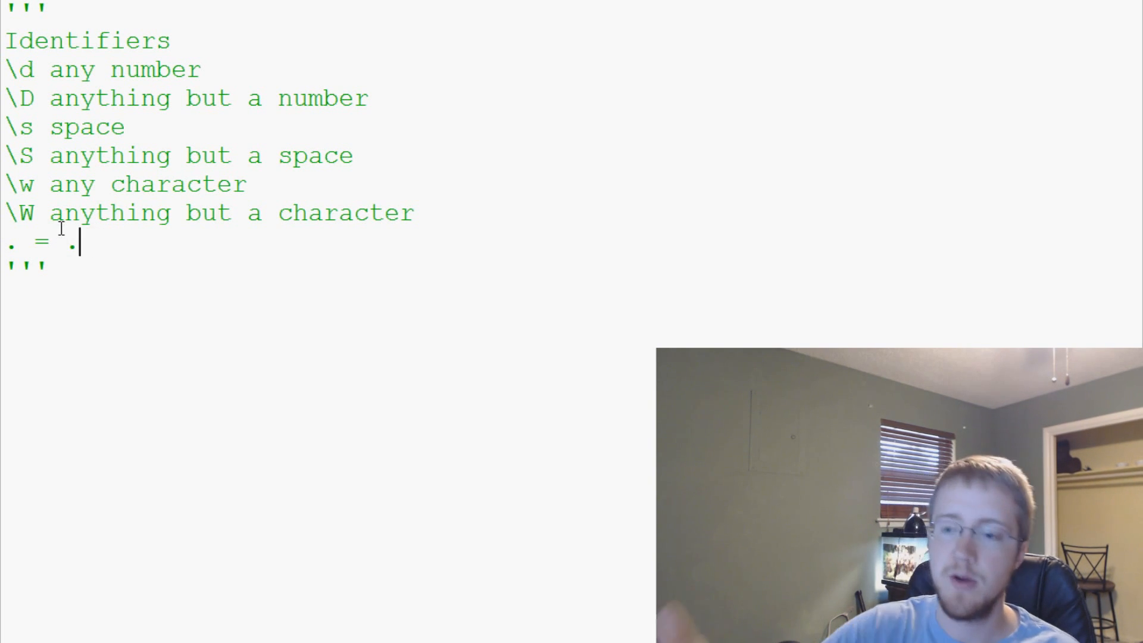
type("\\")
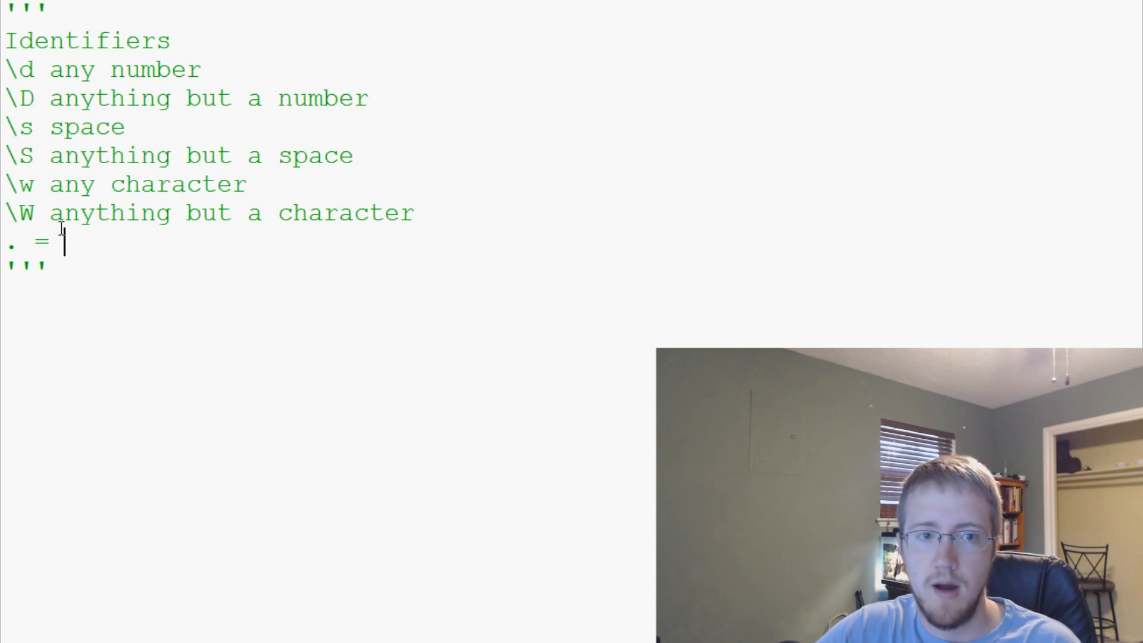
type("'an")
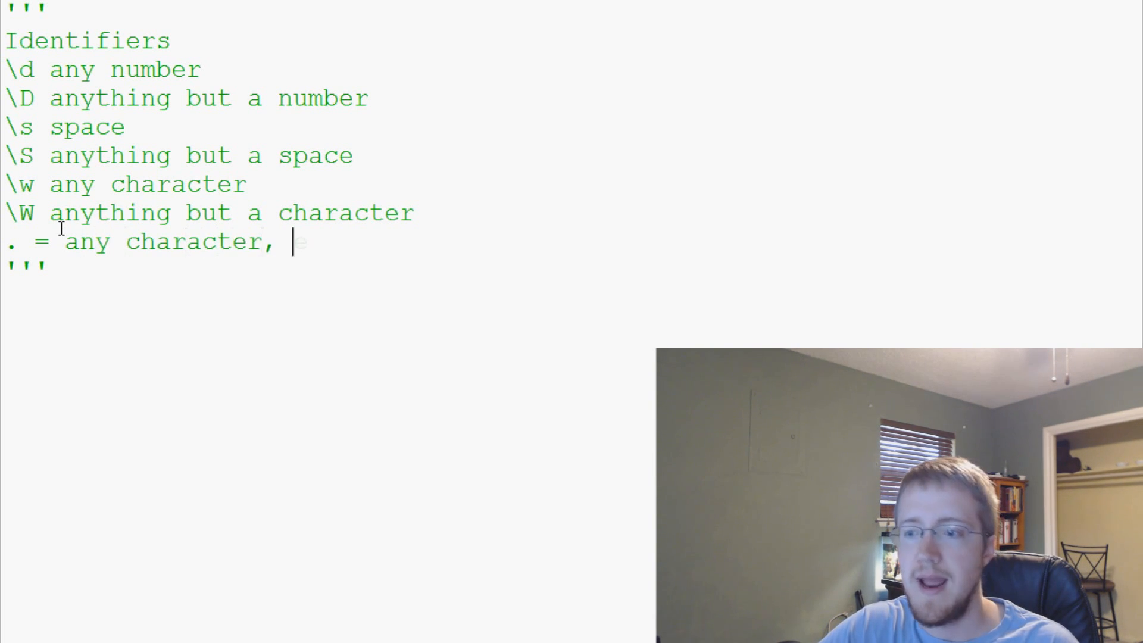
type("except for a new")
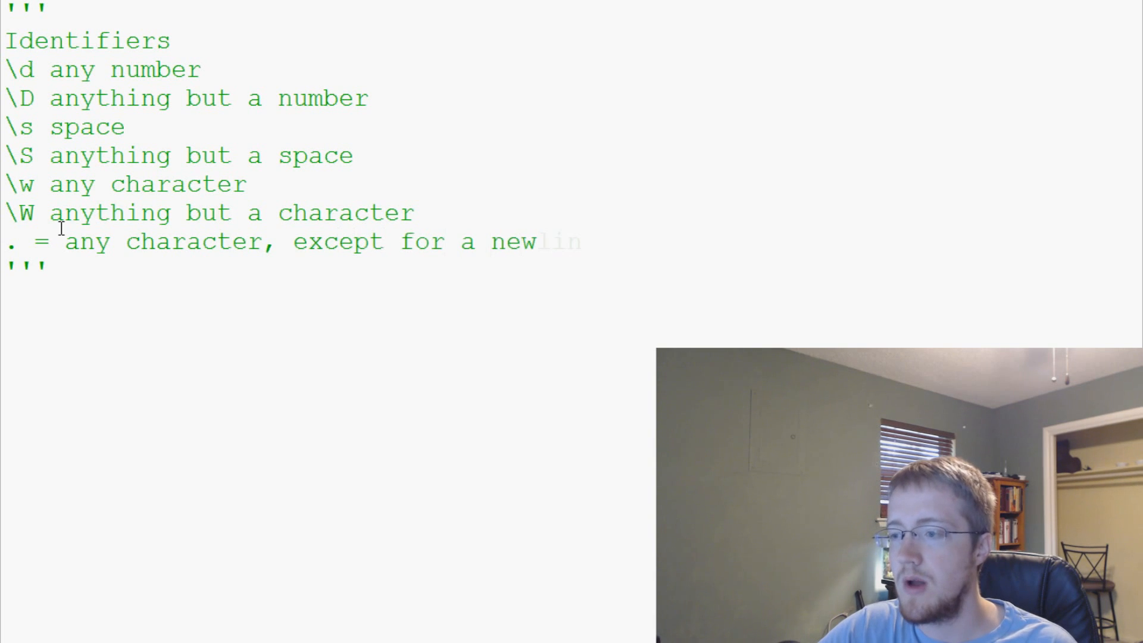
type("line")
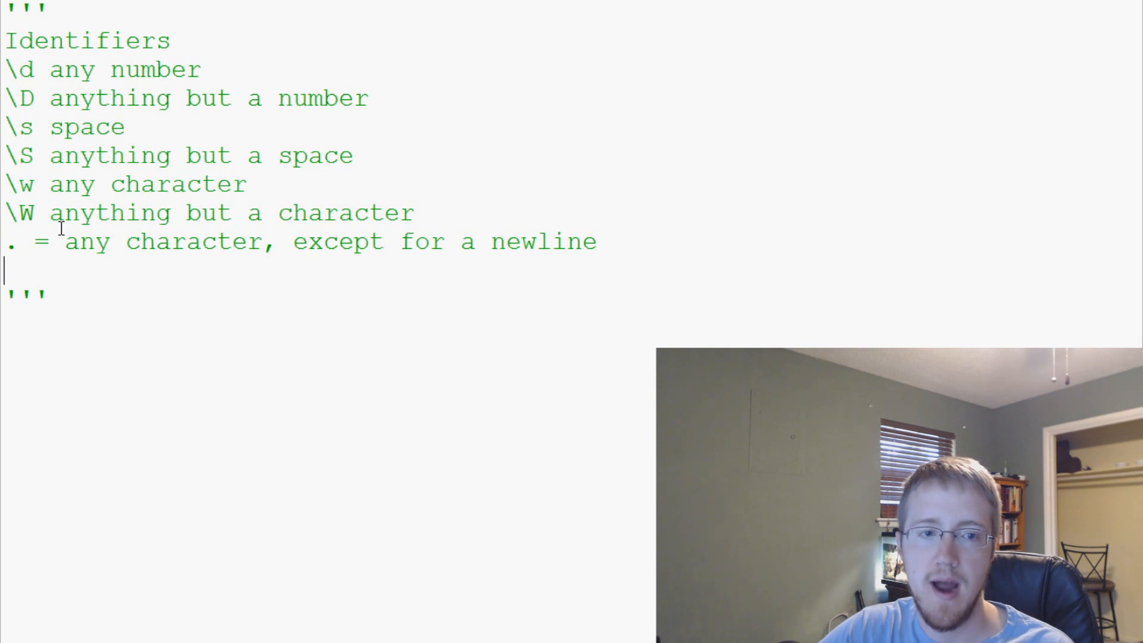
Add the \b entry meaning the whitespace around words.
type("\\")
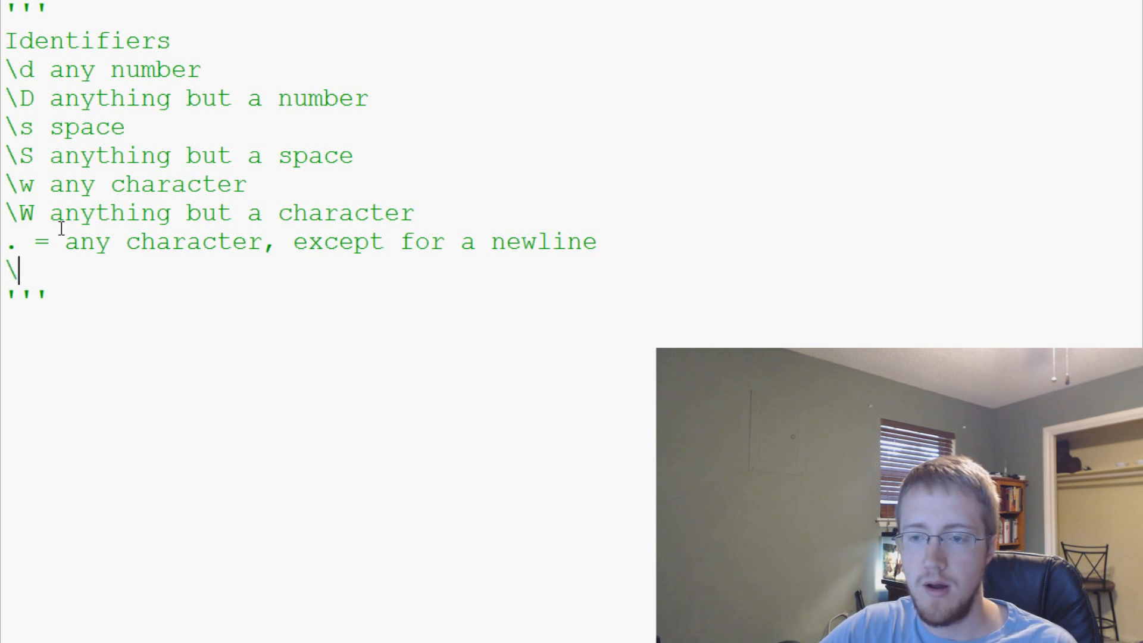
type("b =")
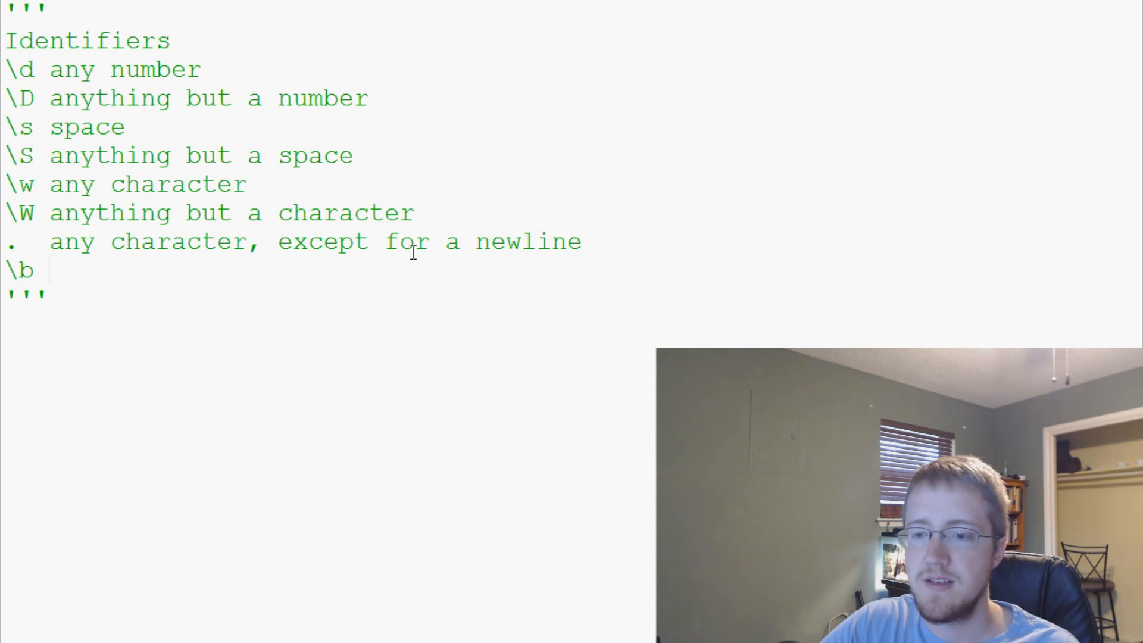
type("the whtie")
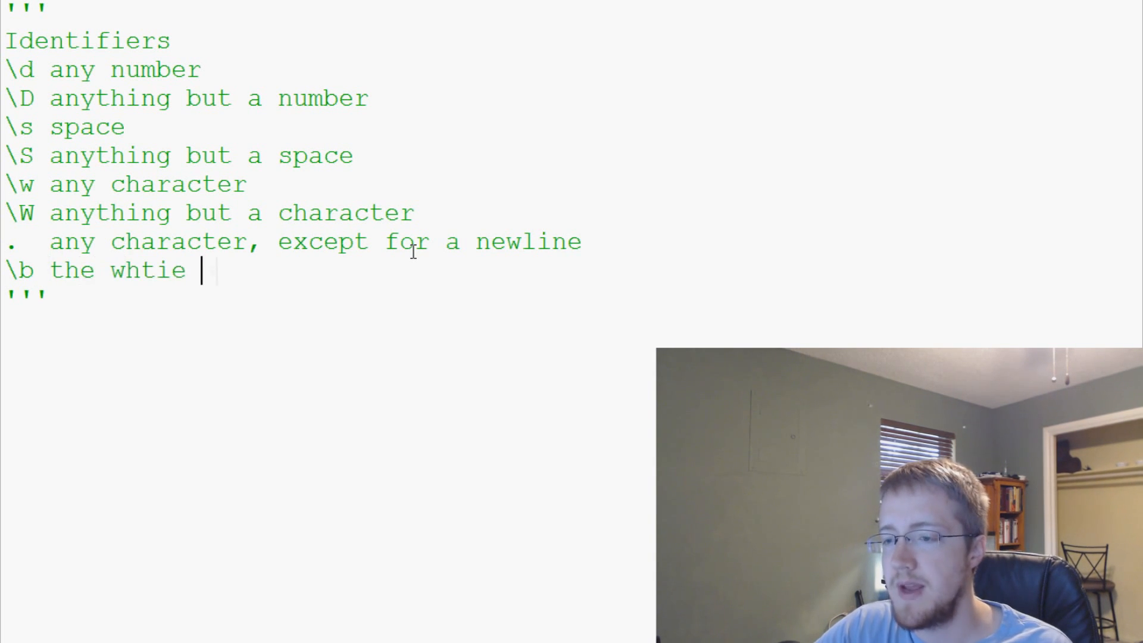
type("whitespa")
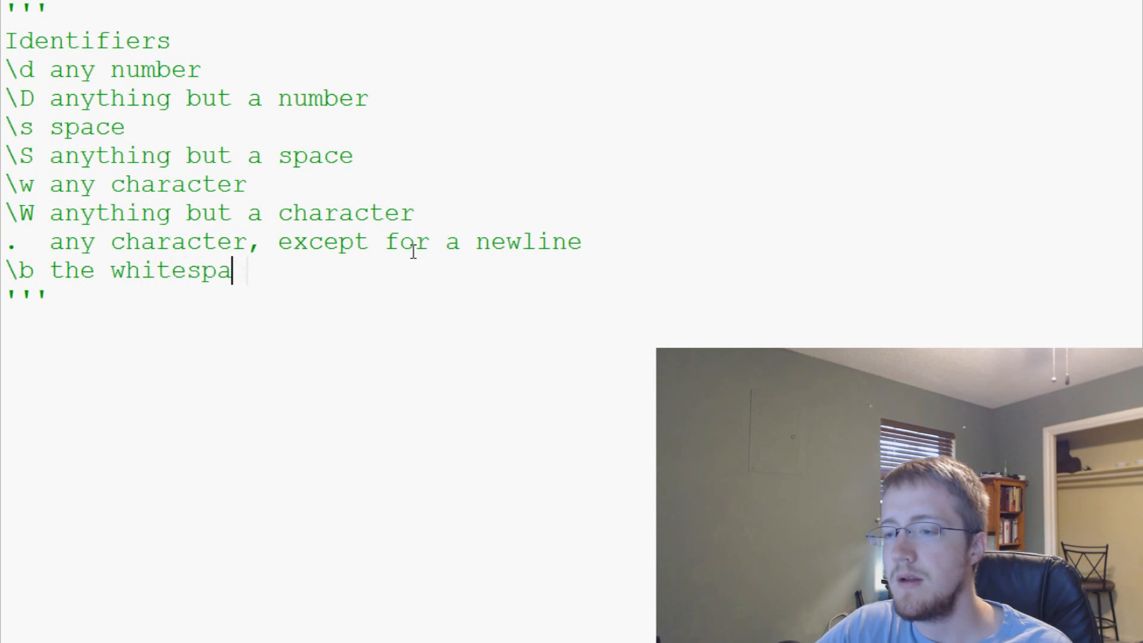
type("ce around words")
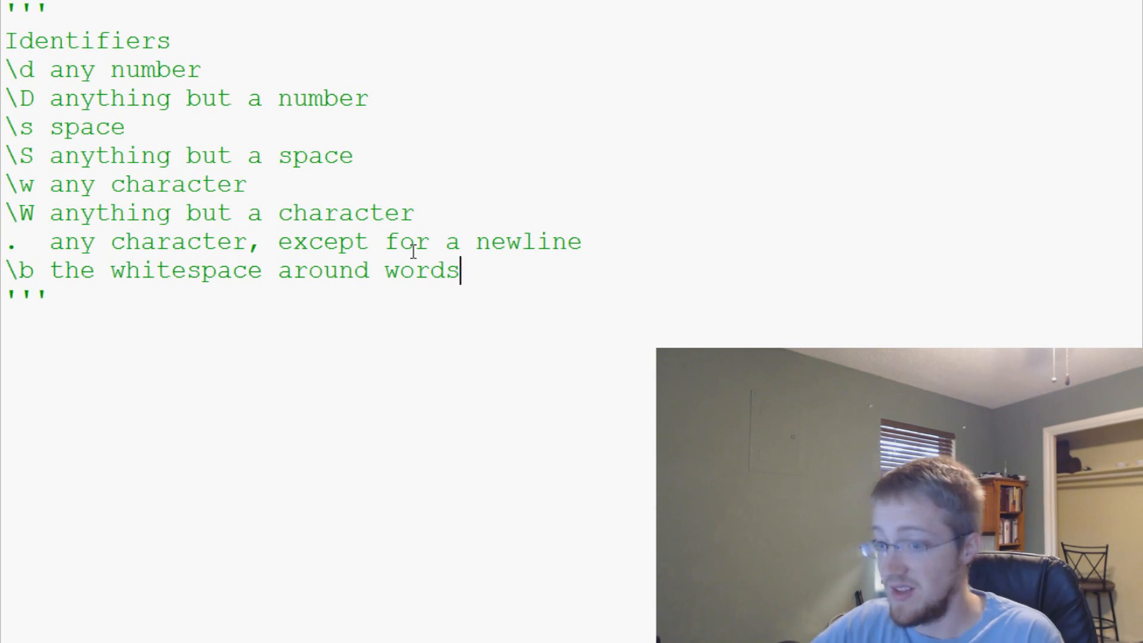
Add the \. entry meaning a period and move below the list to continue.
key("enter")
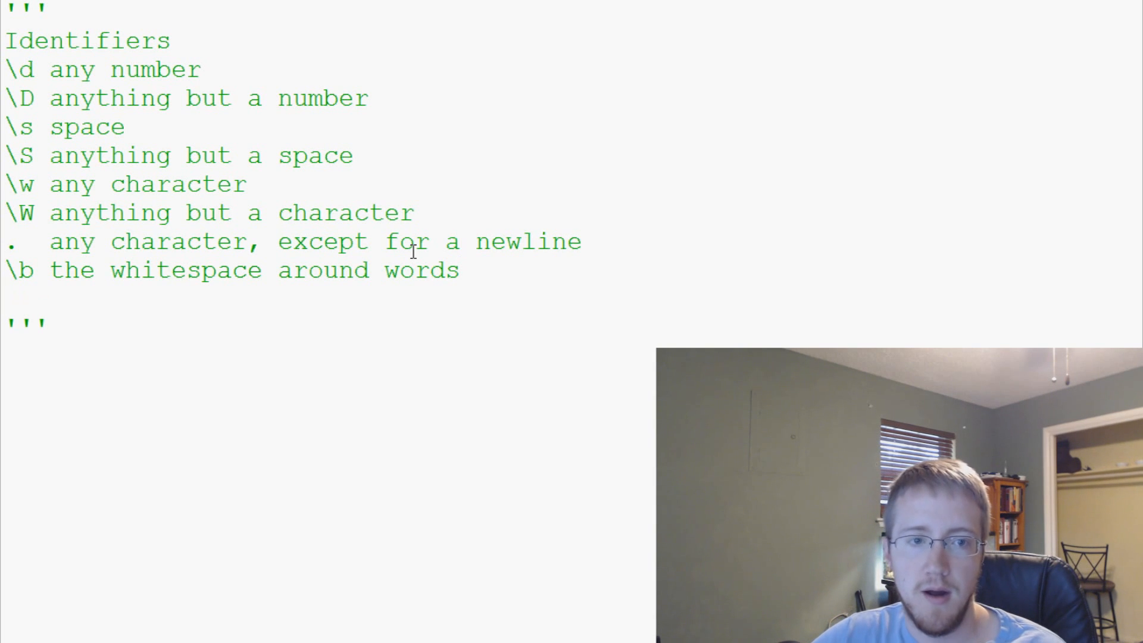
type("\\.")
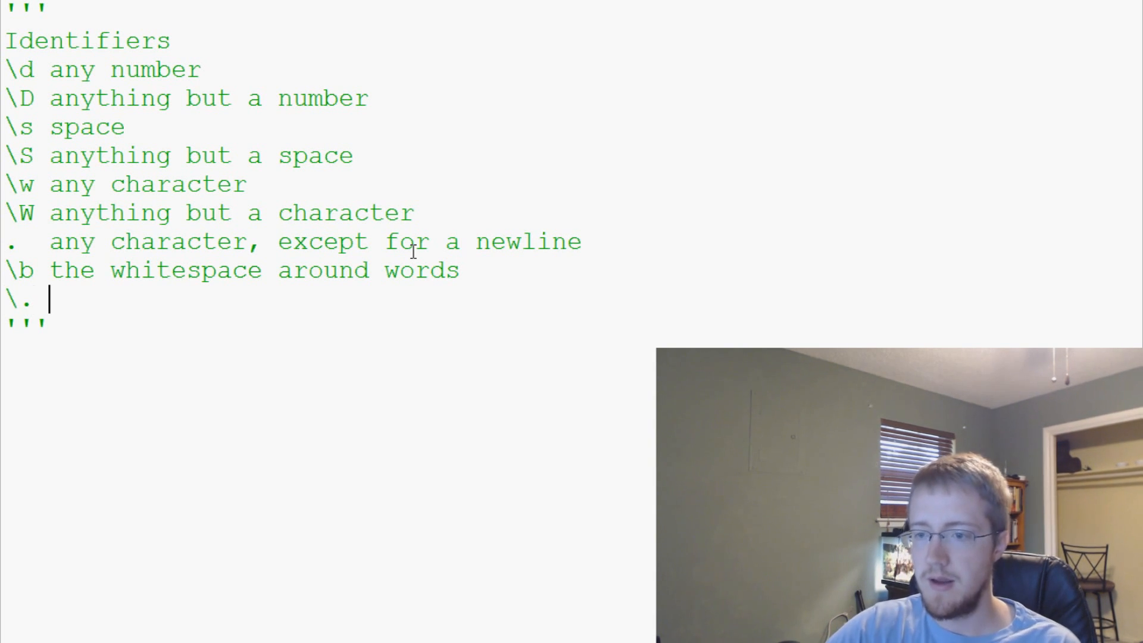
type("a period")
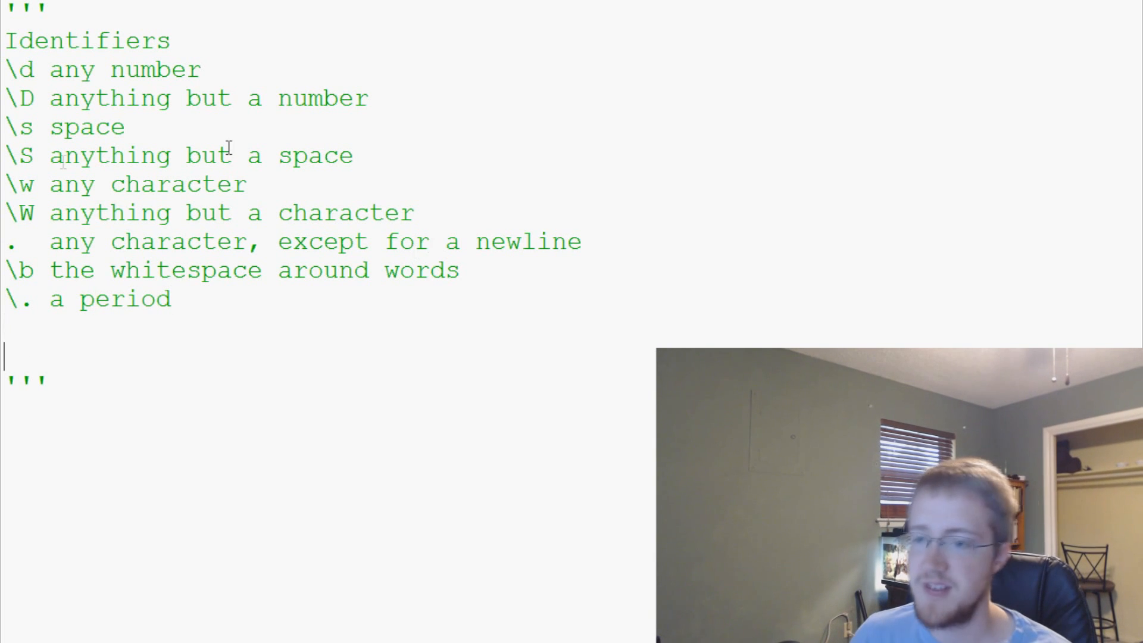
double_click(20, 299)
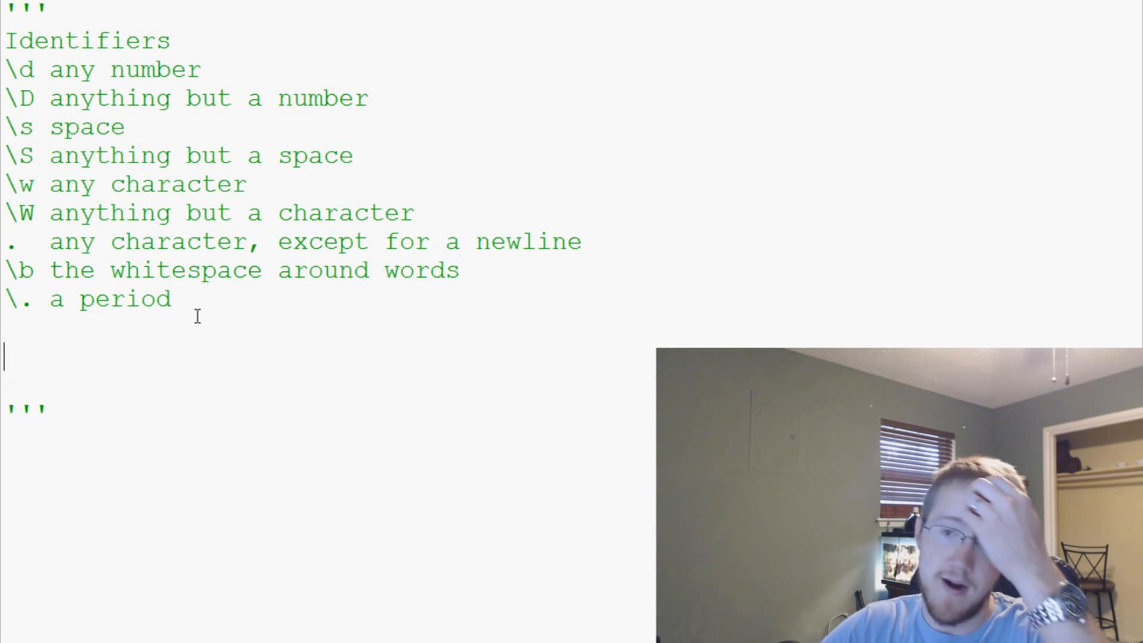
Add a 'Modifiers:' heading and give the Identifiers heading a colon.
type("Mod")
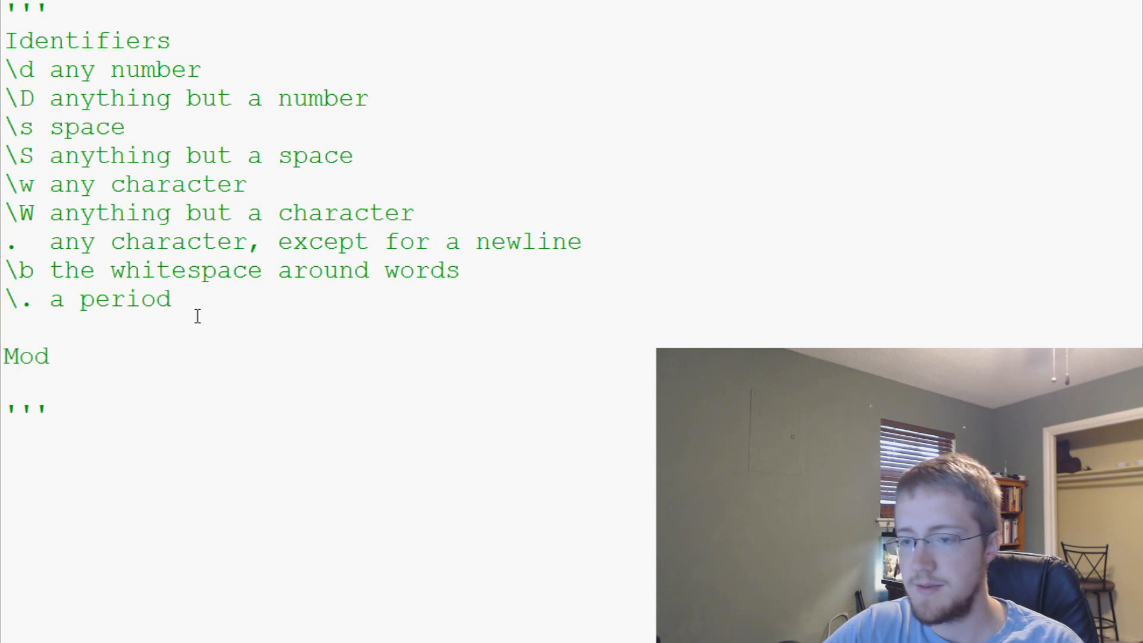
type("ifiers")
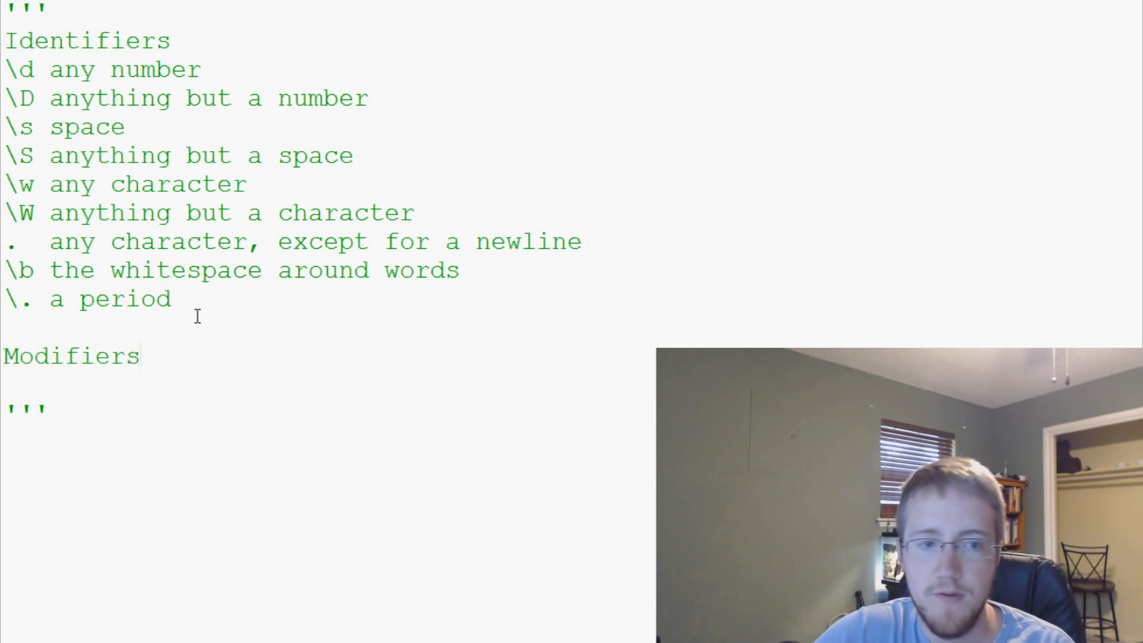
type(":")
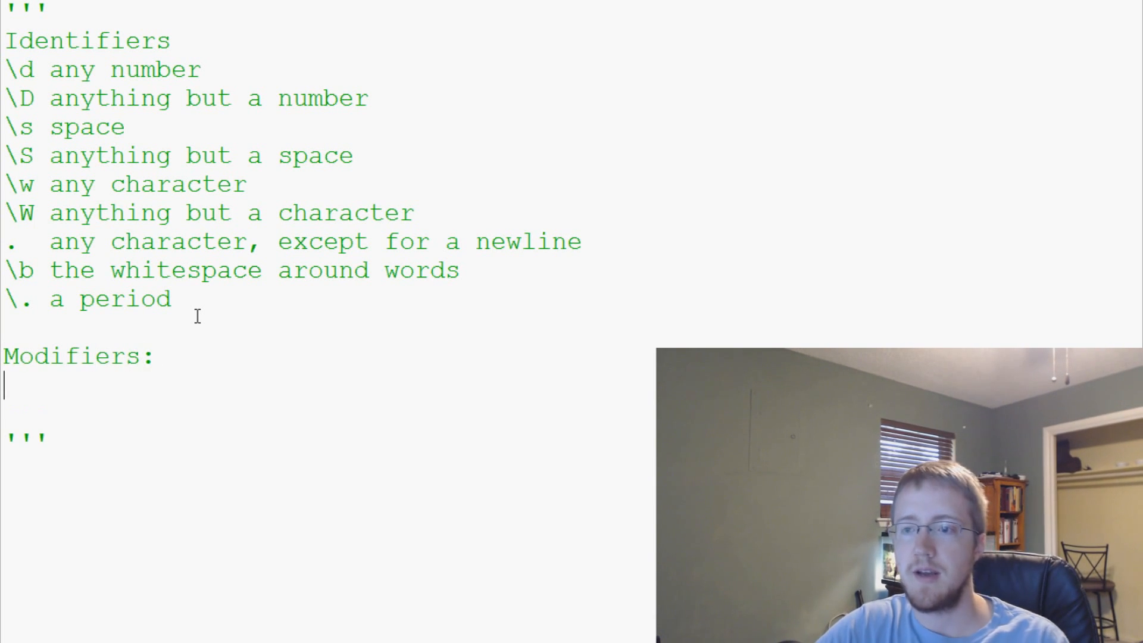
left_click(174, 40)
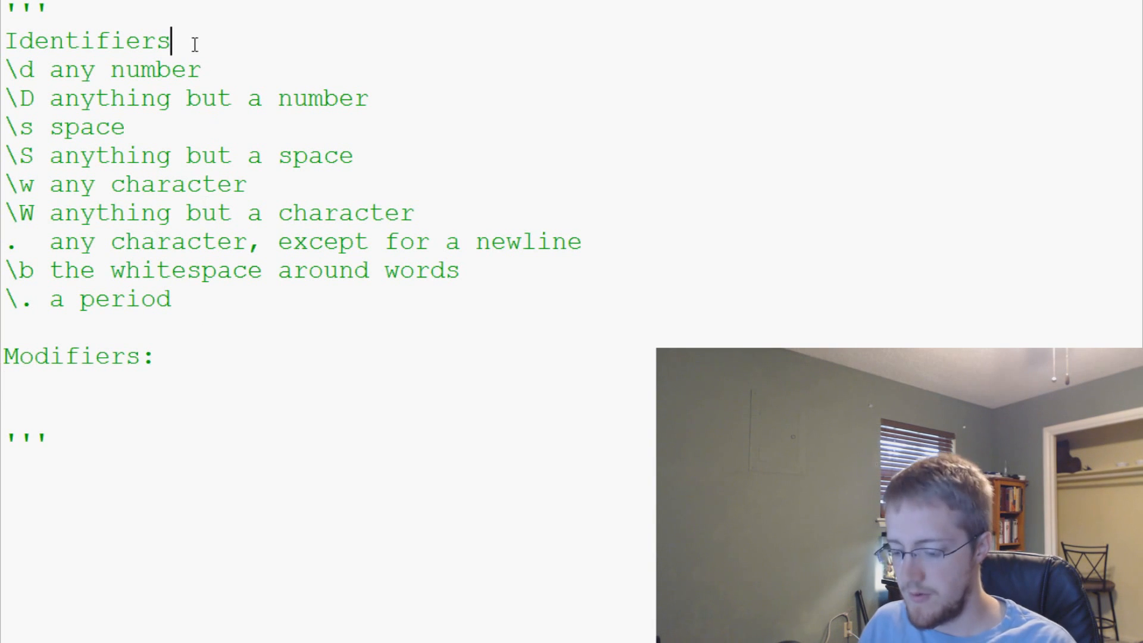
type(":")
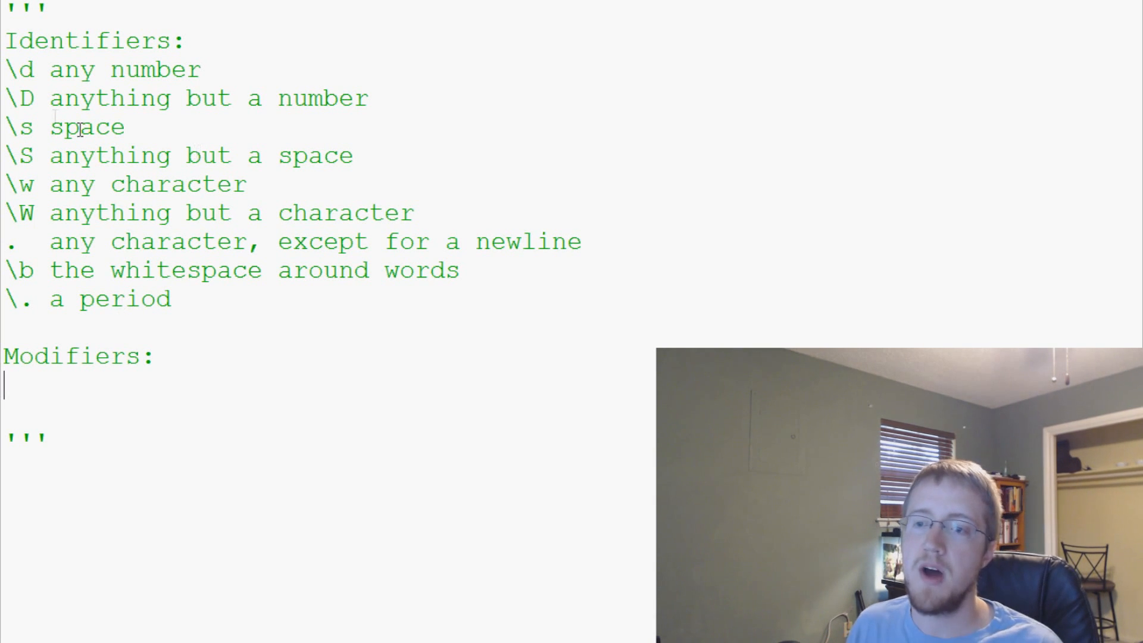
double_click(27, 69)
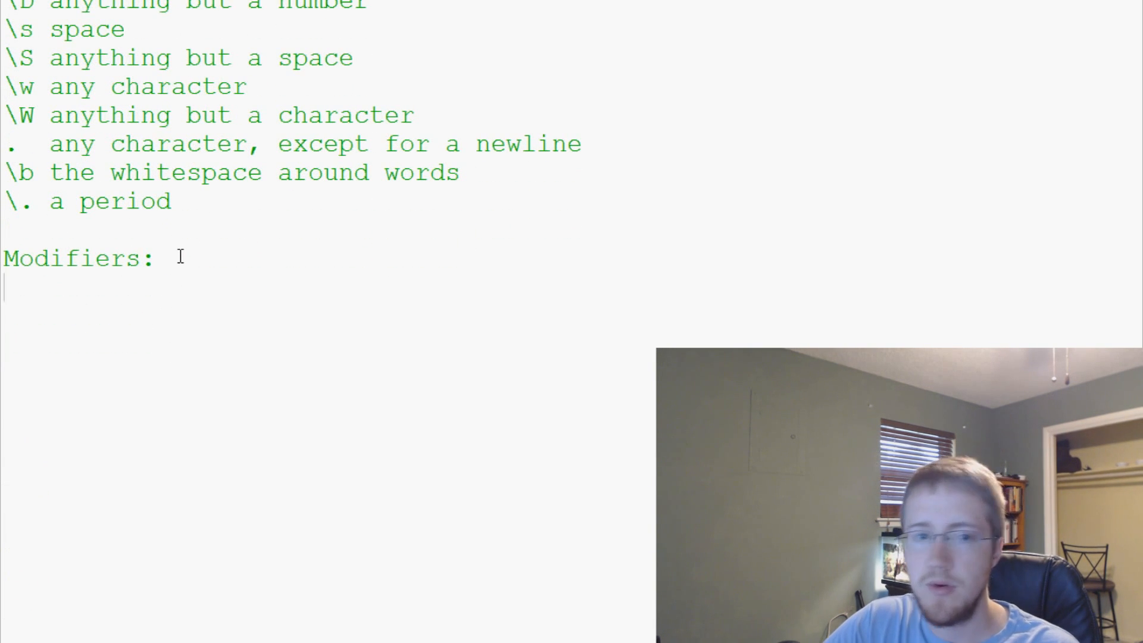
Note that {1,3} means we're expecting 1-3, dropping the \d{1-3} example.
type("{}")
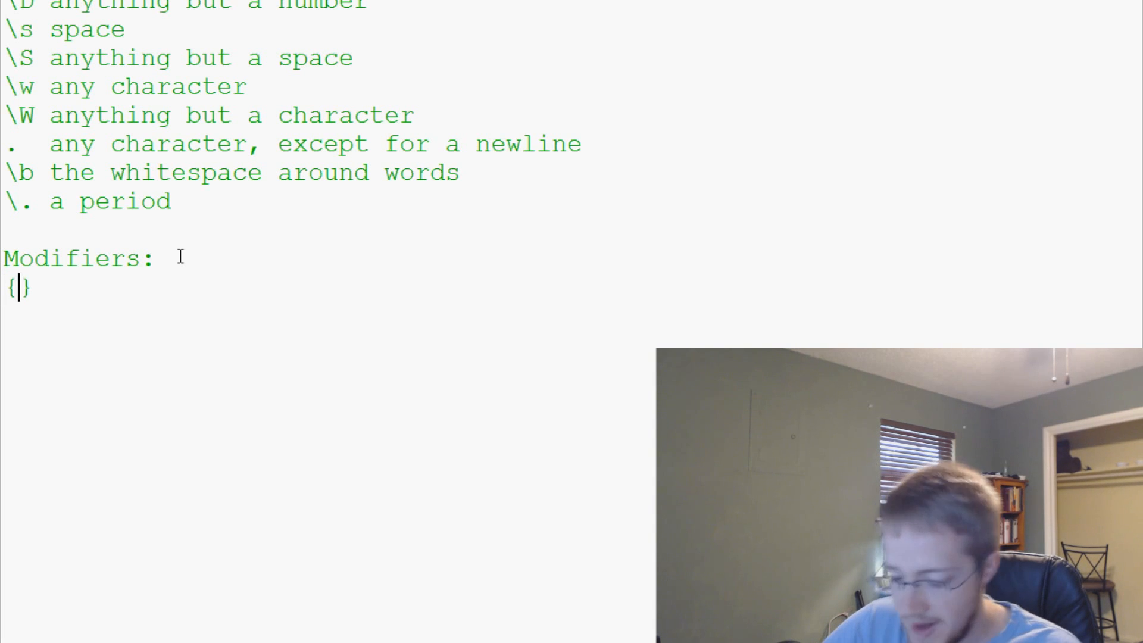
type("1,3")
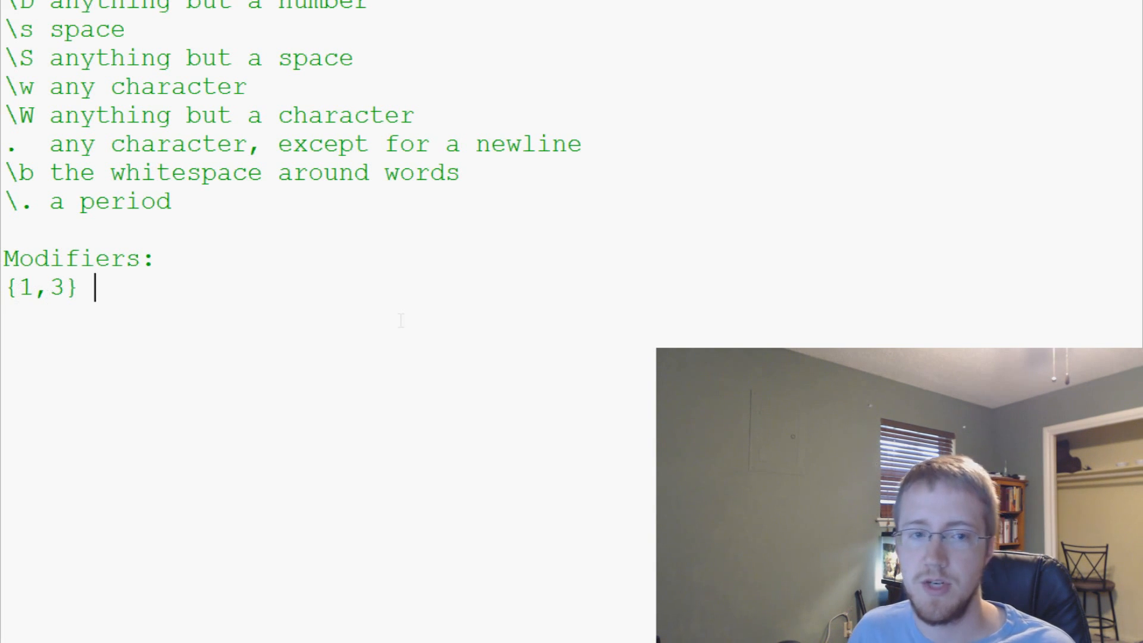
mouse_move(210, 288)
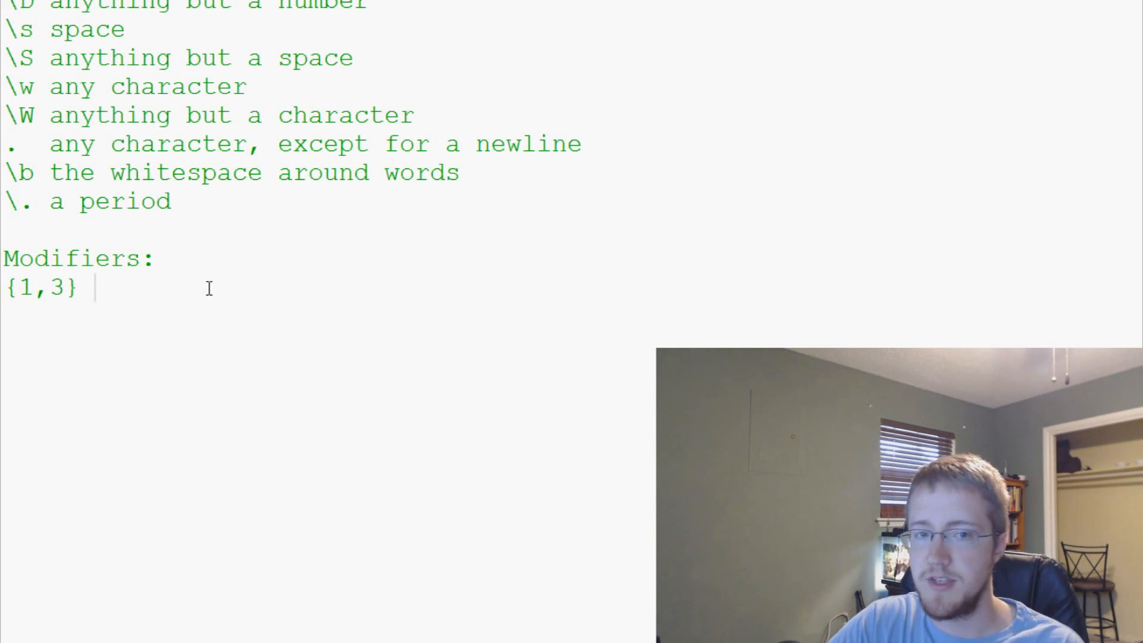
type("we're")
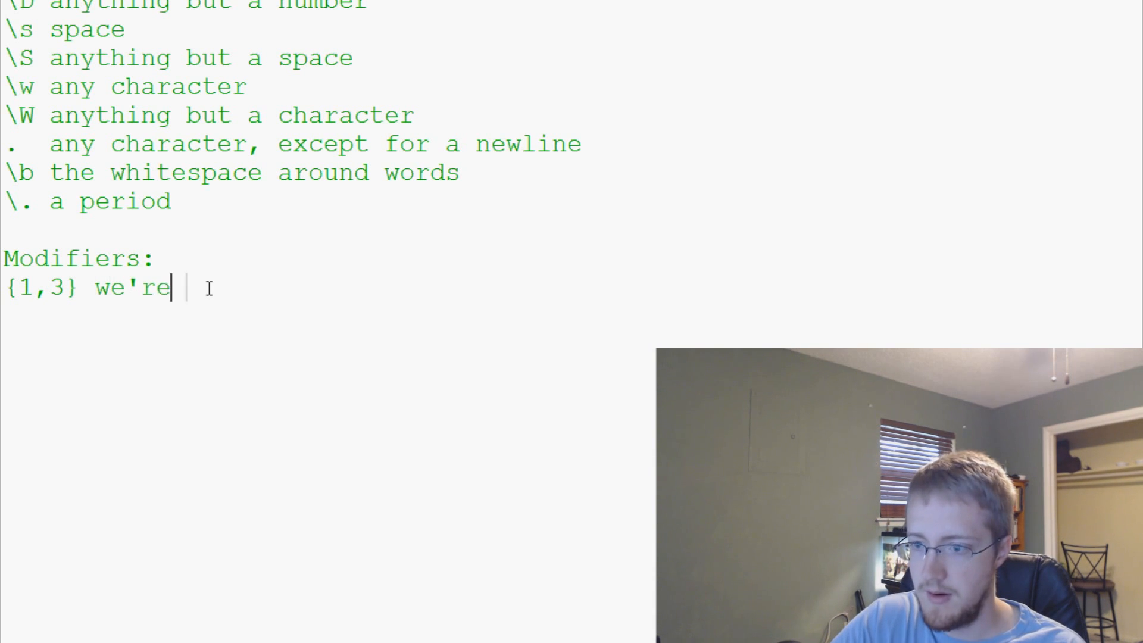
type("expecting 1-")
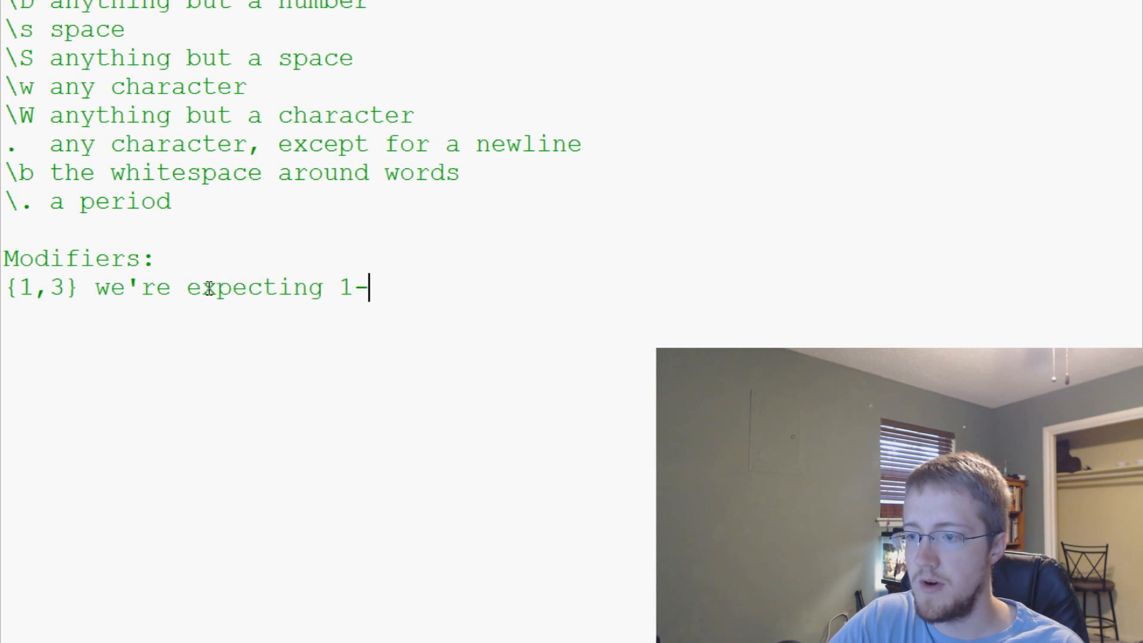
type("3")
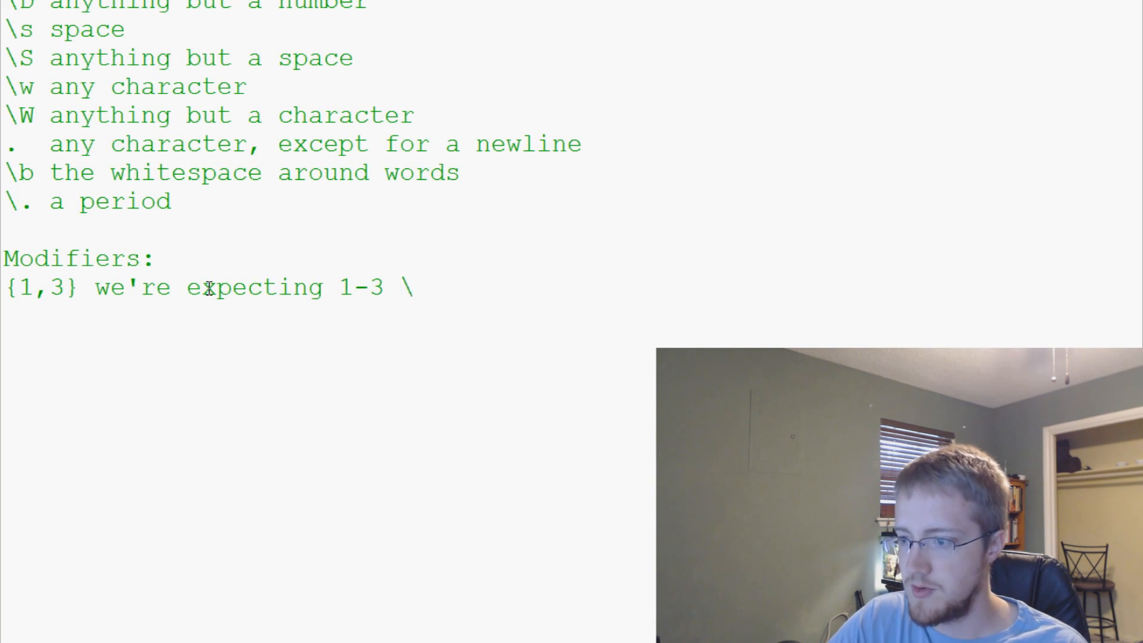
type("\\d{}")
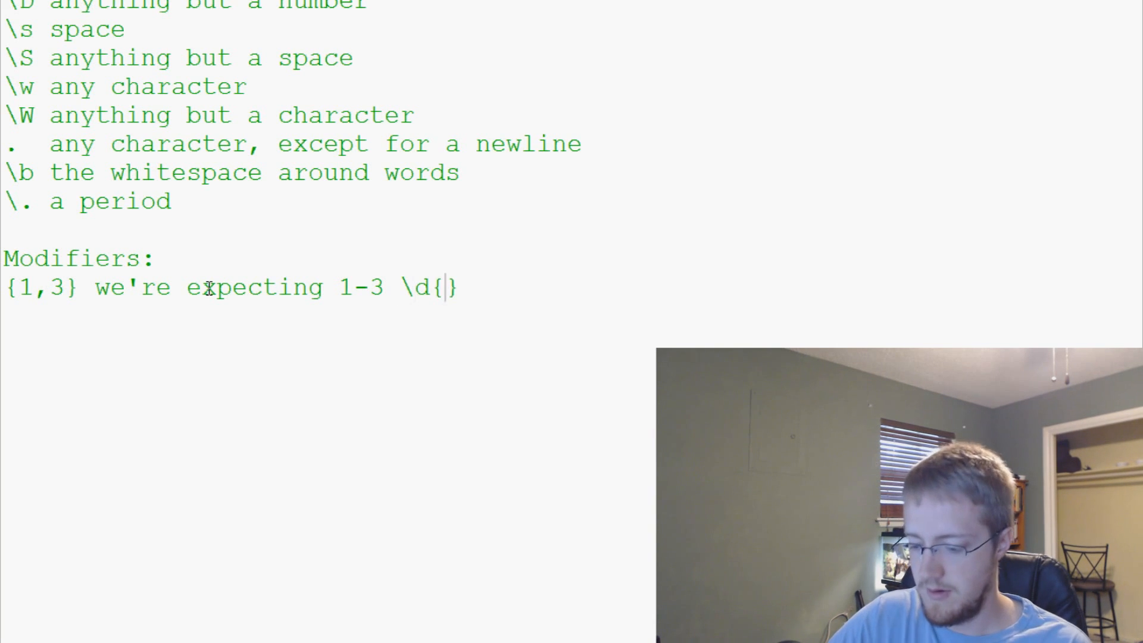
type("1-3}")
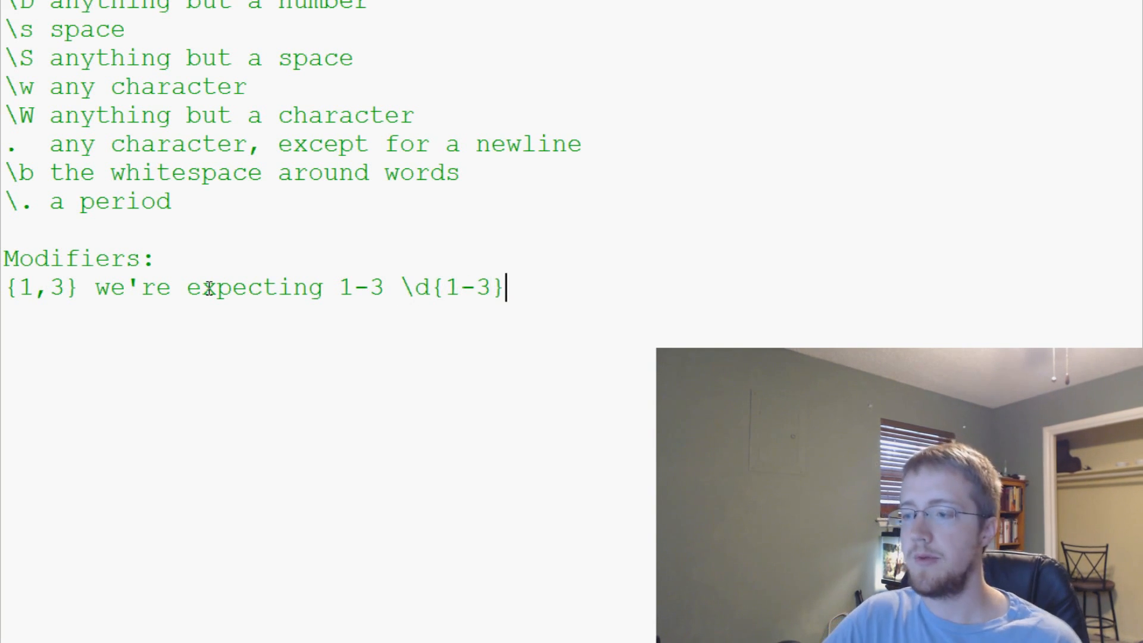
key("BackSpace")
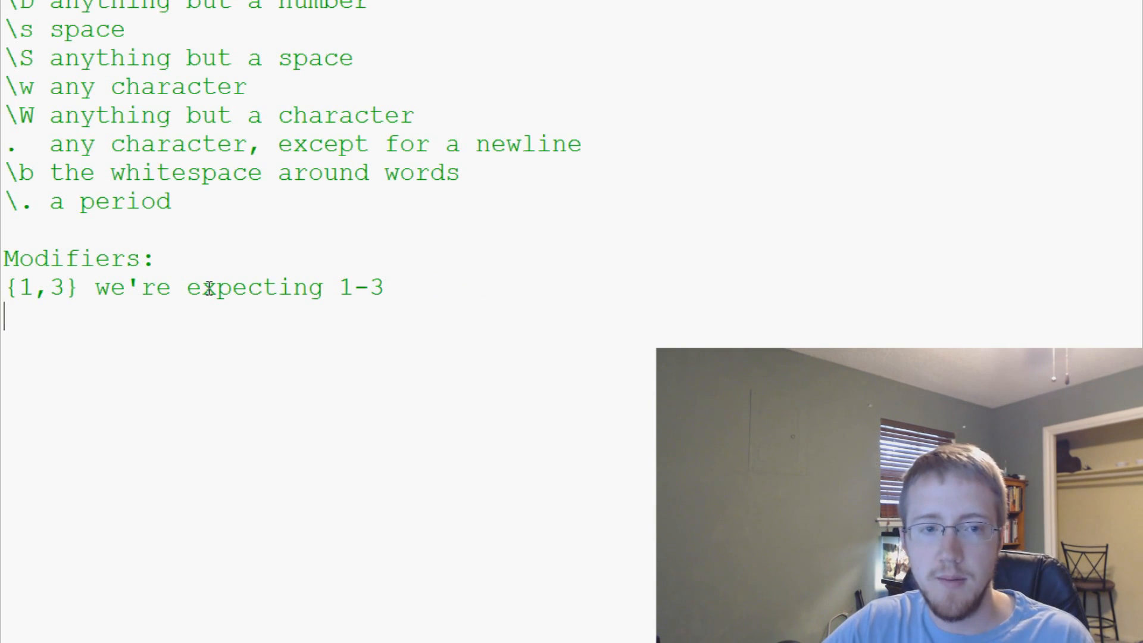
List + as Match 1 or more, ? as Match 0 or 1 and * as Match 0 or more.
type("+")
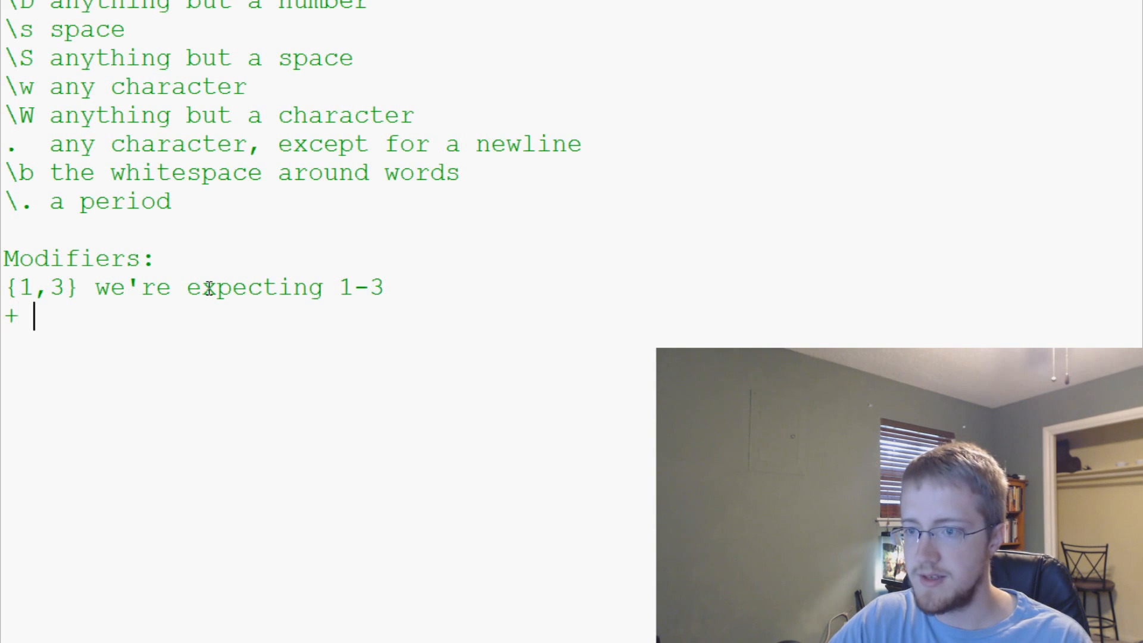
type("Match 1 or more")
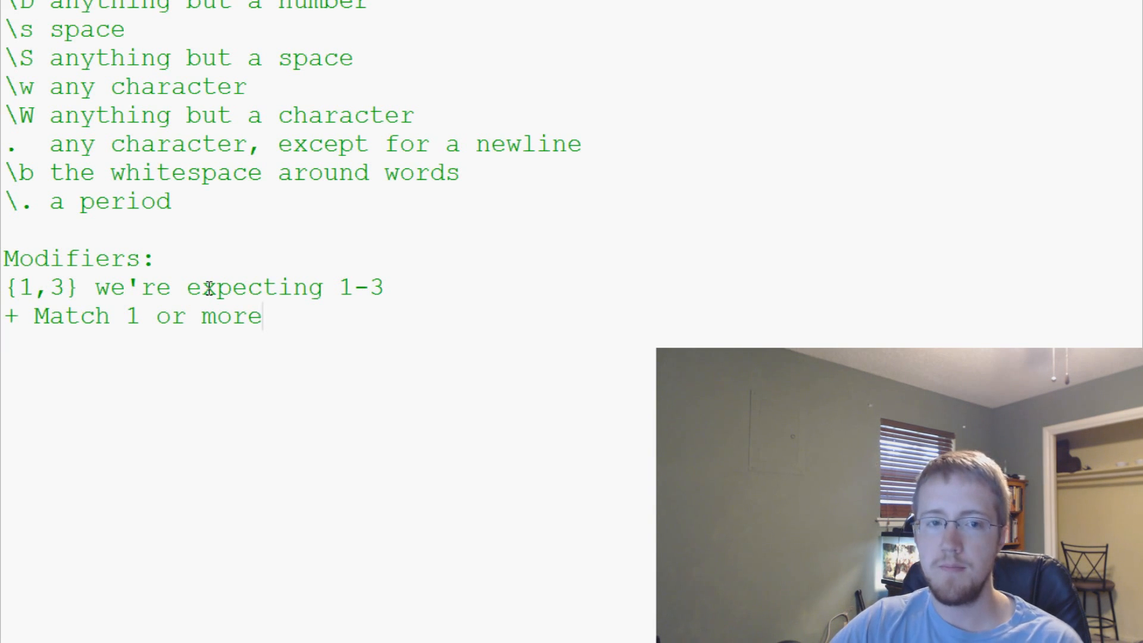
type("?")
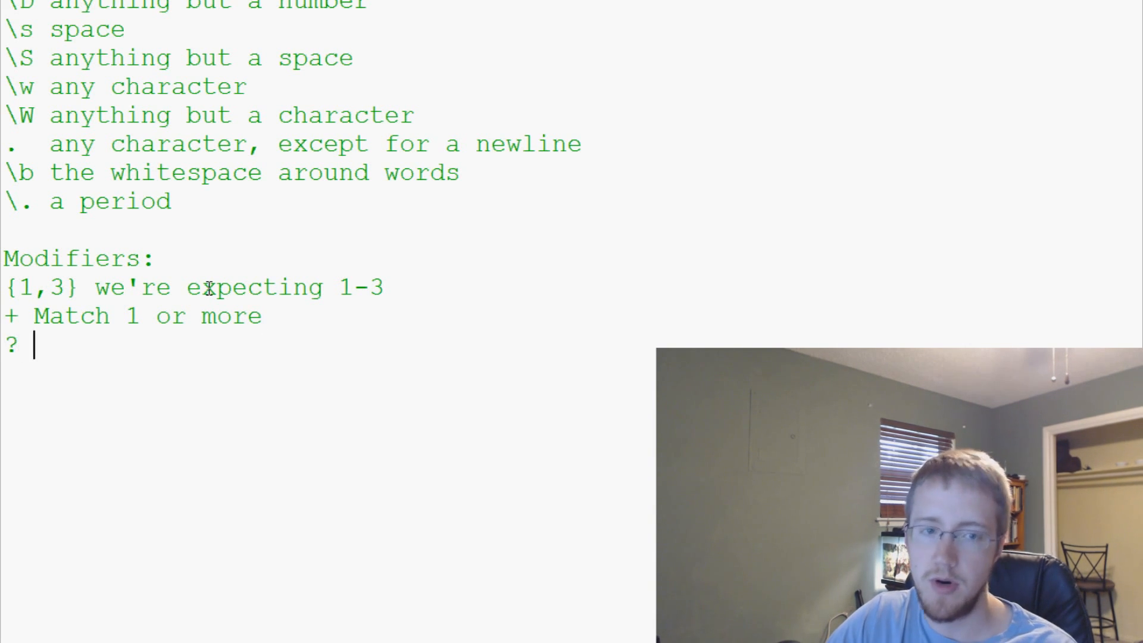
type("Mat")
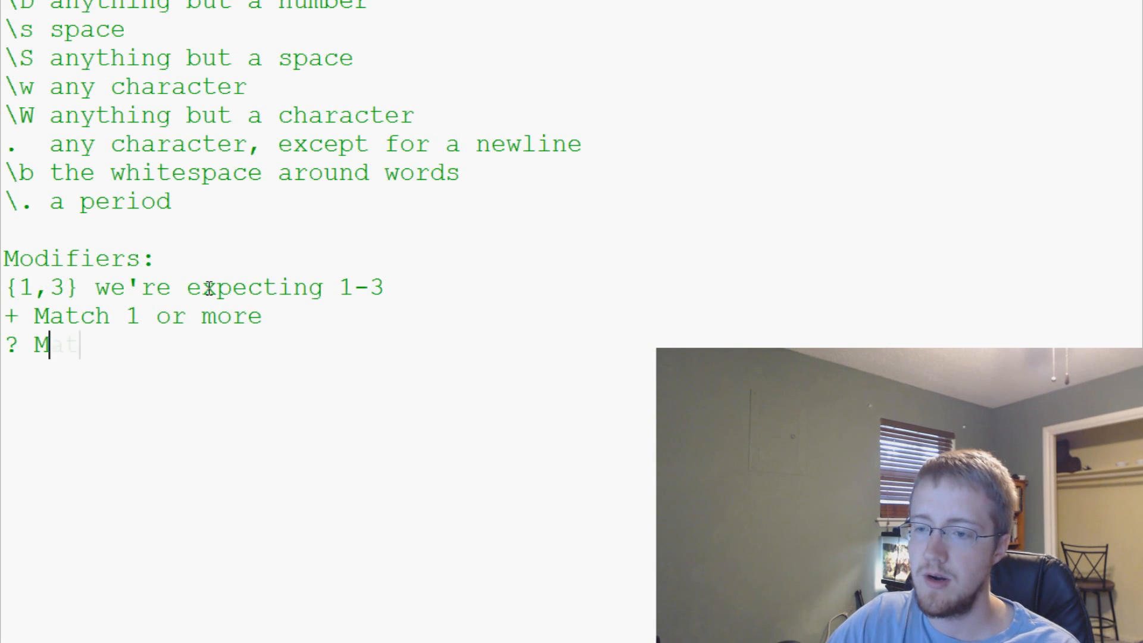
type("atch 0 or m")
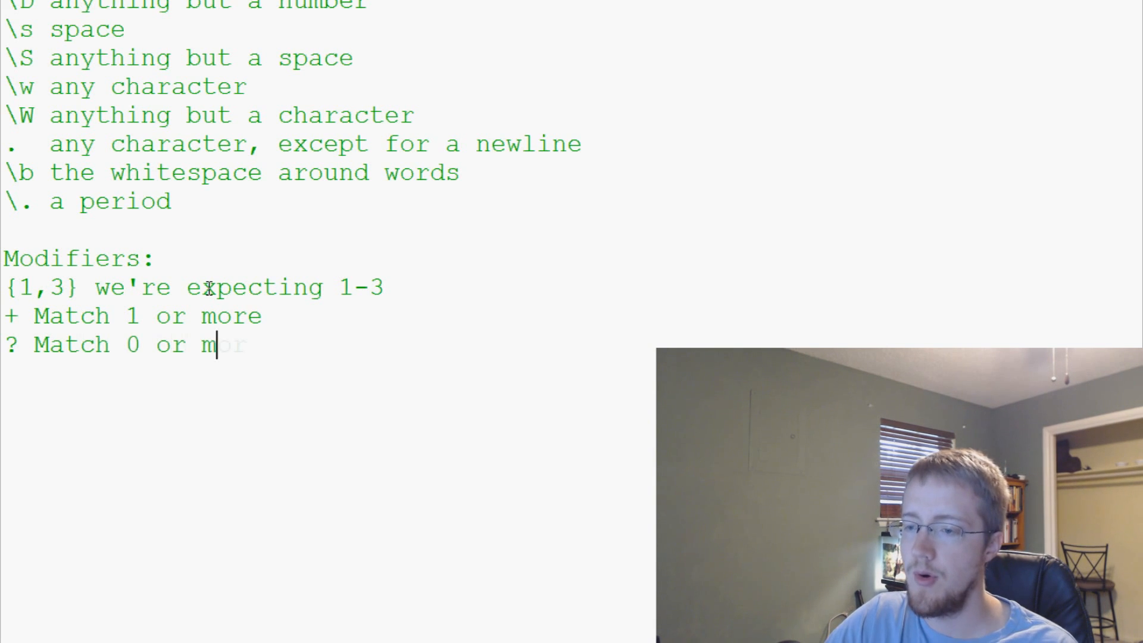
type("ore")
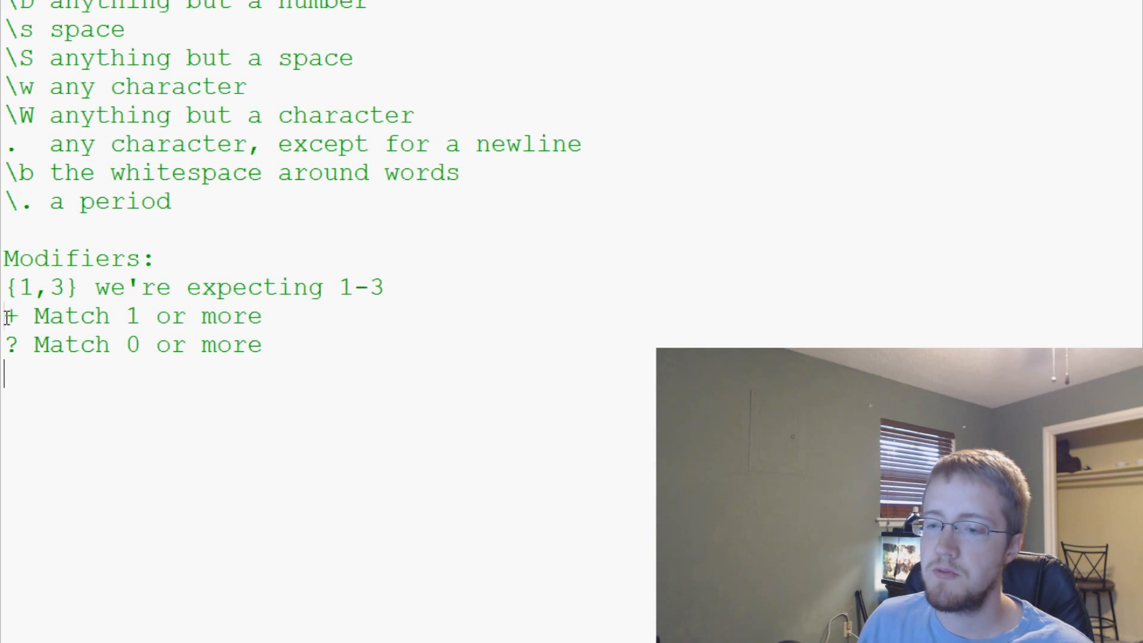
triple_click(131, 316)
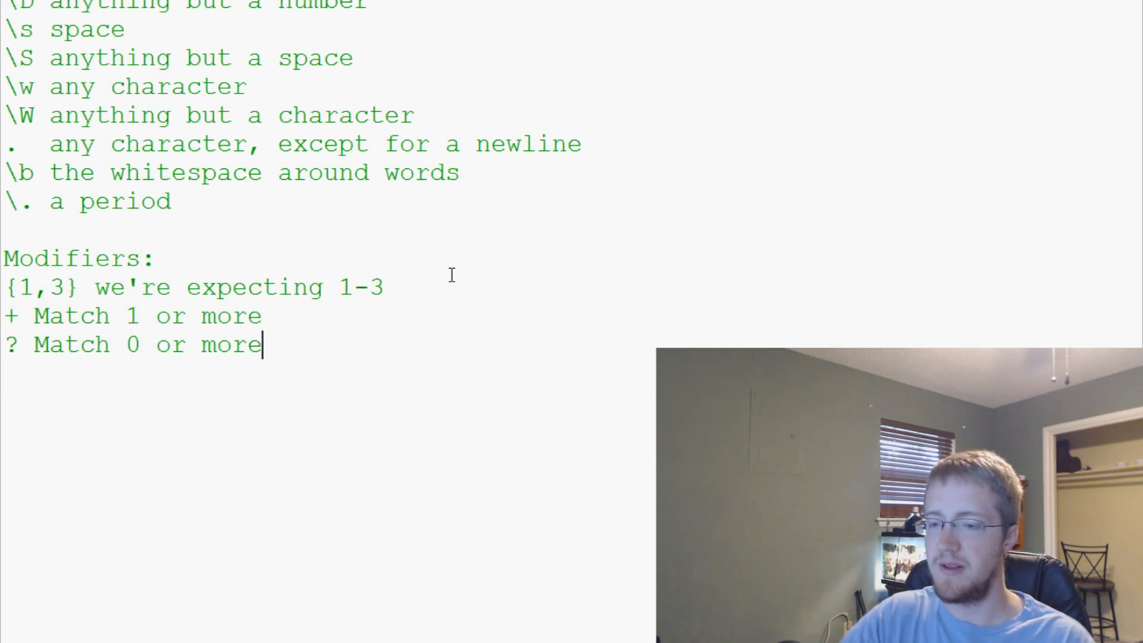
type("*")
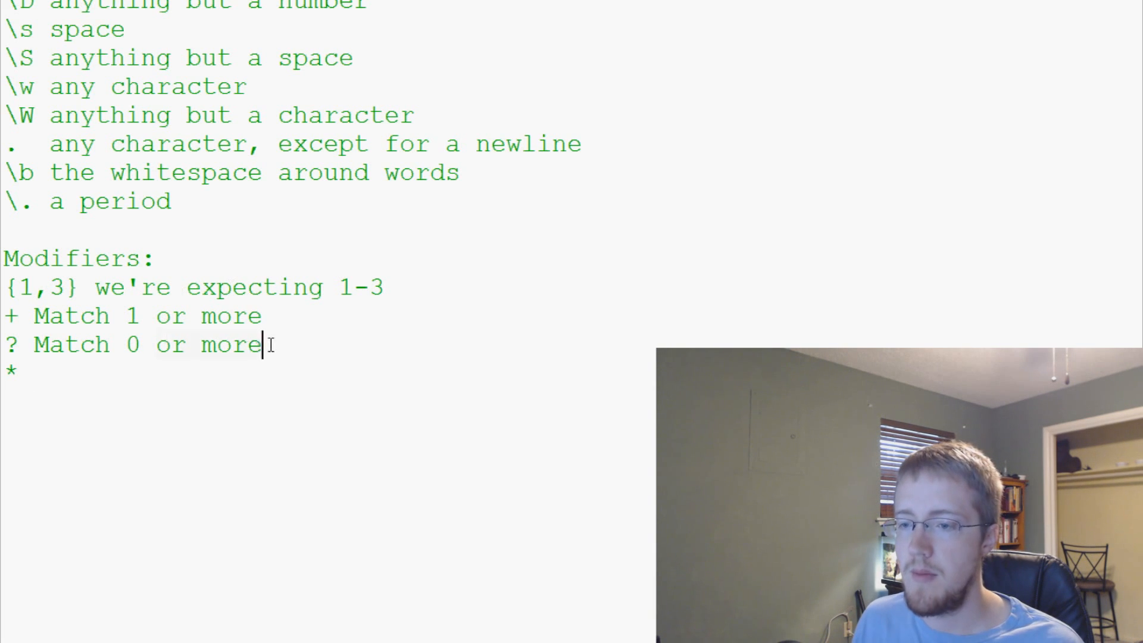
key("BackSpace")
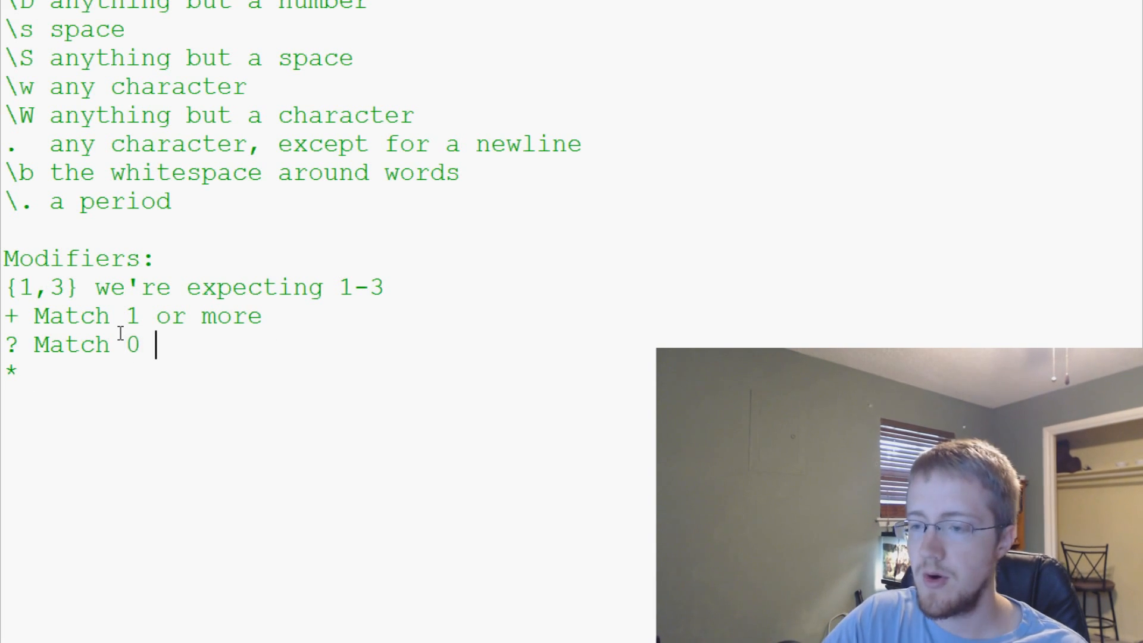
type("or 1")
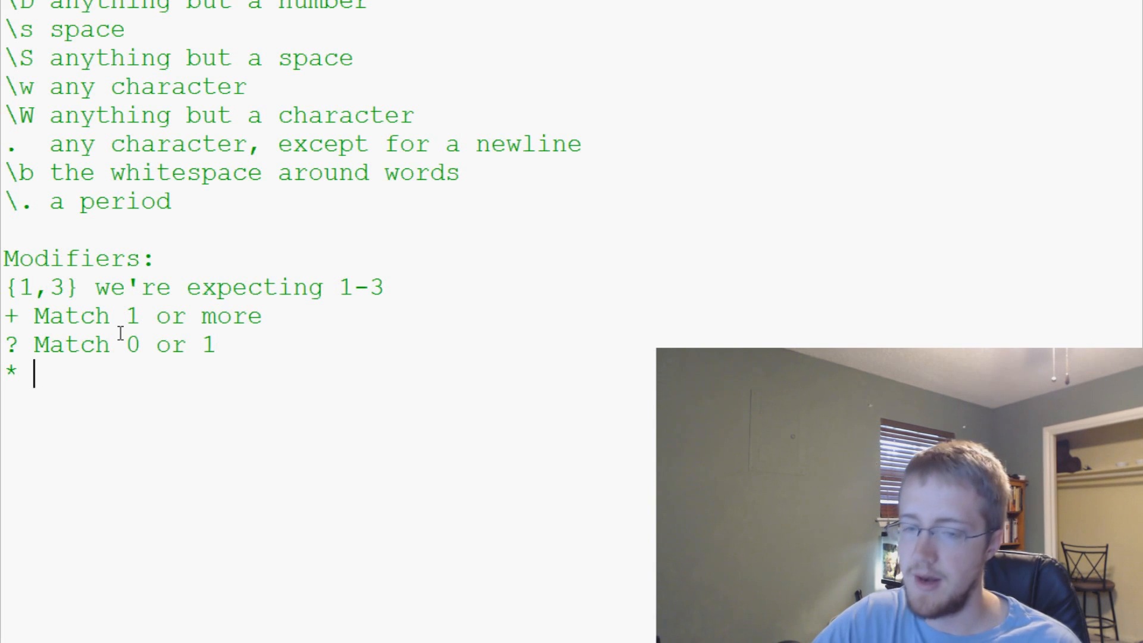
type("Match 0 or")
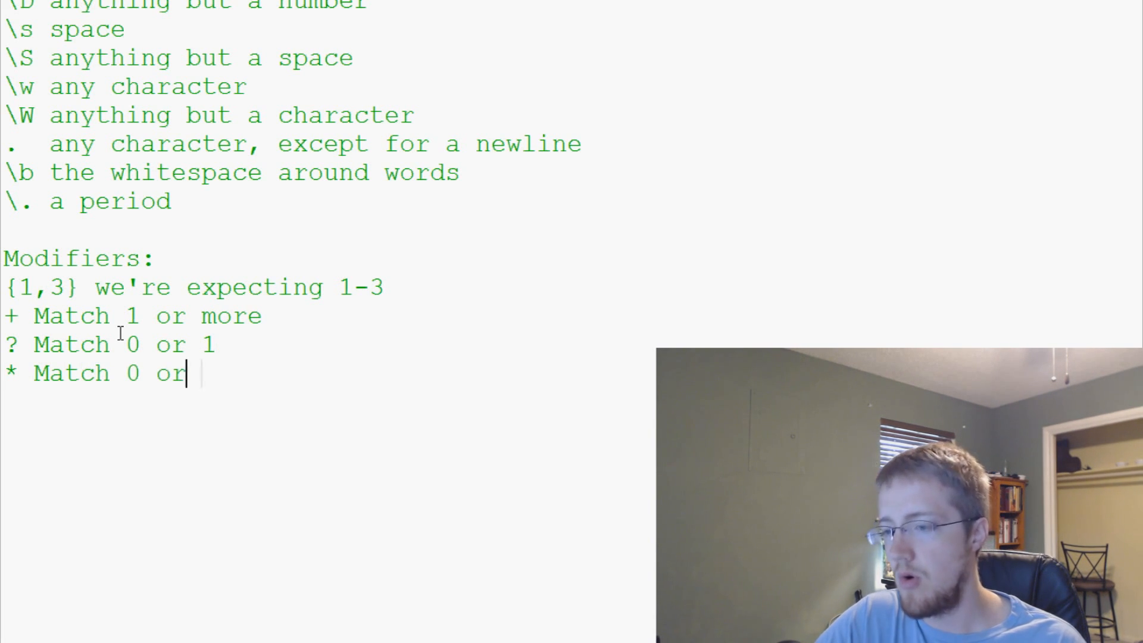
type("more")
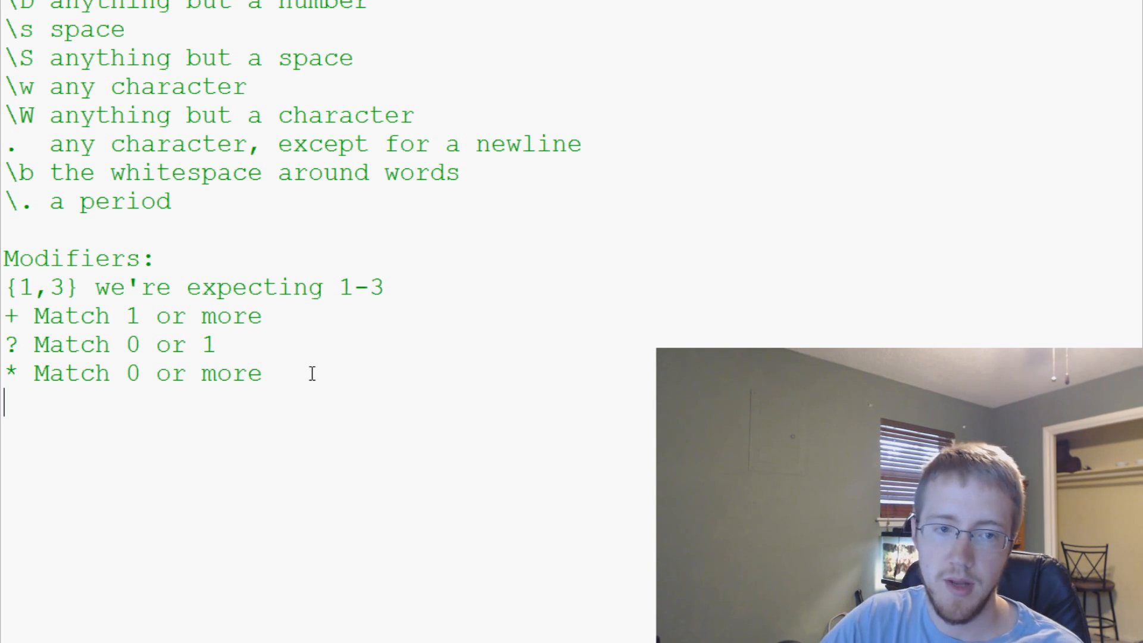
Note $ matches the end of a string and ^ matches the beginning of a string.
type("$ match")
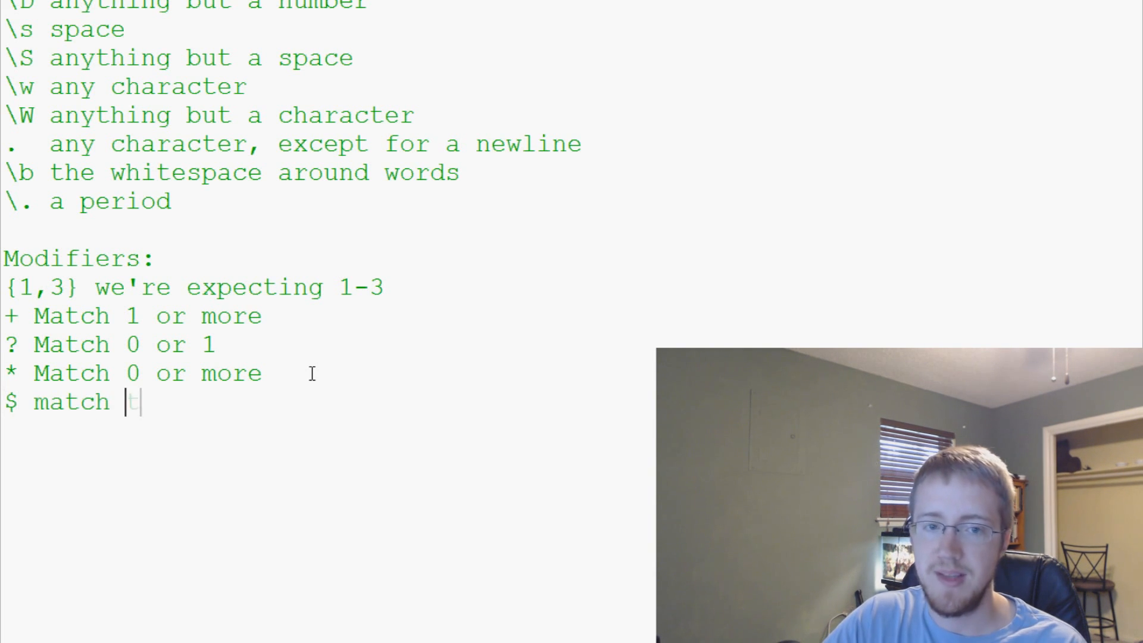
type("the end of a string")
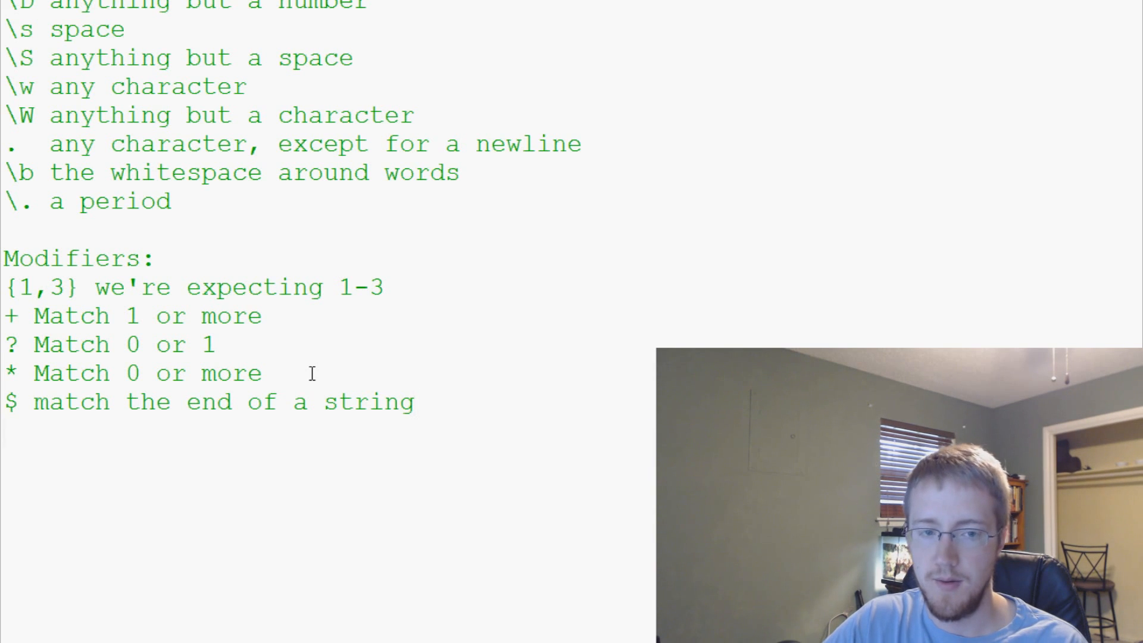
key("enter")
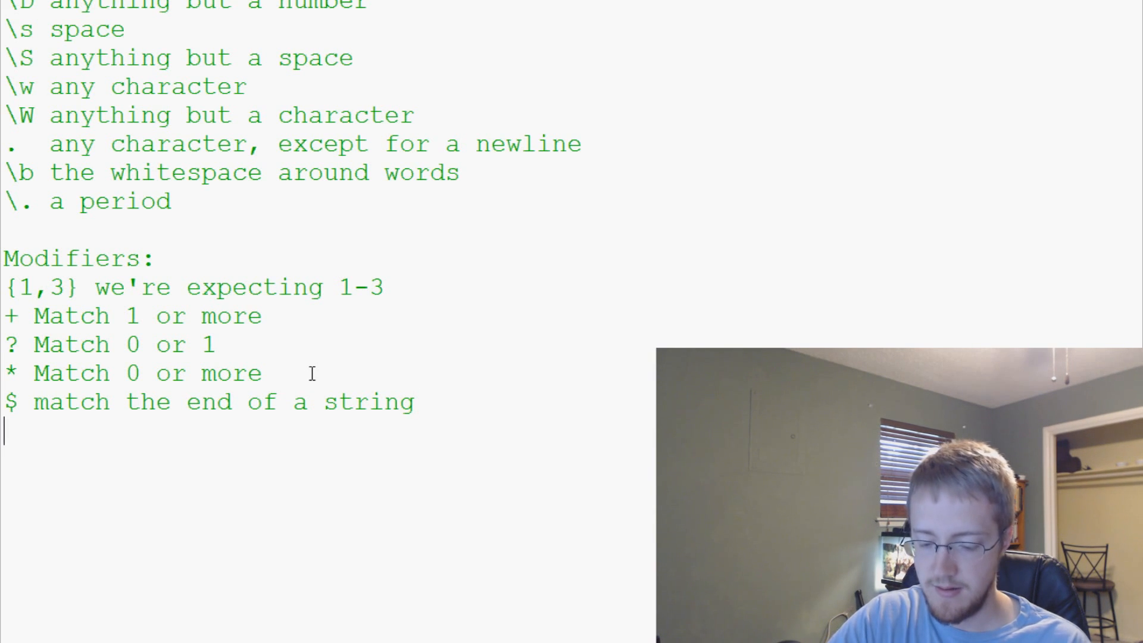
type("^ matching the beginni")
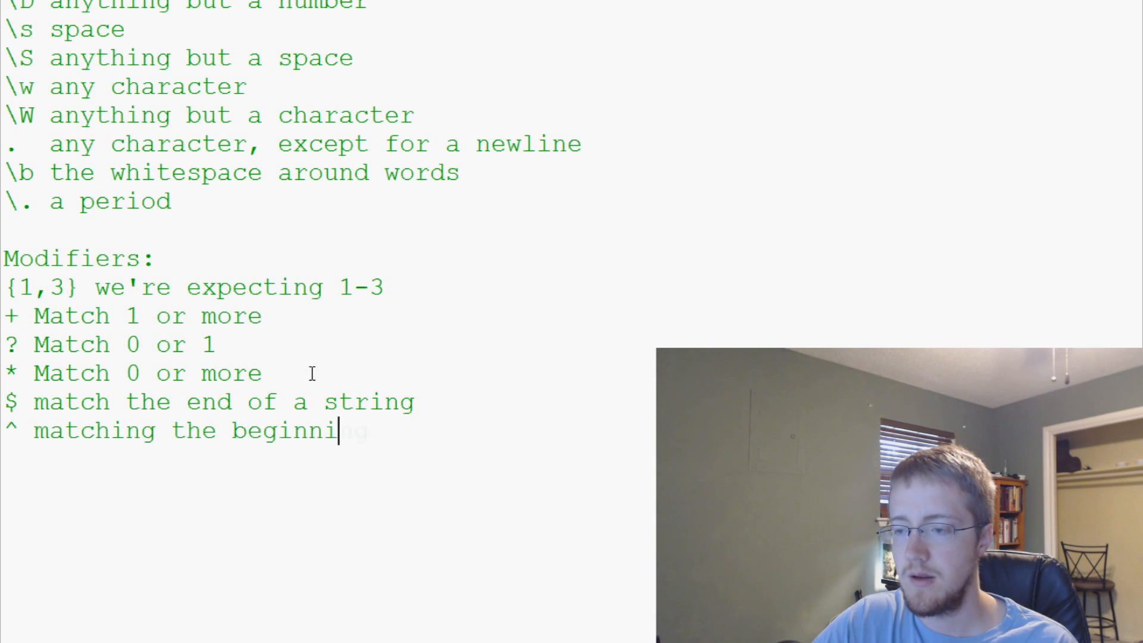
type("ng of a string")
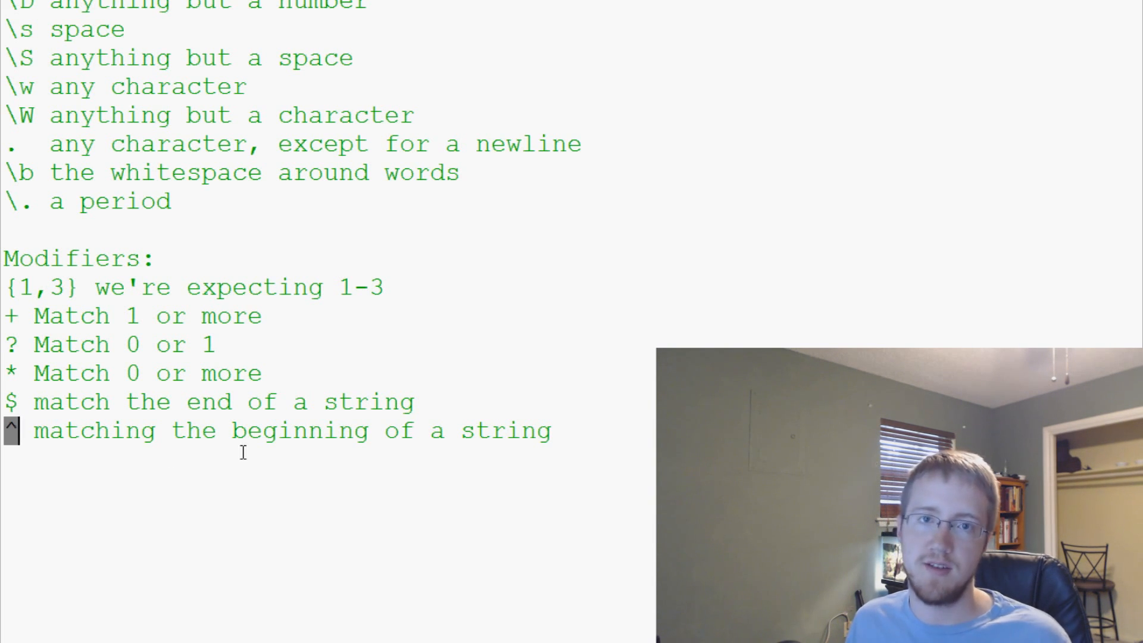
mouse_move(550, 460)
type("|")
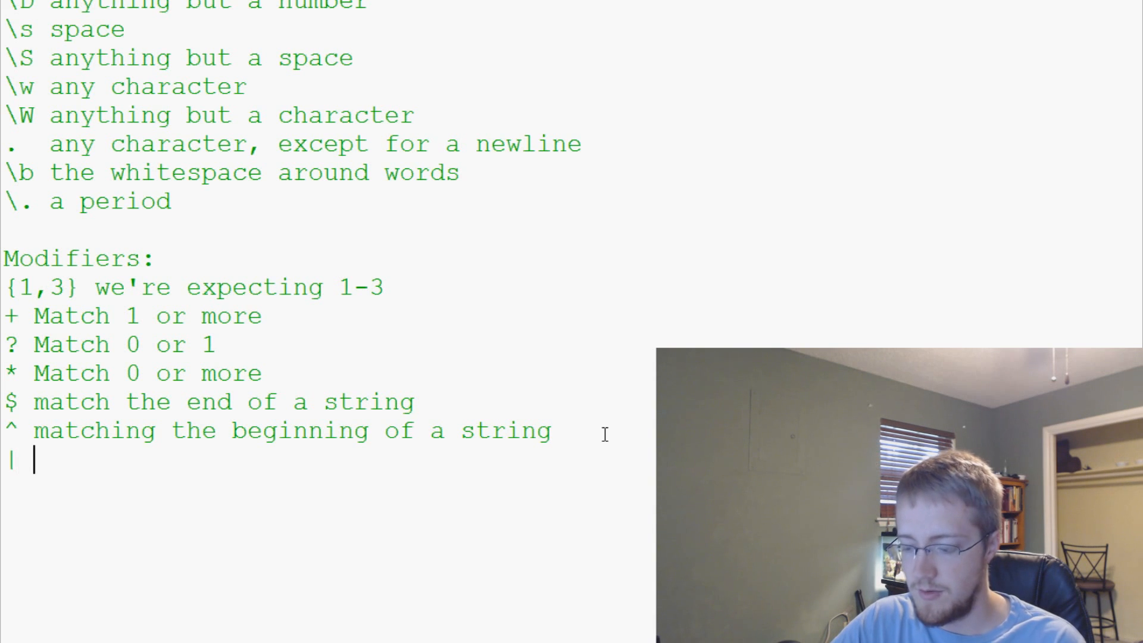
Note | means either or, removing the d{1-3} | \w{5-6} example, and begin a [] entry.
type("eithe")
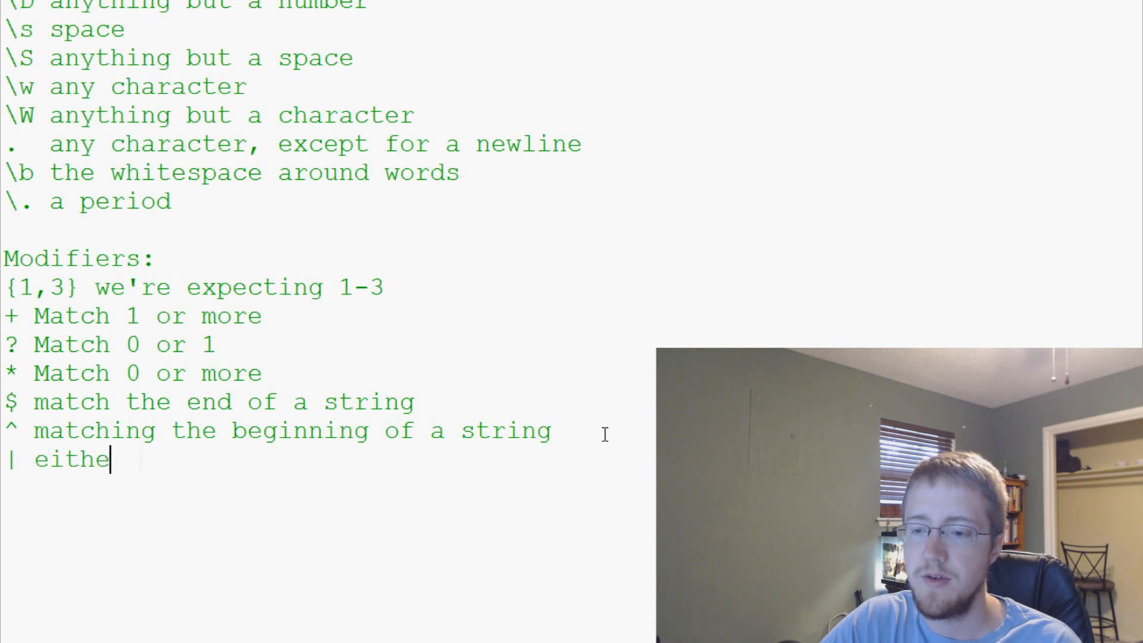
type("r or")
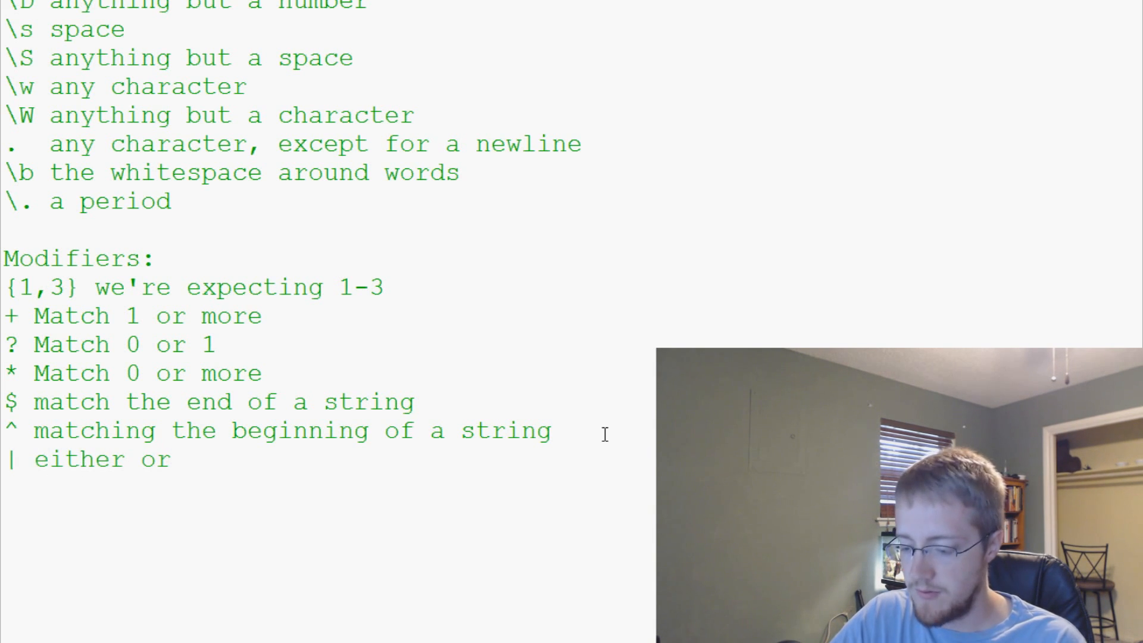
type("d{1-3}")
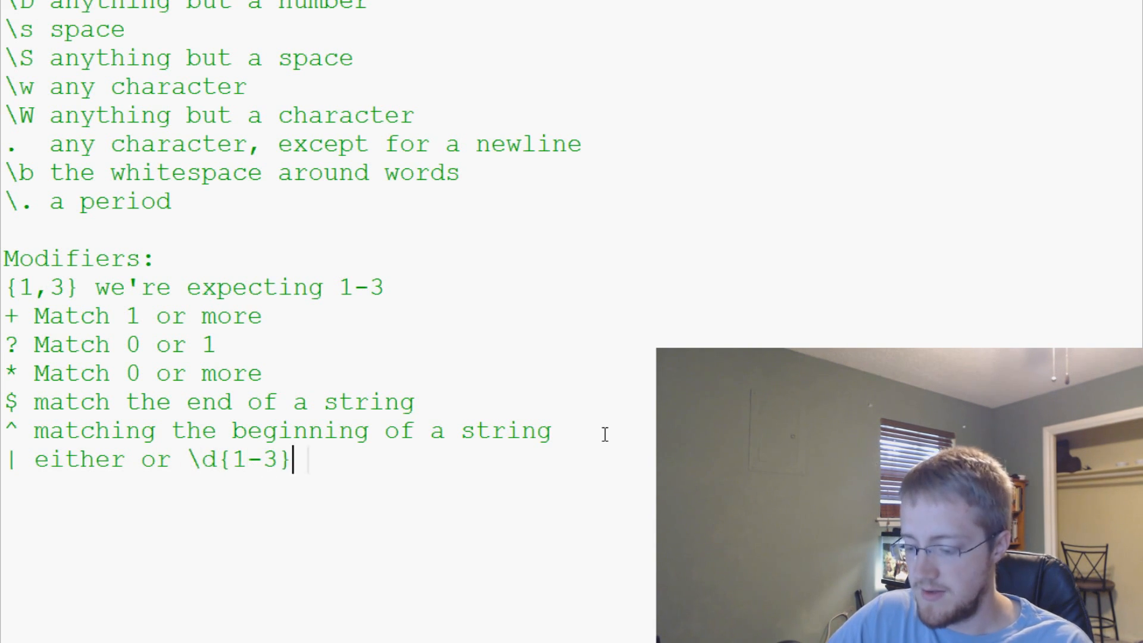
type("| \\w")
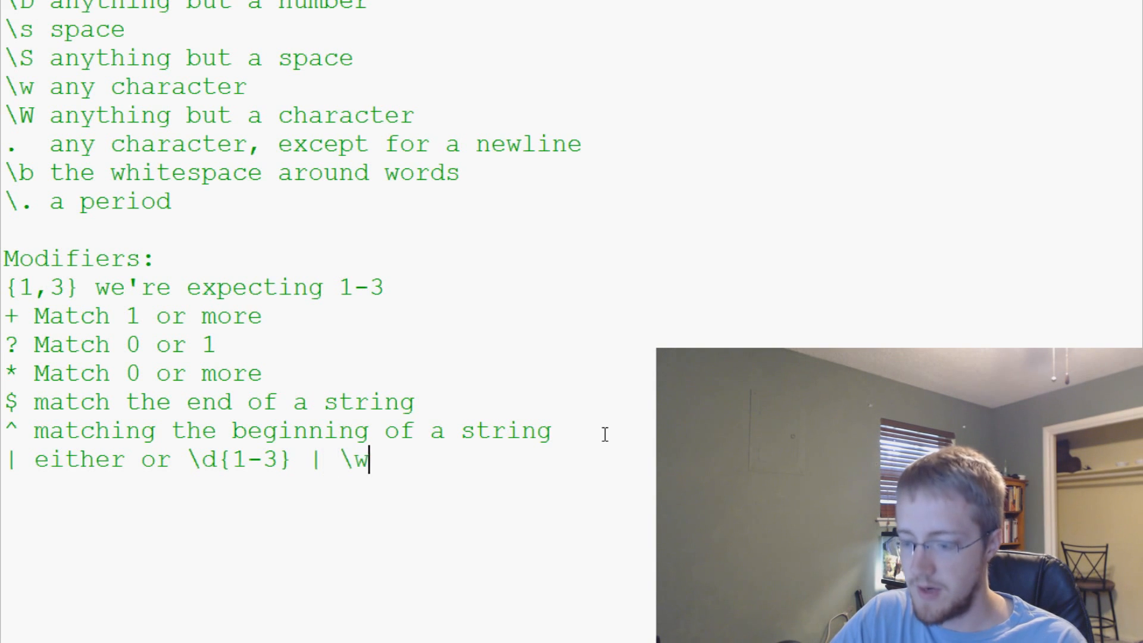
type("{5-}")
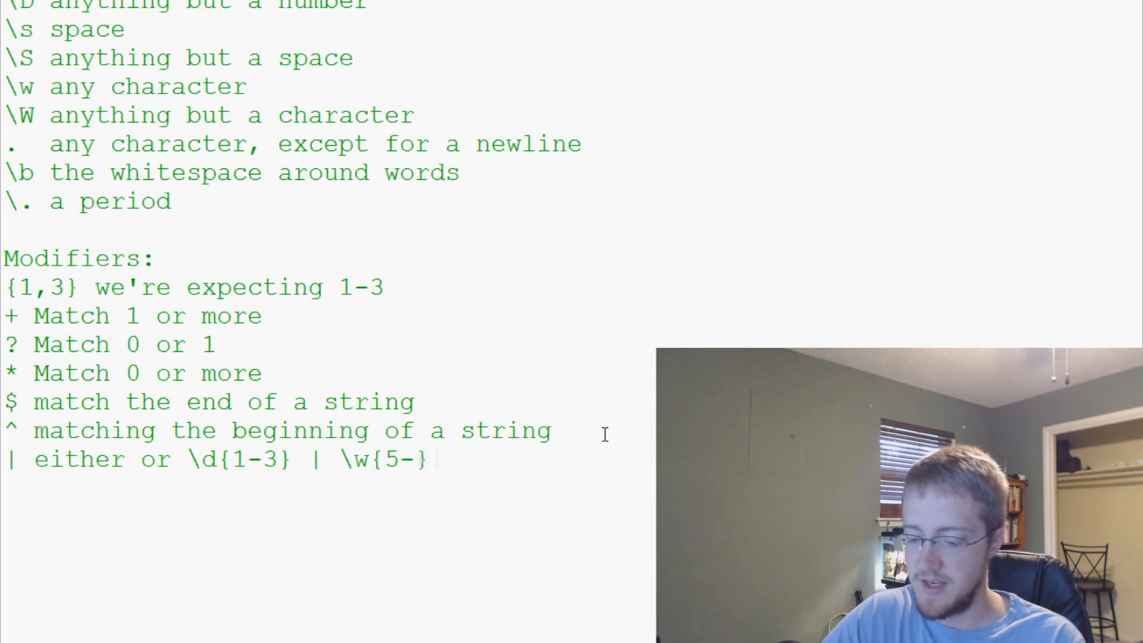
type("6")
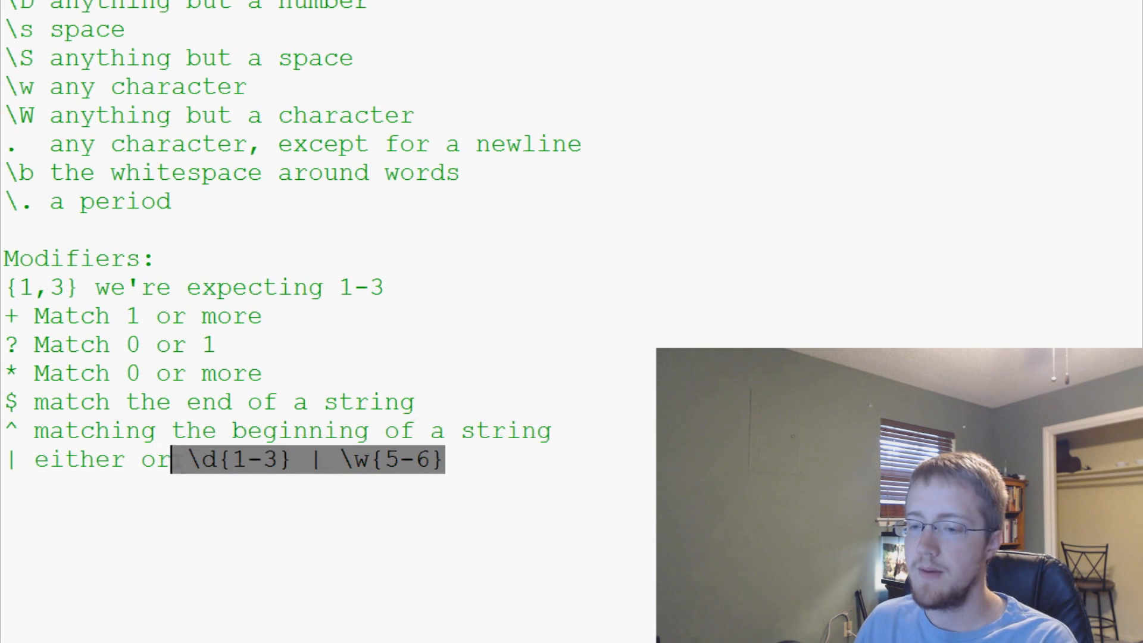
key("Delete")
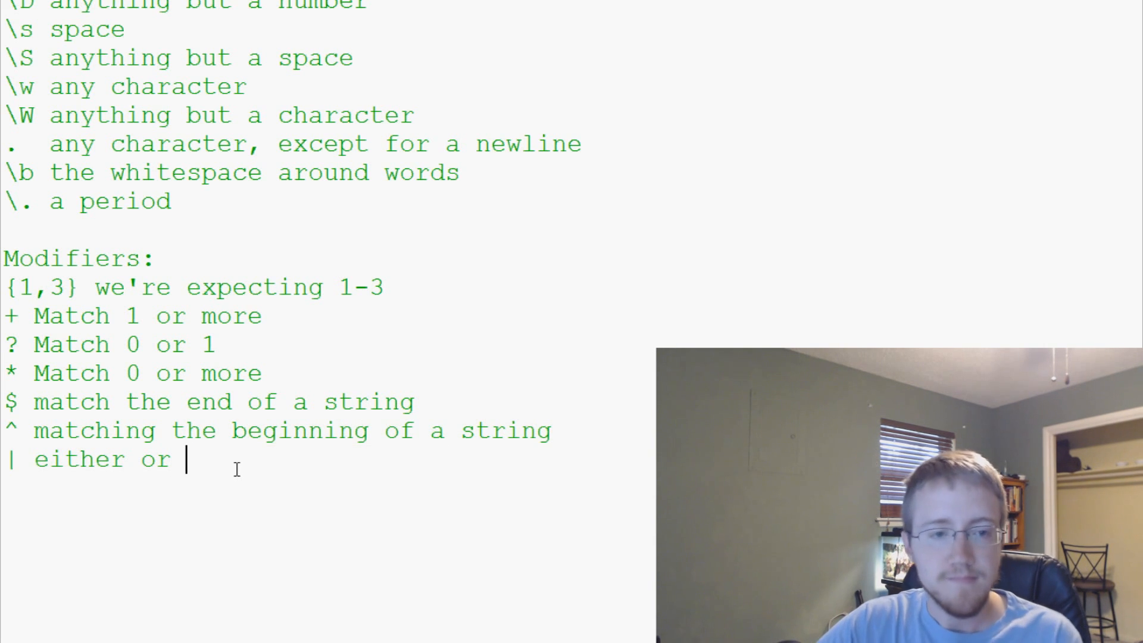
type("[]")
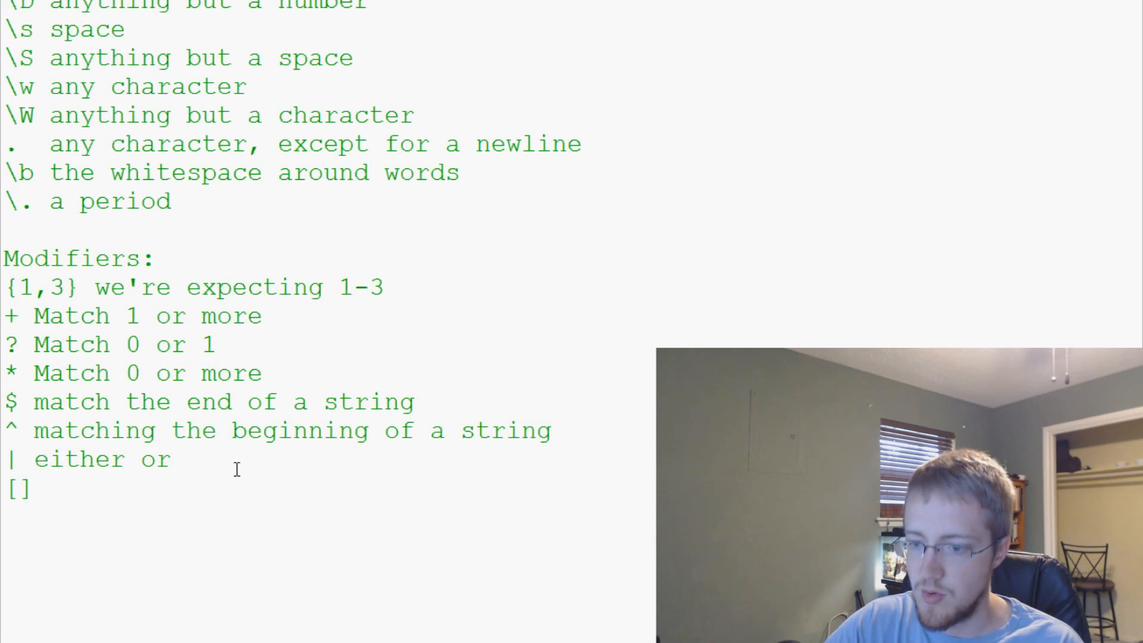
Finish the [] range entry and note {x} means an "x" amount.
type("range or \"variance")
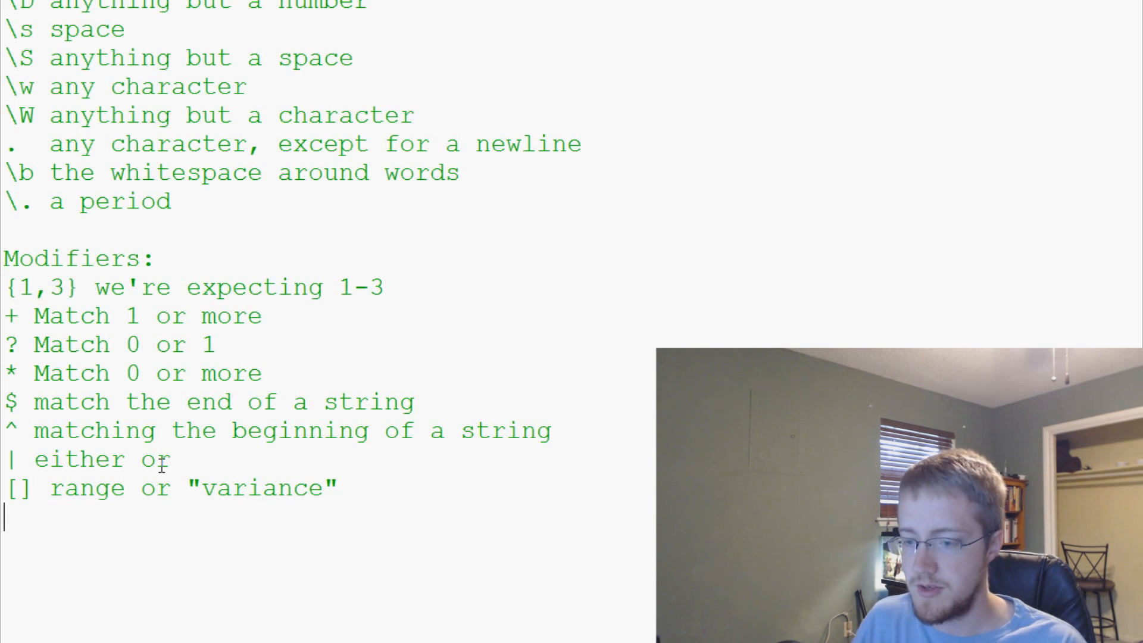
type("{5}")
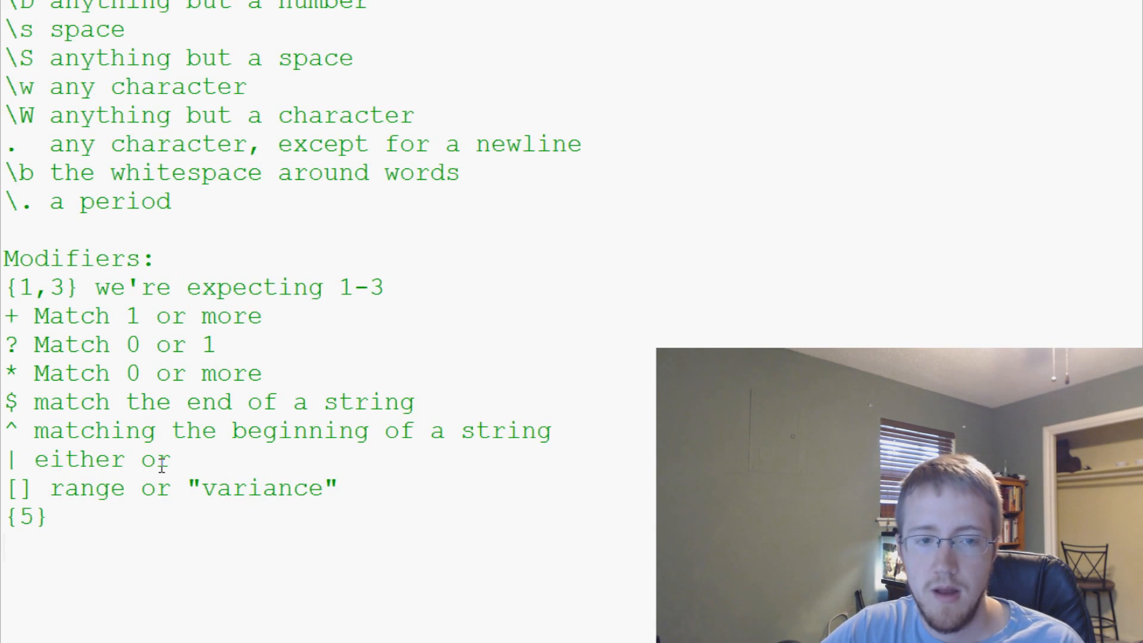
type("x")
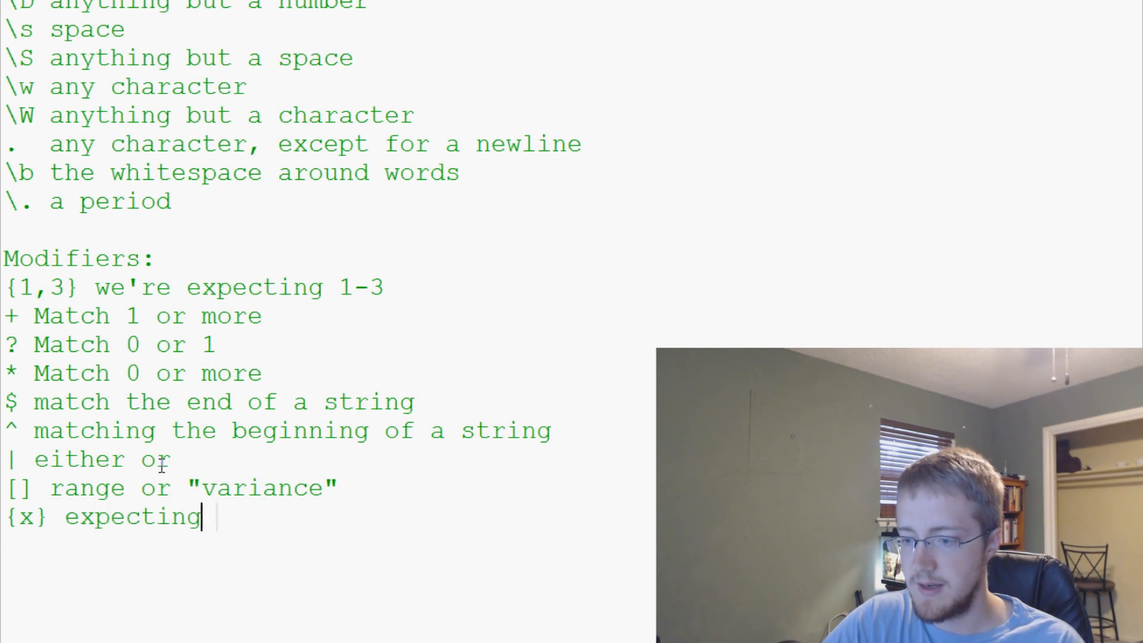
type("\"")
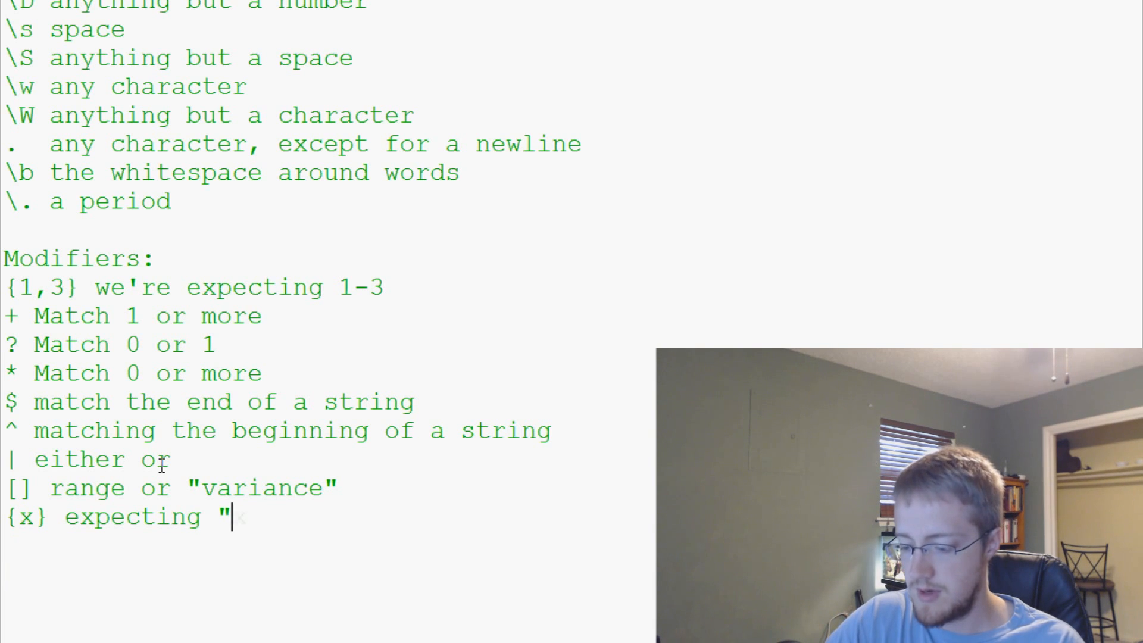
type("x\" amount")
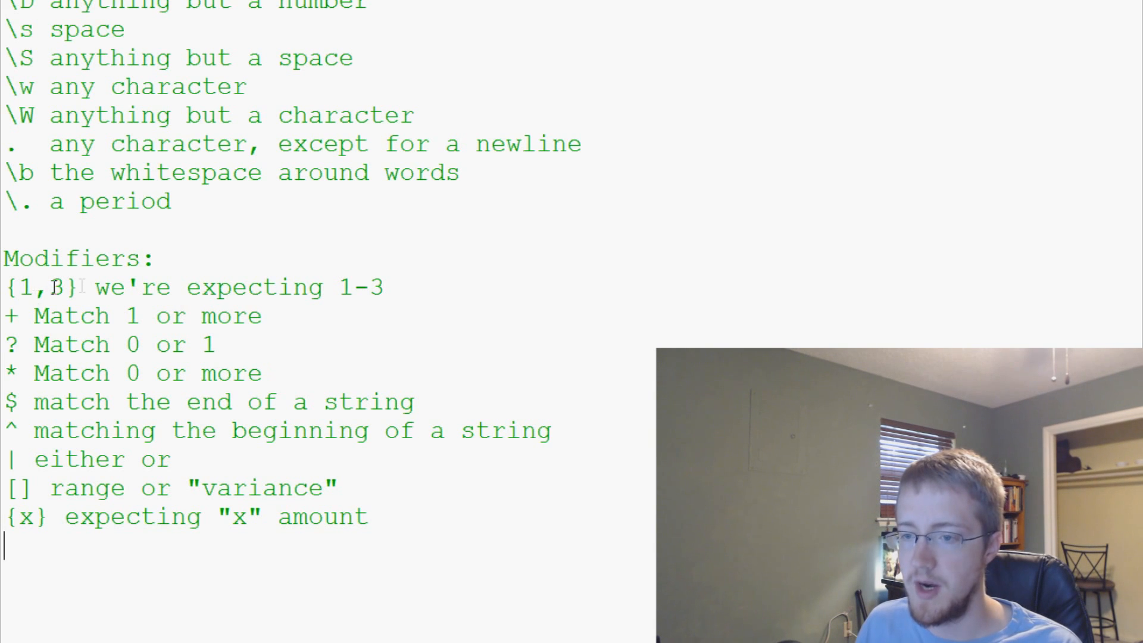
double_click(42, 287)
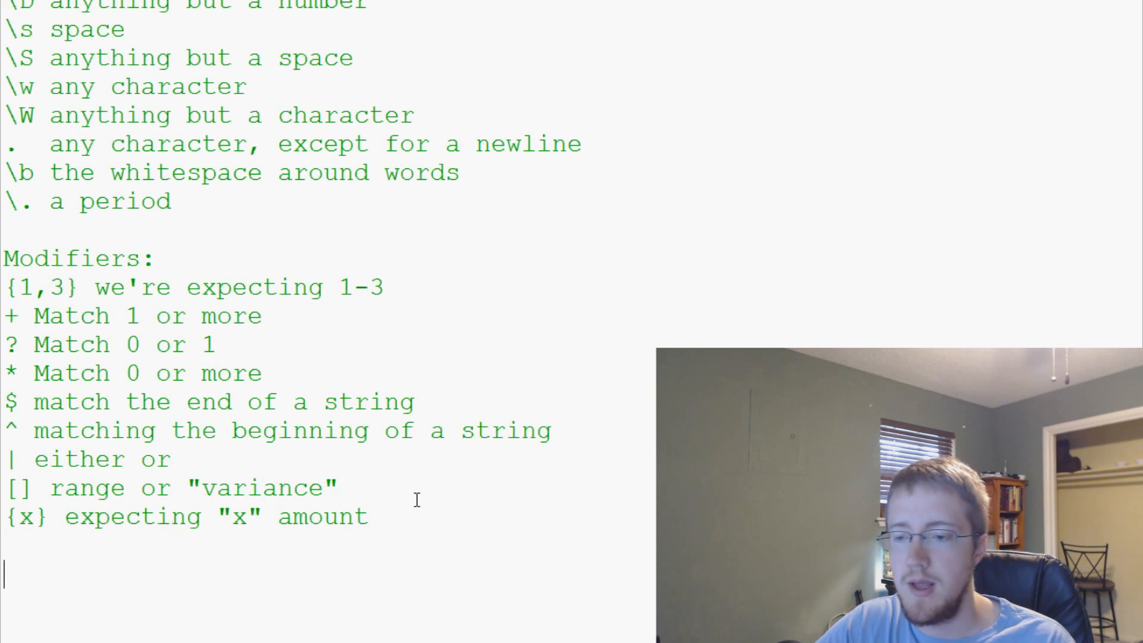
Start a White Space Characters: section listing \n new line, \s space and \t tab.
type("White")
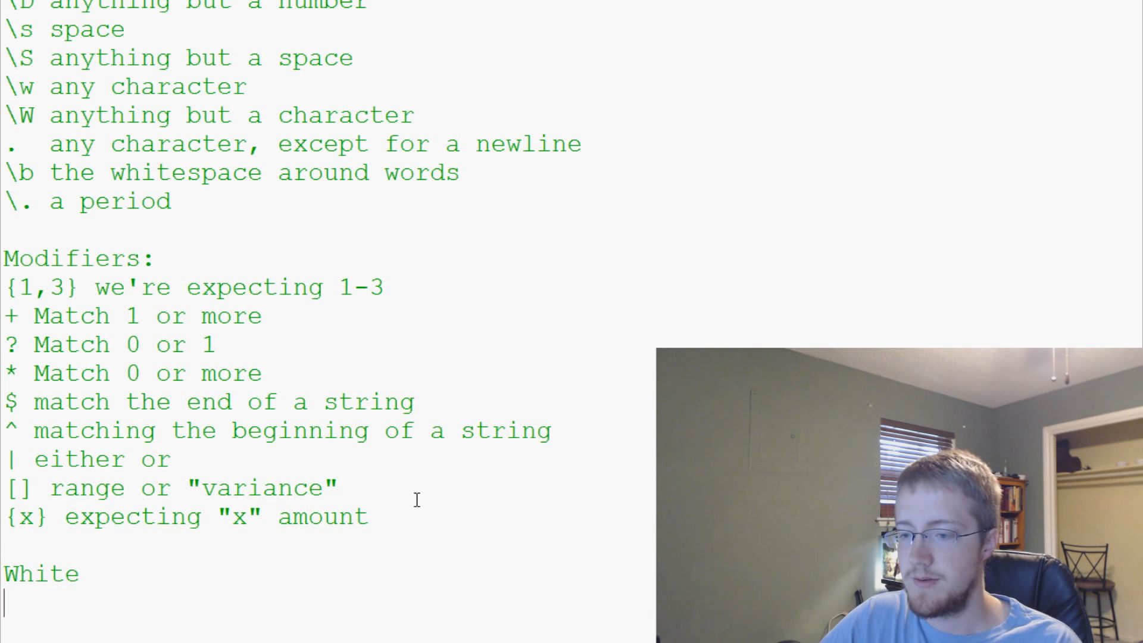
scroll("down", 3)
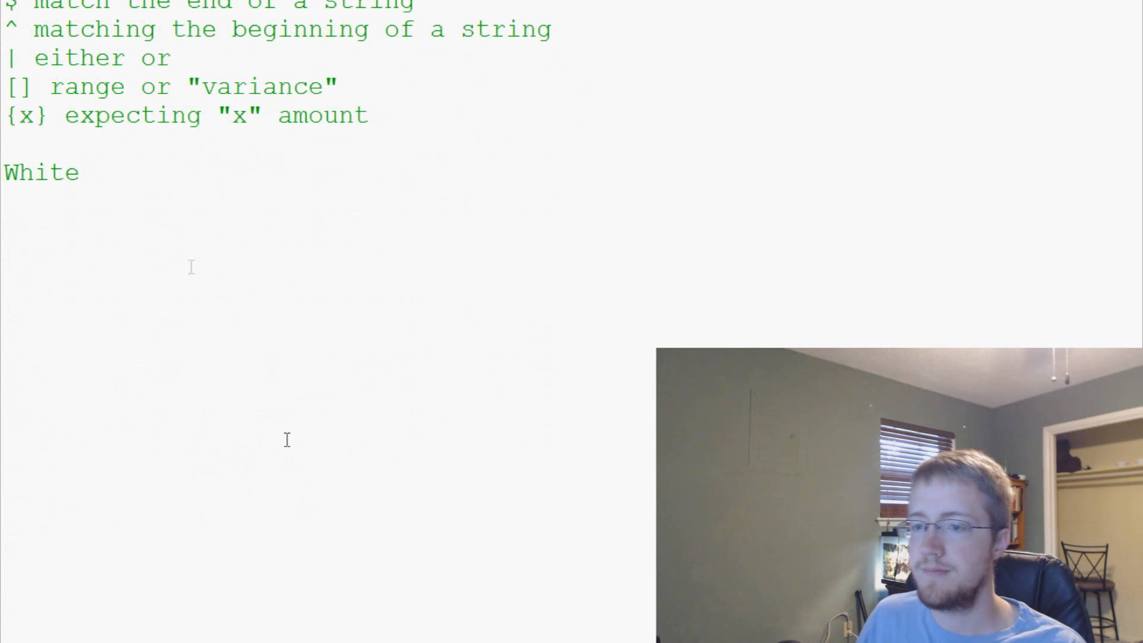
type("Space")
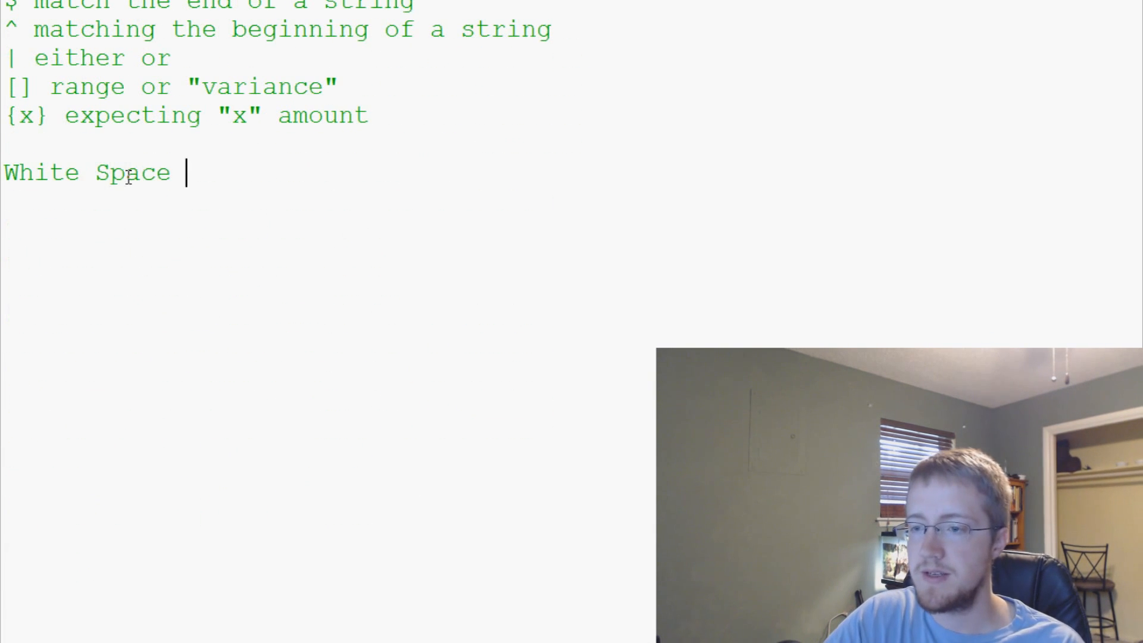
type("Characters:")
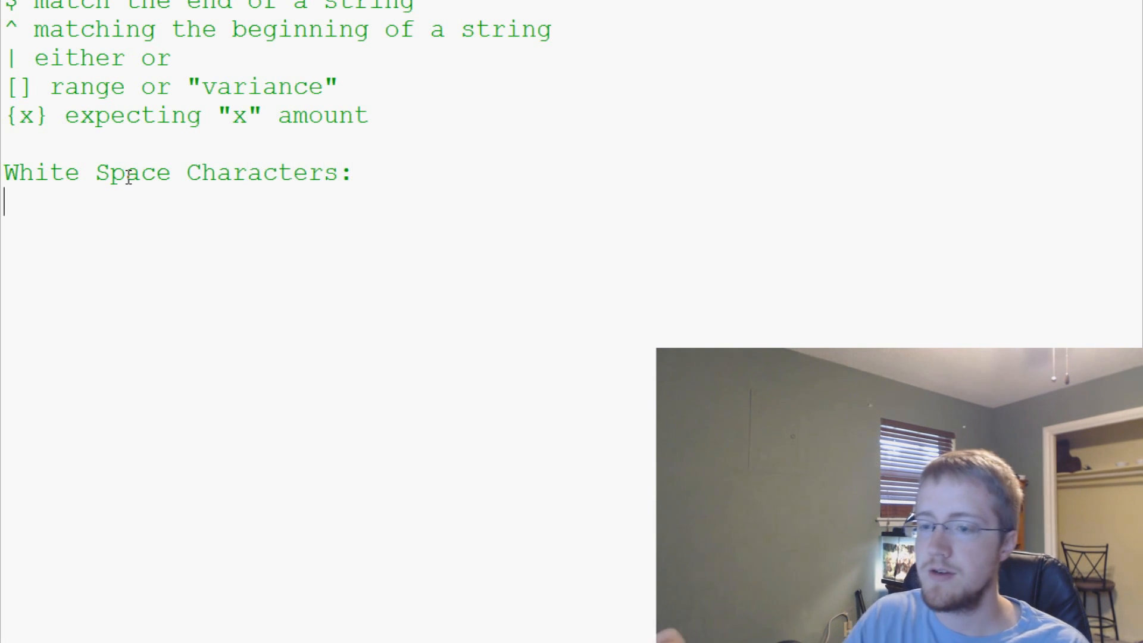
scroll("down", 3)
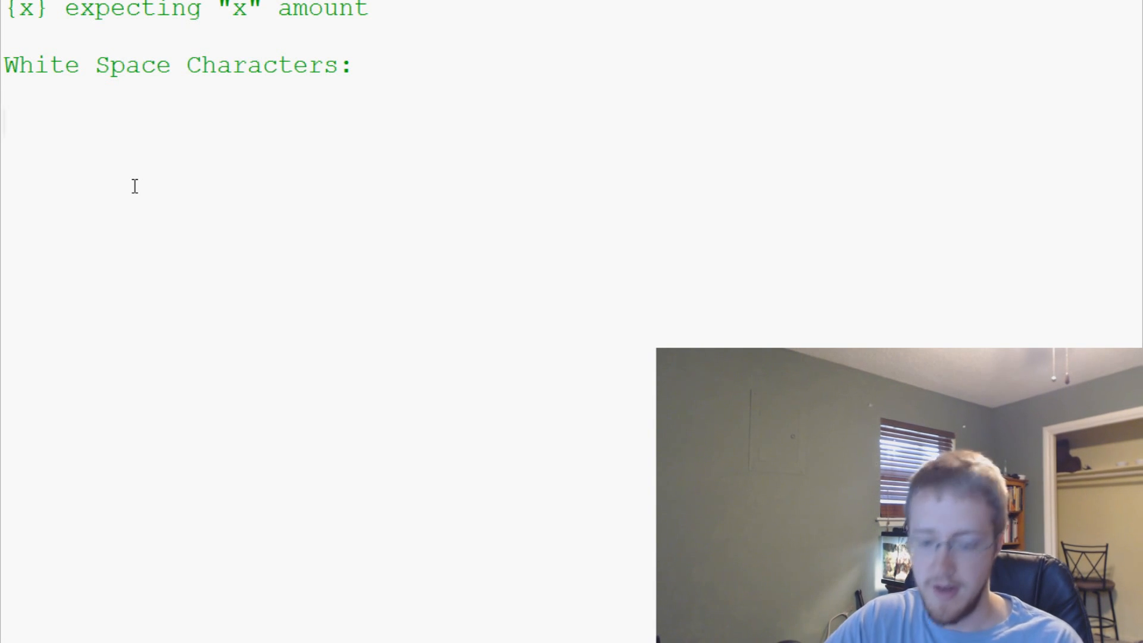
type("\\n")
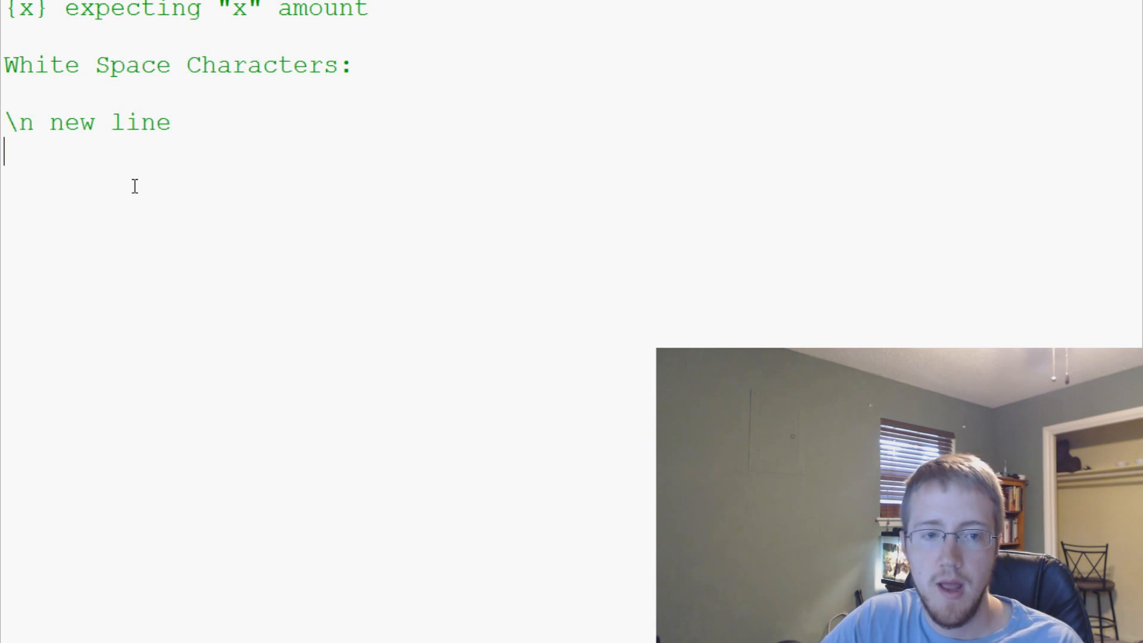
type("\\s")
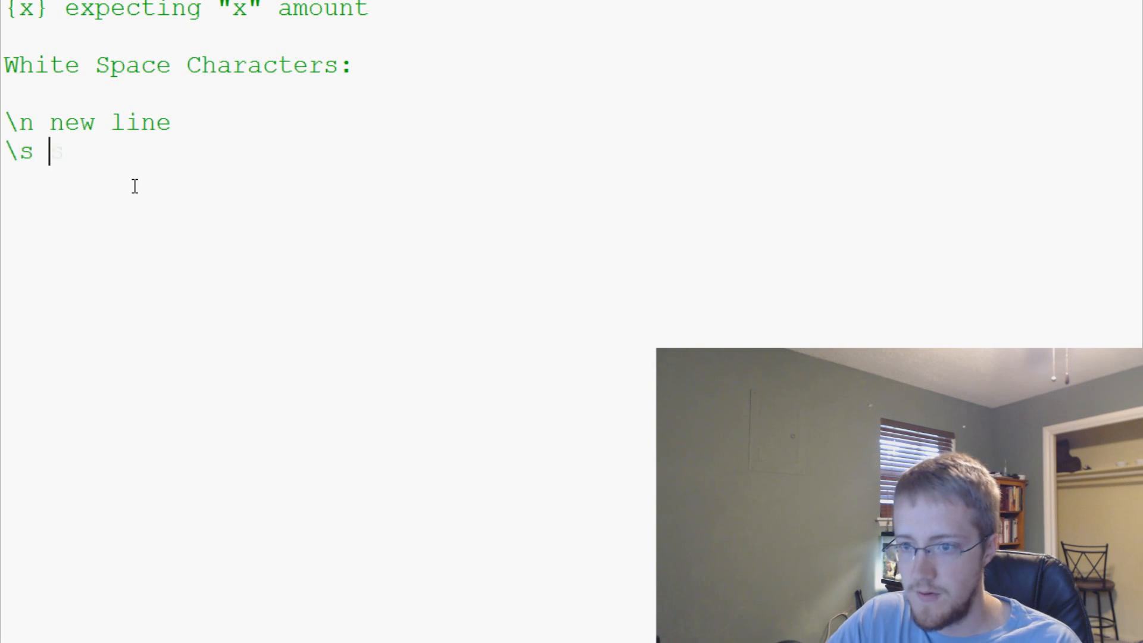
type("space")
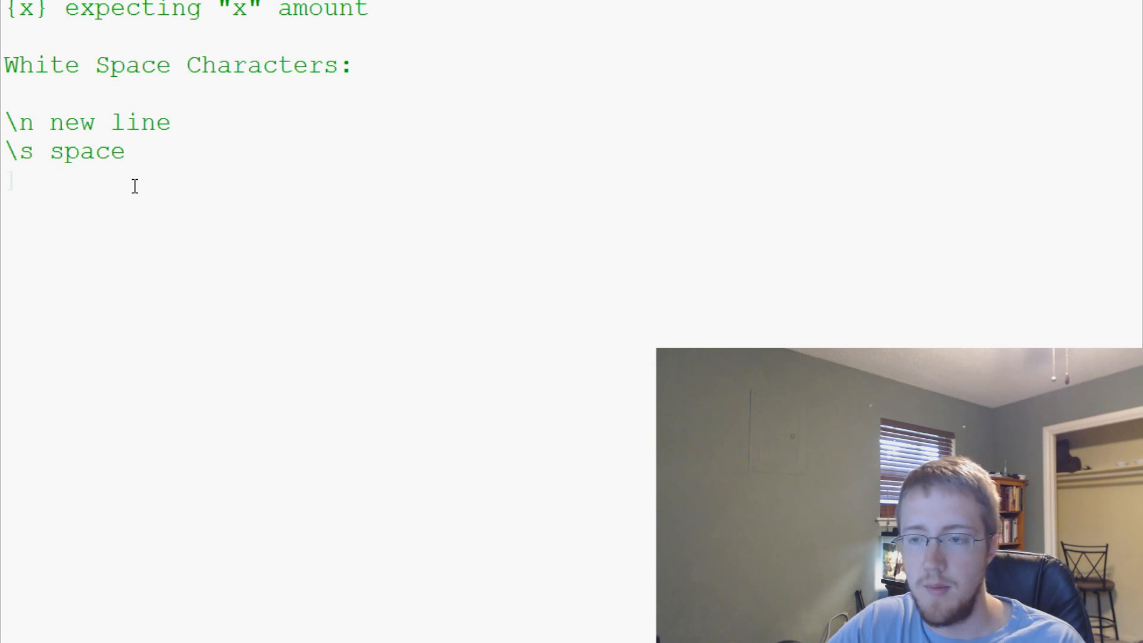
type("\\t tab")
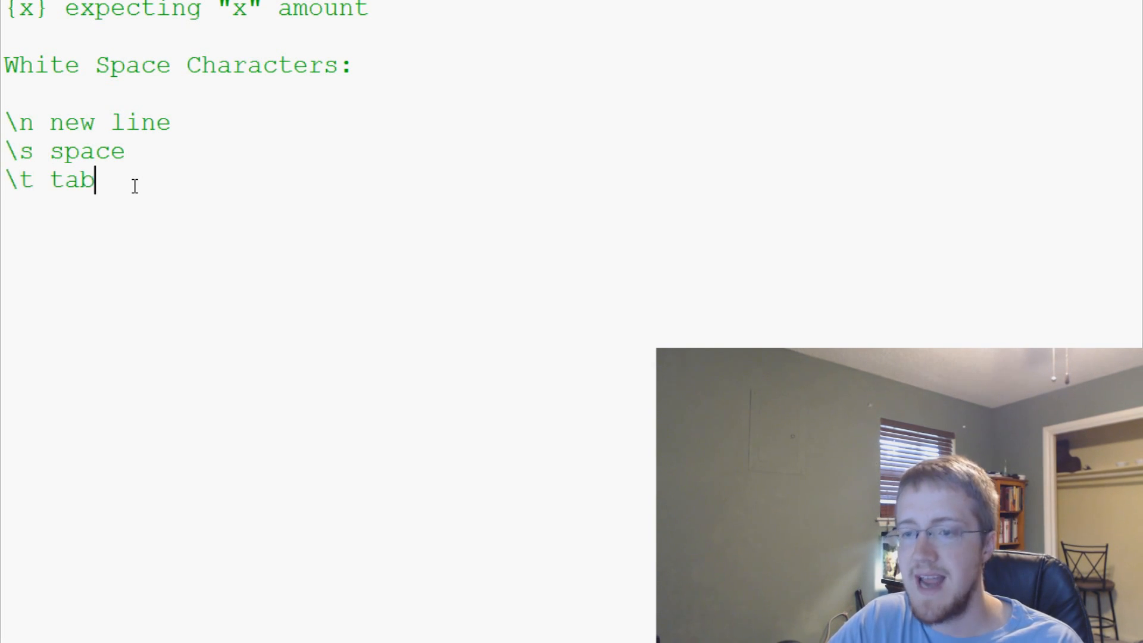
Add \e escape, \f form feed and \r return, removing the blank line under the heading.
type("\\")
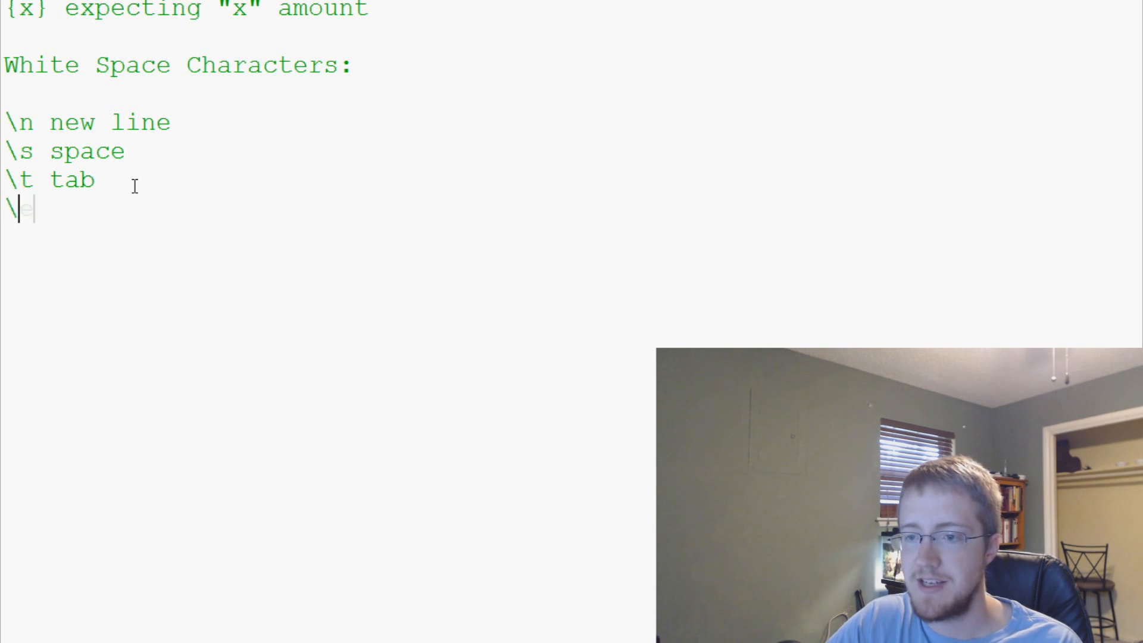
type("e escape")
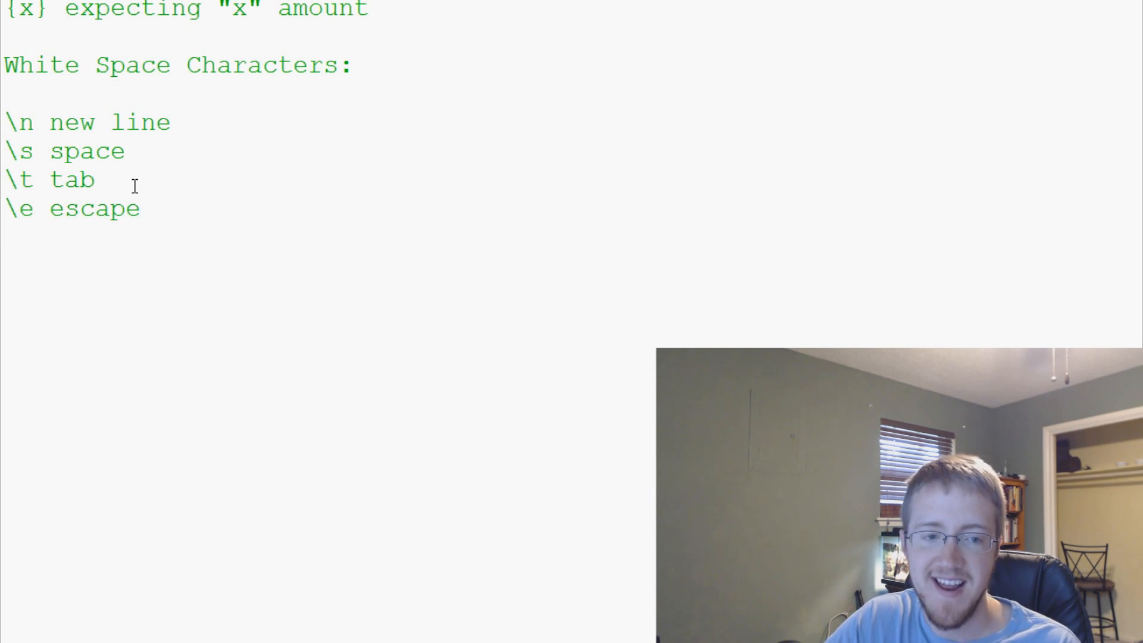
type("\\f")
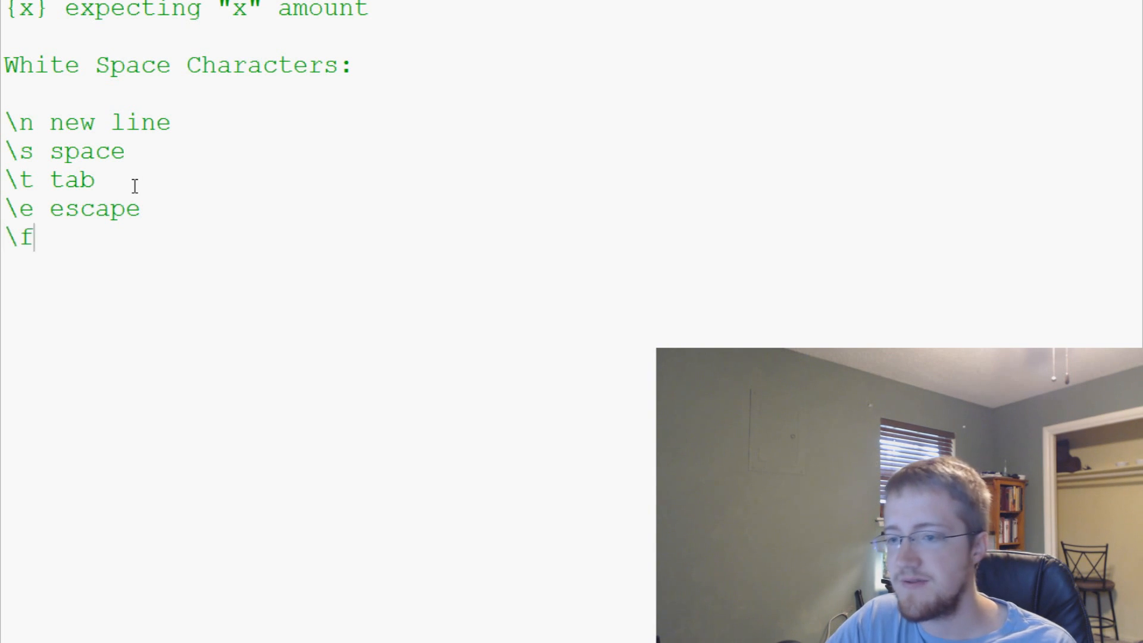
type("form")
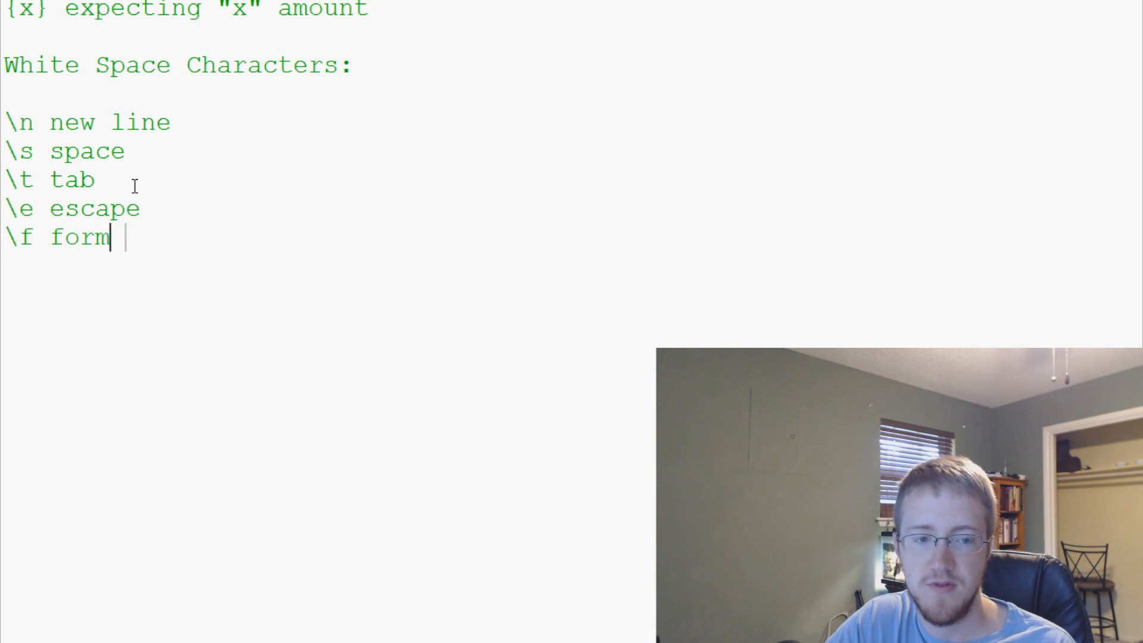
type("feed")
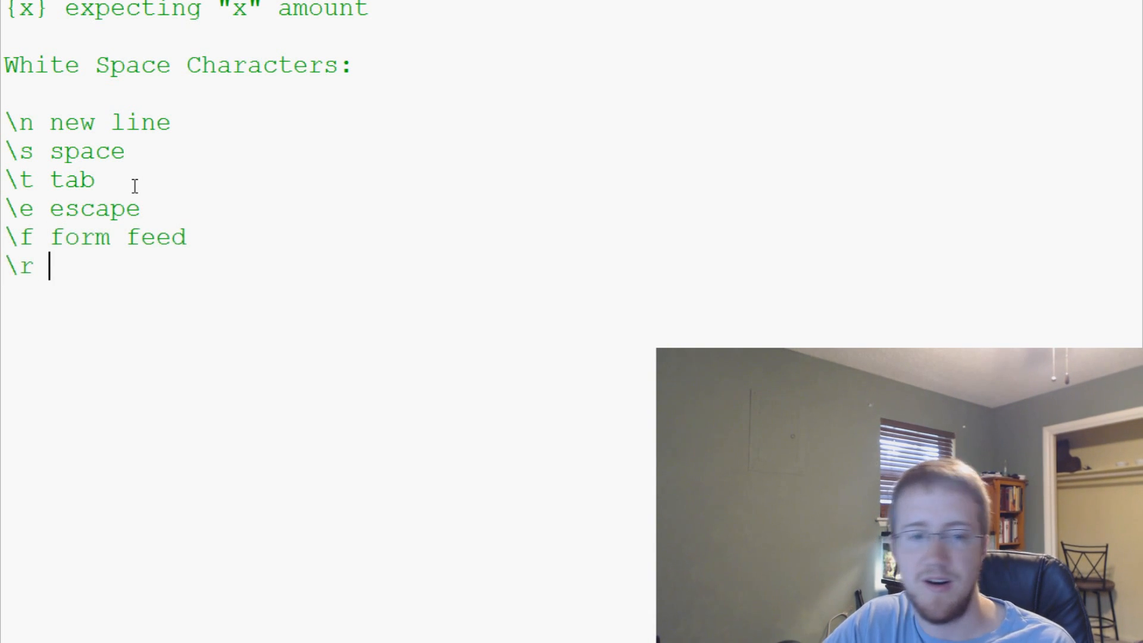
type("retur")
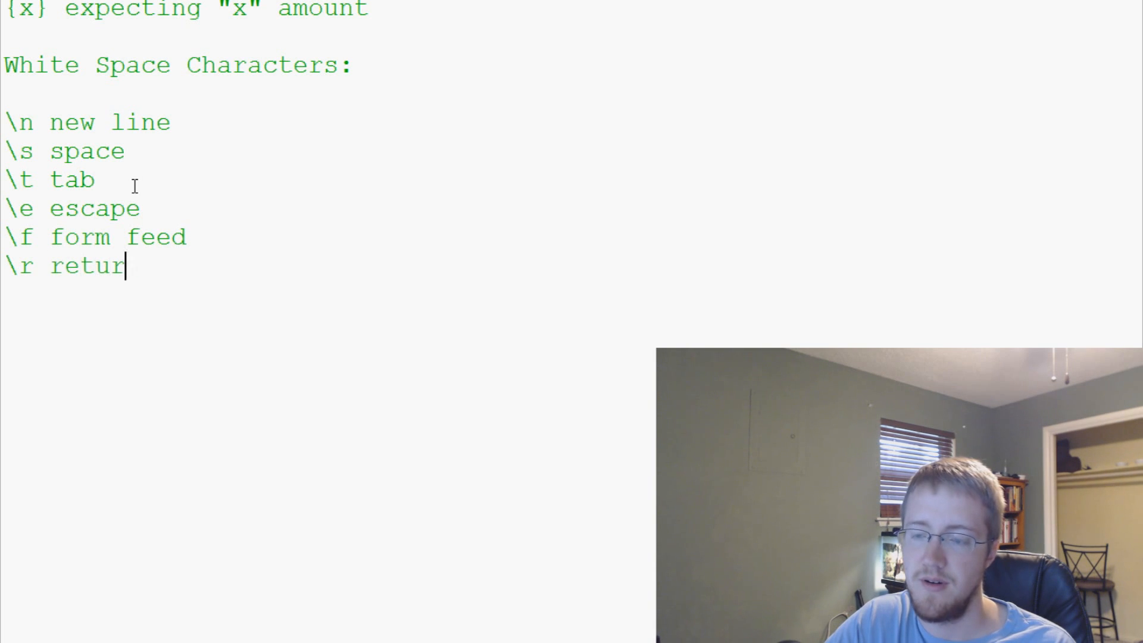
type("n")
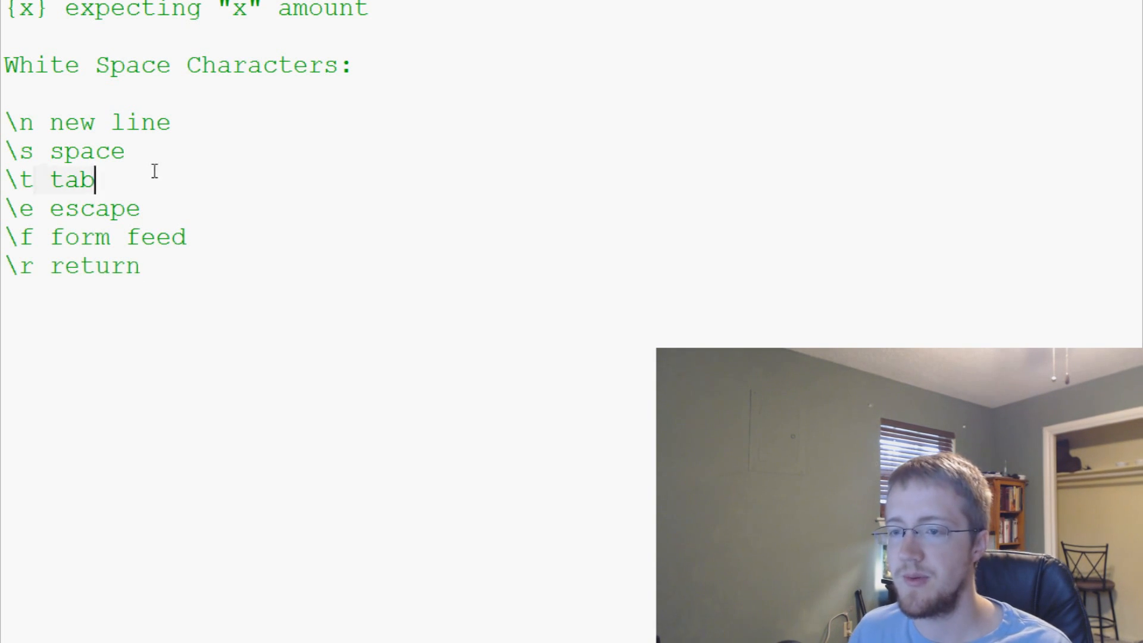
left_click_drag(4, 122, 93, 180)
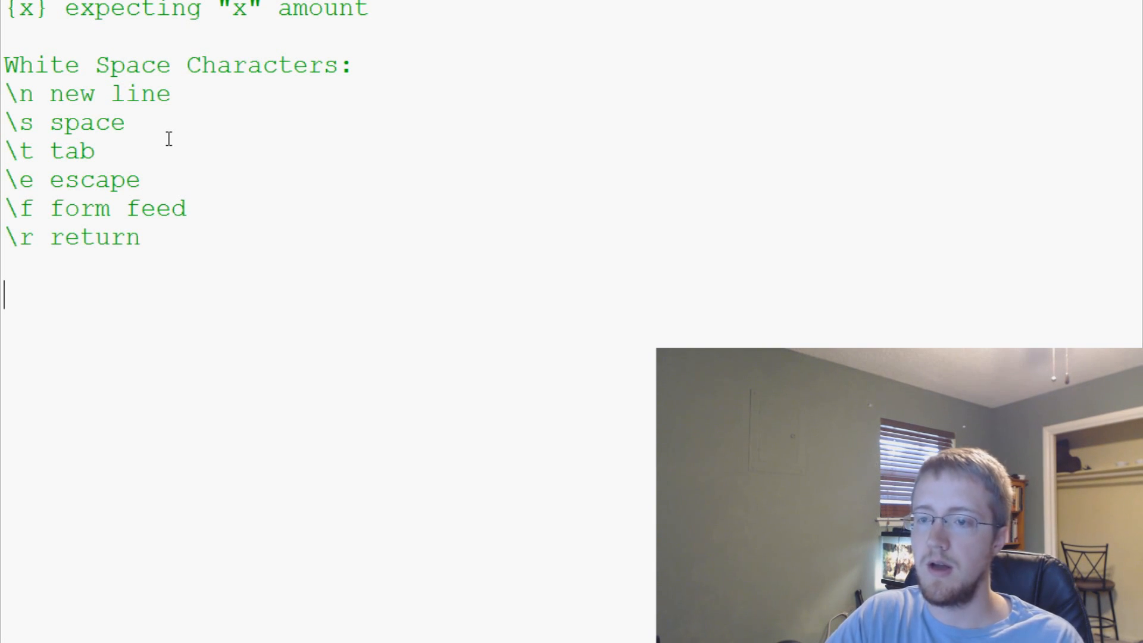
Add a 'DONT FORGET!:' heading below the whitespace notes.
type("DONT FORGET!")
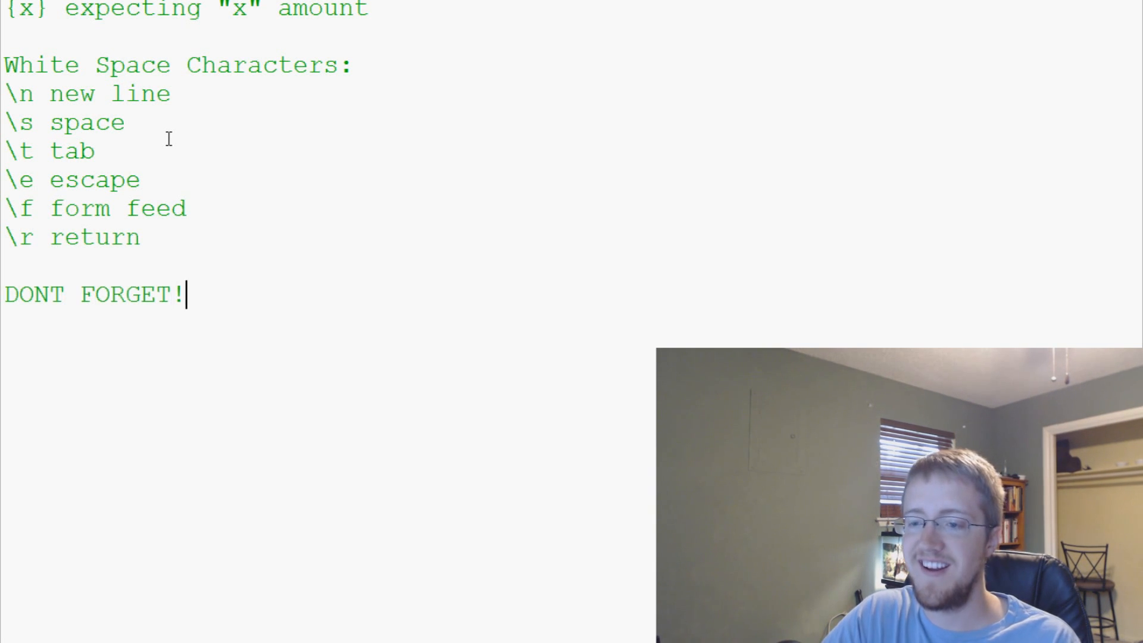
key("enter")
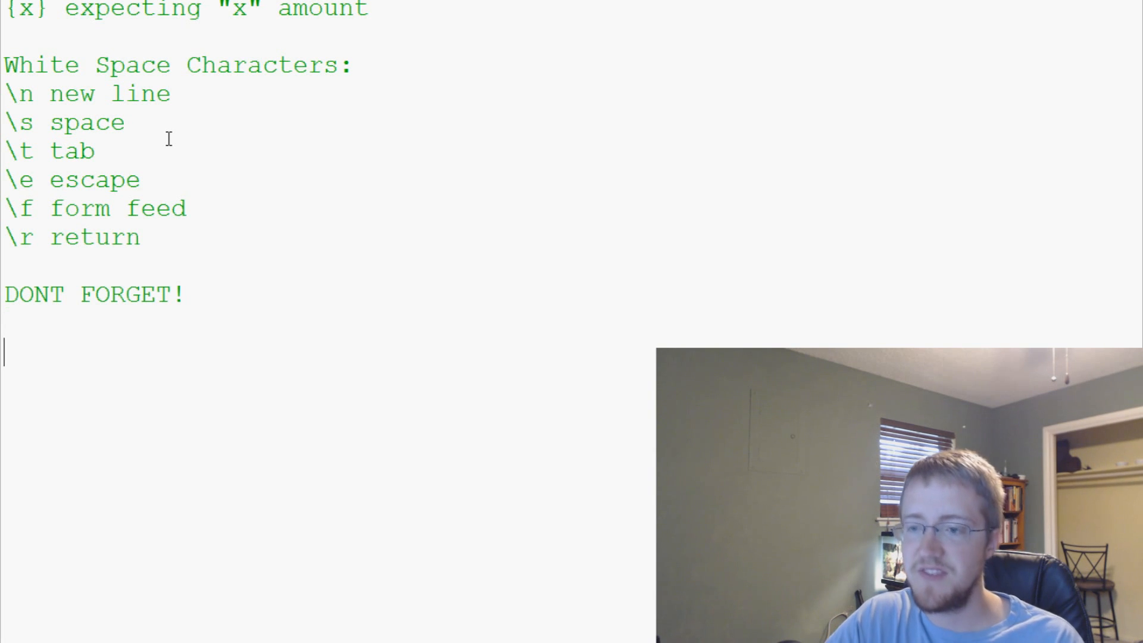
scroll("down", 3)
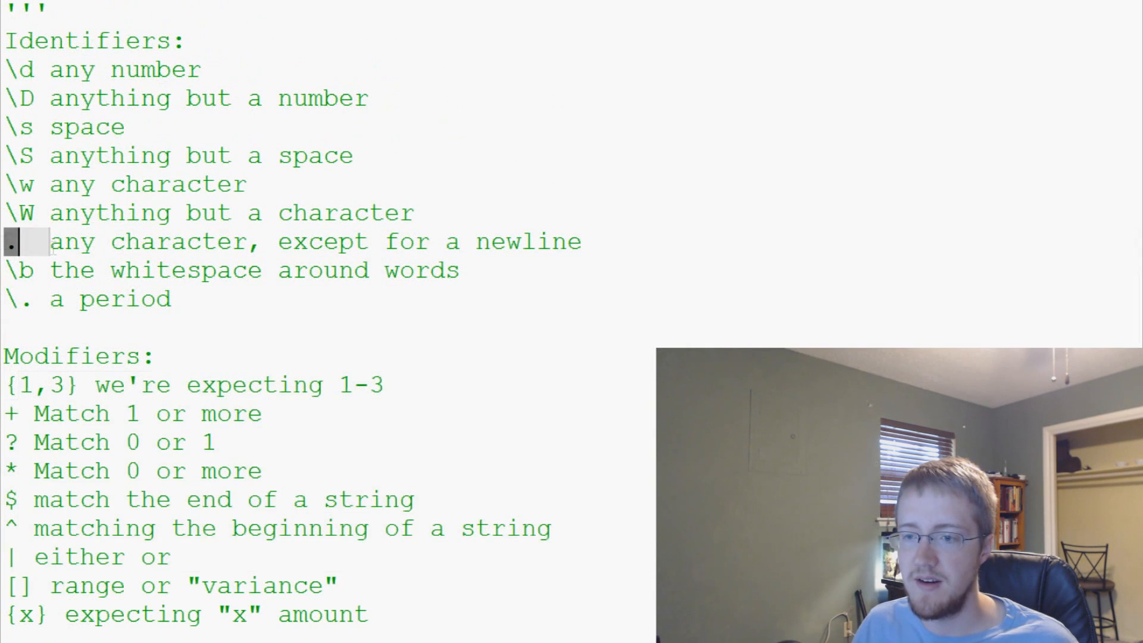
scroll("down", 3)
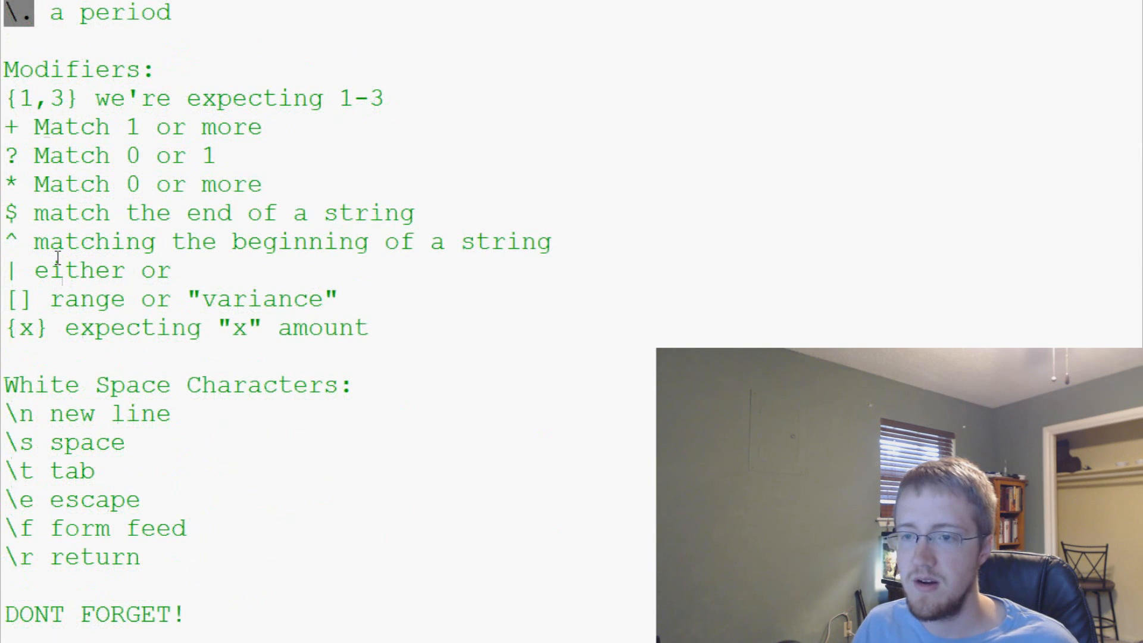
scroll("down", 3)
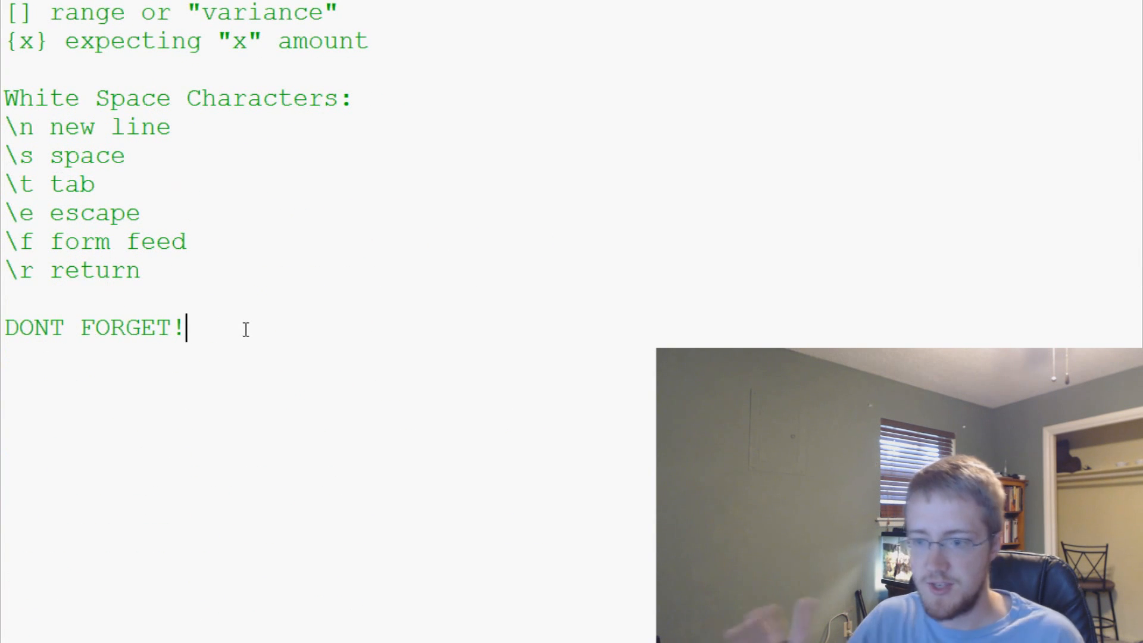
type(":")
left_click(327, 388)
type(".")
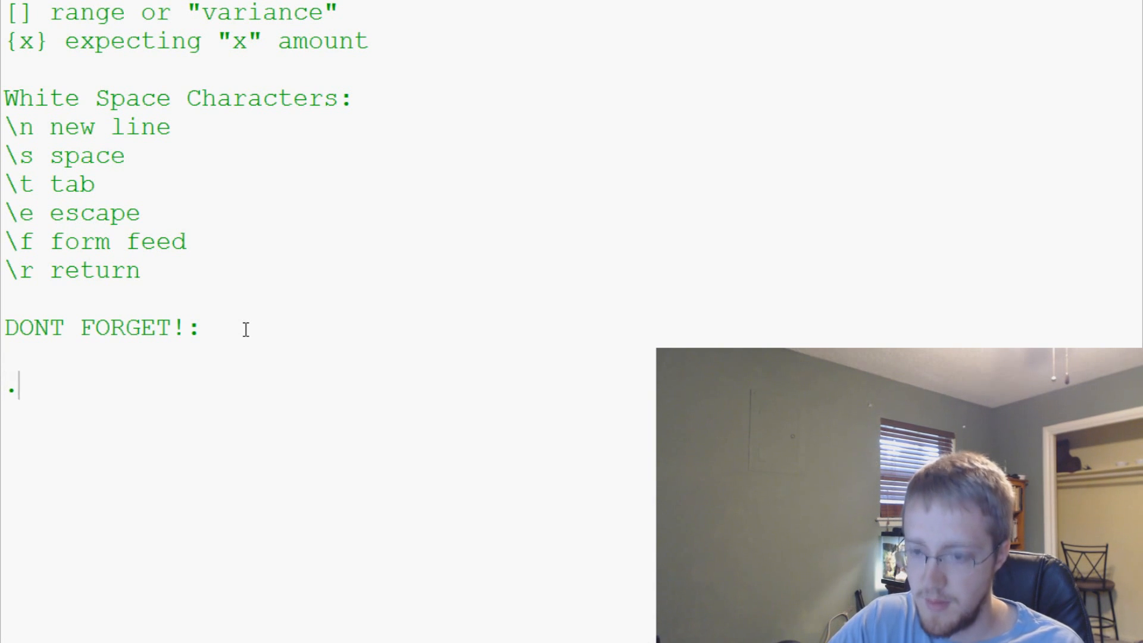
List the special characters . + * ? [ ] $ ^ ( ) {} | \ directly under the heading.
type("+")
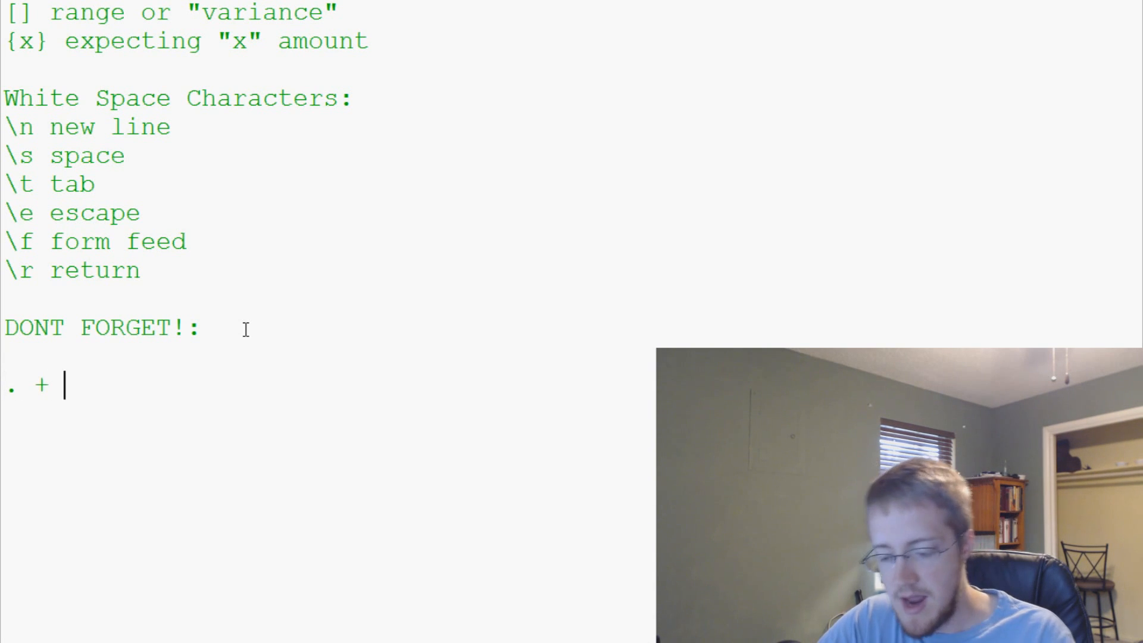
type("* ?")
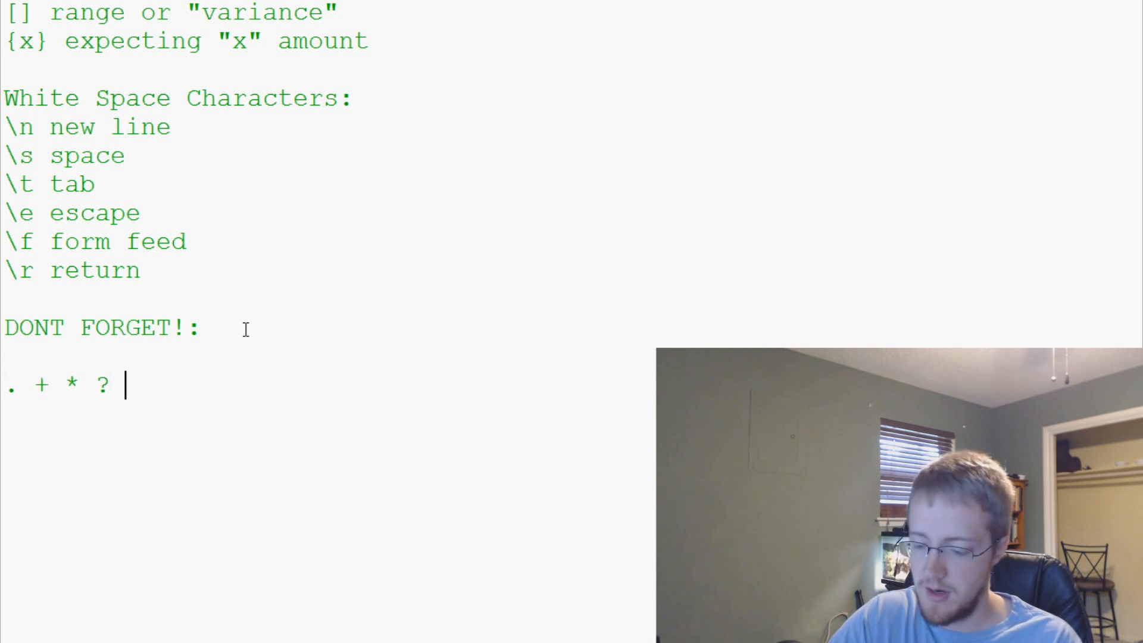
type("[ ]")
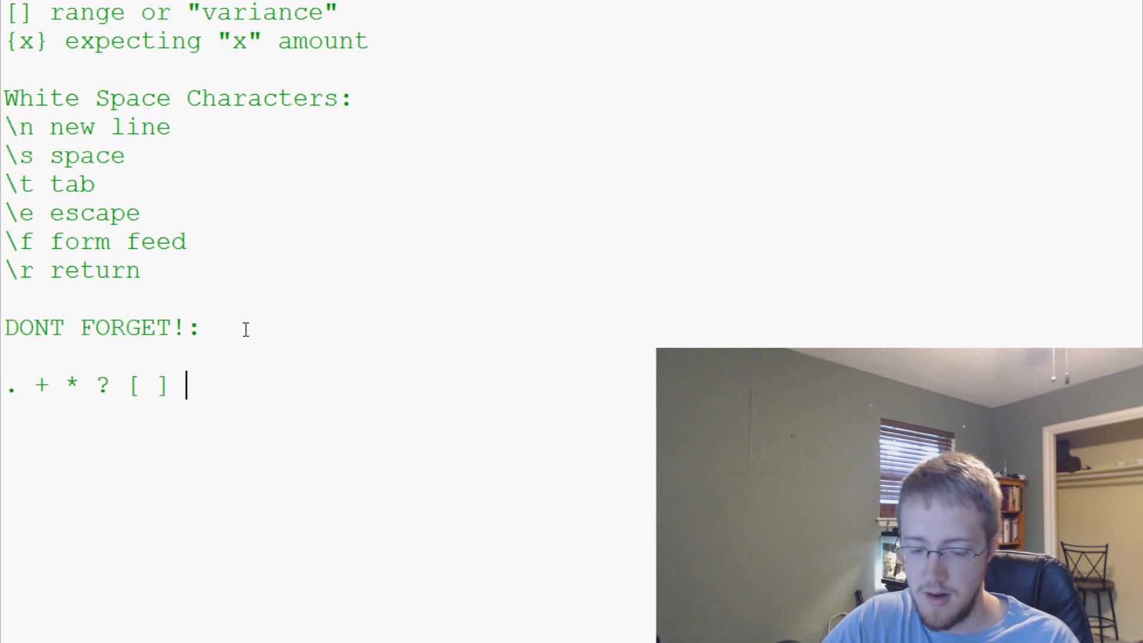
type("$ ^")
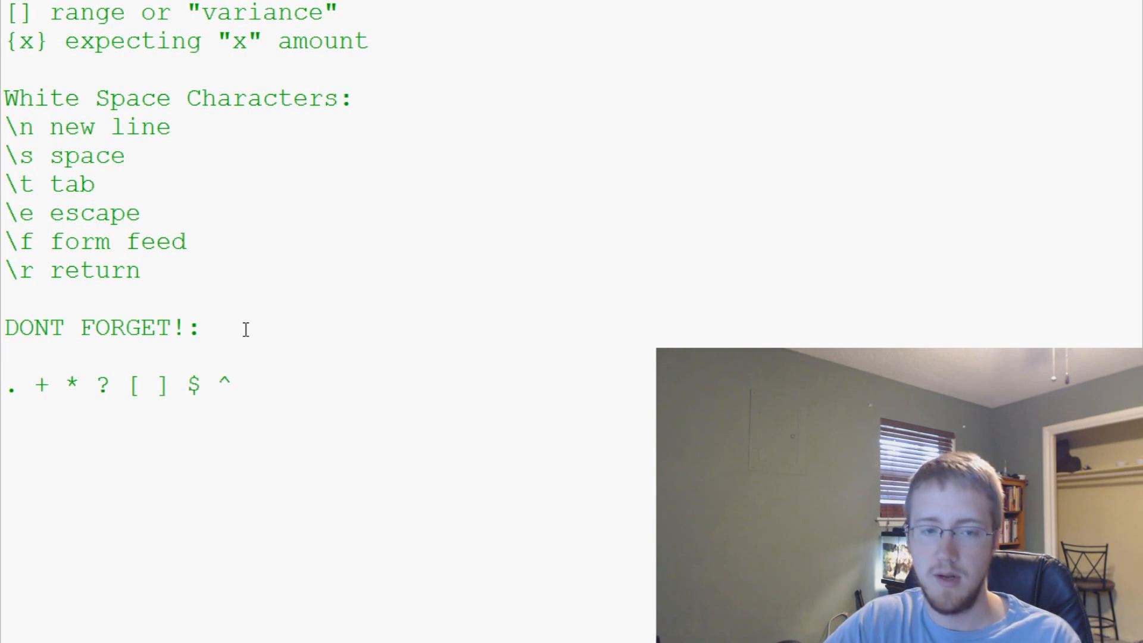
type("()")
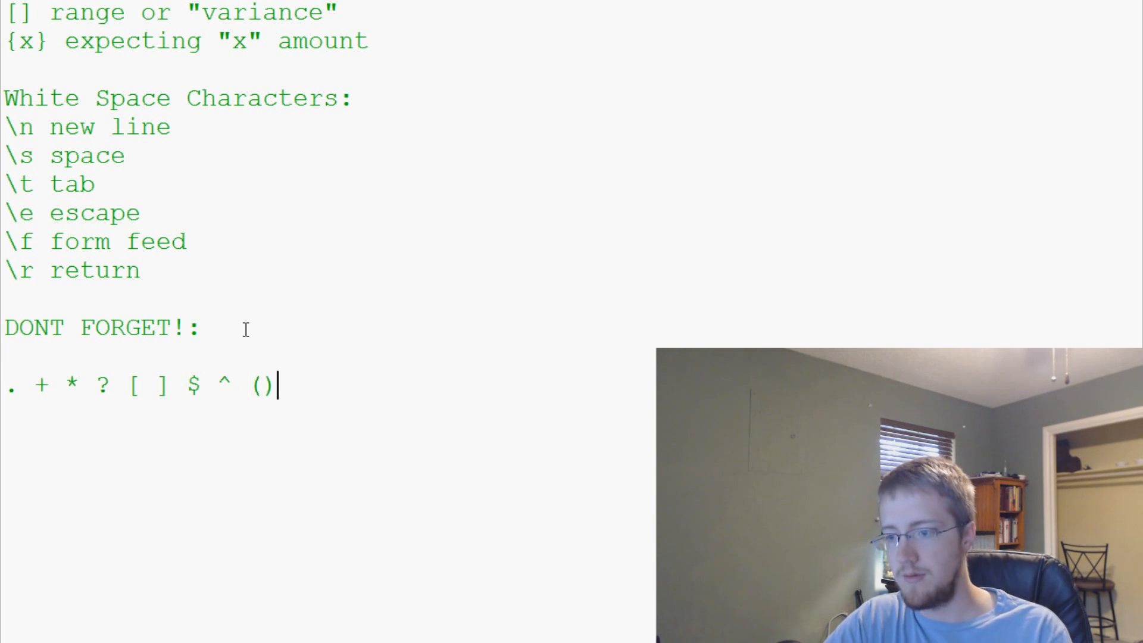
type("\" \"")
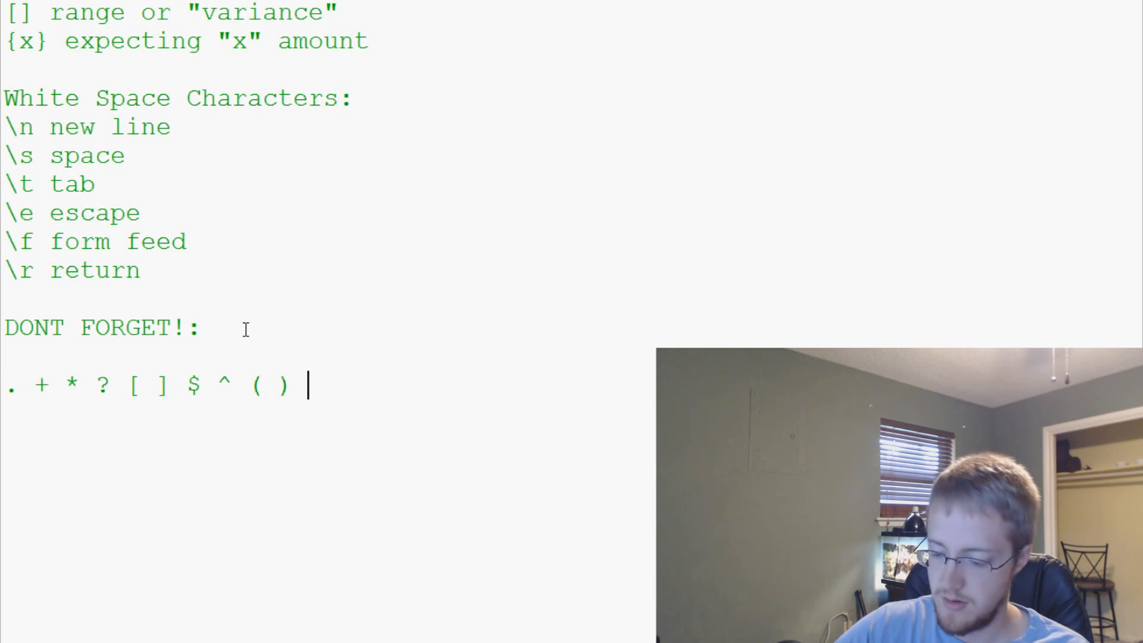
type("{}")
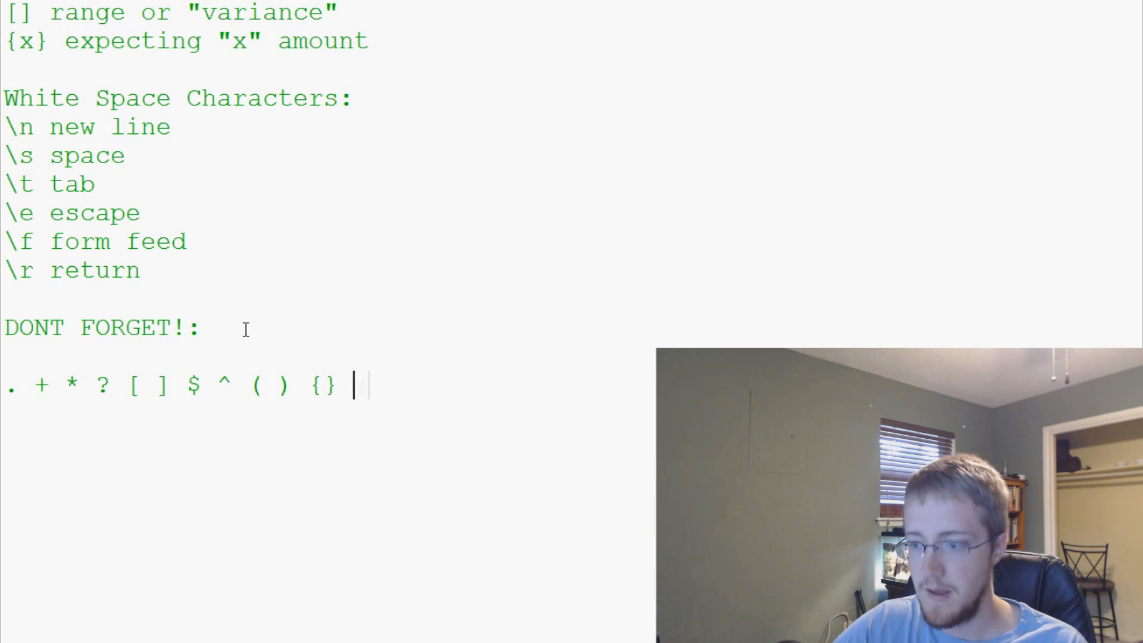
type("| \\")
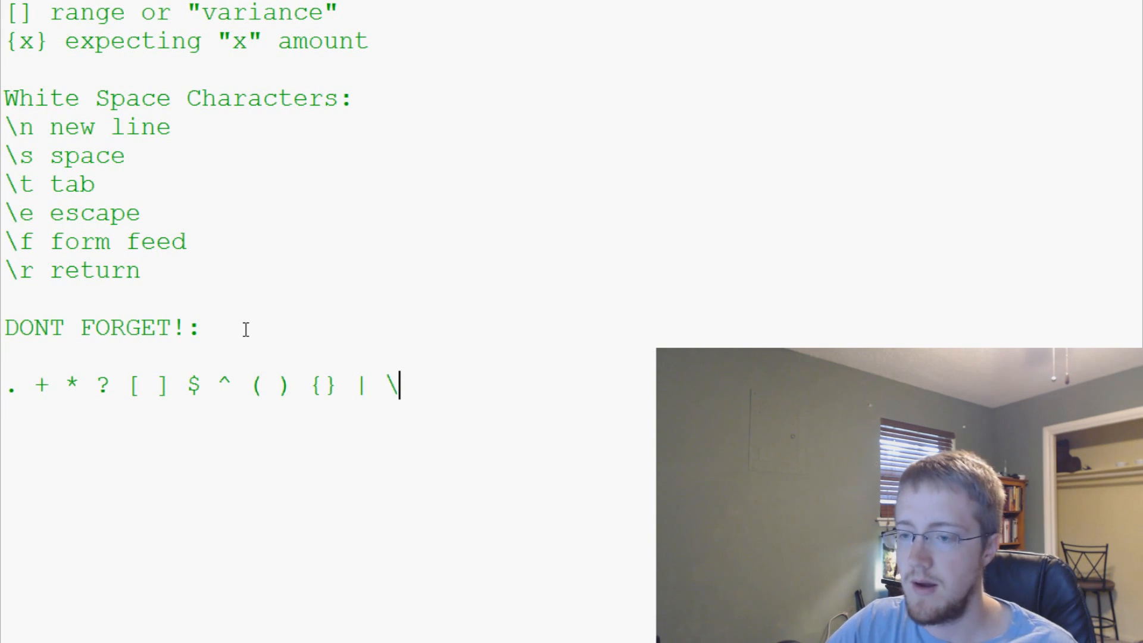
key("Backspace")
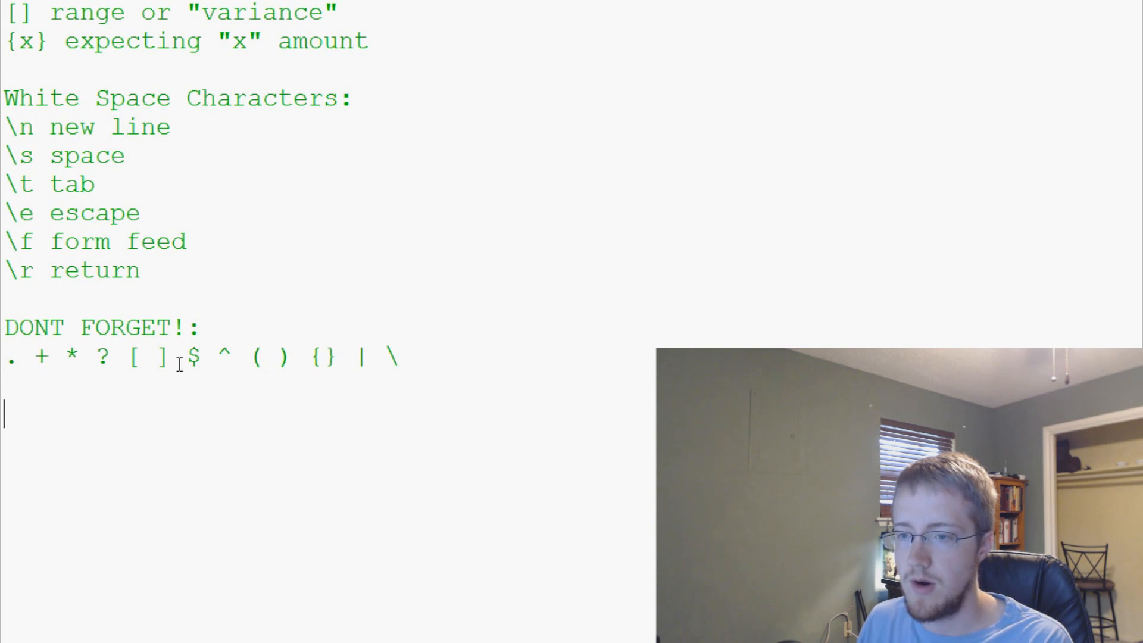
scroll("down", 3)
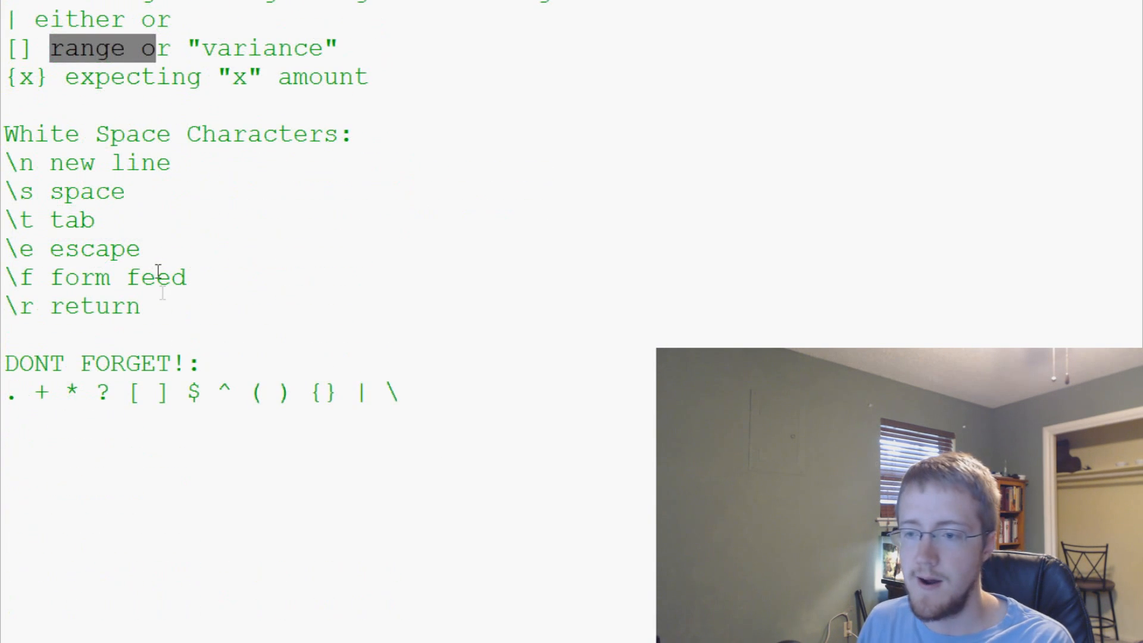
scroll("down", 3)
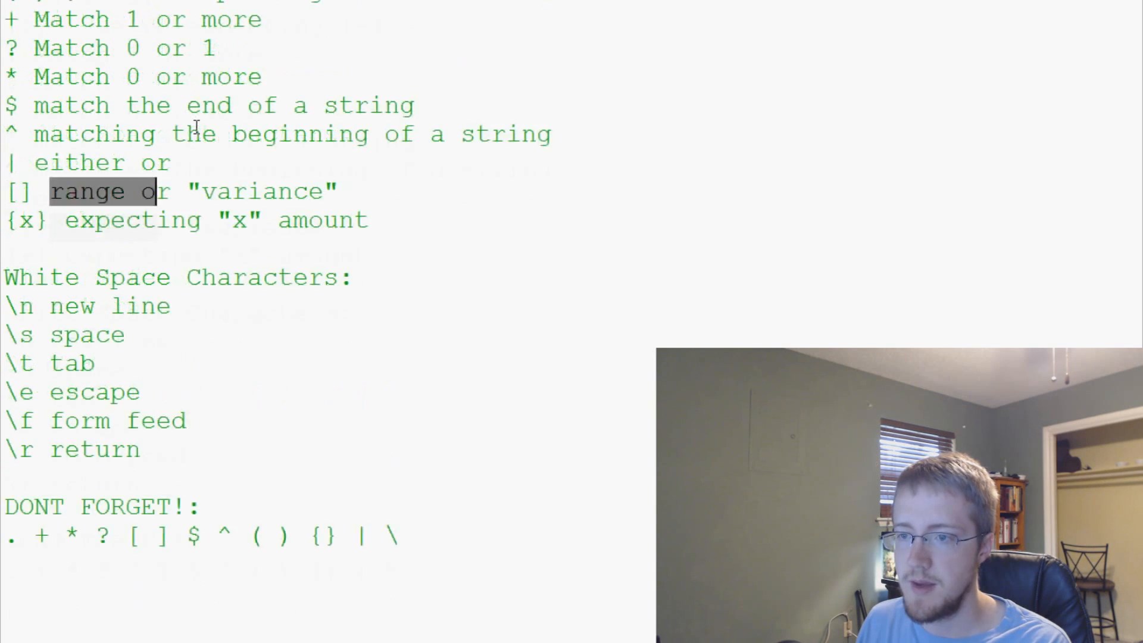
scroll("down", 3)
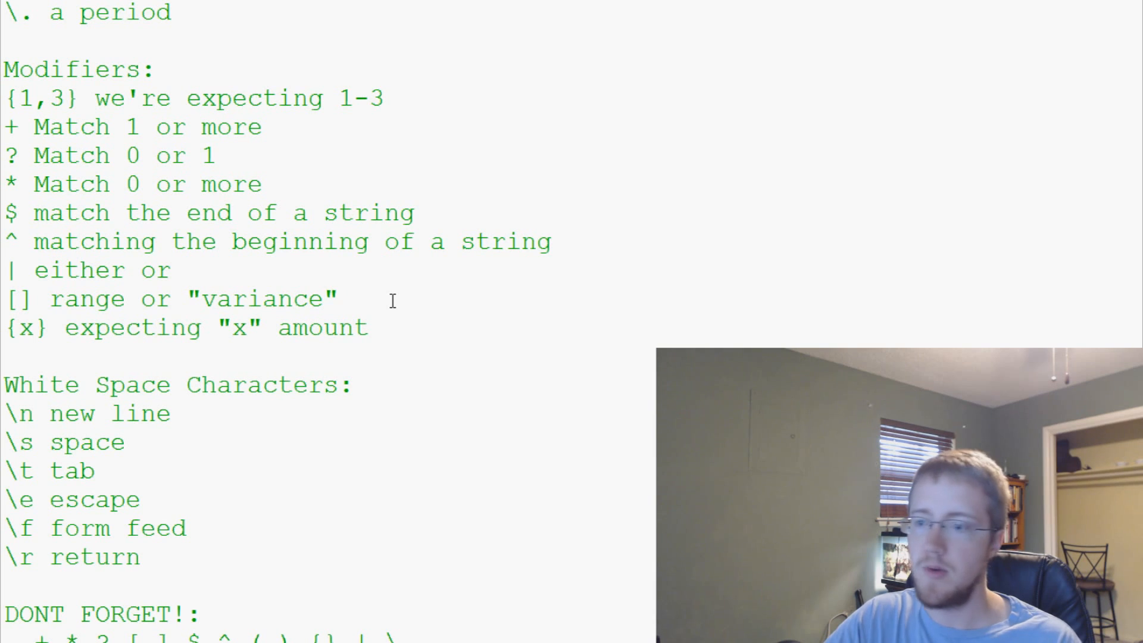
Start a bracket example with A-Z and a-z ranges on the [] range line.
left_click(354, 299)
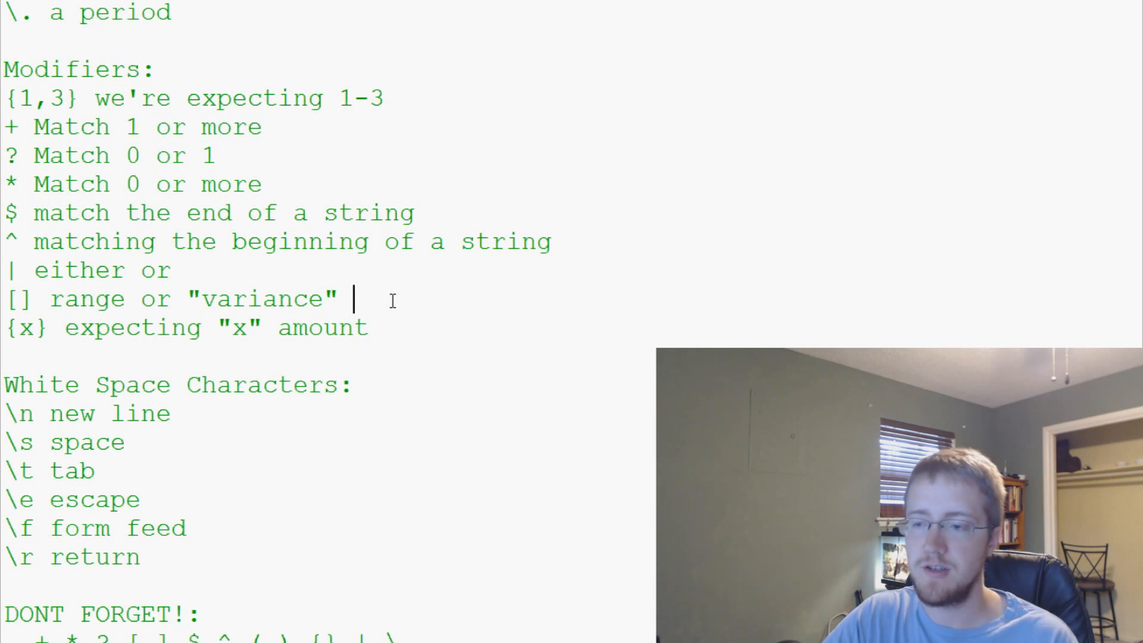
type("{")
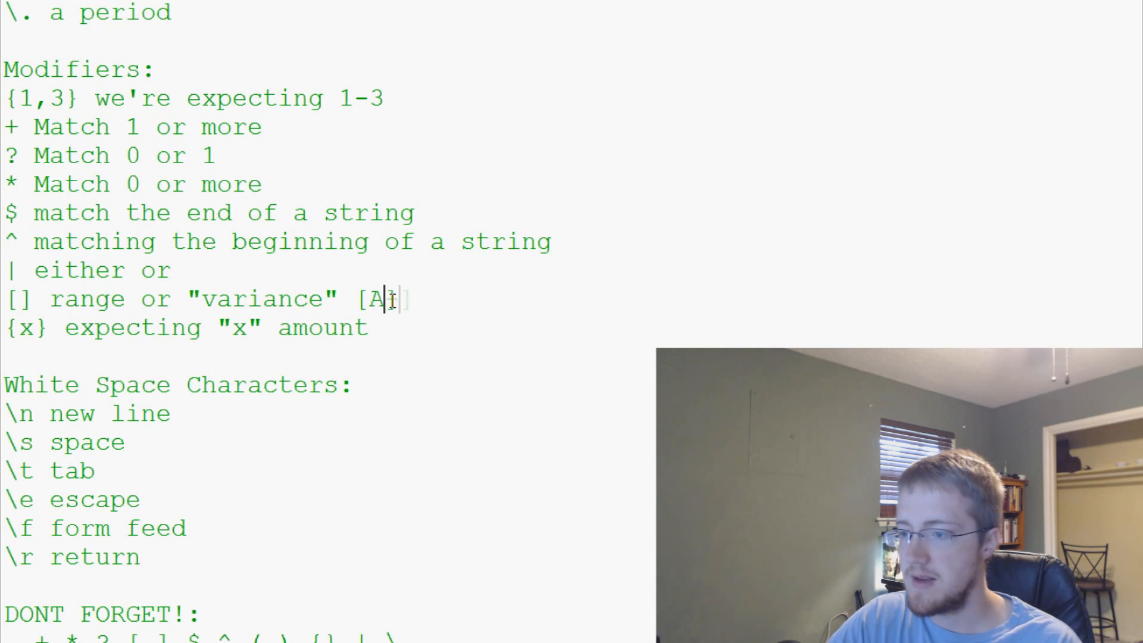
type("Z]")
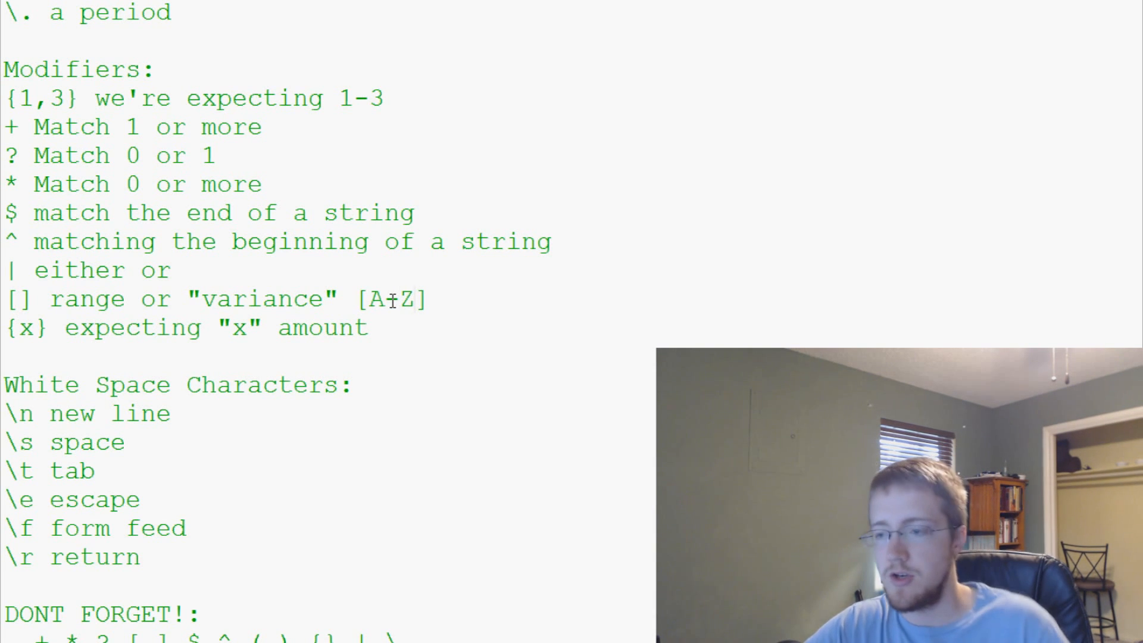
left_click(422, 299)
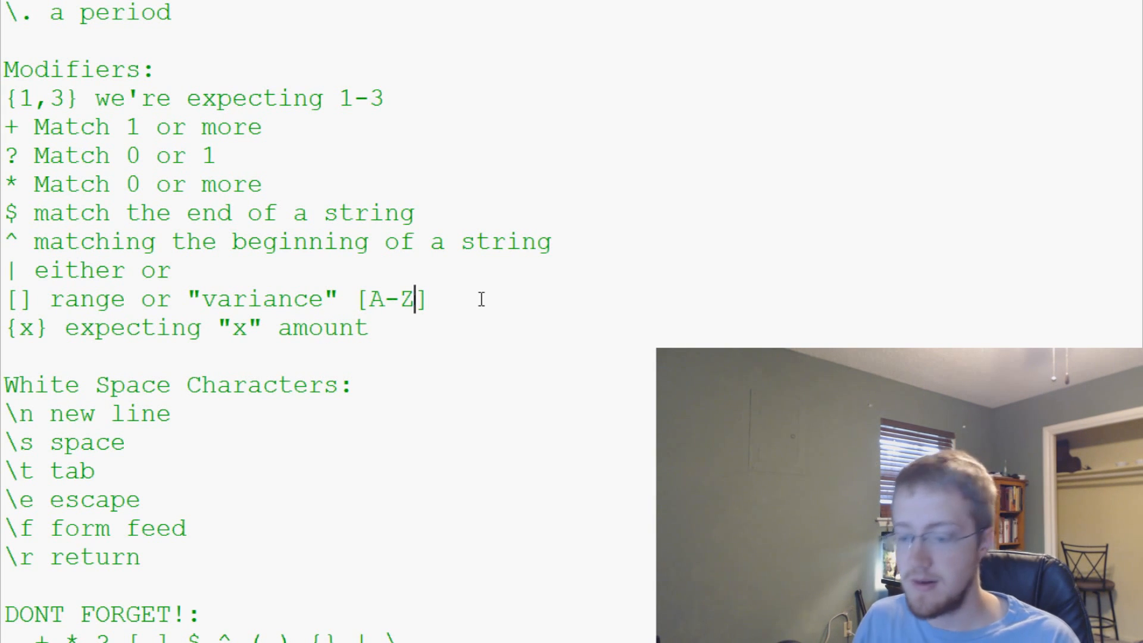
type("a-z")
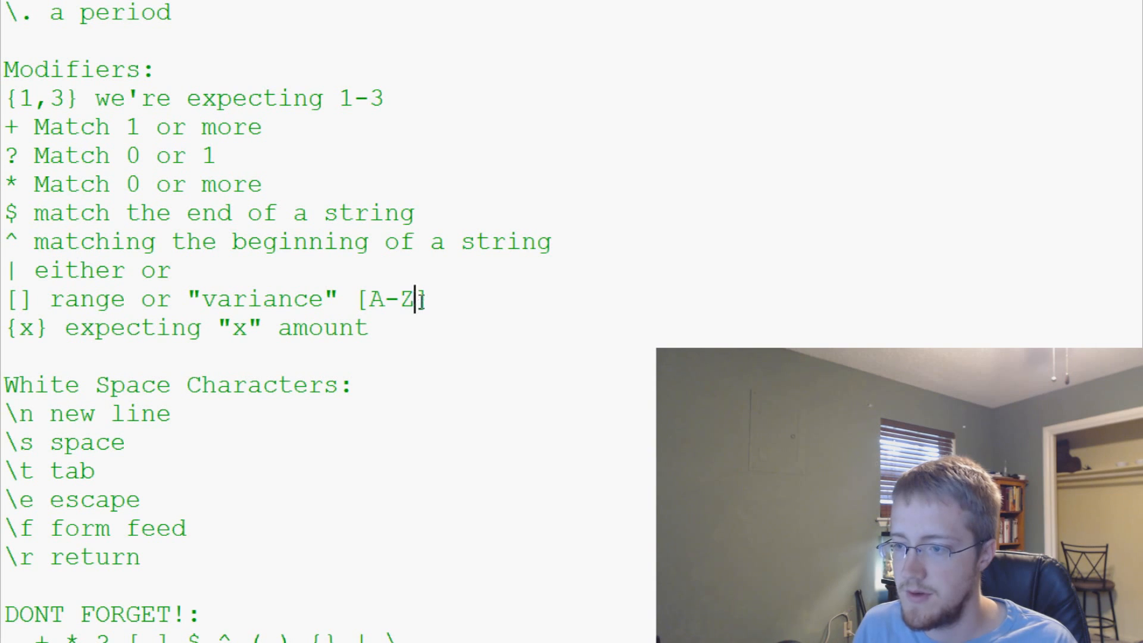
Rewrite the range example to read [1-5a-qA-Z].
double_click(394, 299)
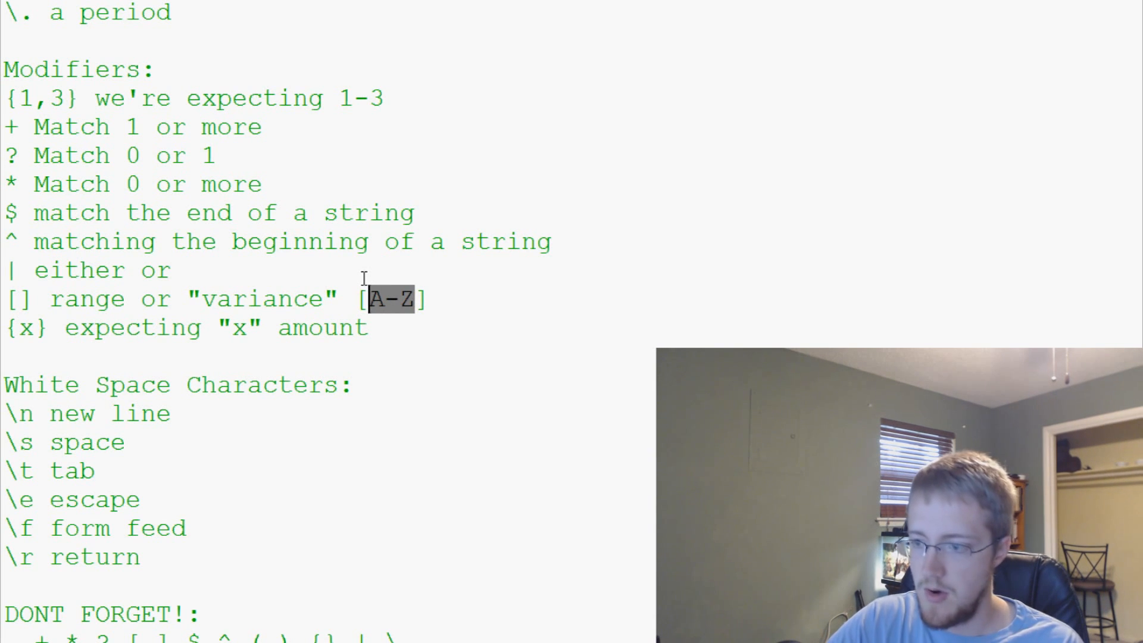
type("1-5")
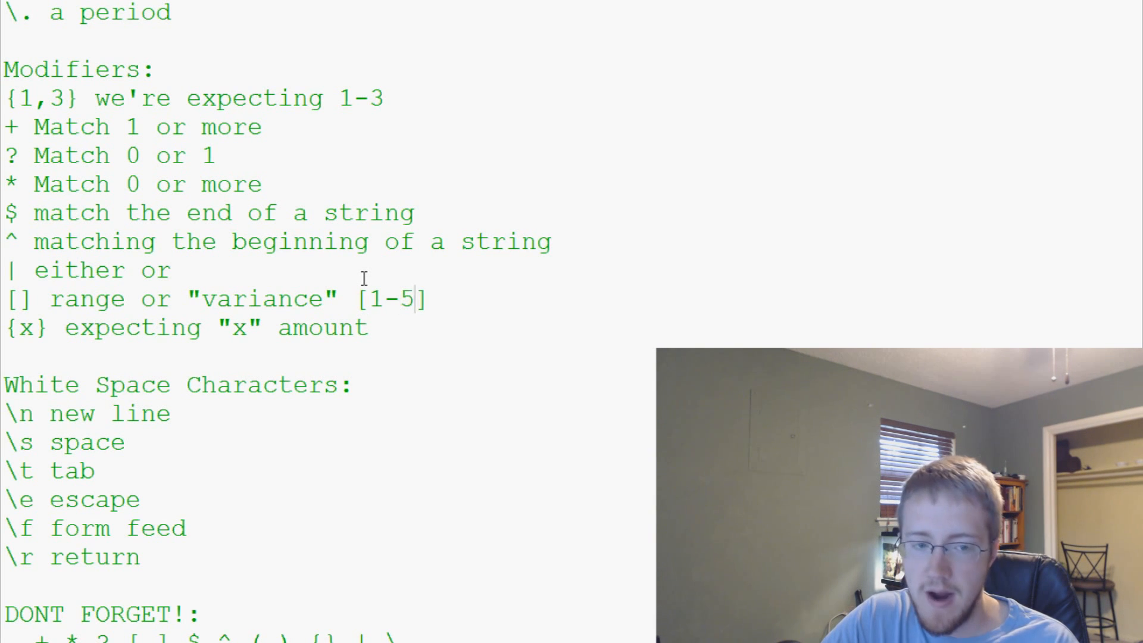
type("a")
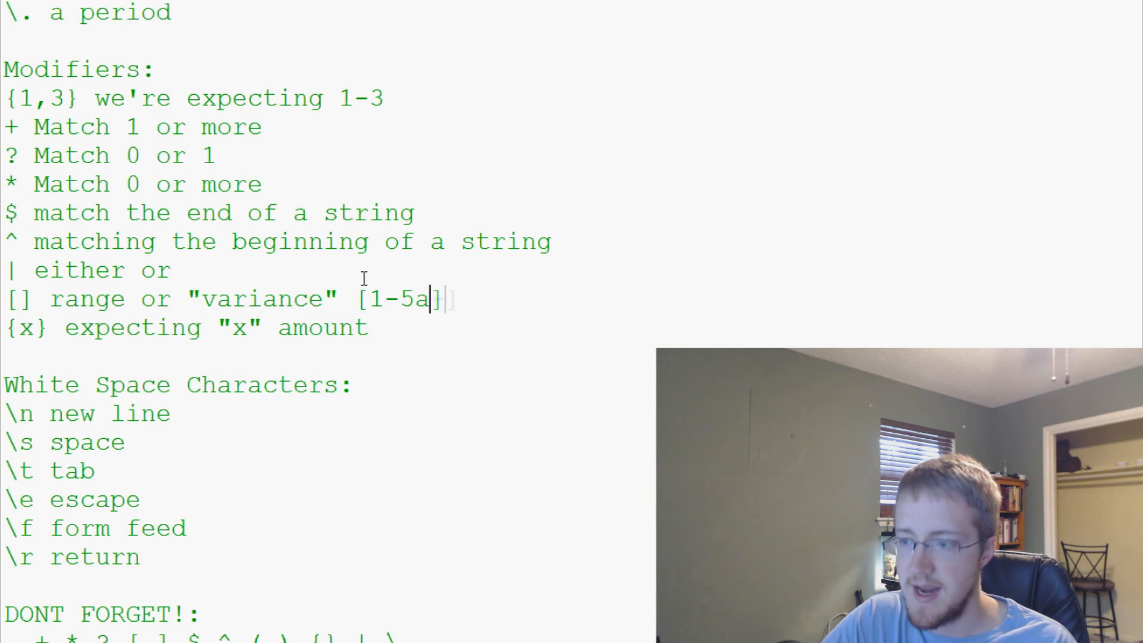
type("-q")
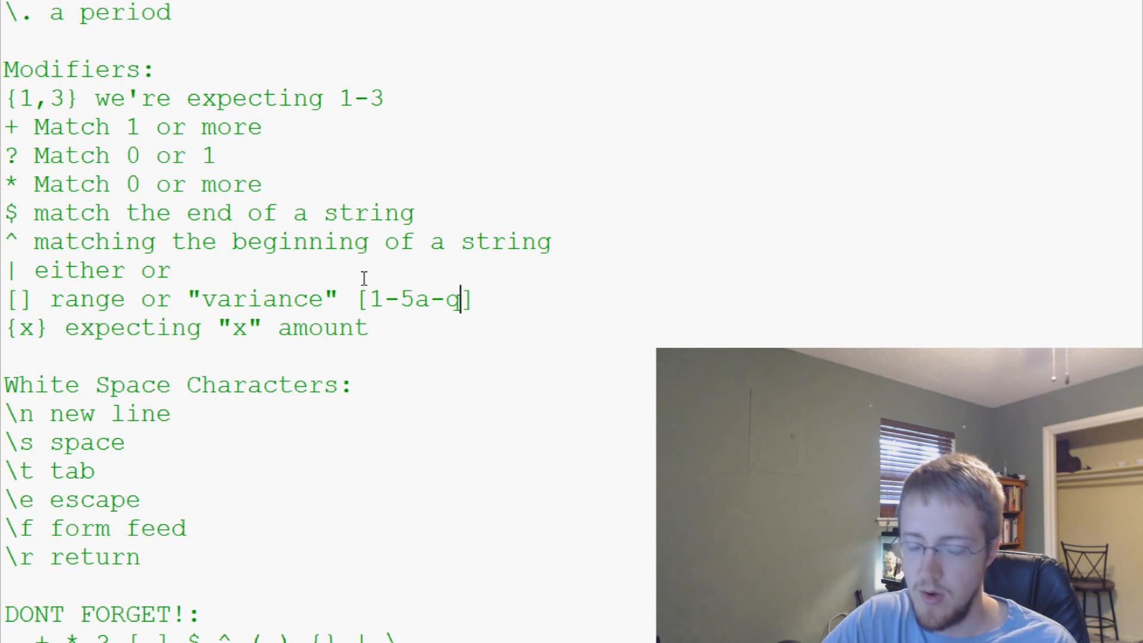
type("A-")
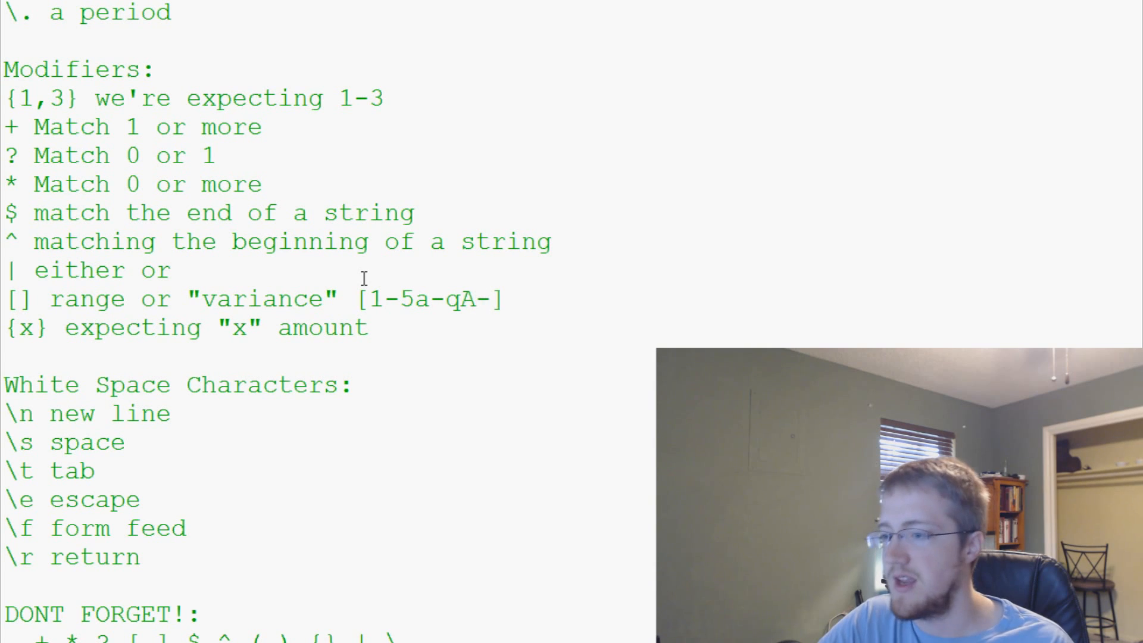
type("Z")
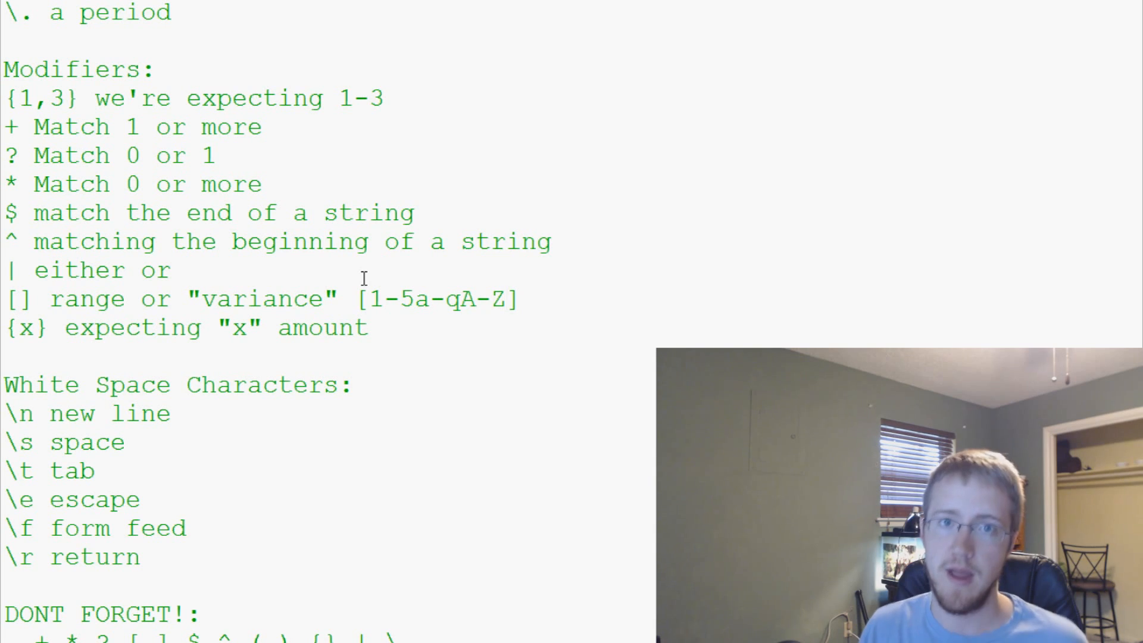
left_click_drag(370, 299, 512, 299)
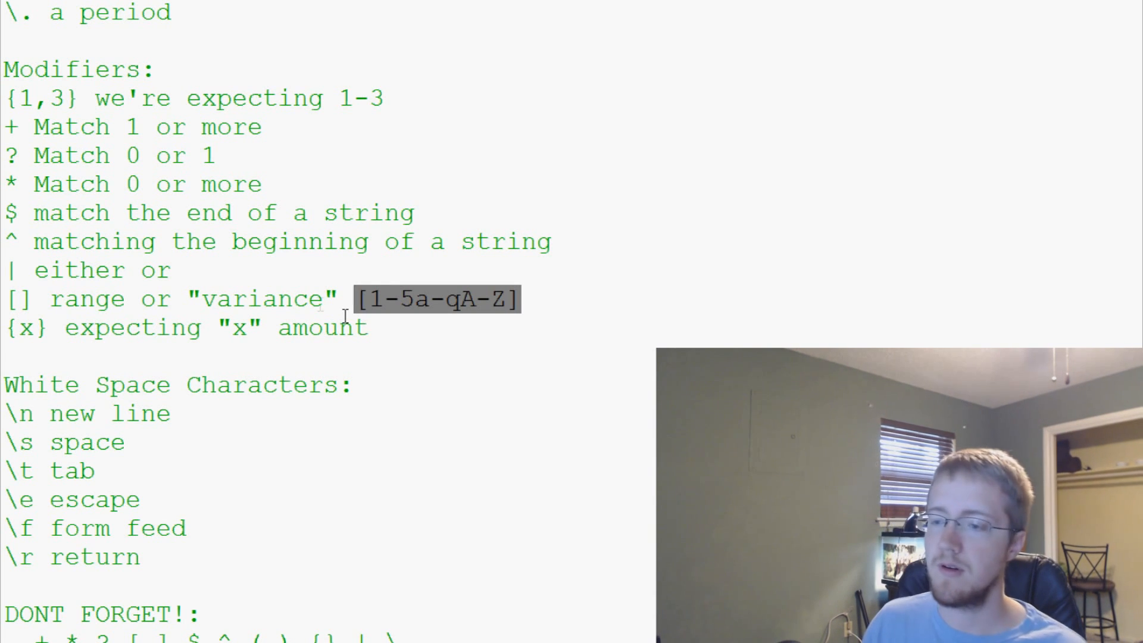
scroll("down", 3)
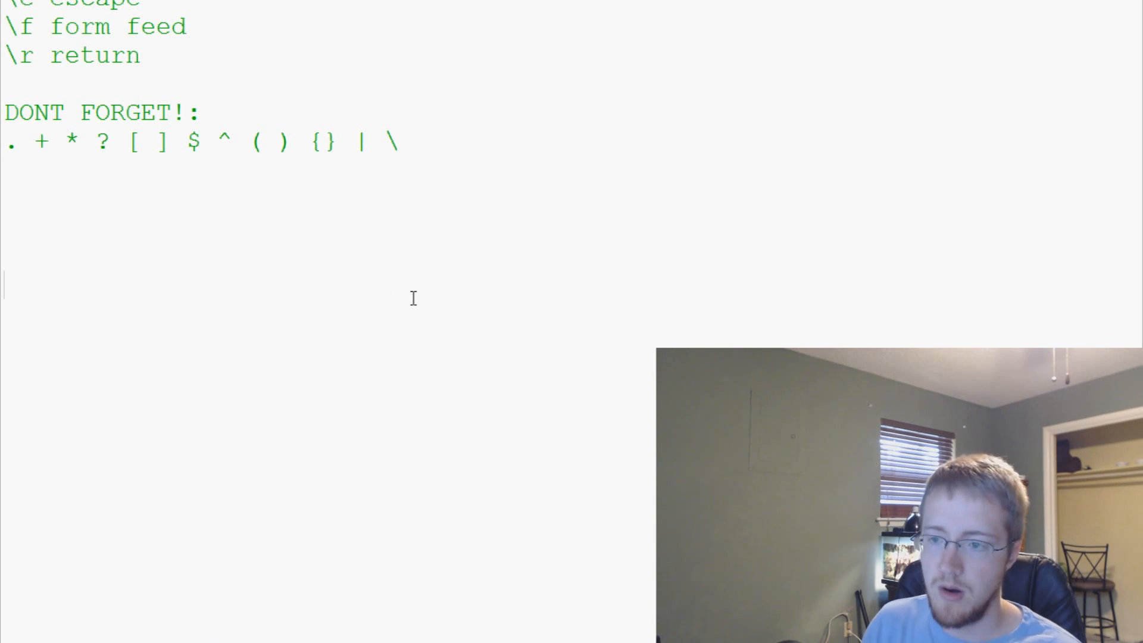
Scroll to the bottom of the notes below the DONT FORGET symbol list.
scroll("down", 3)
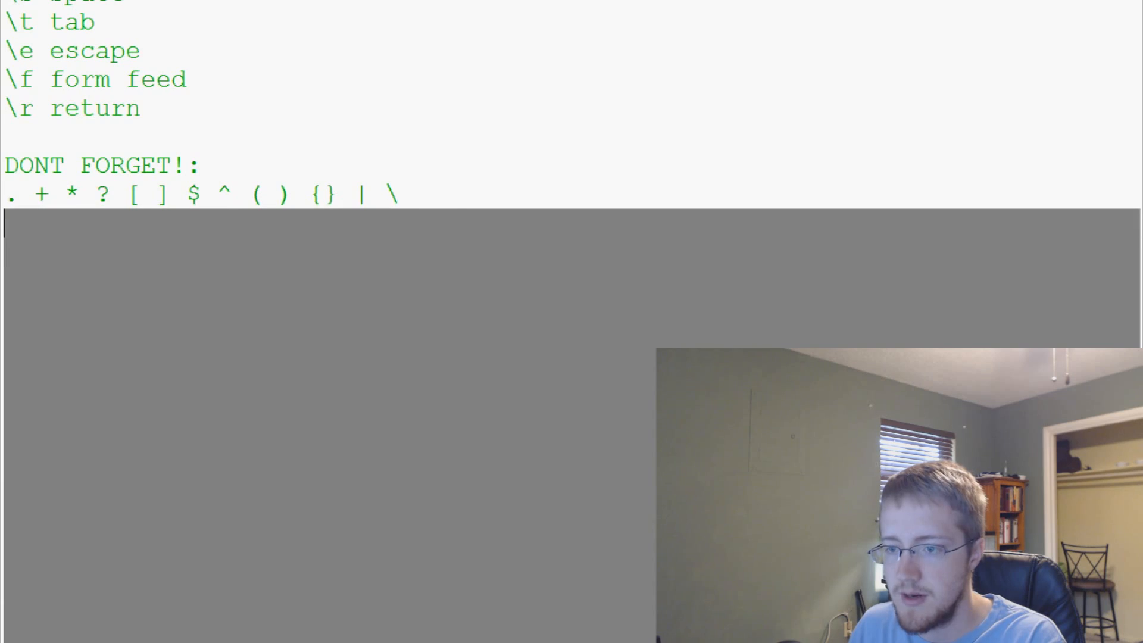
scroll("down", 3)
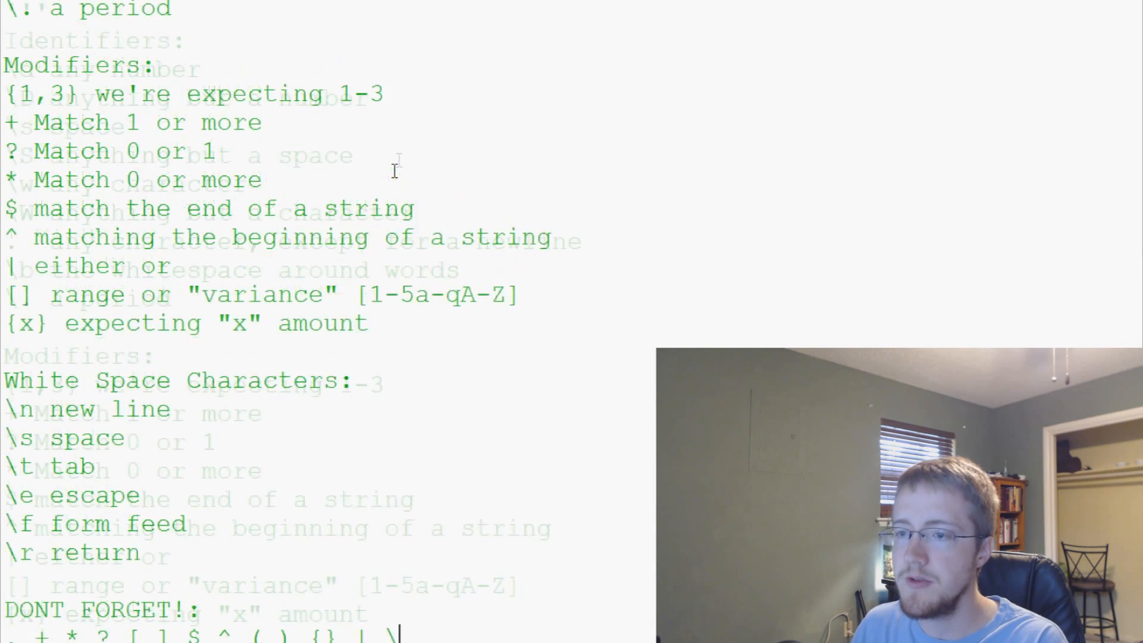
scroll("down", 3)
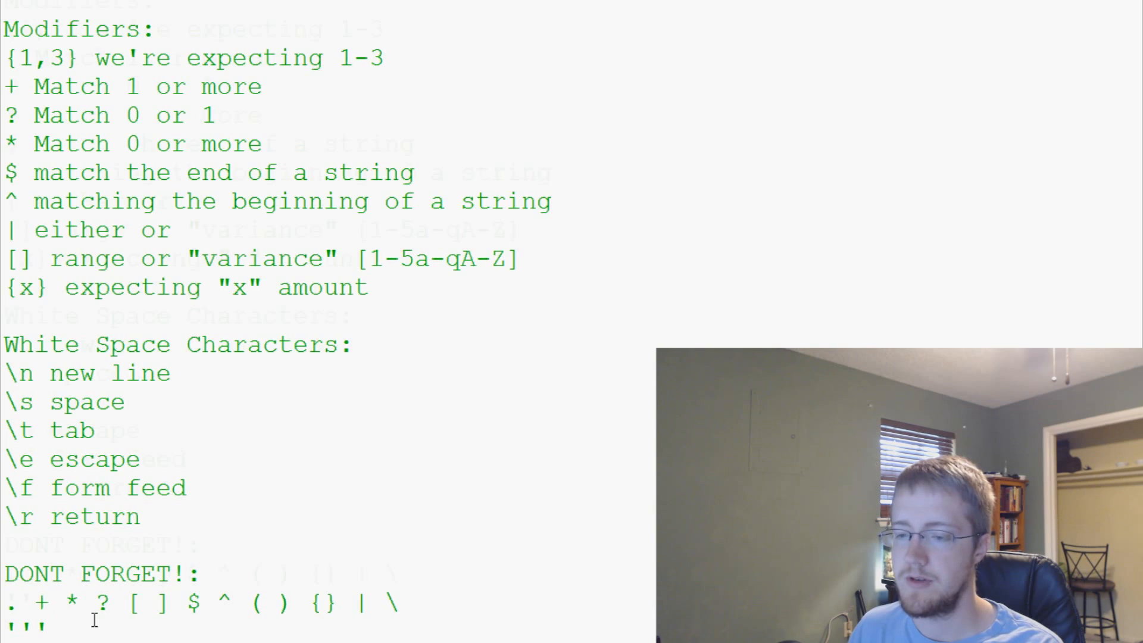
scroll("down", 3)
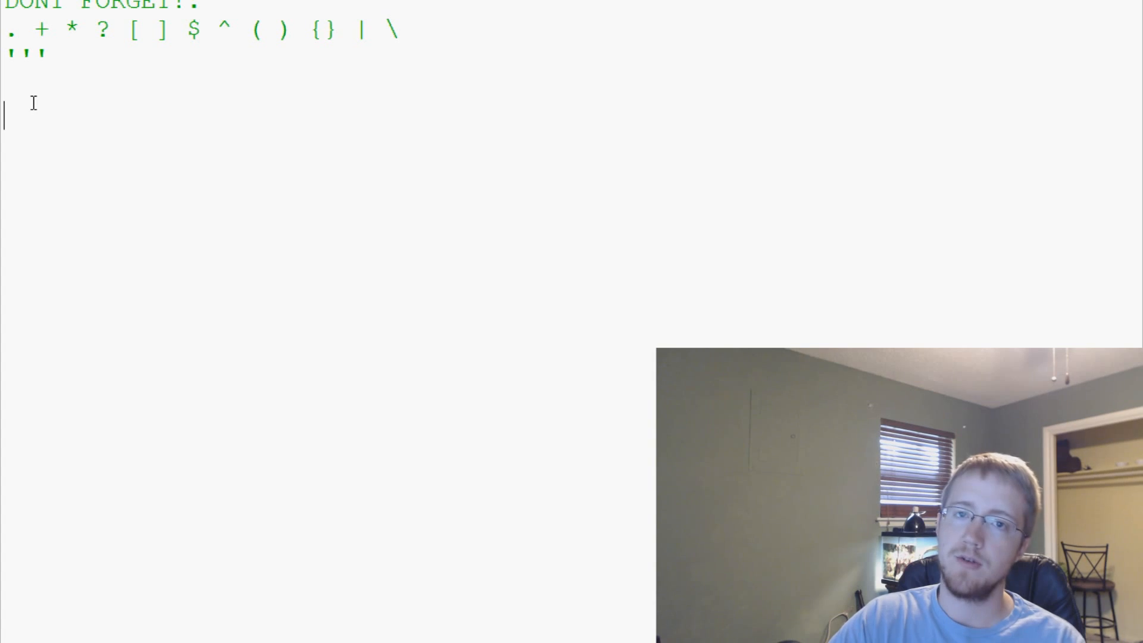
Add import re at the start of the script.
type("import")
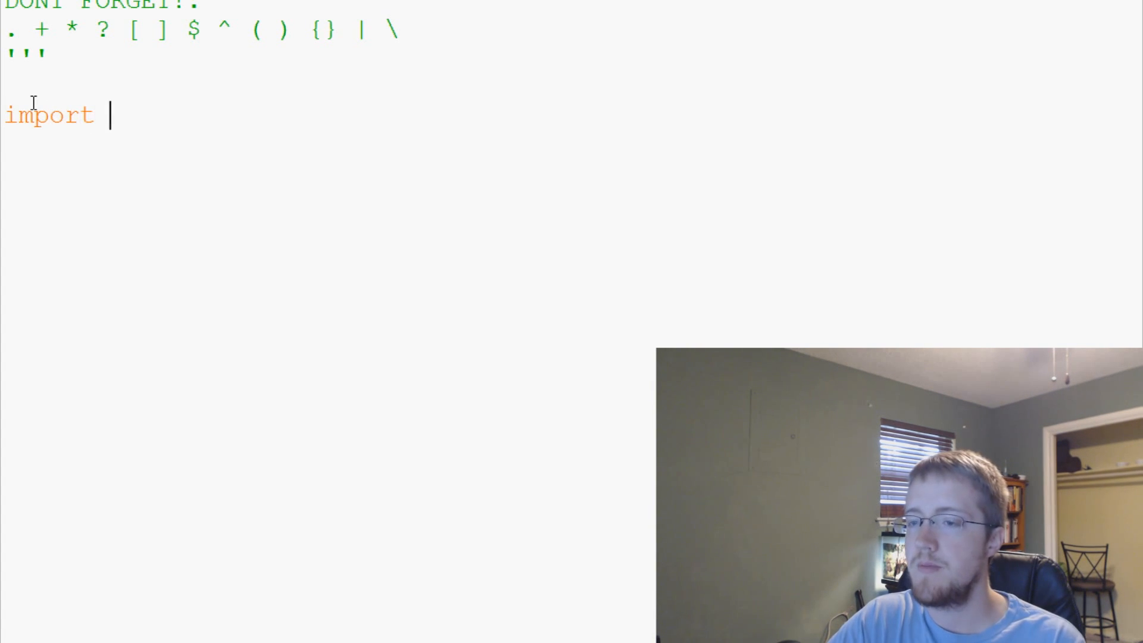
type("re")
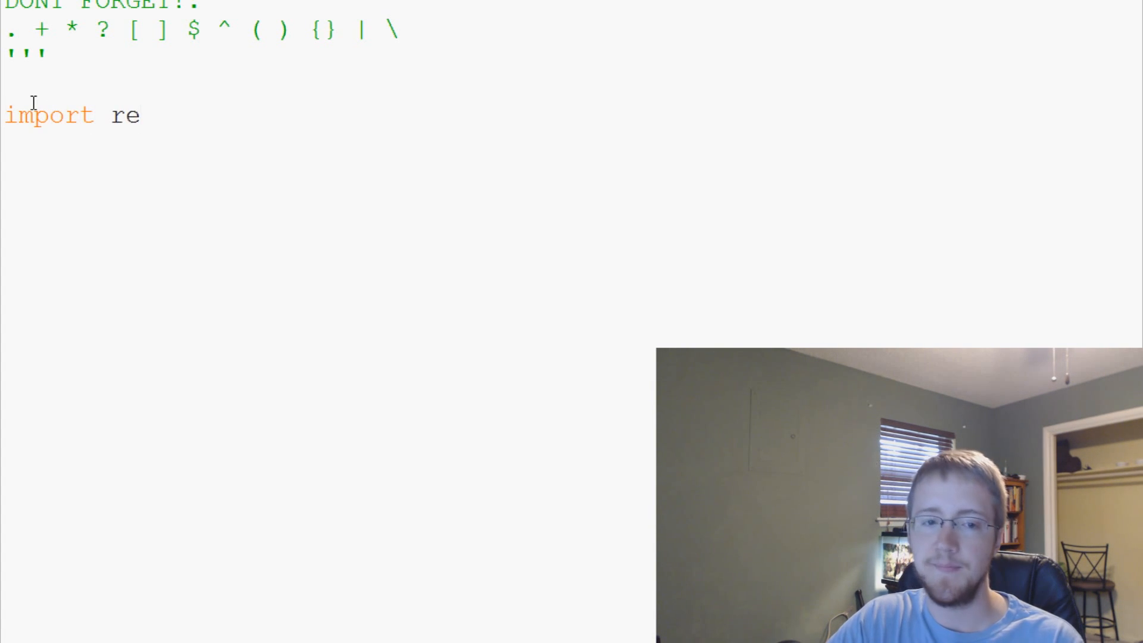
key("enter")
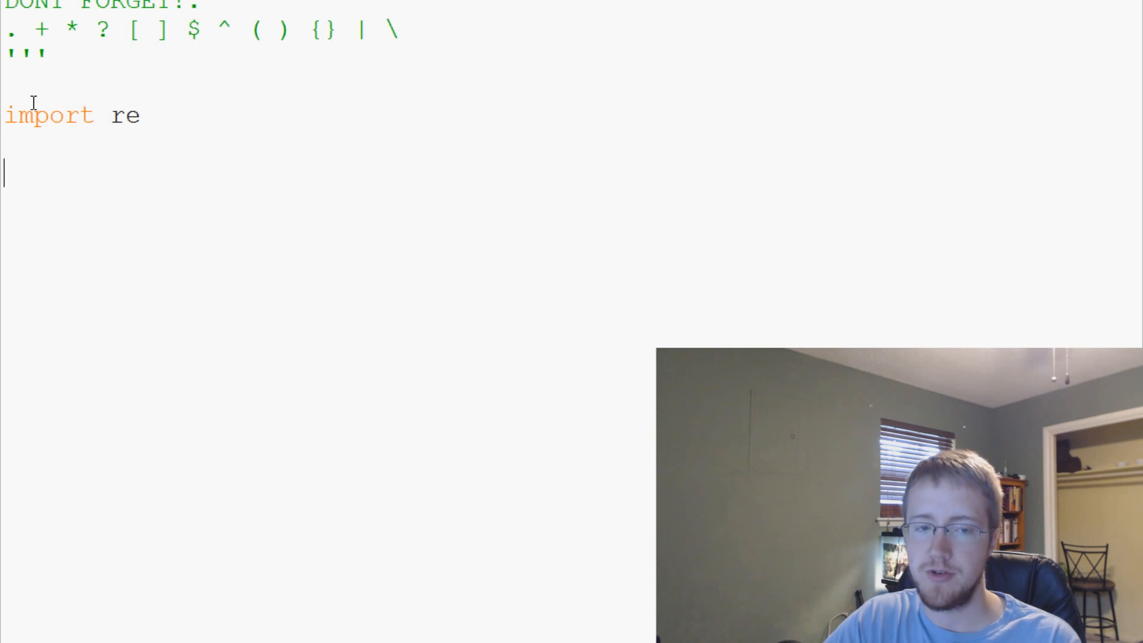
Define exampleString with sentences giving Jessica 15, Daniel 27, Edward 97 and grandfather Oscar 102.
type("exampleString = '''")
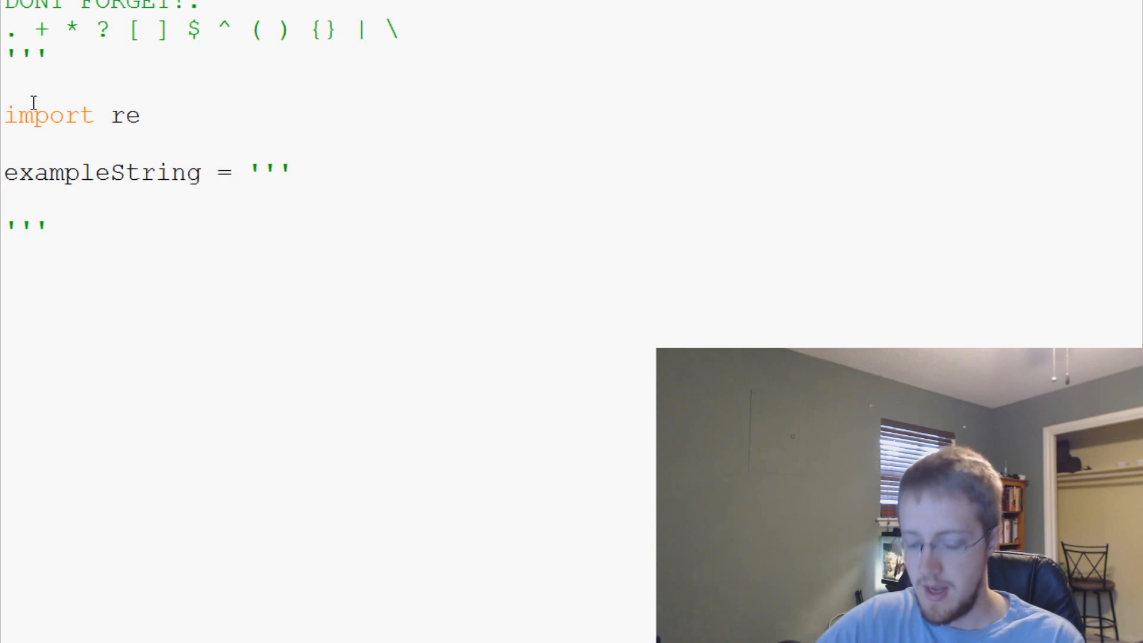
type("Jessica")
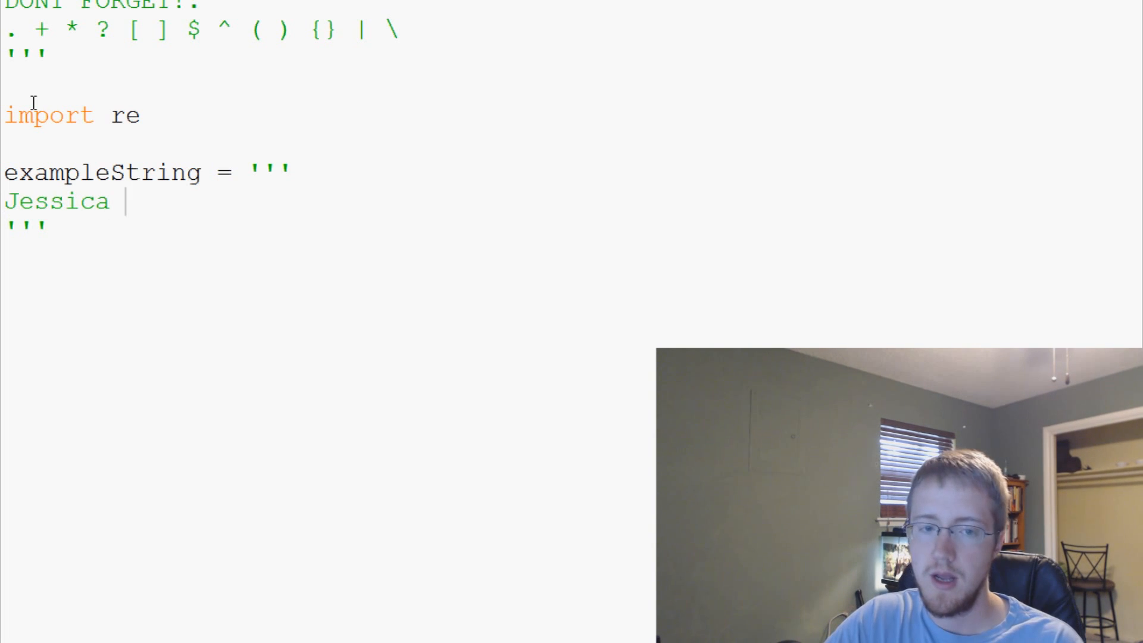
type("is 15 years old, and Daniel is 27")
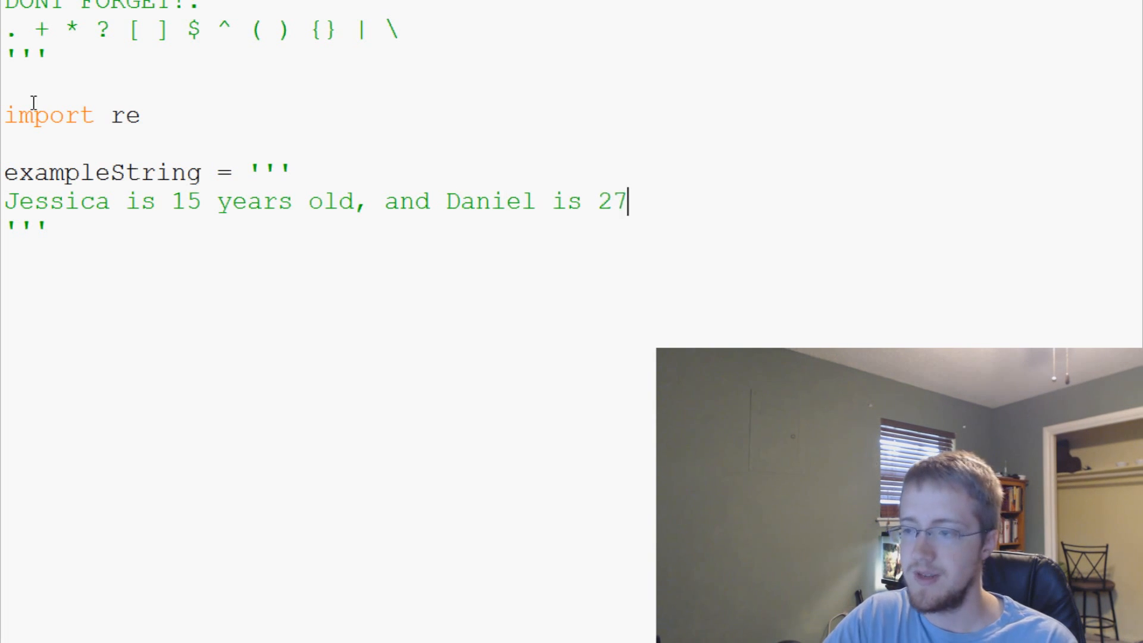
type("years old.")
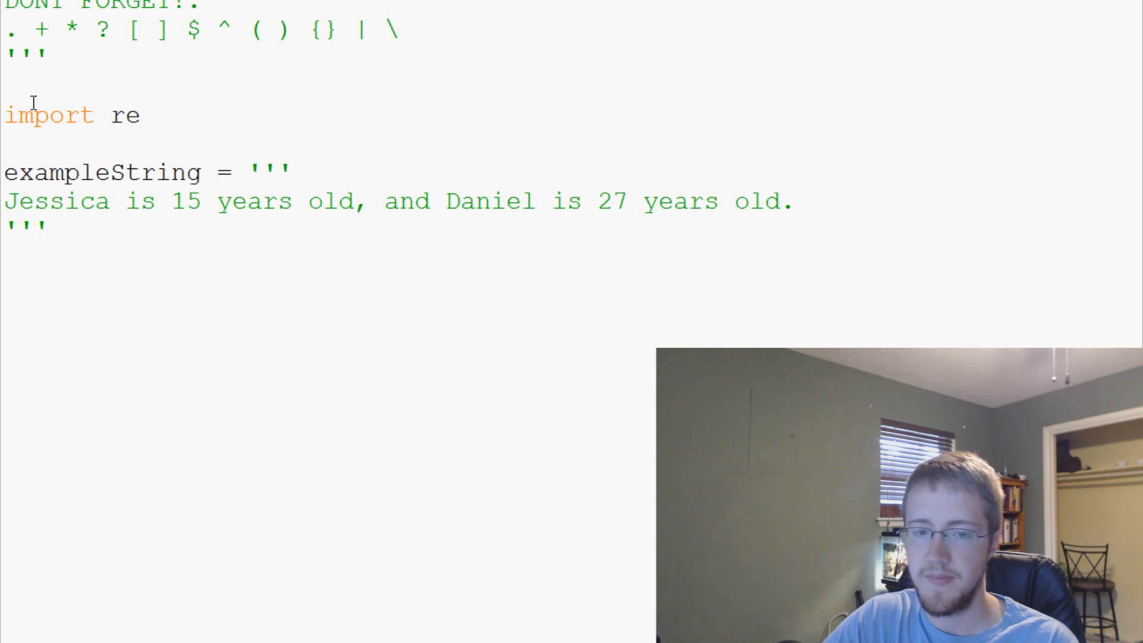
type("Eda")
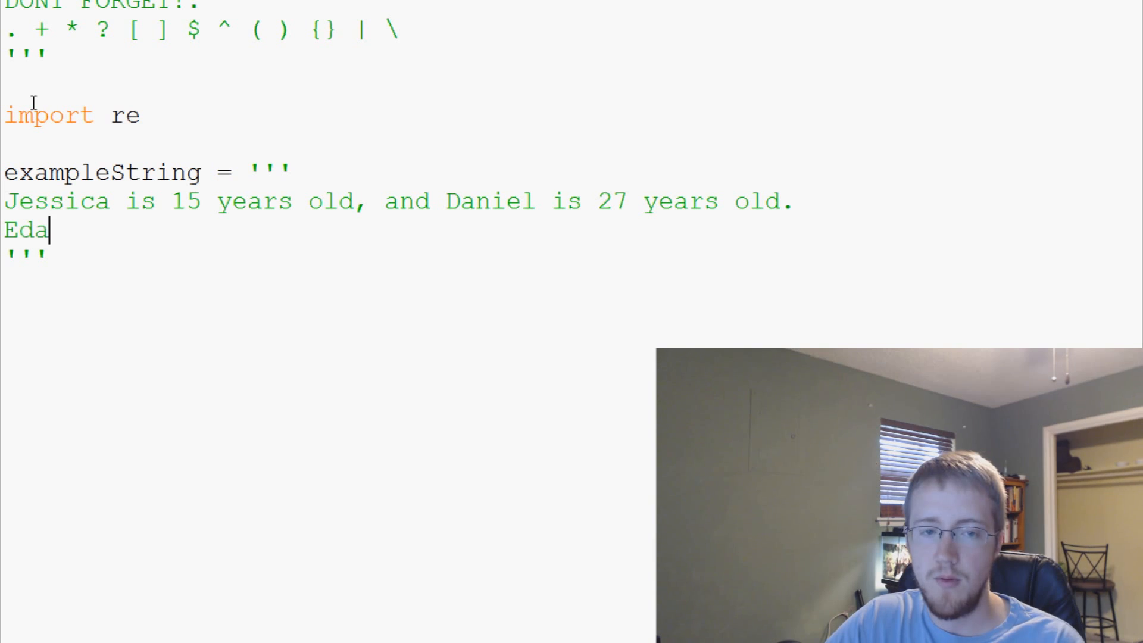
type("ward is 9")
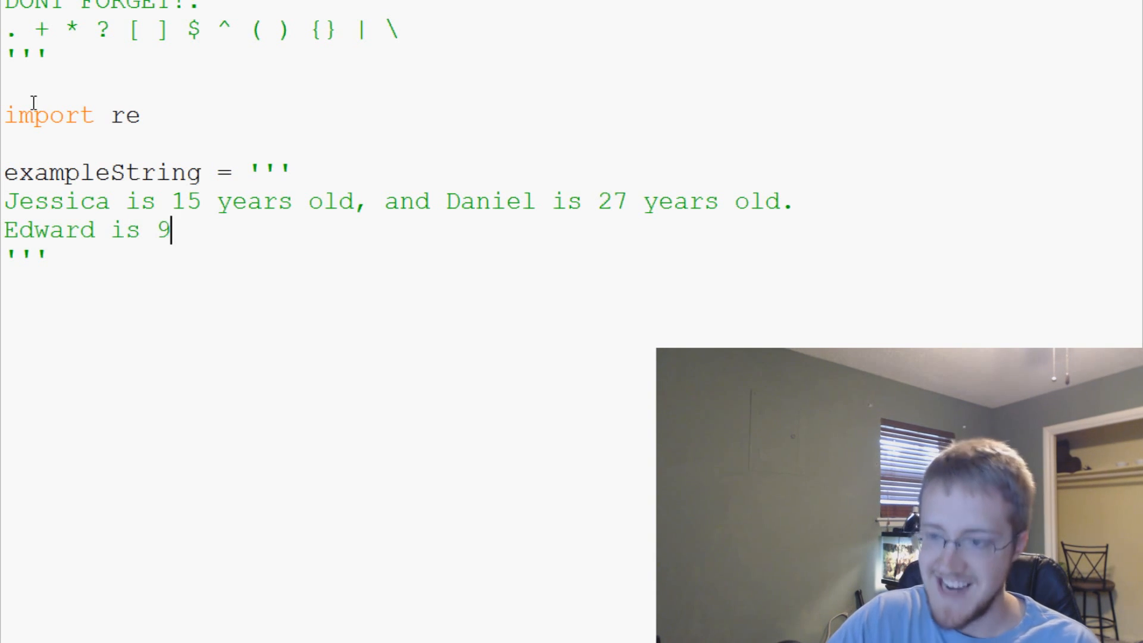
type("7, and his")
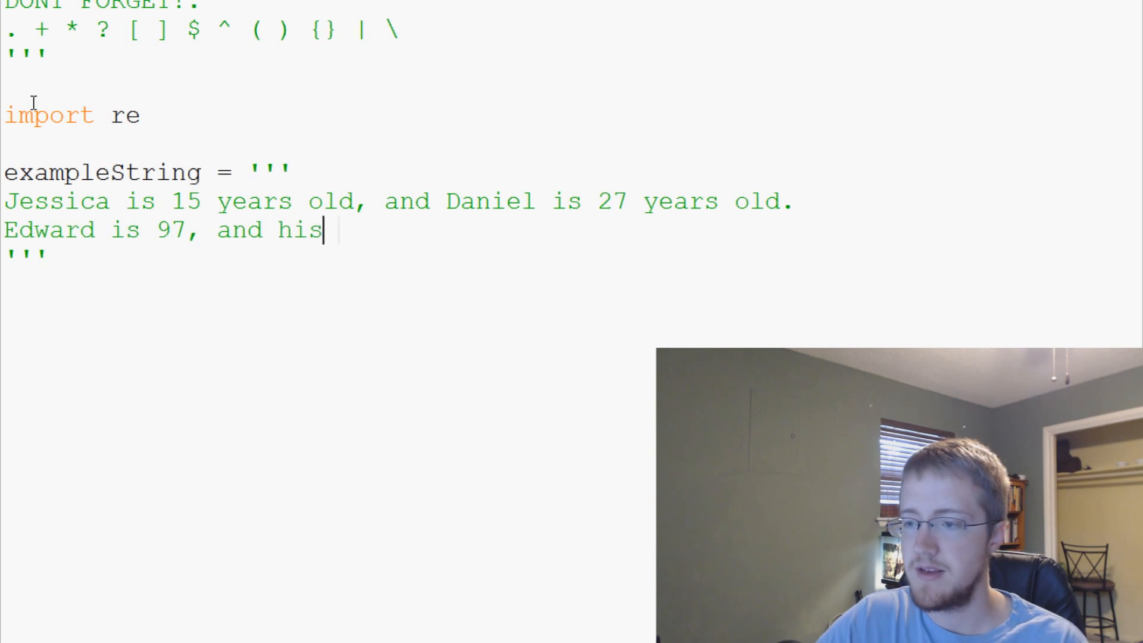
type("grandfather, O")
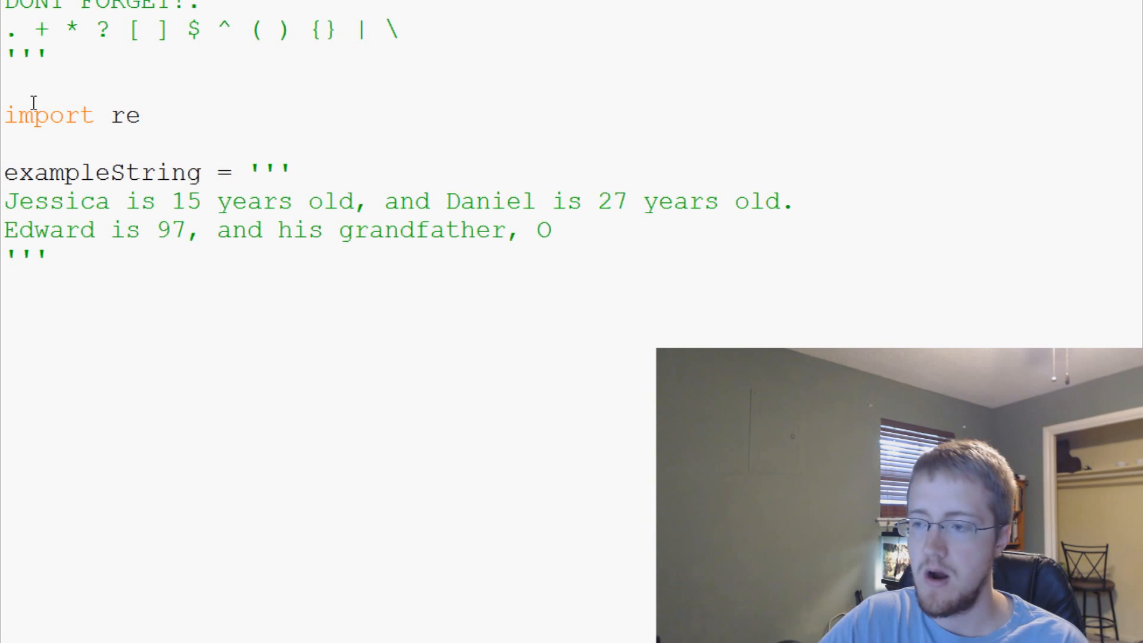
type("scar, is 102")
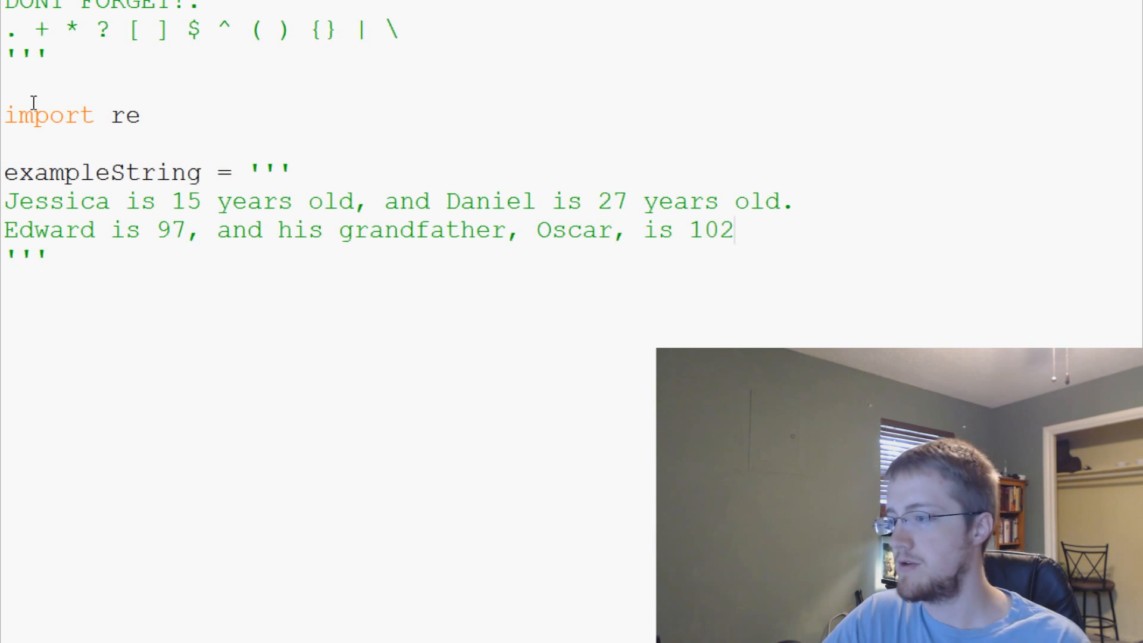
type(".")
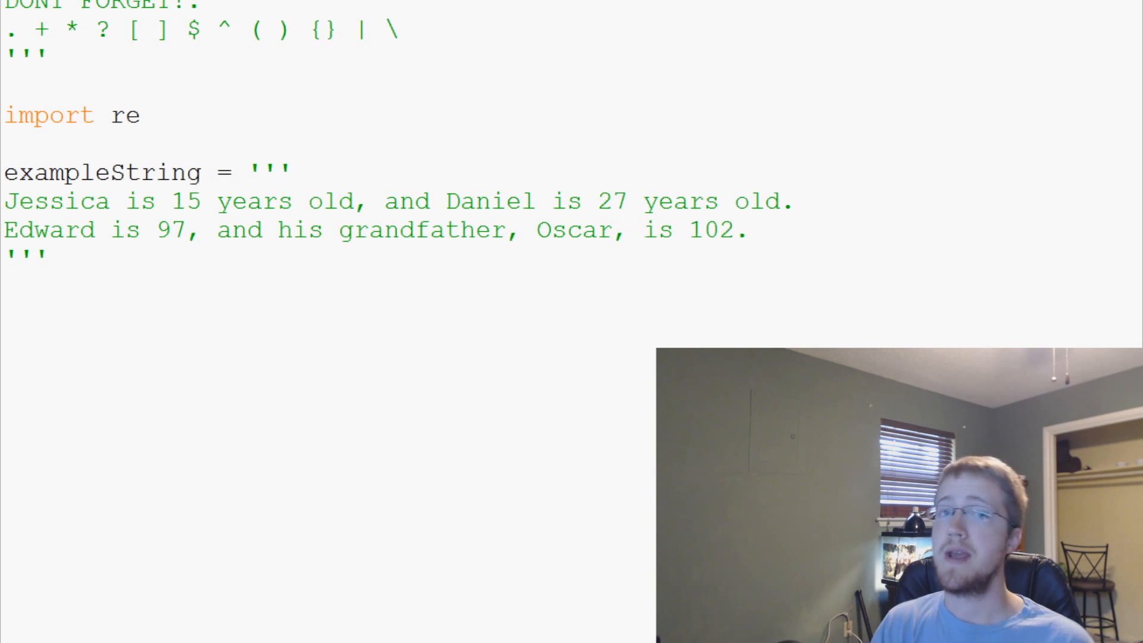
Inspect the age 15 in the example text before starting the ages = line below it.
left_click(745, 230)
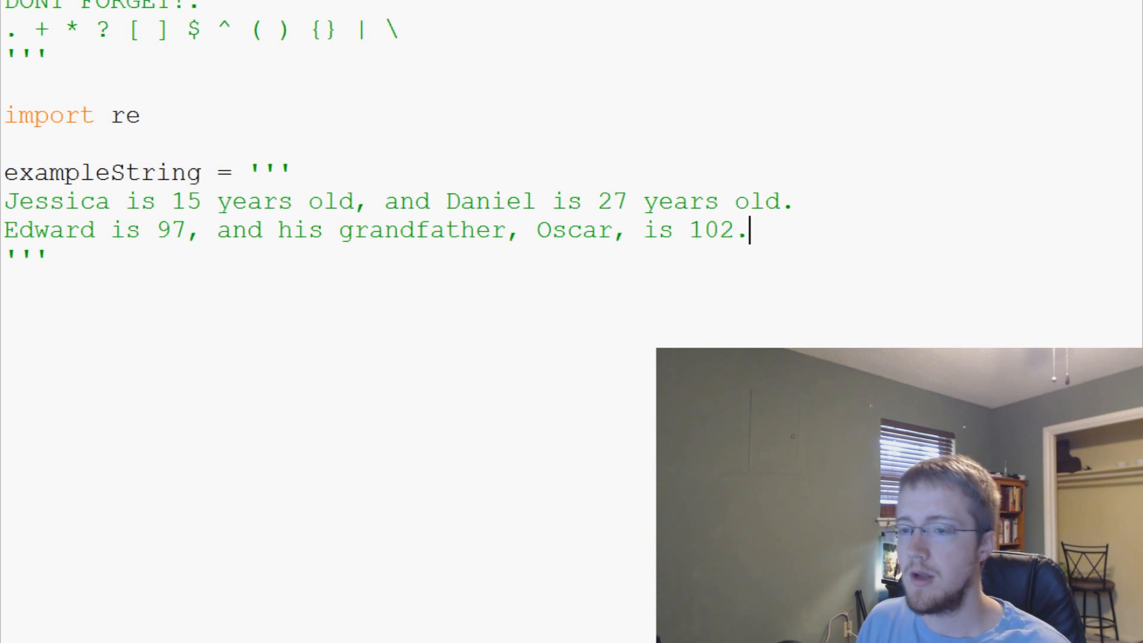
double_click(186, 201)
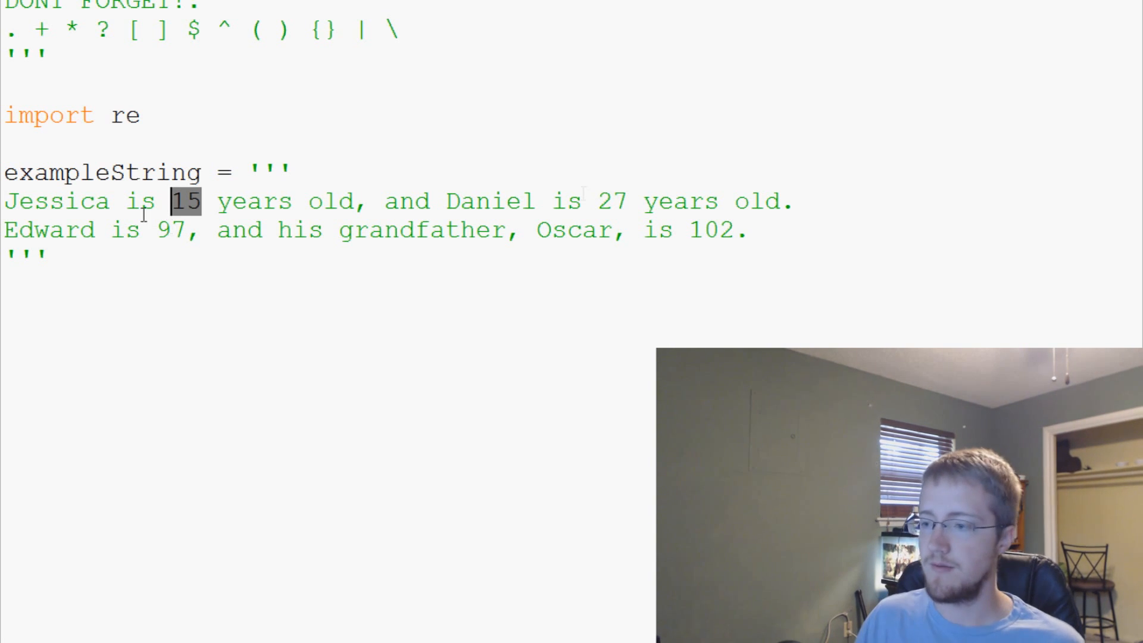
left_click(192, 272)
type("ages =")
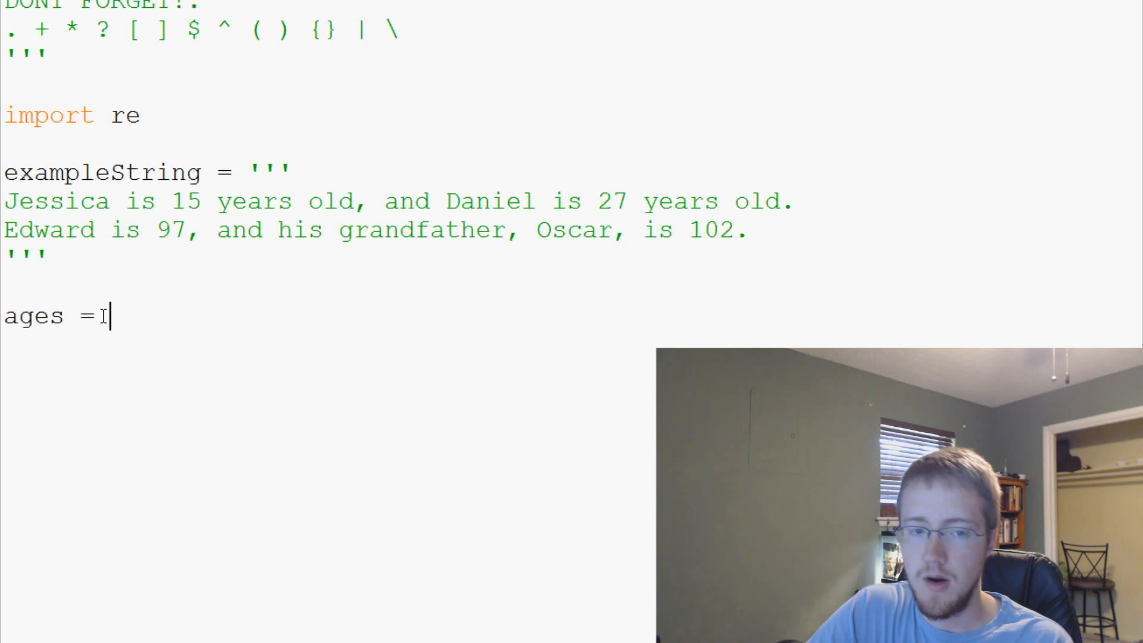
Complete ages = re.findall(r'\d{1,3}',exampleString) to match one-to-three-digit numbers.
type("re.findall")
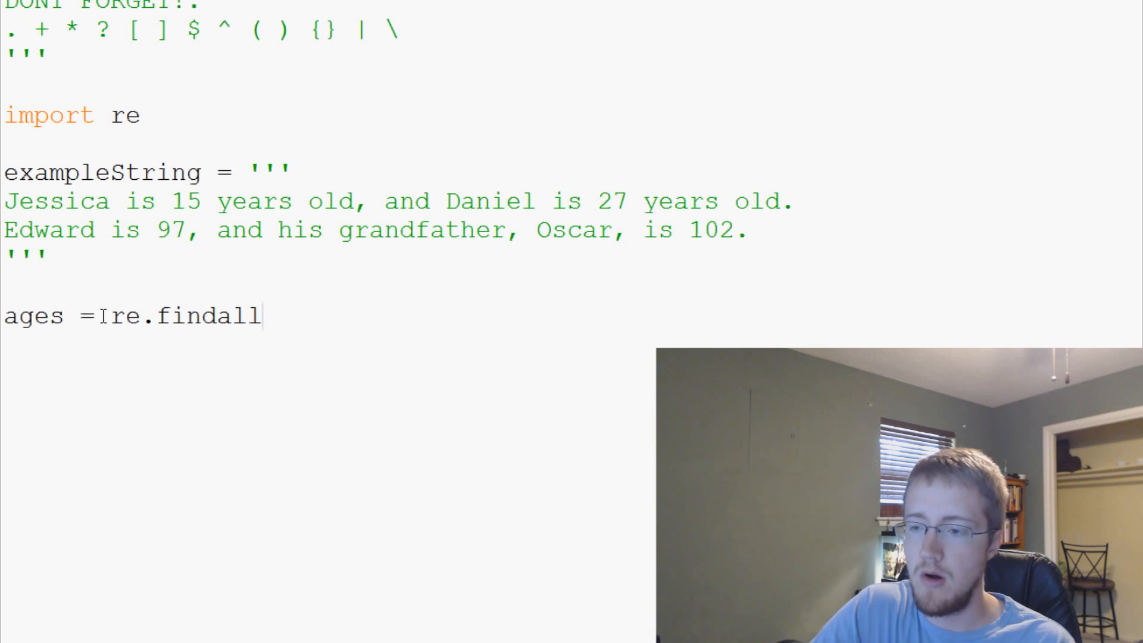
type("()")
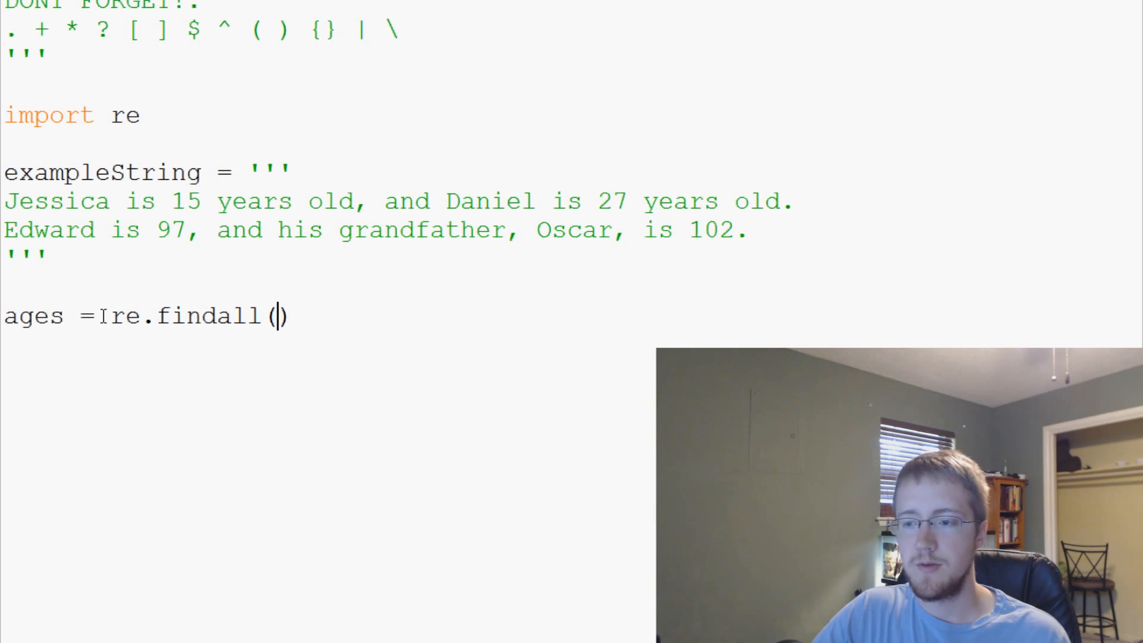
type("r")
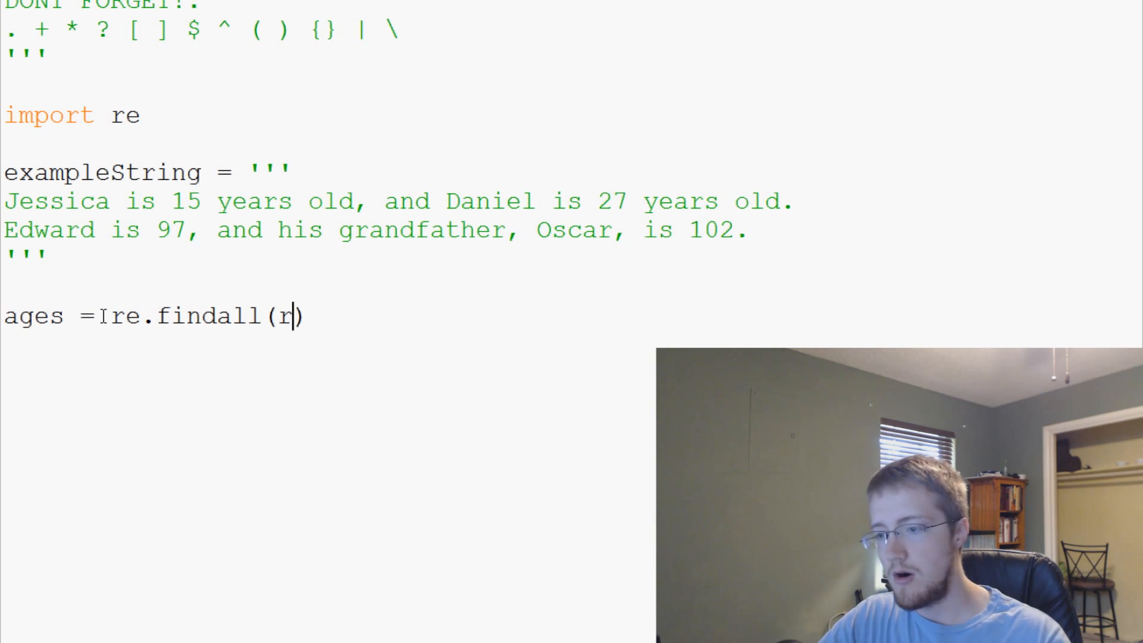
type("'")
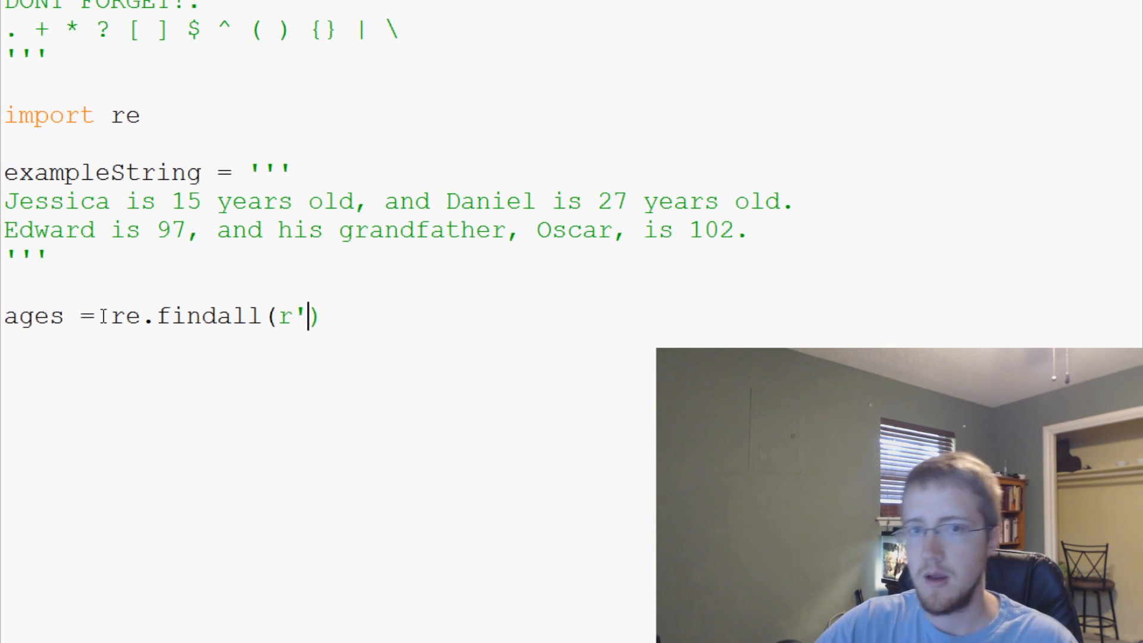
type("'")
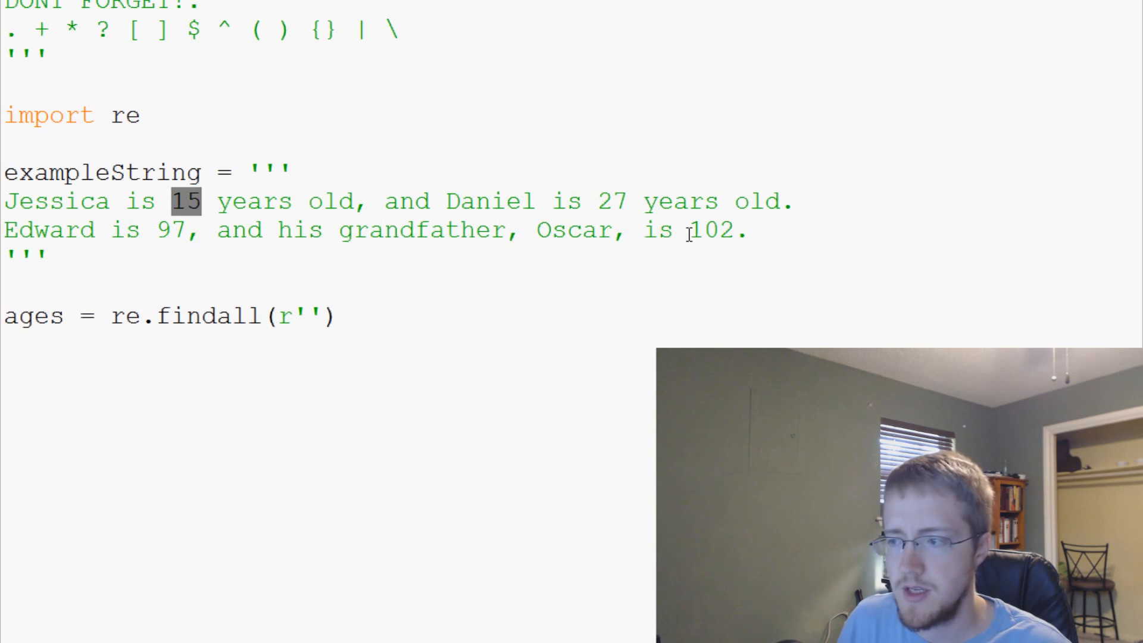
double_click(711, 230)
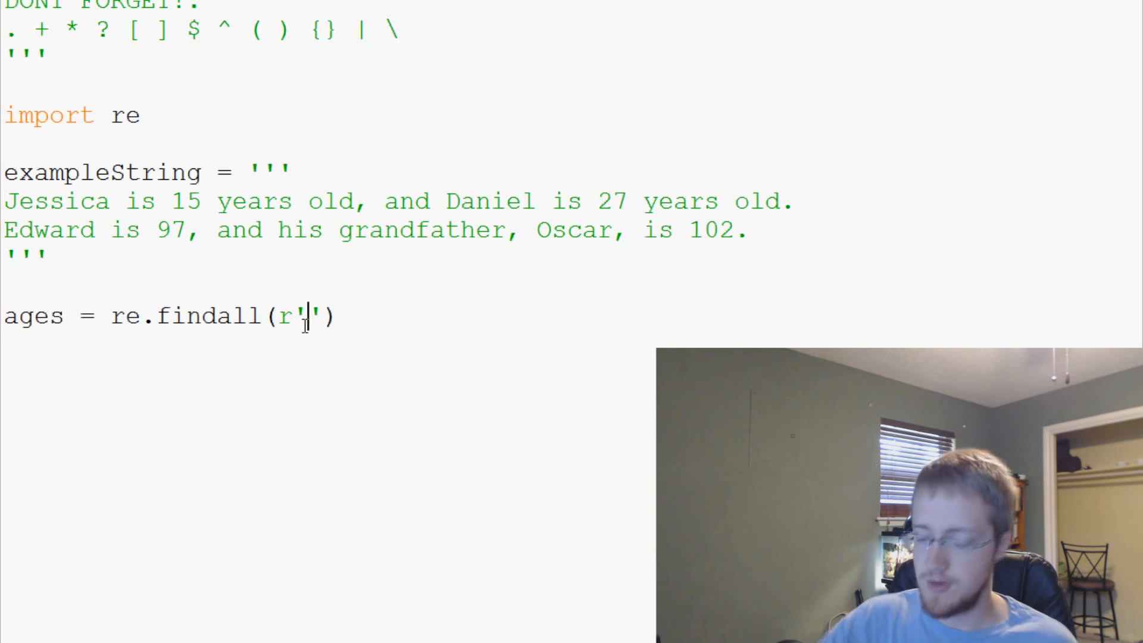
type("\\d")
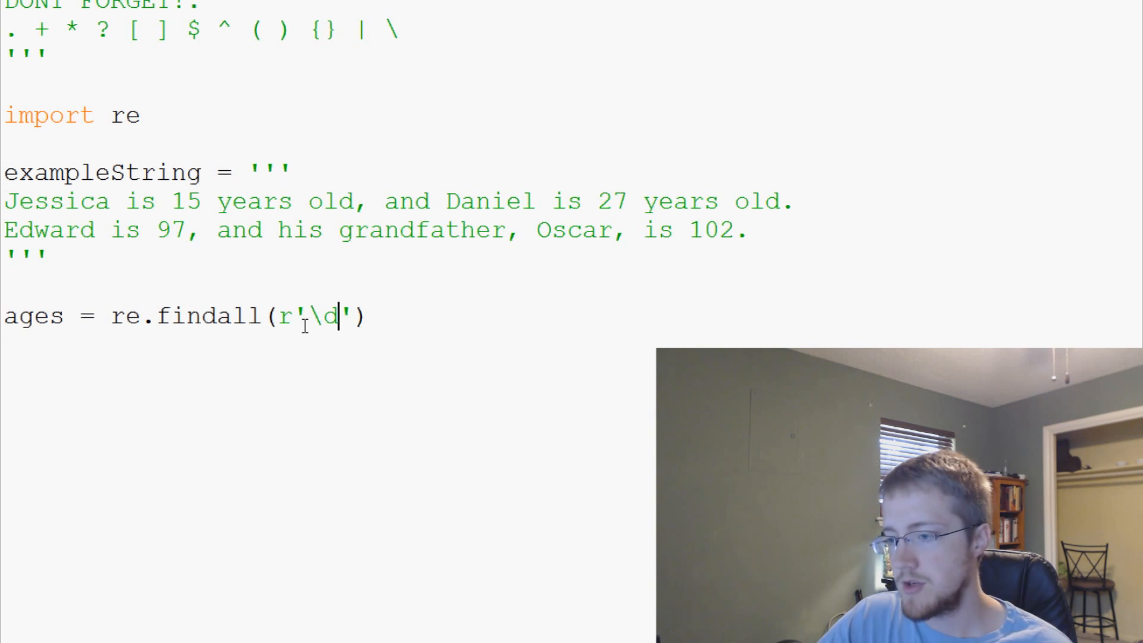
type("{}")
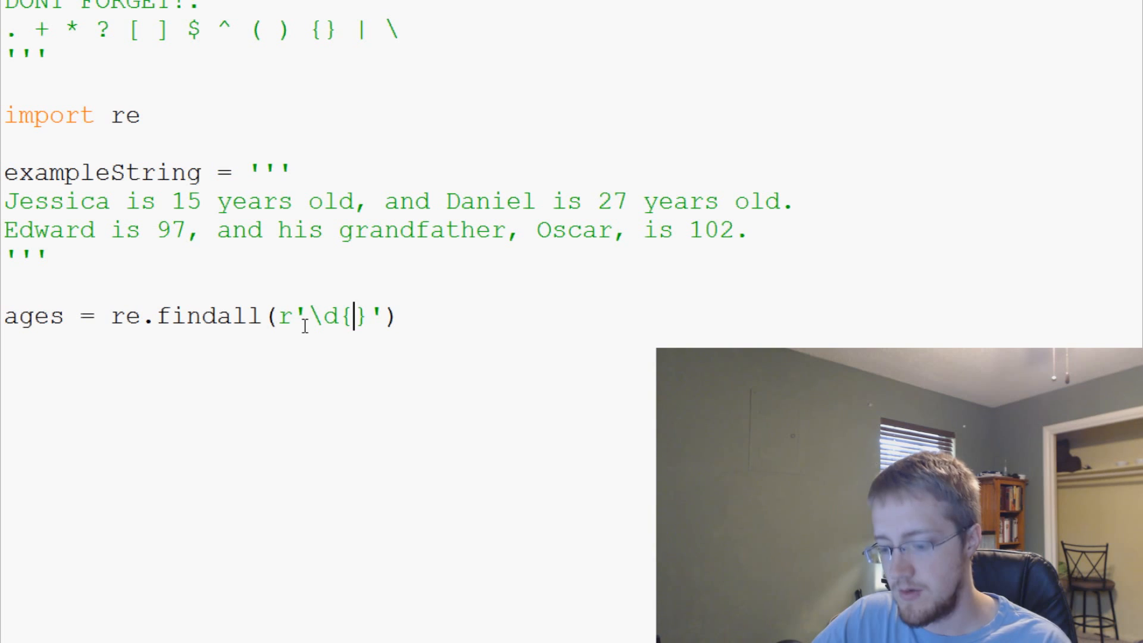
type("1")
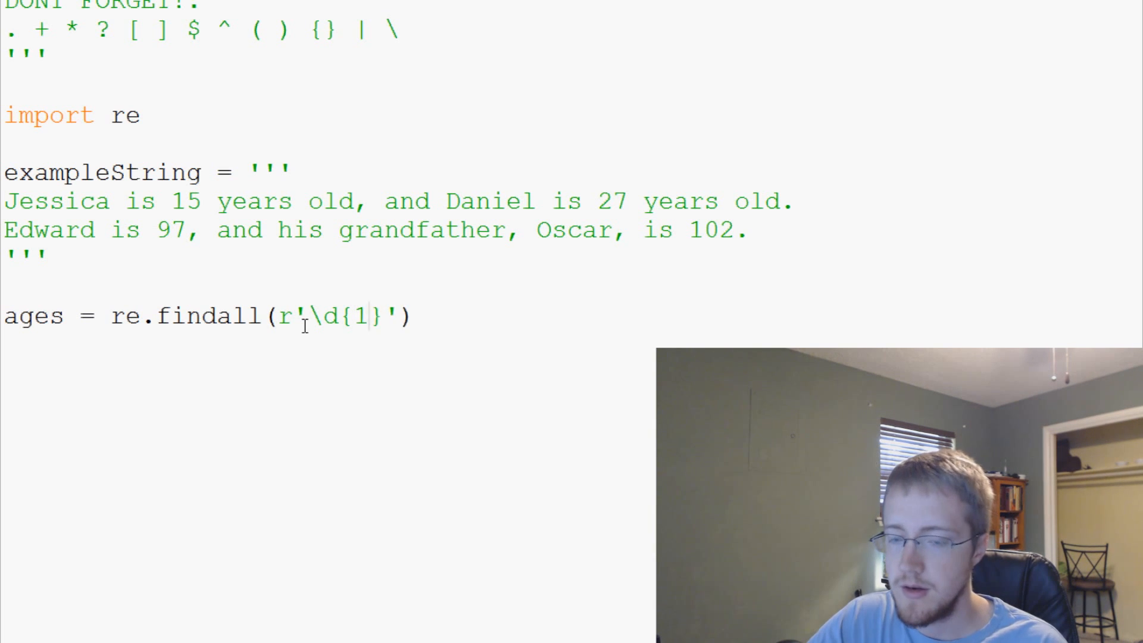
type(",3")
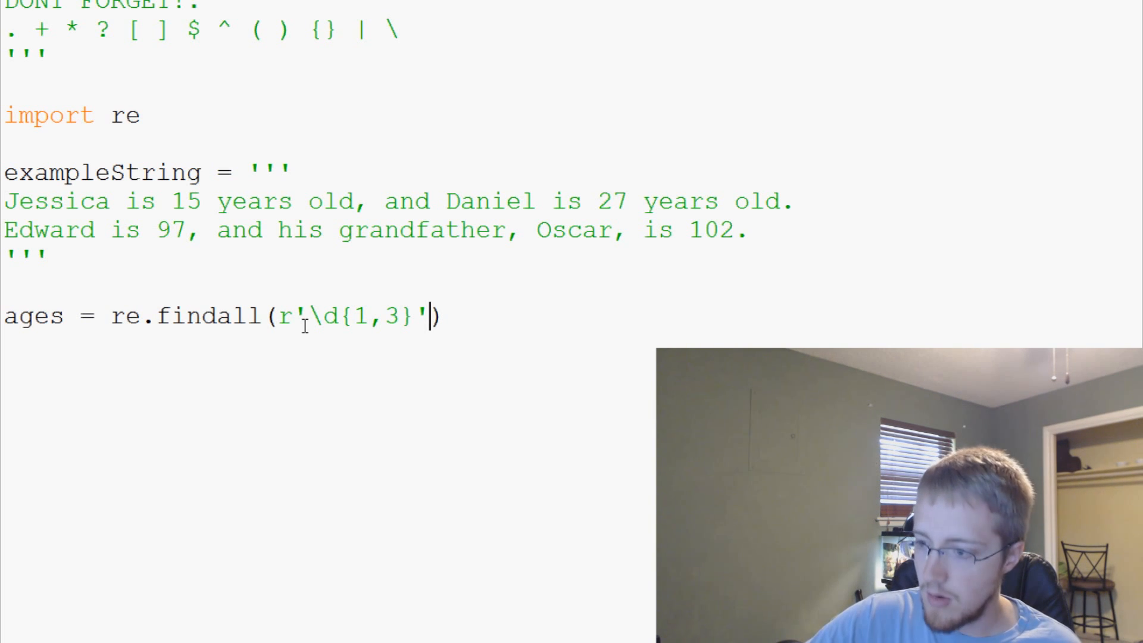
type(",")
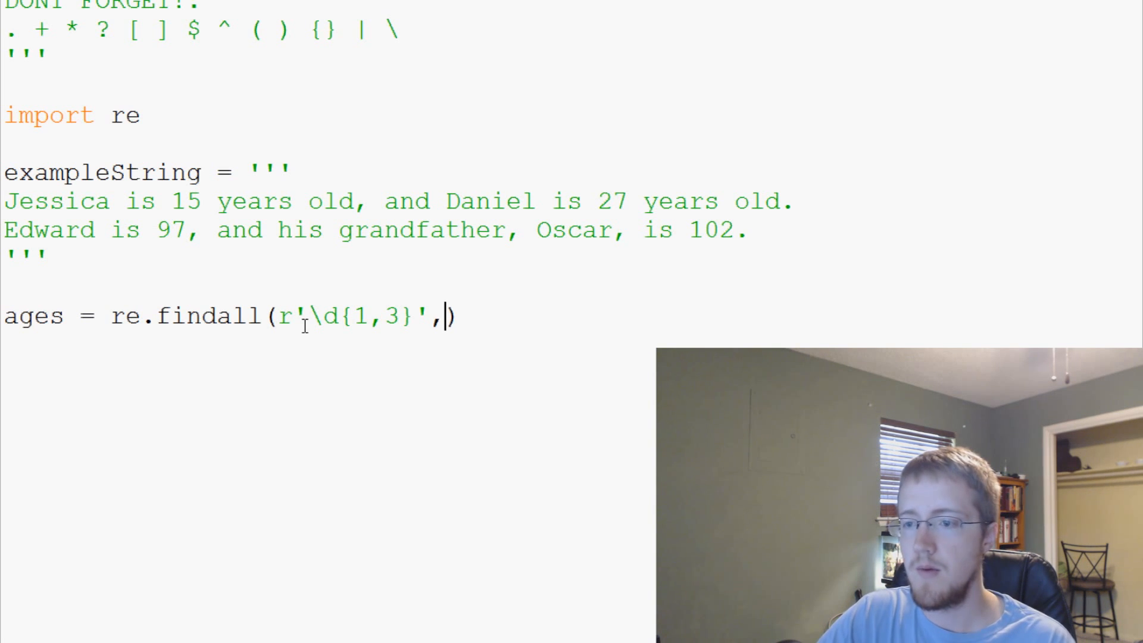
type("exampleS")
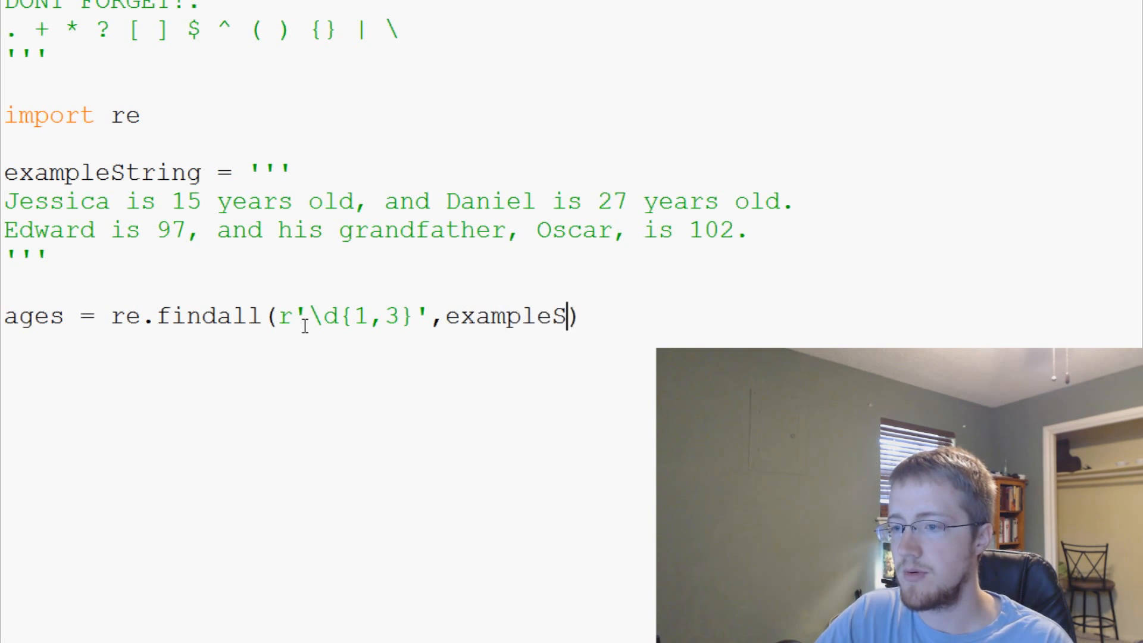
type("tring")
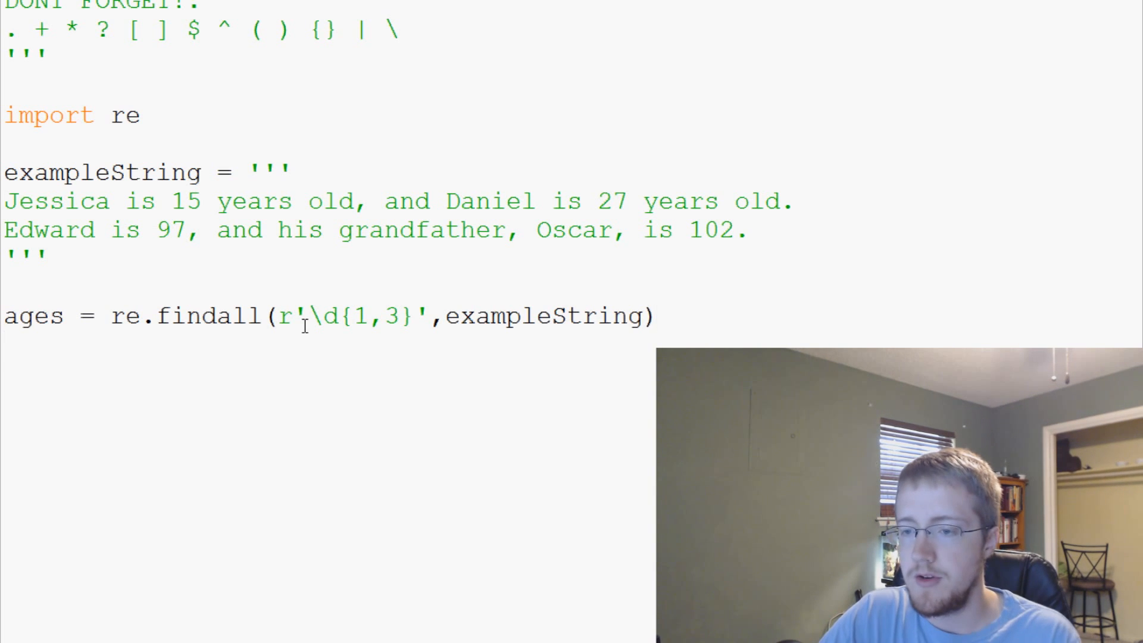
Start a names = re.findall(r'' line with an empty raw pattern.
type("names =")
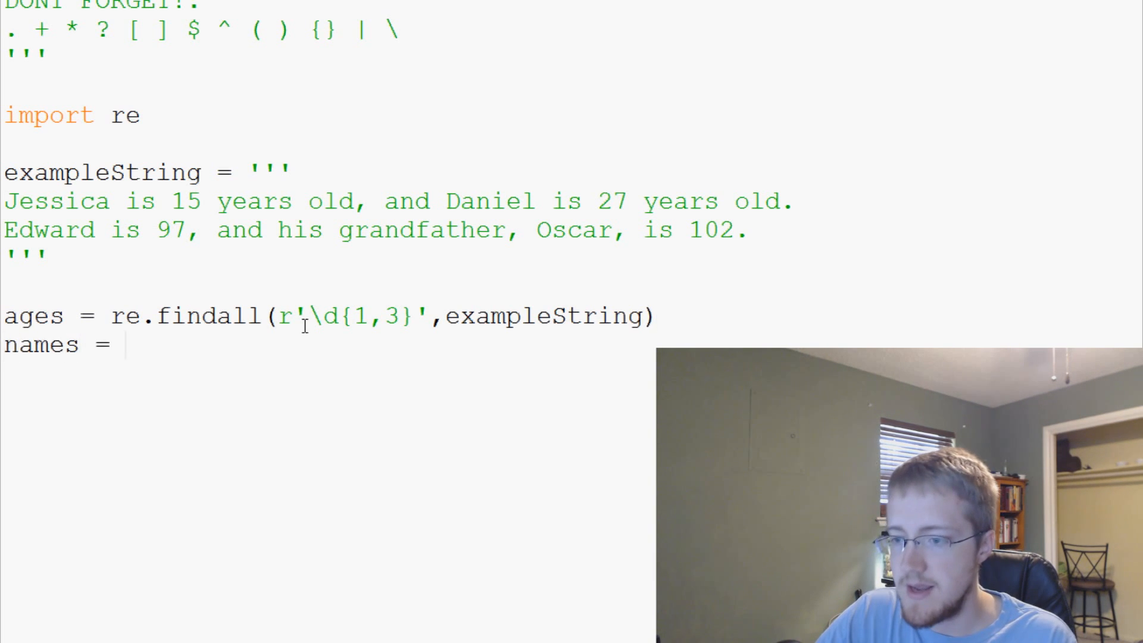
type("re.findall")
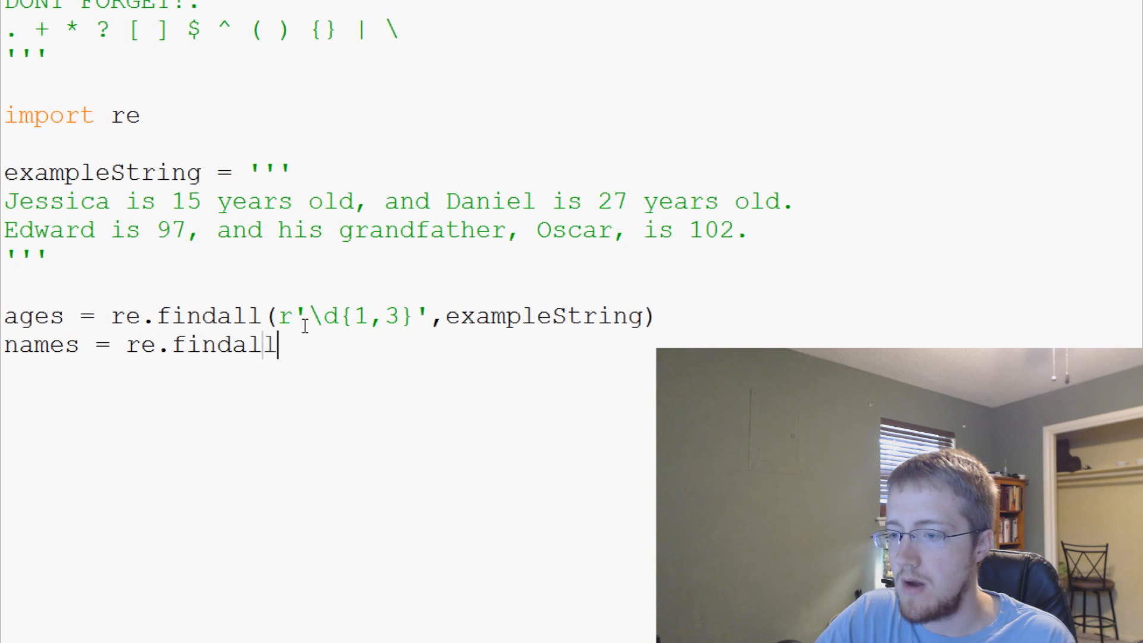
type("(r''")
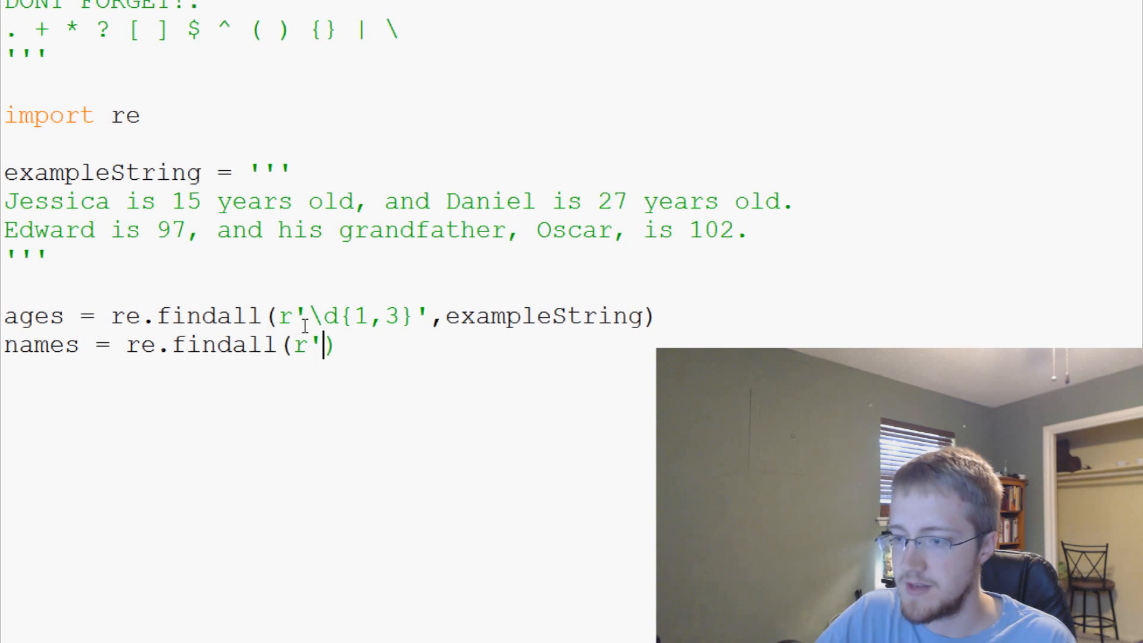
type("'")
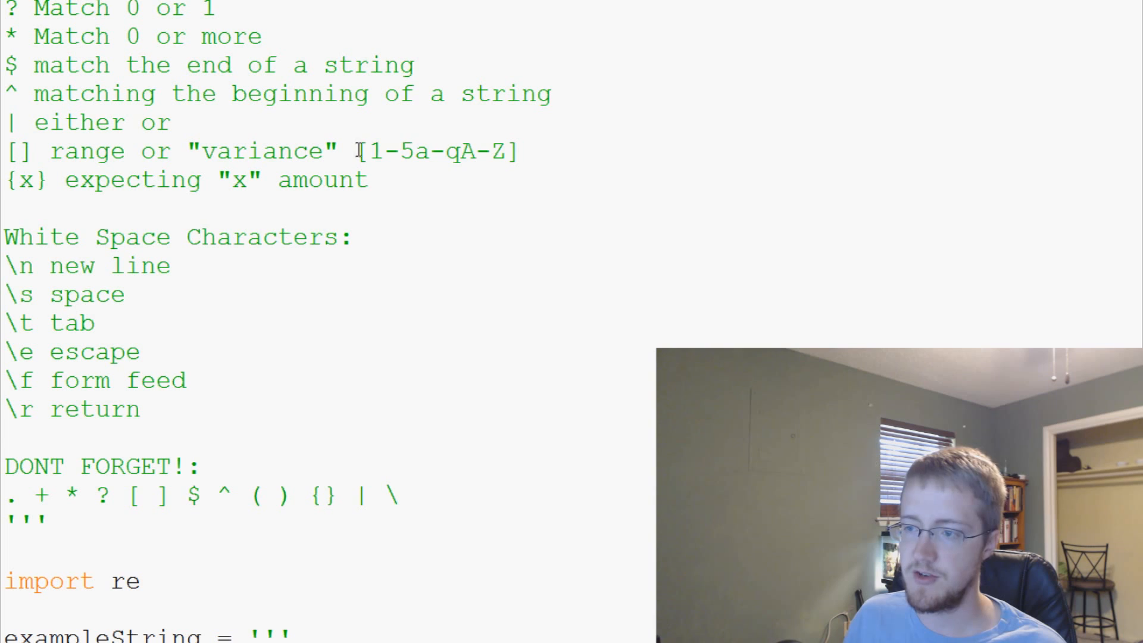
left_click_drag(357, 152, 509, 151)
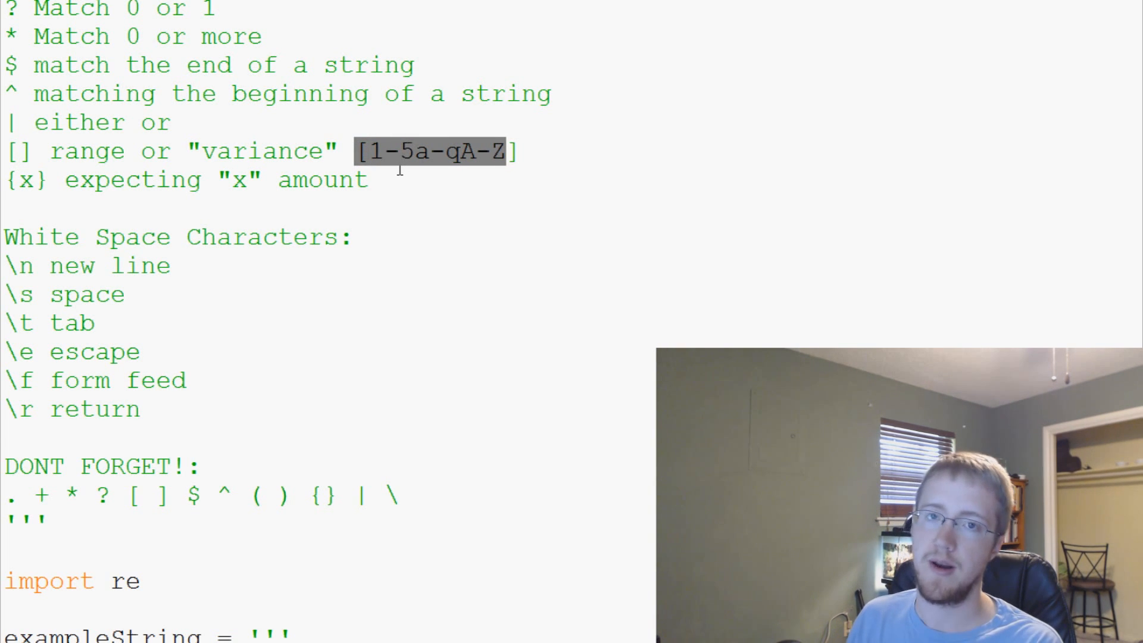
scroll("down", 3)
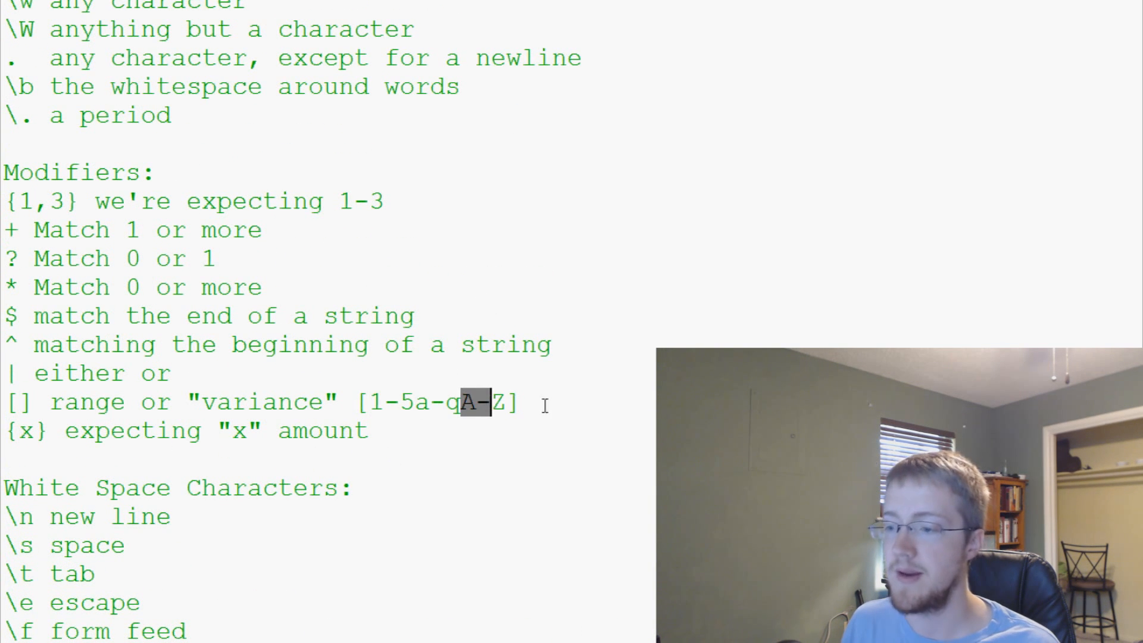
scroll("down", 3)
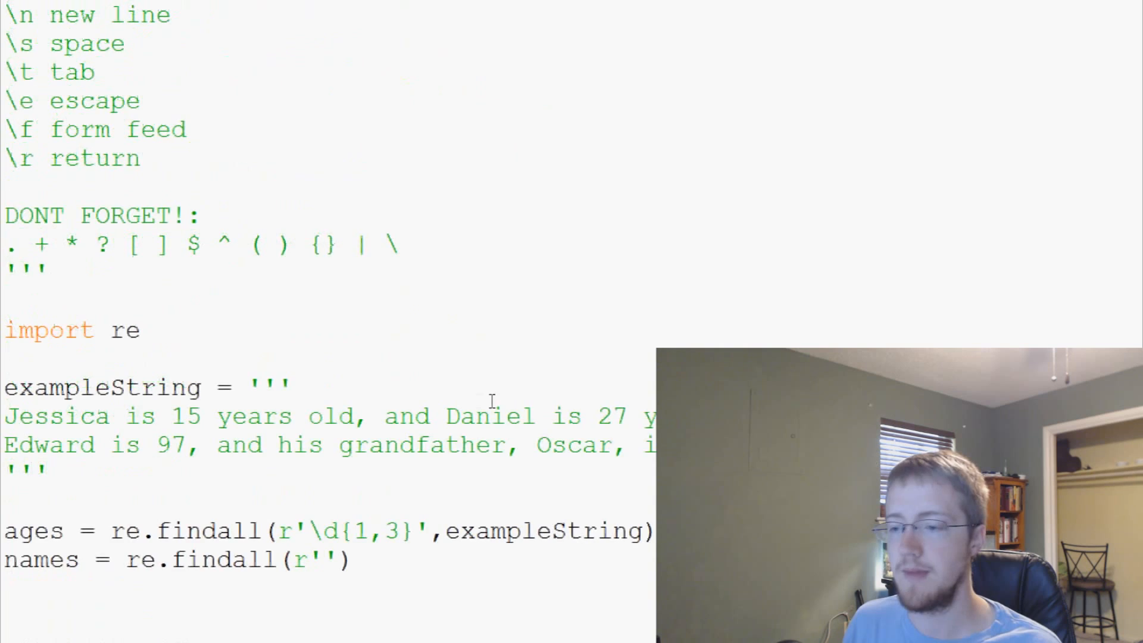
Give names the pattern [A-Z][a-z]* to match capitalized words in exampleString.
scroll("down", 3)
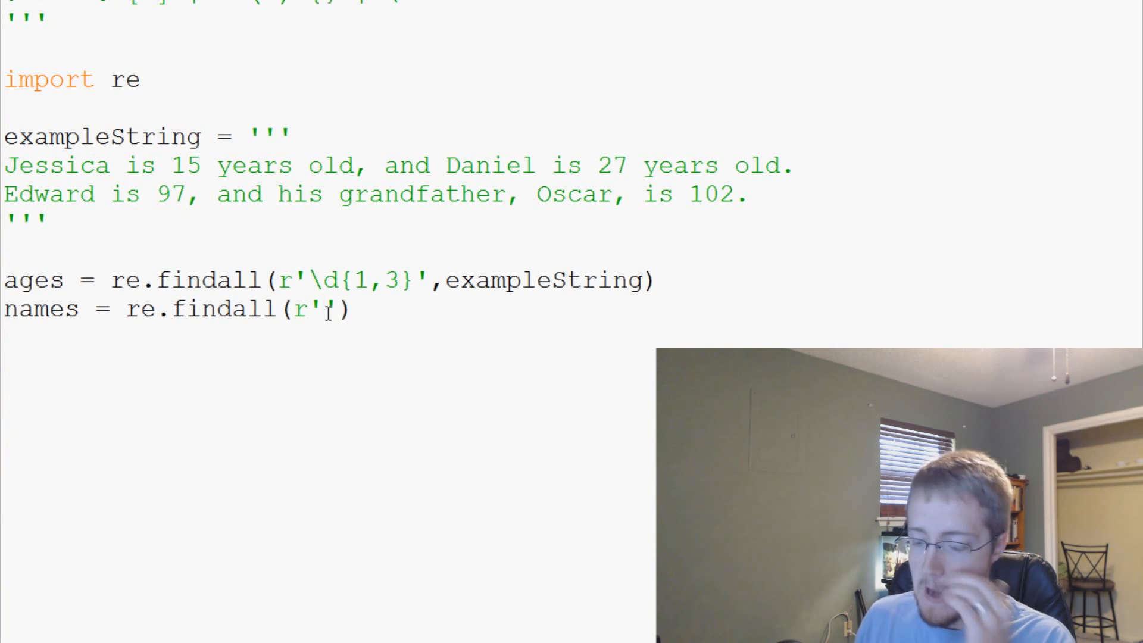
type("[")
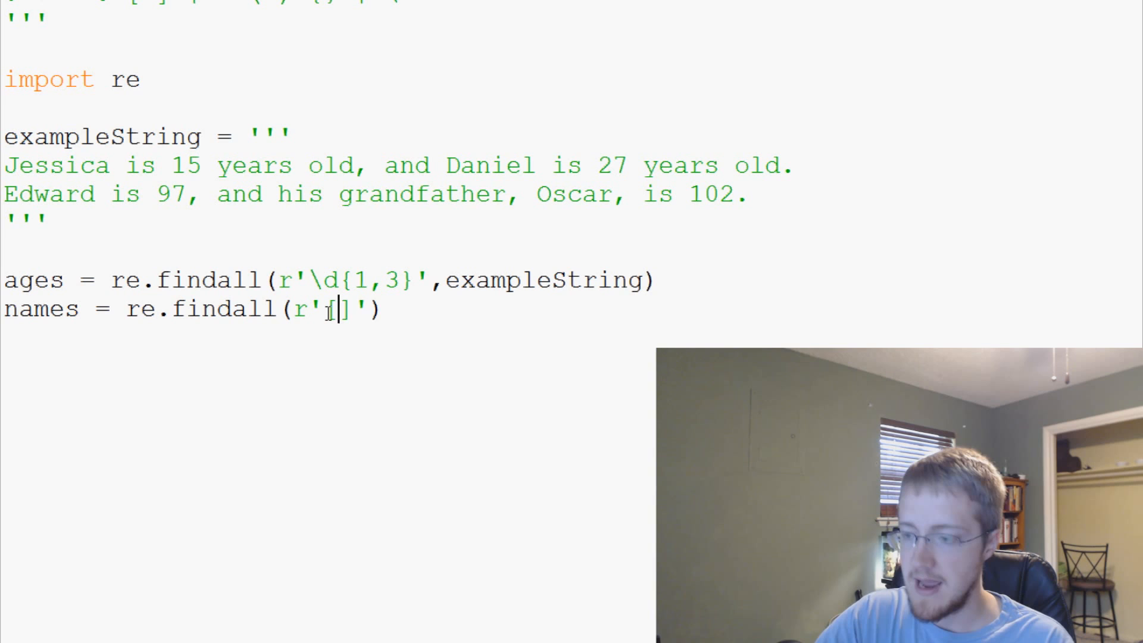
type("A-Z")
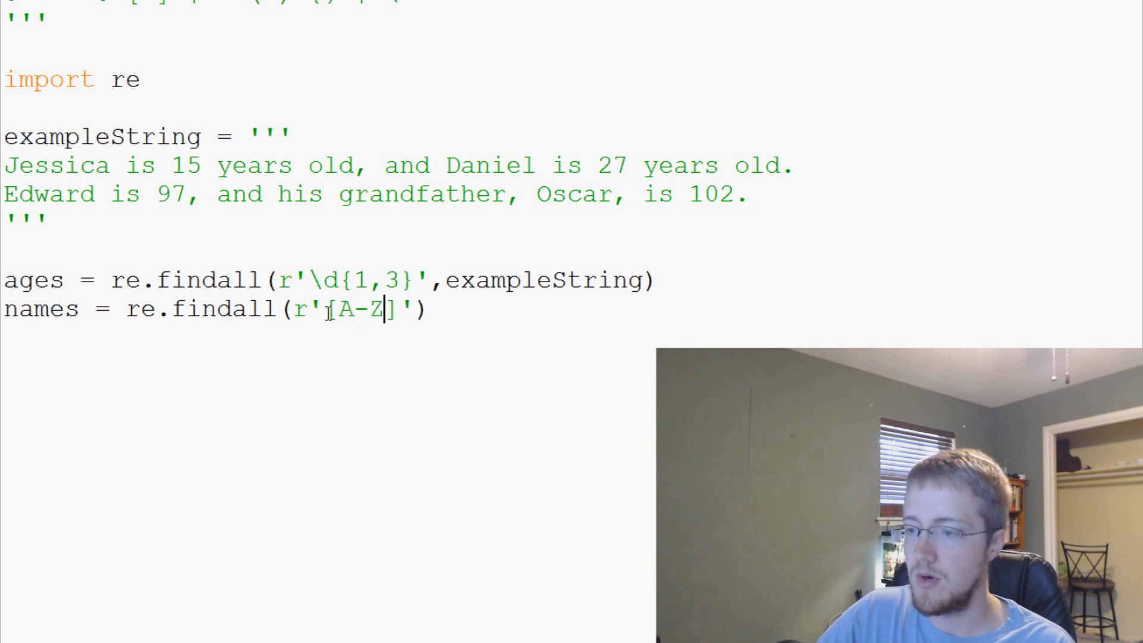
type("[]")
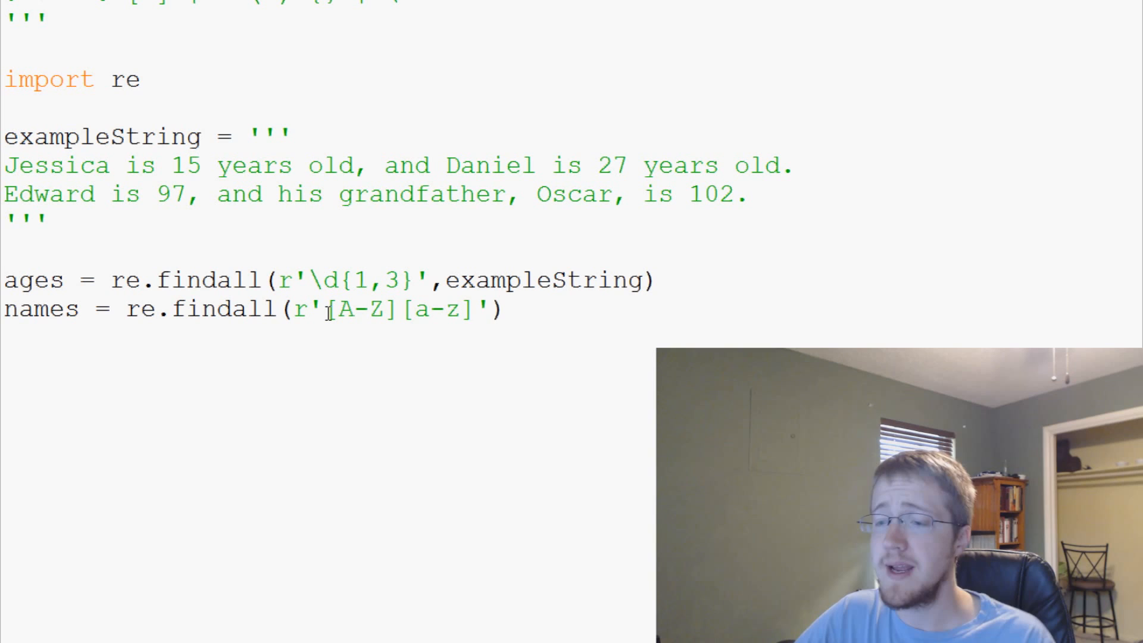
left_click(473, 309)
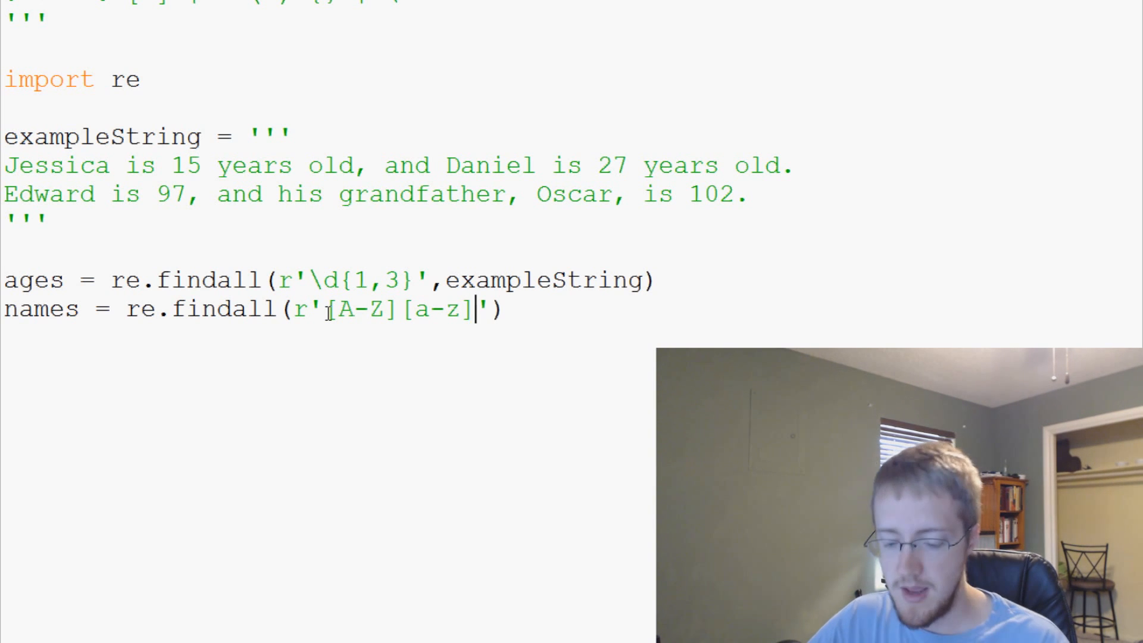
type("*")
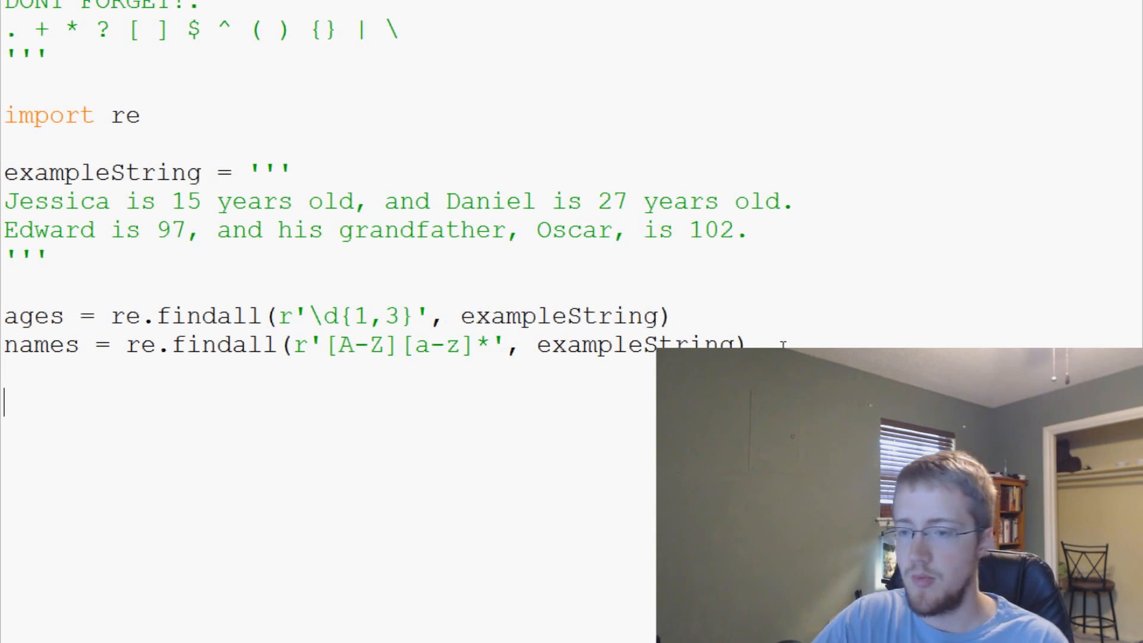
Add print(ages) and print(names) to output both lists.
type("print()")
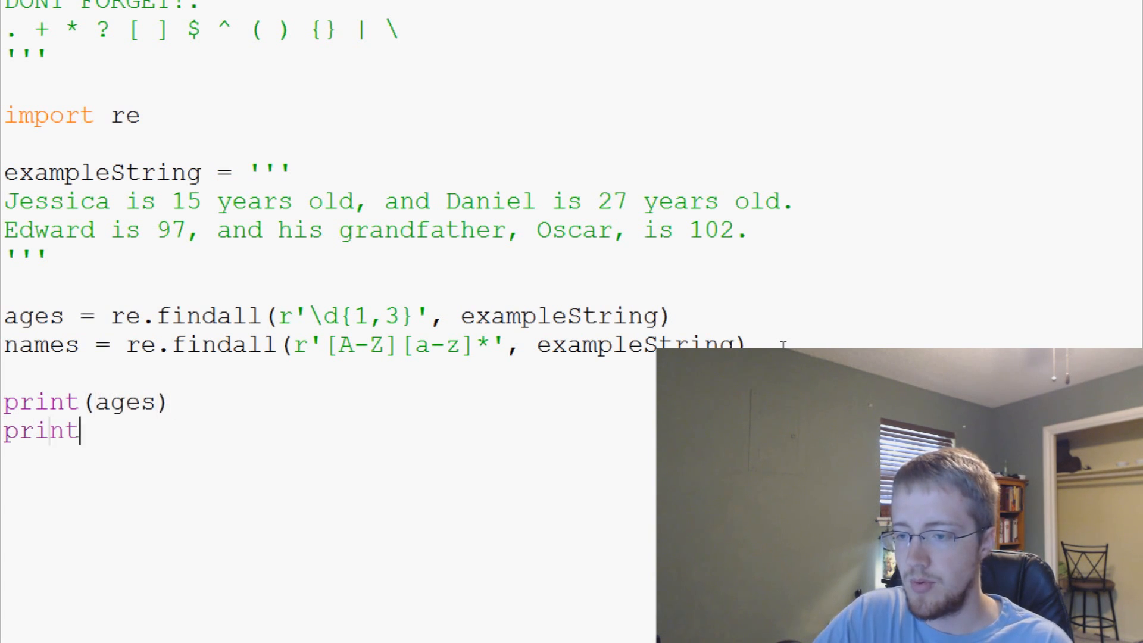
type("(names)")
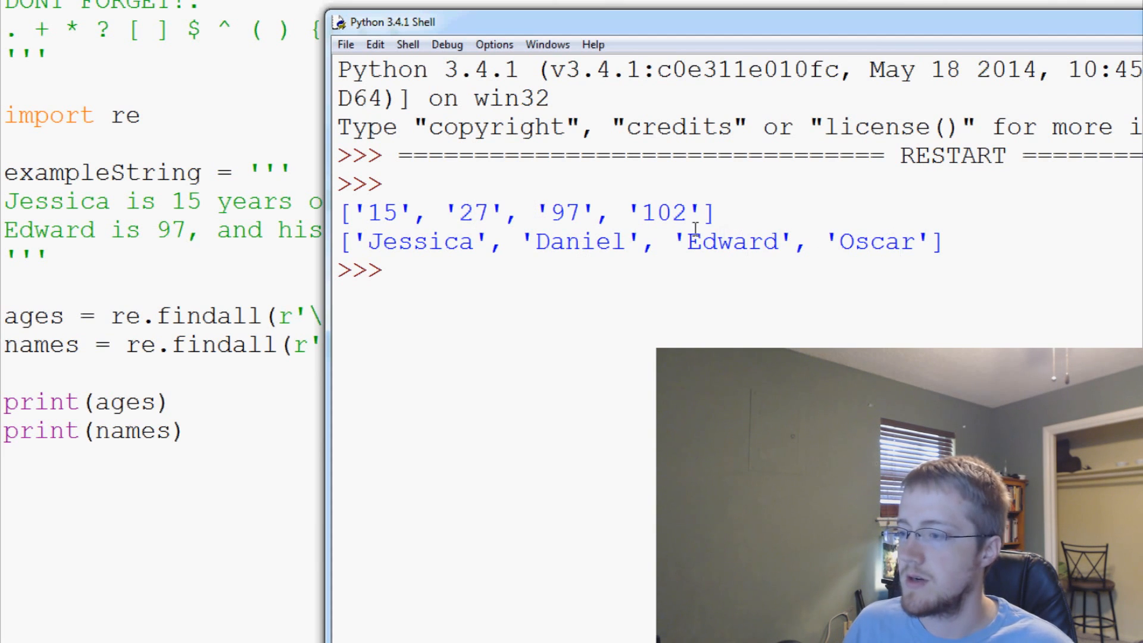
Return from the Python Shell output to the script in the IDLE editor.
double_click(663, 212)
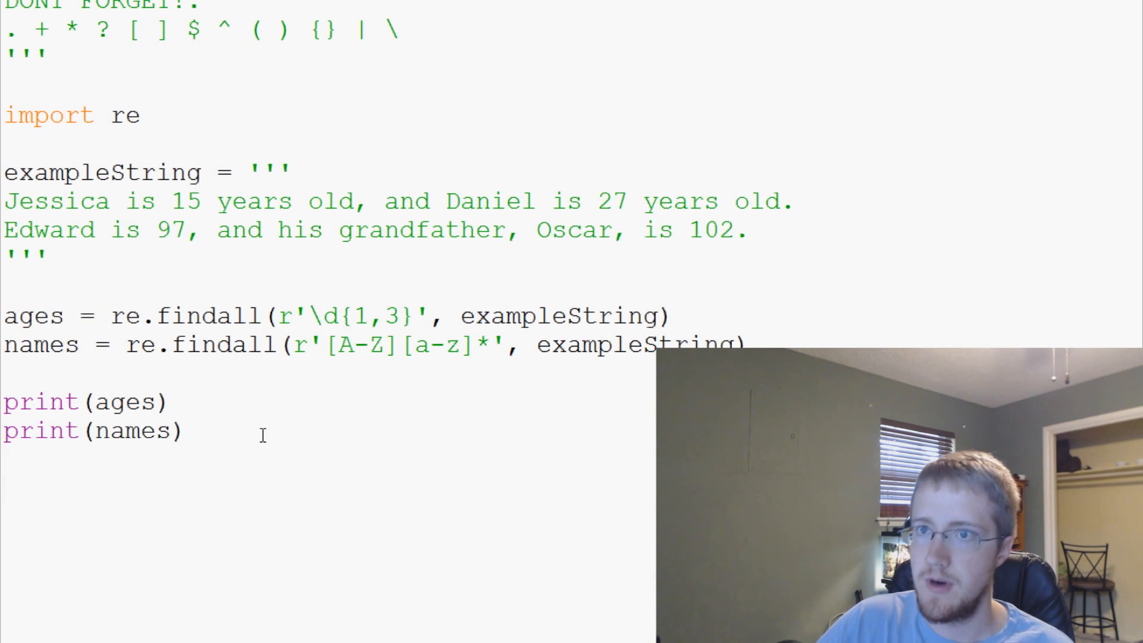
Write a for eachName in names: loop and an empty ageDict = {}.
scroll("down", 3)
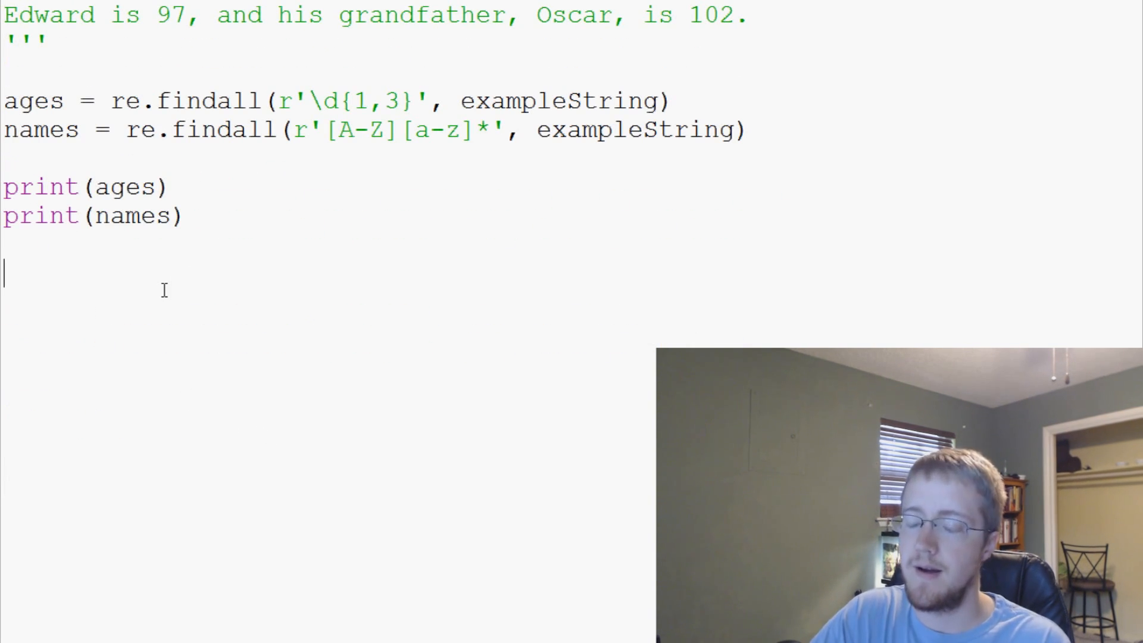
type("for each n")
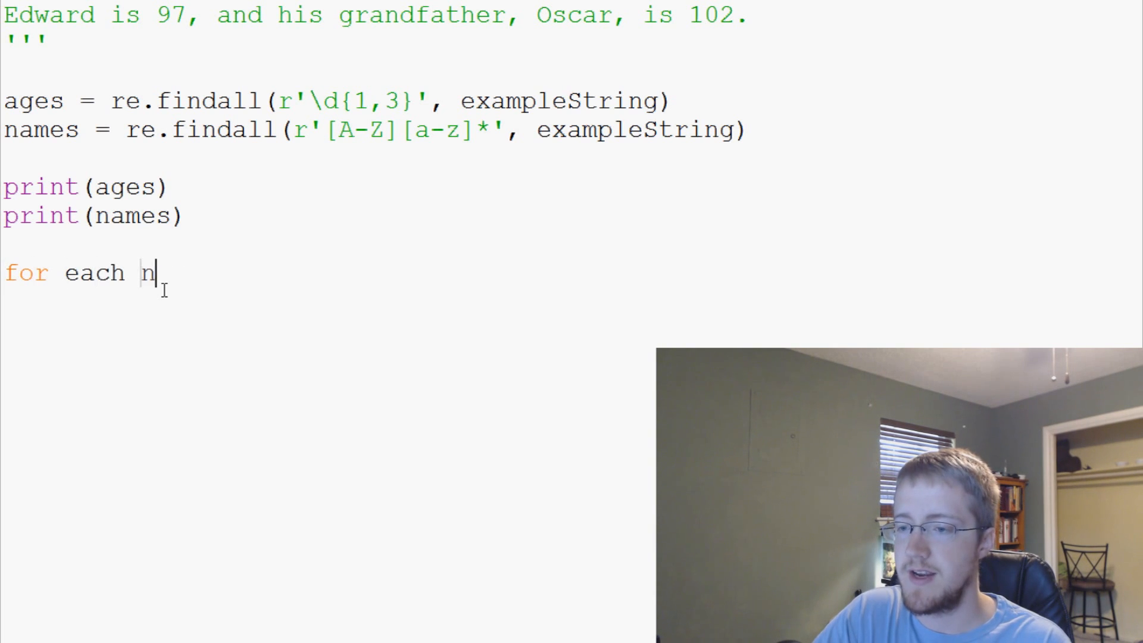
type("ame in")
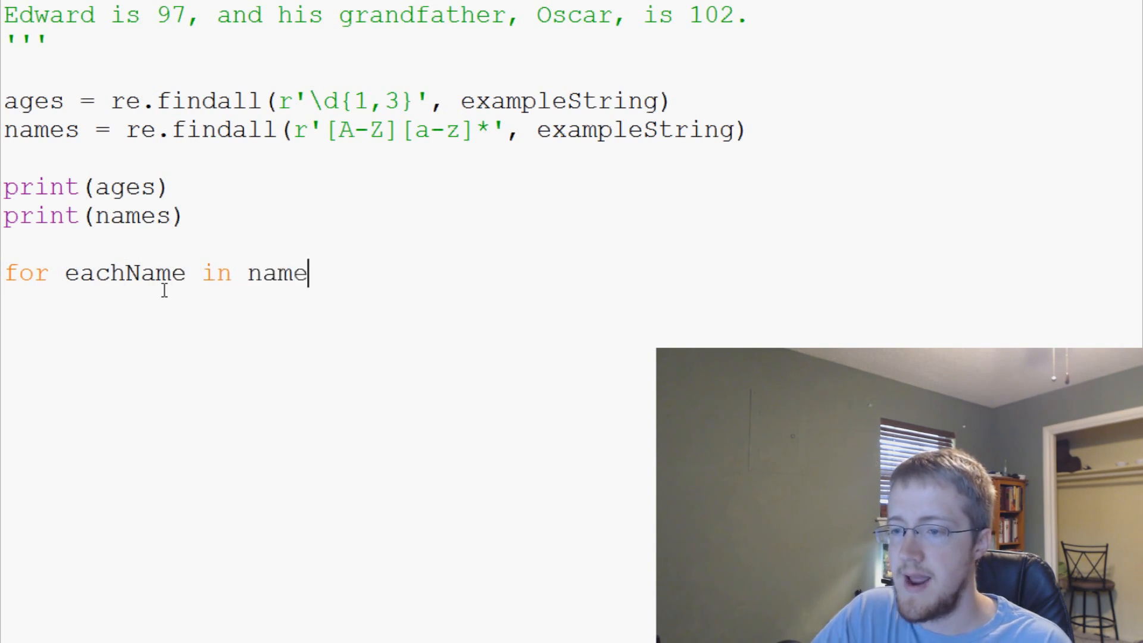
type("s:")
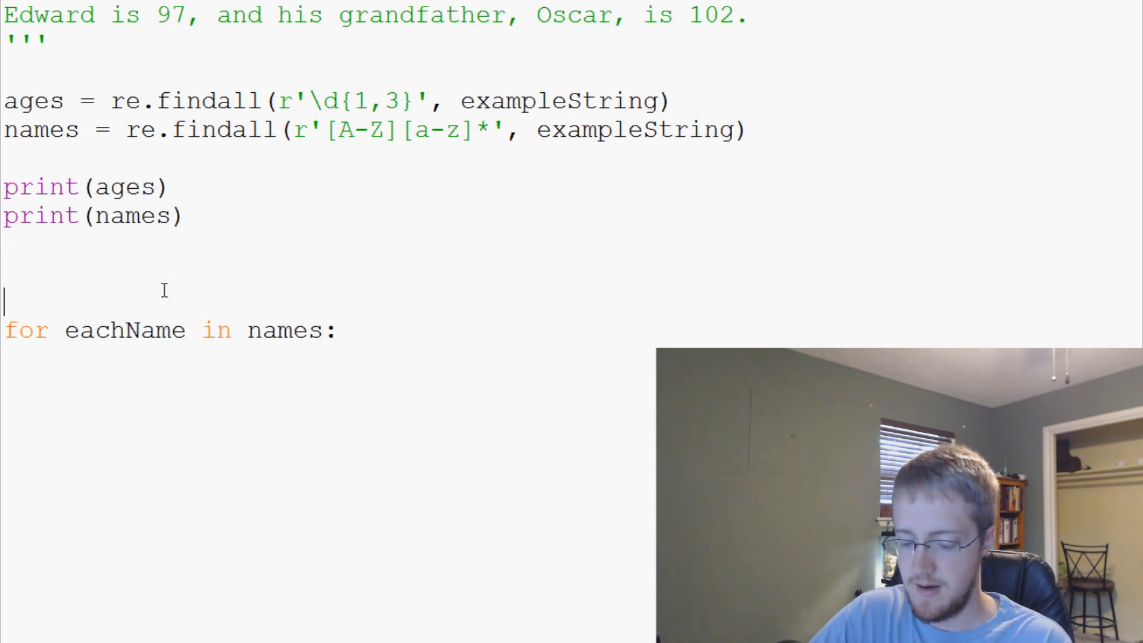
type("ageDict")
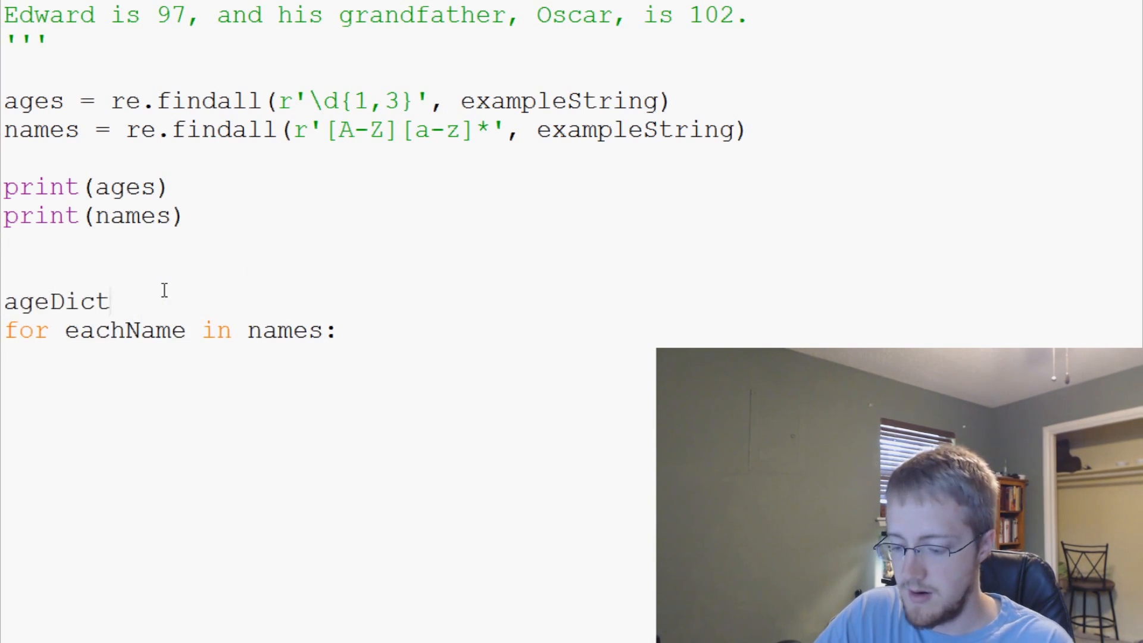
type("= {}")
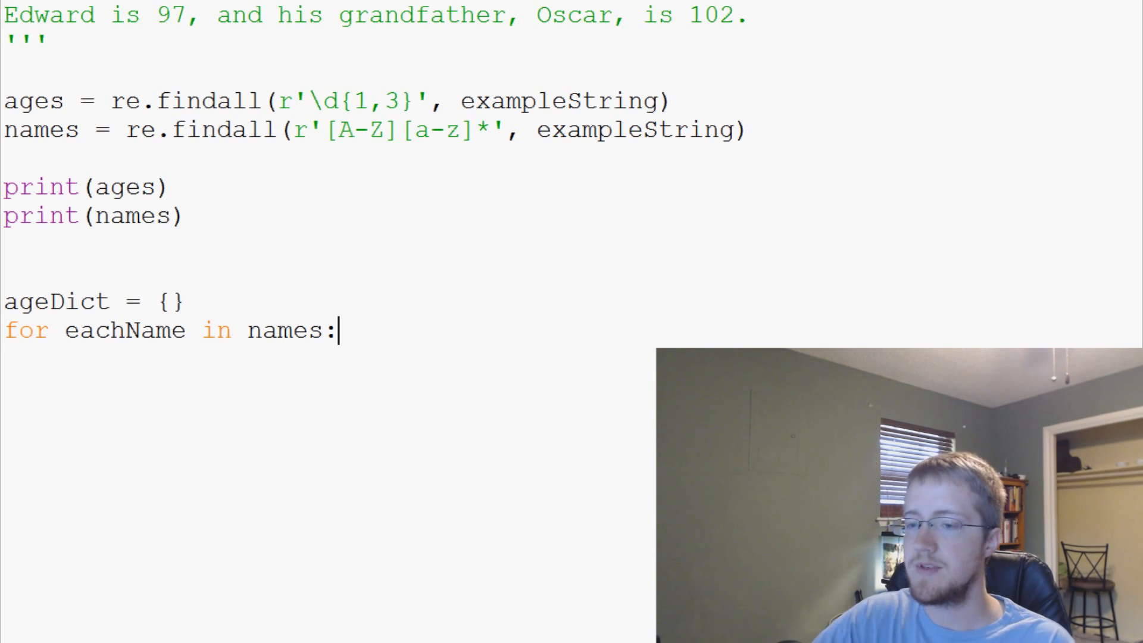
Begin the loop body assigning ageDict[eachName] as a dictionary key.
type("ageDict{")
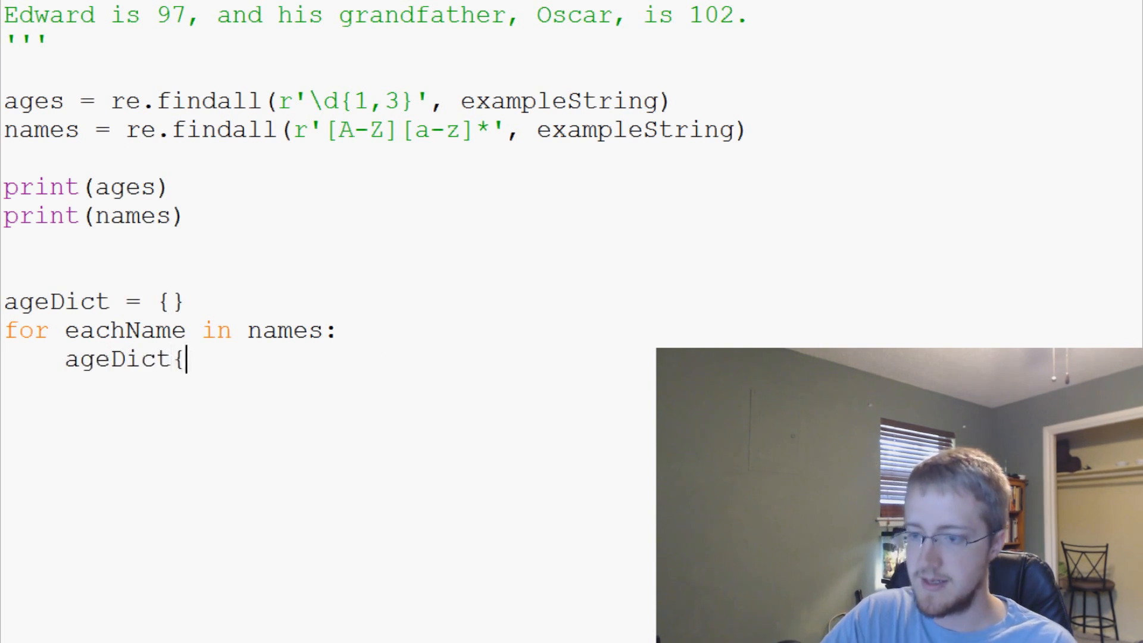
type("[each]")
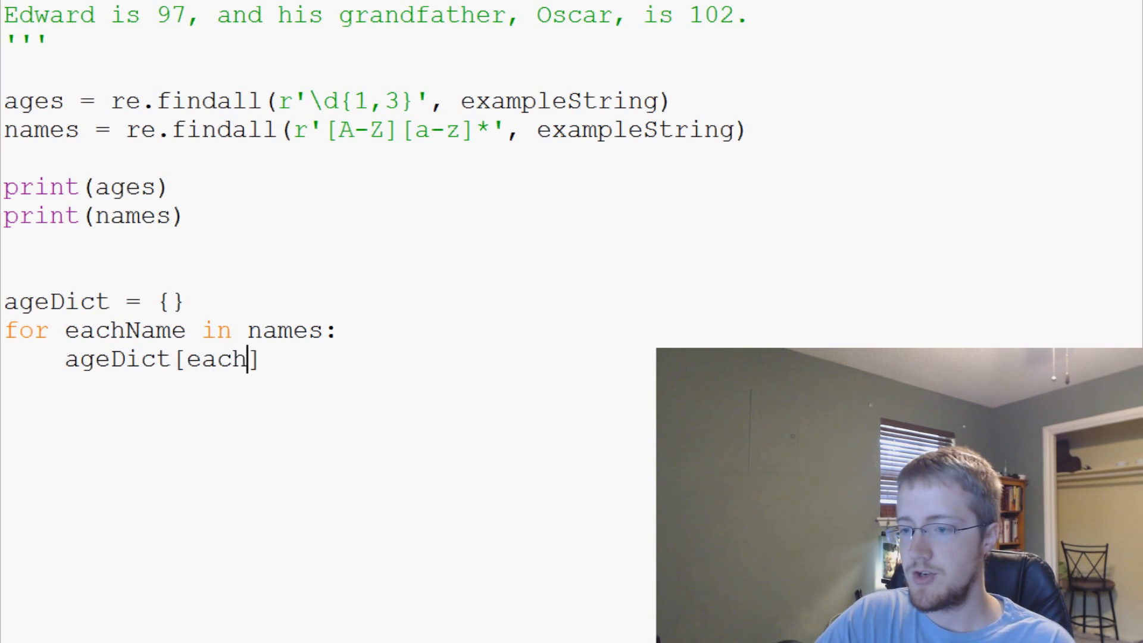
type("Name")
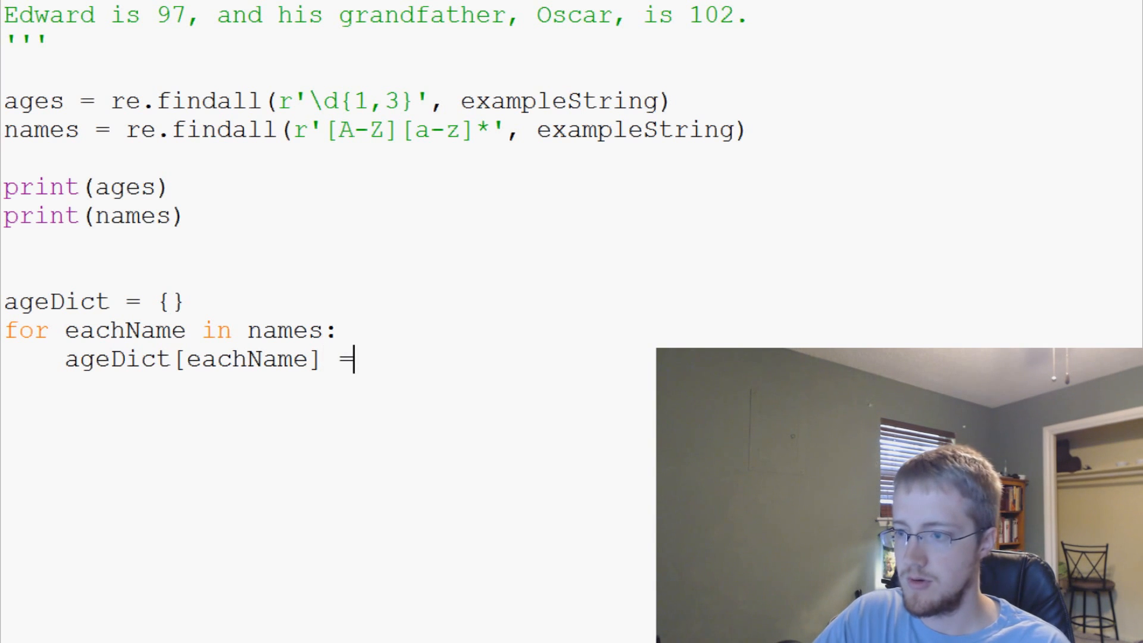
left_click(340, 330)
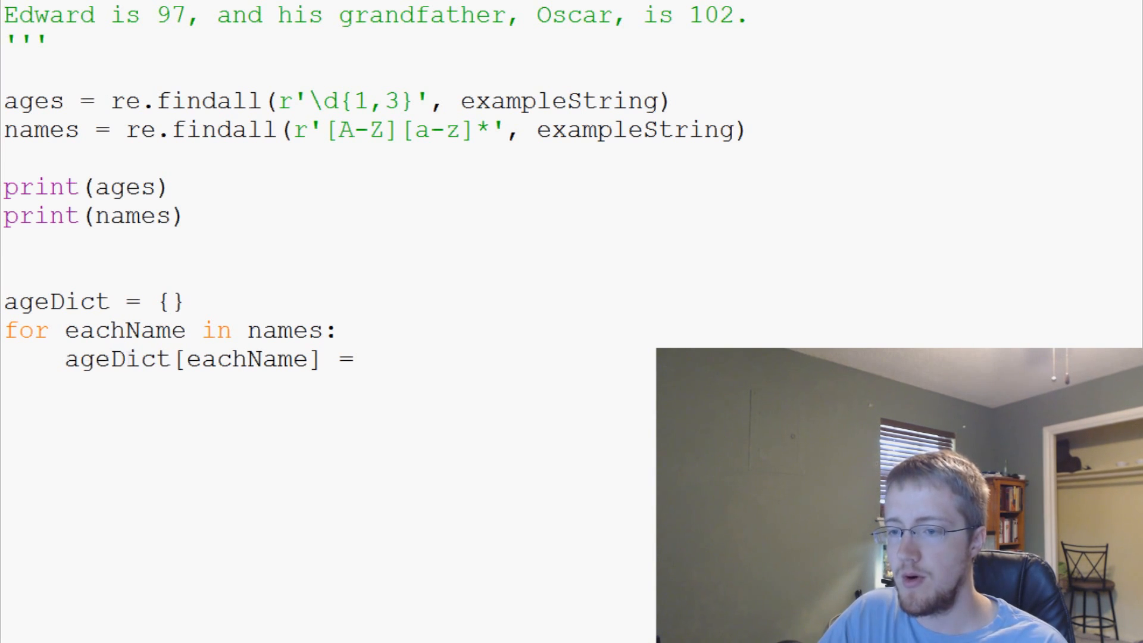
Add counter x = 0 above the loop, assign ages[x] to each name and increment x+=1.
key("Enter")
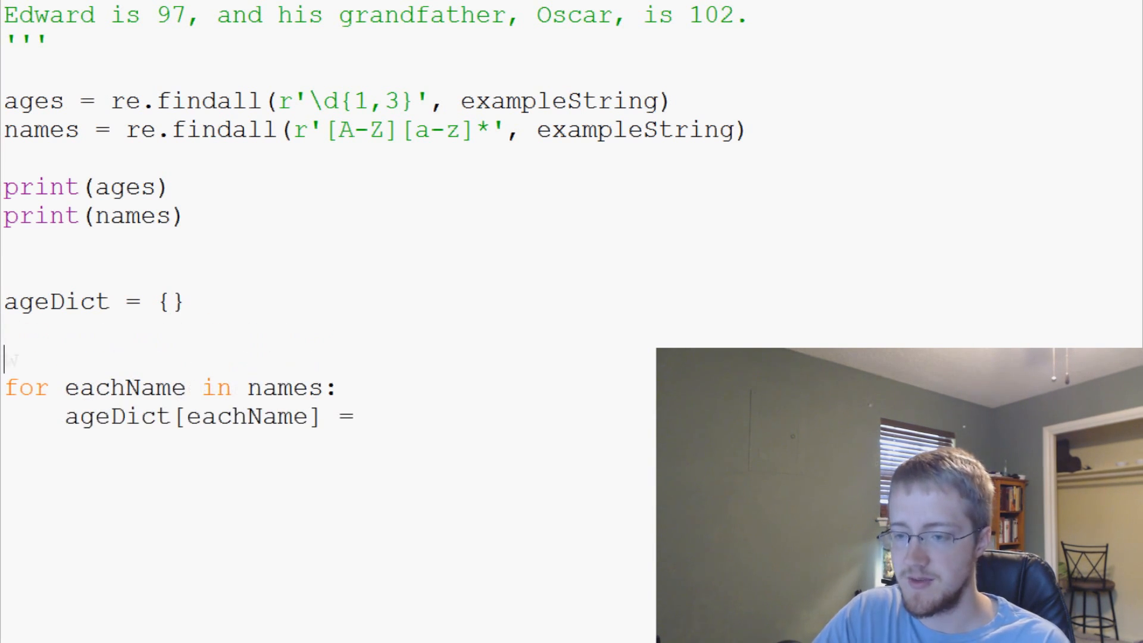
type("x =")
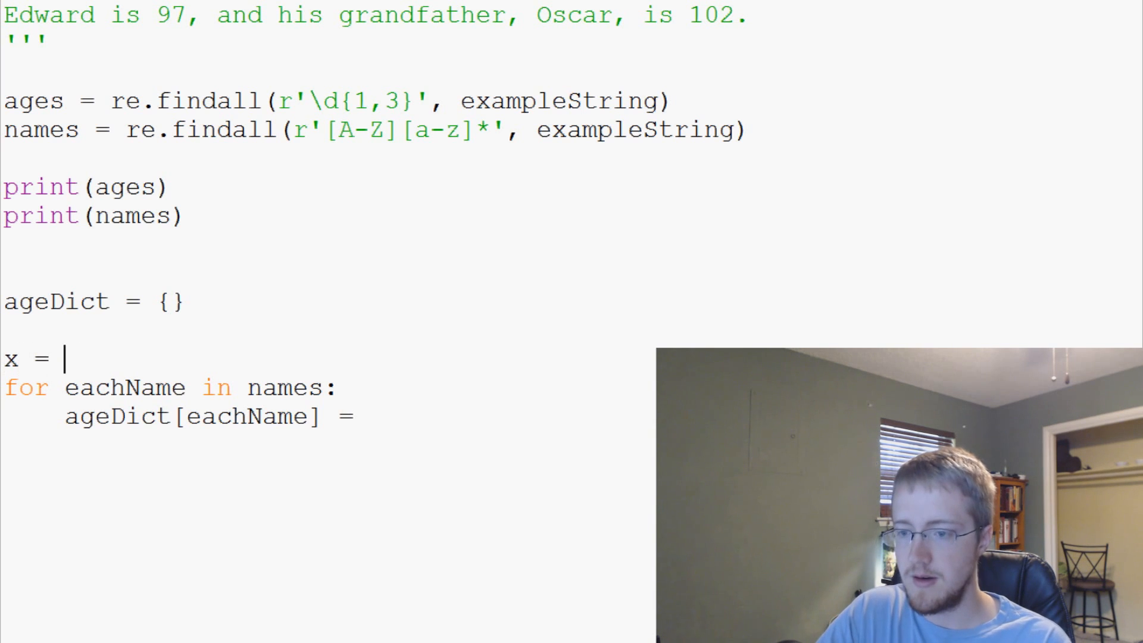
type("0")
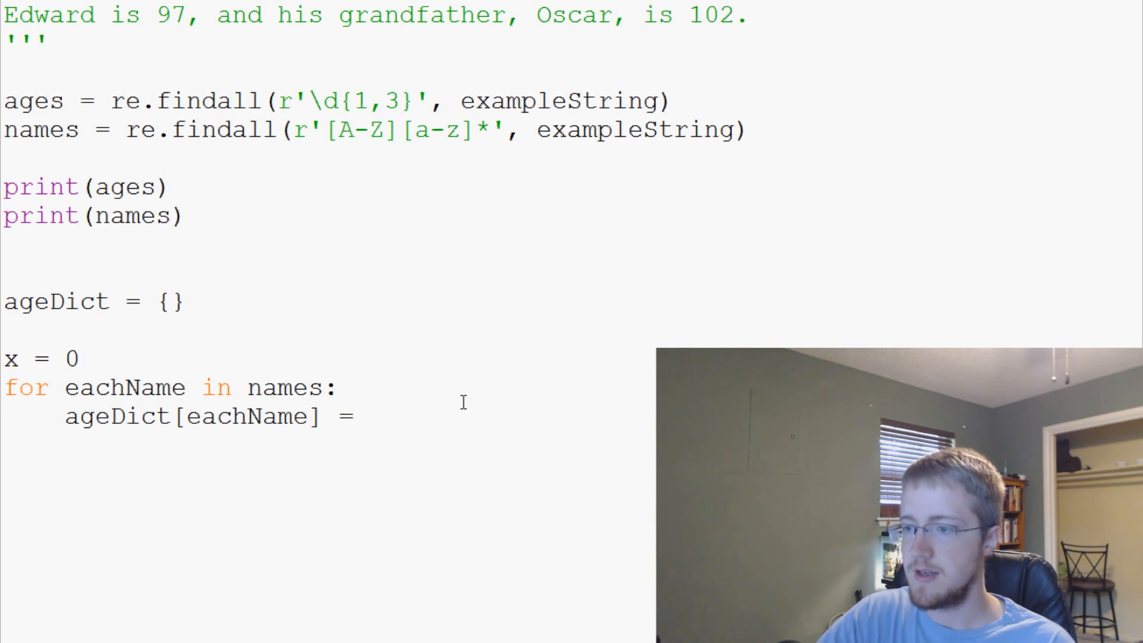
type("a")
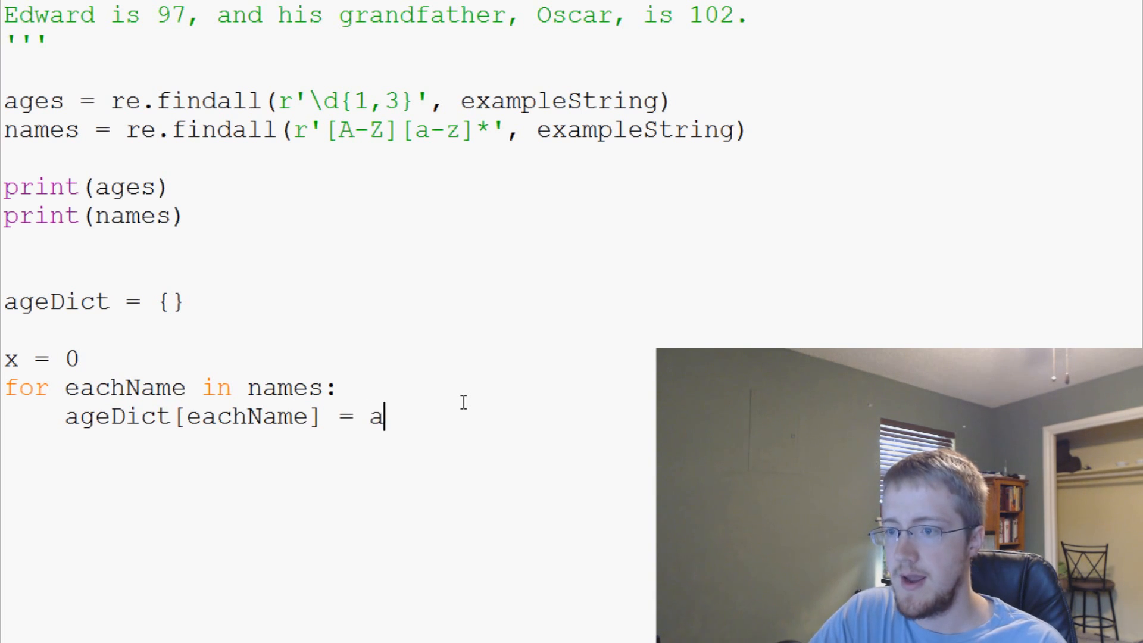
type("ges[x]")
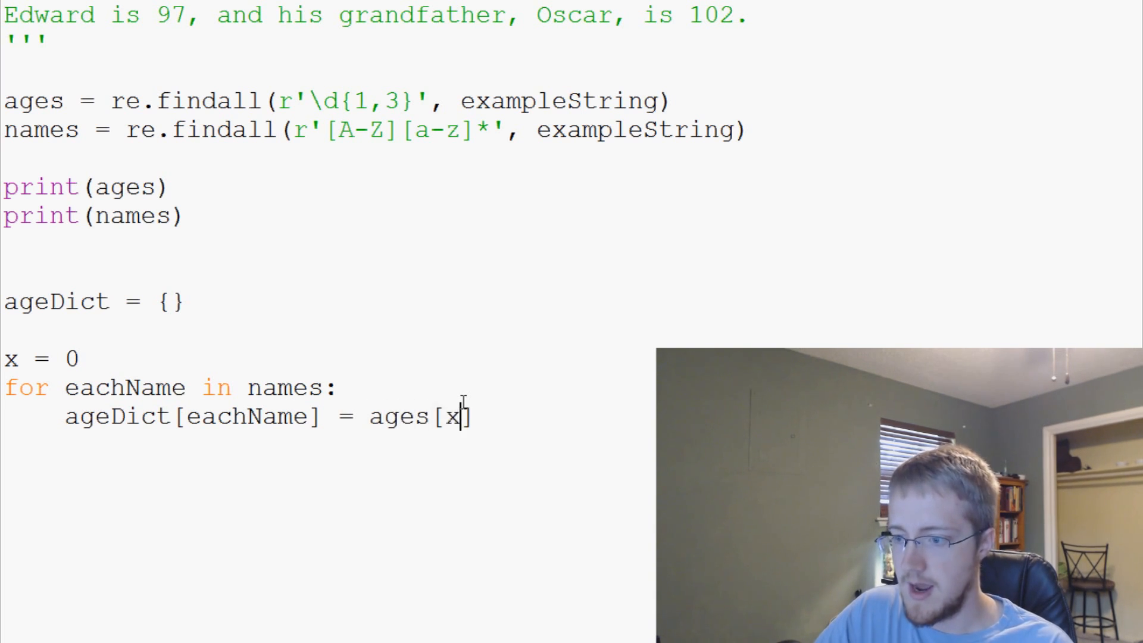
type("x+=1")
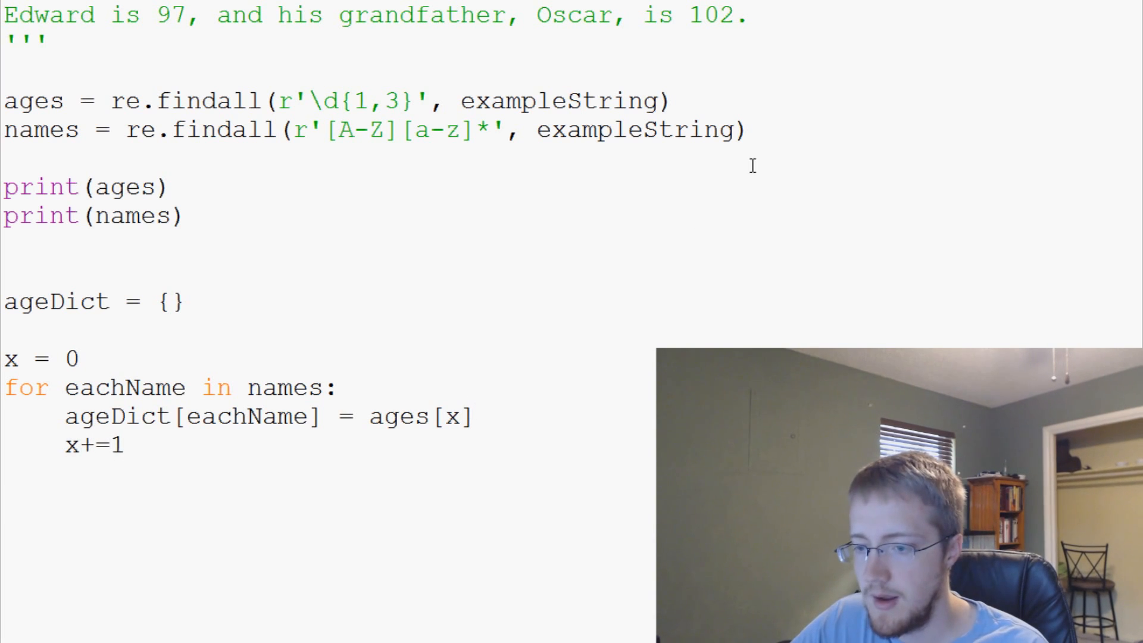
Print ageDict after the loop.
type("print")
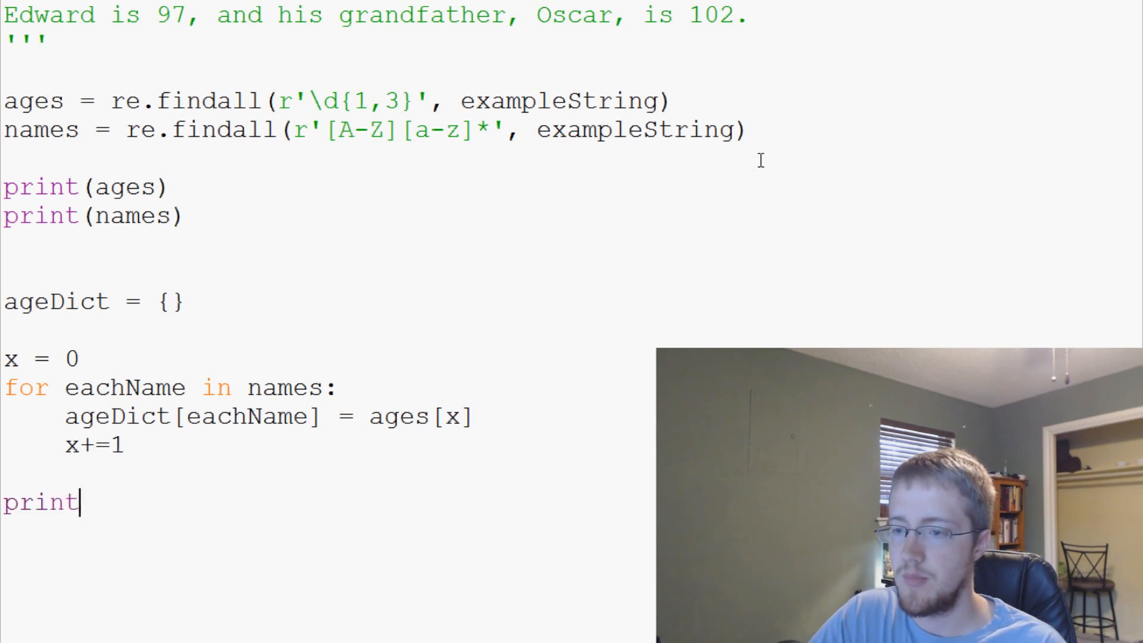
type("(ageD")
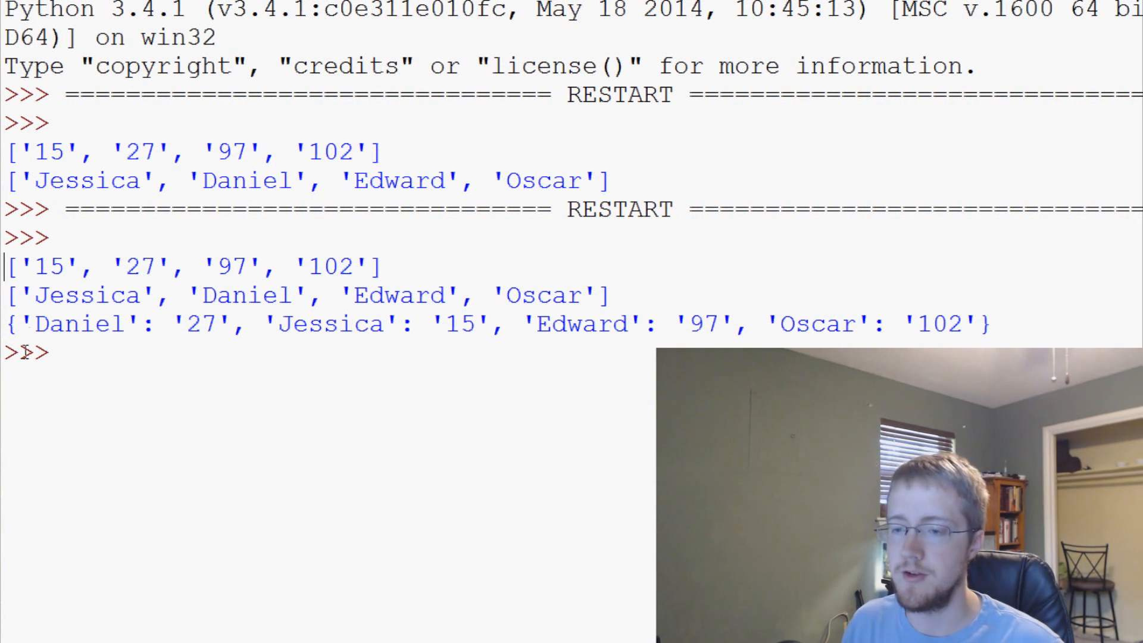
Run the module and view the lists and name-to-age dictionary in the Python Shell.
double_click(80, 324)
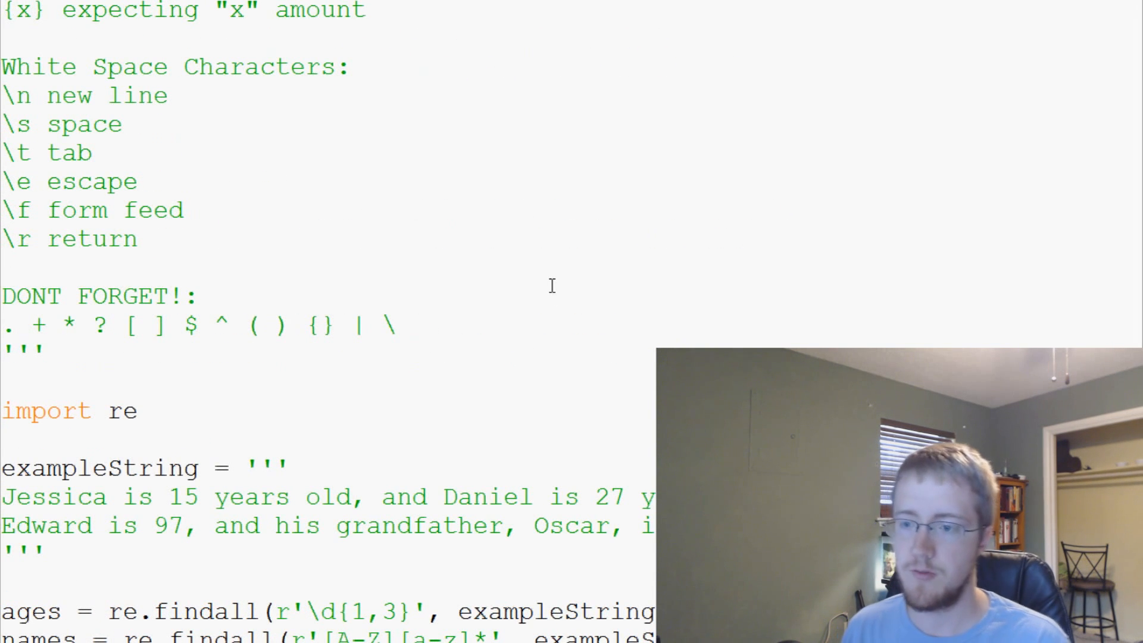
scroll("down", 3)
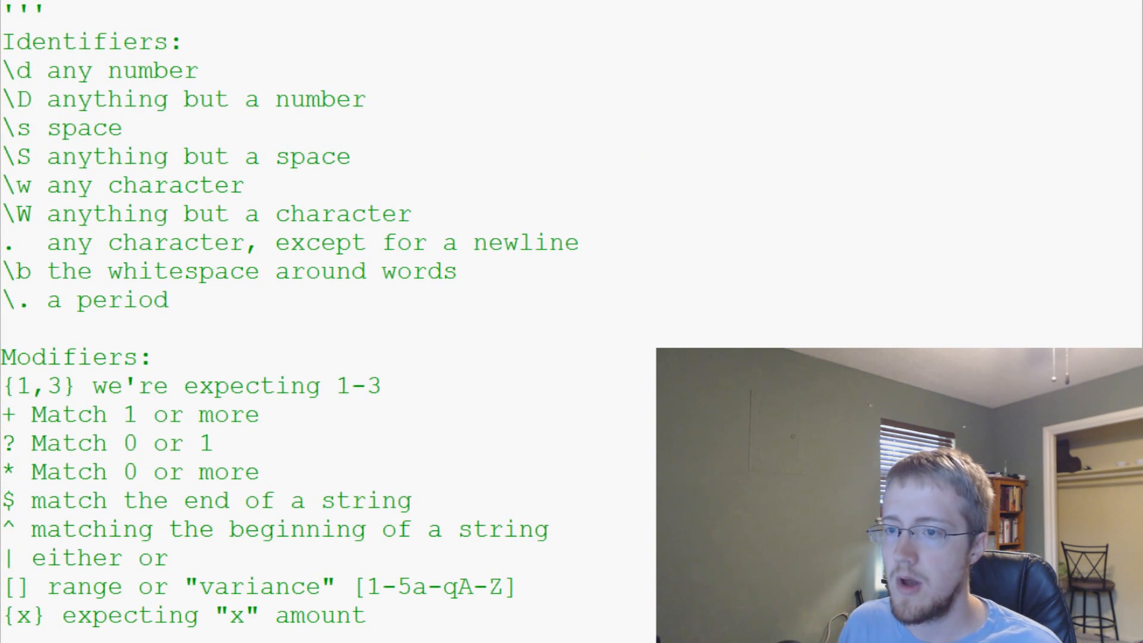
scroll("down", 3)
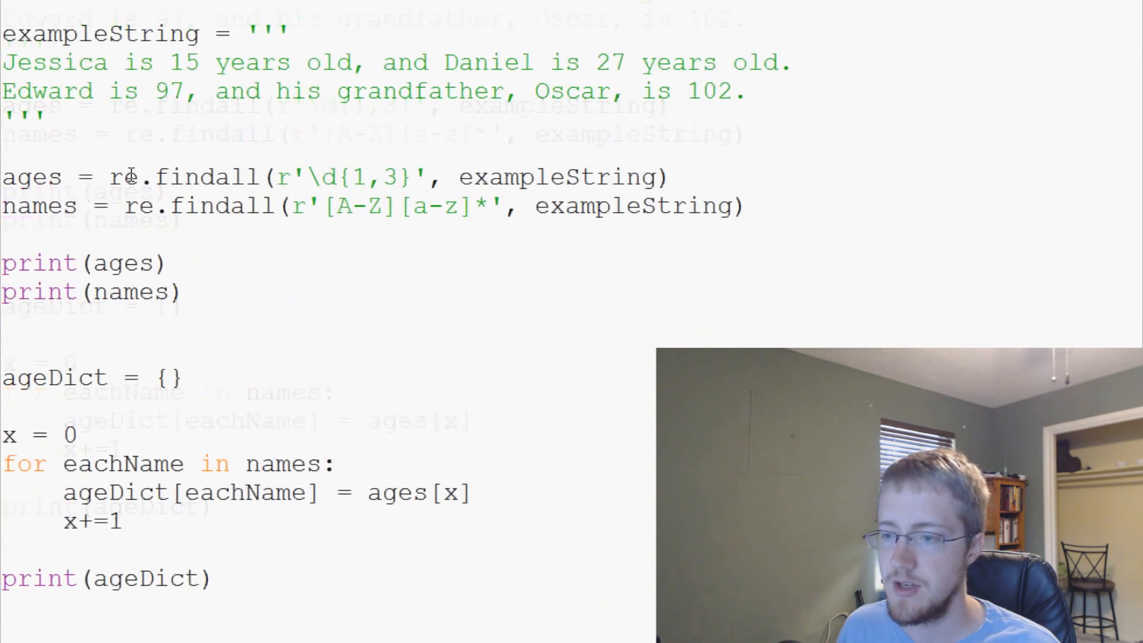
double_click(207, 176)
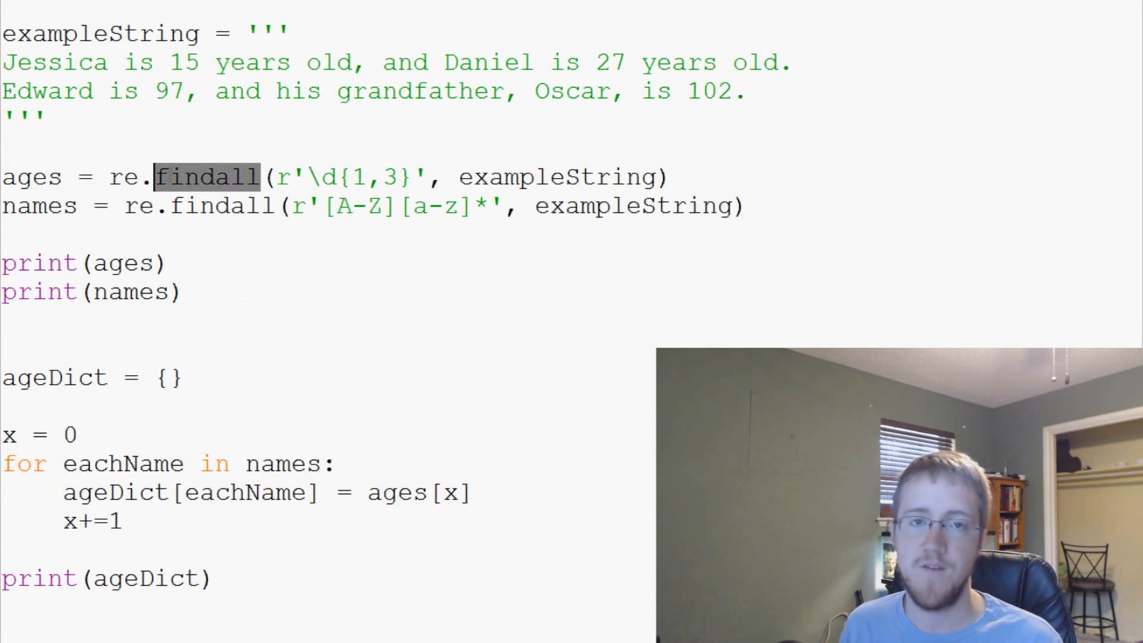